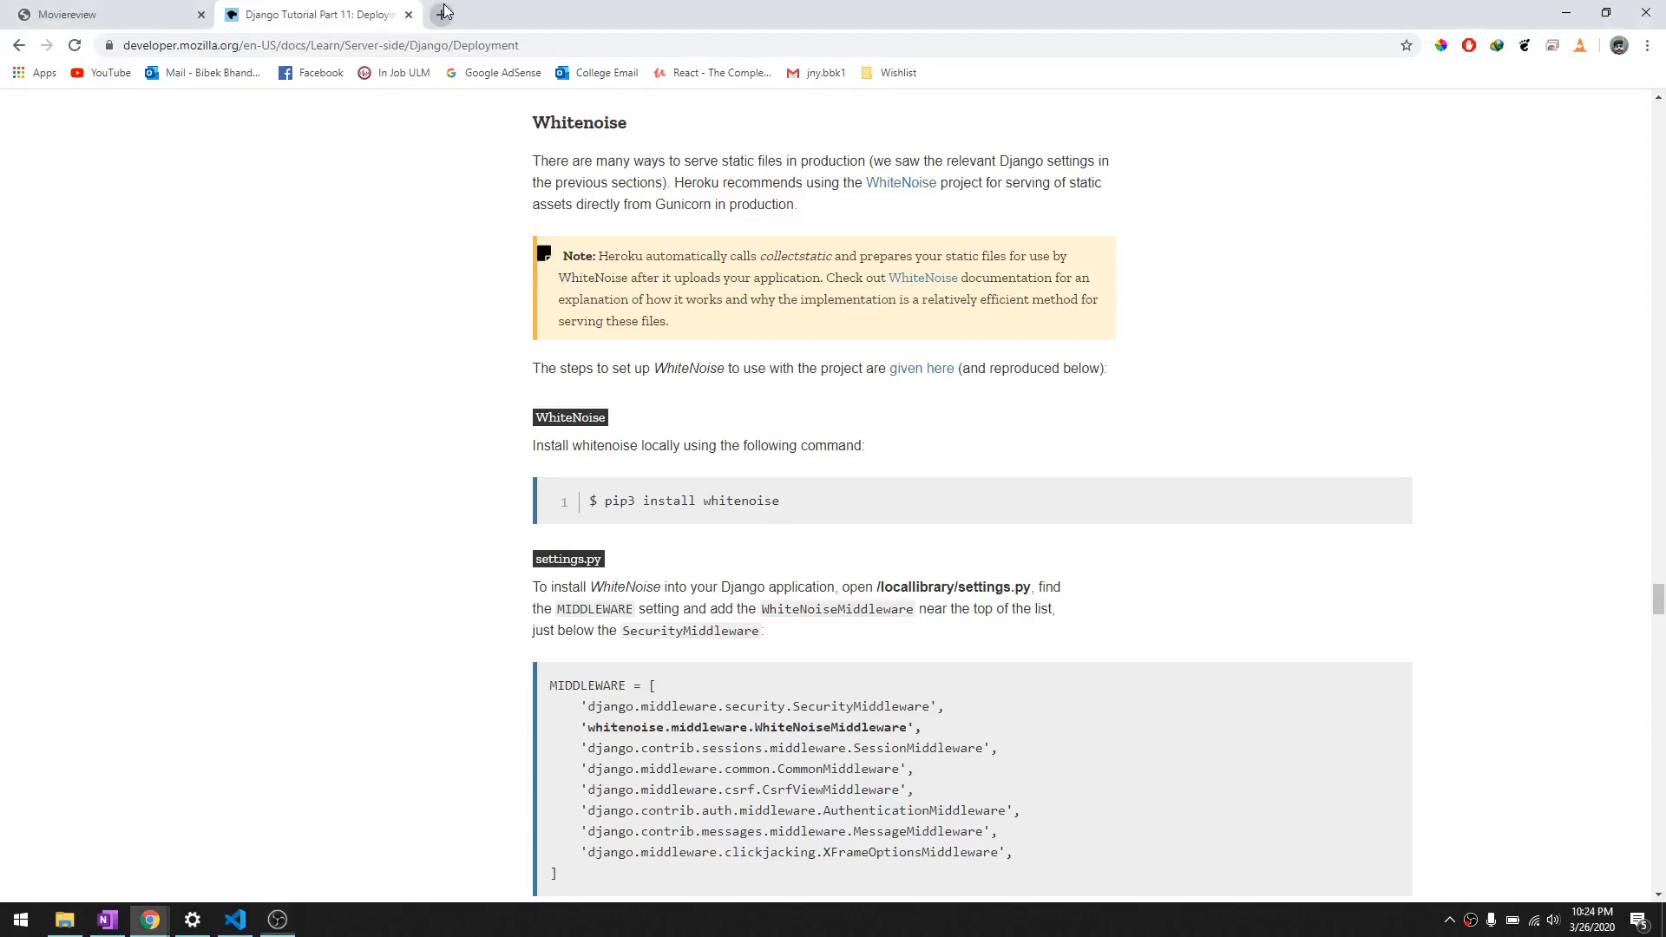
# Start a blank new tab beside the Django deployment tutorial
pyautogui.click(439, 14)
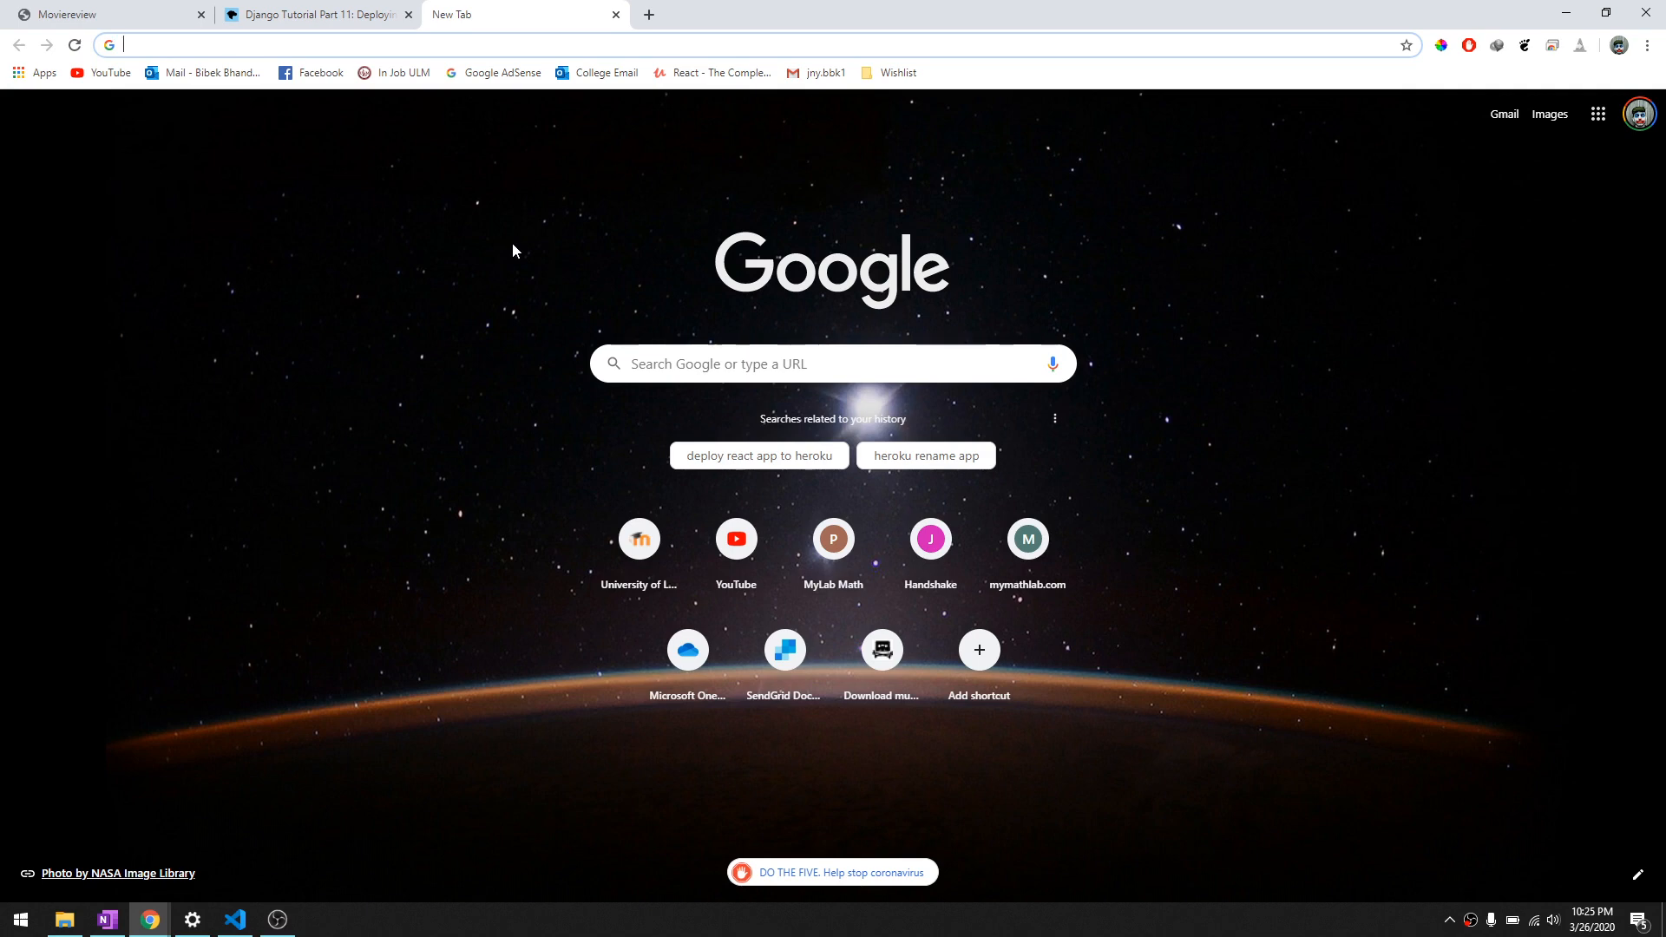
pyautogui.moveTo(448, 210)
pyautogui.write('moviereview101.herokuapp.com')
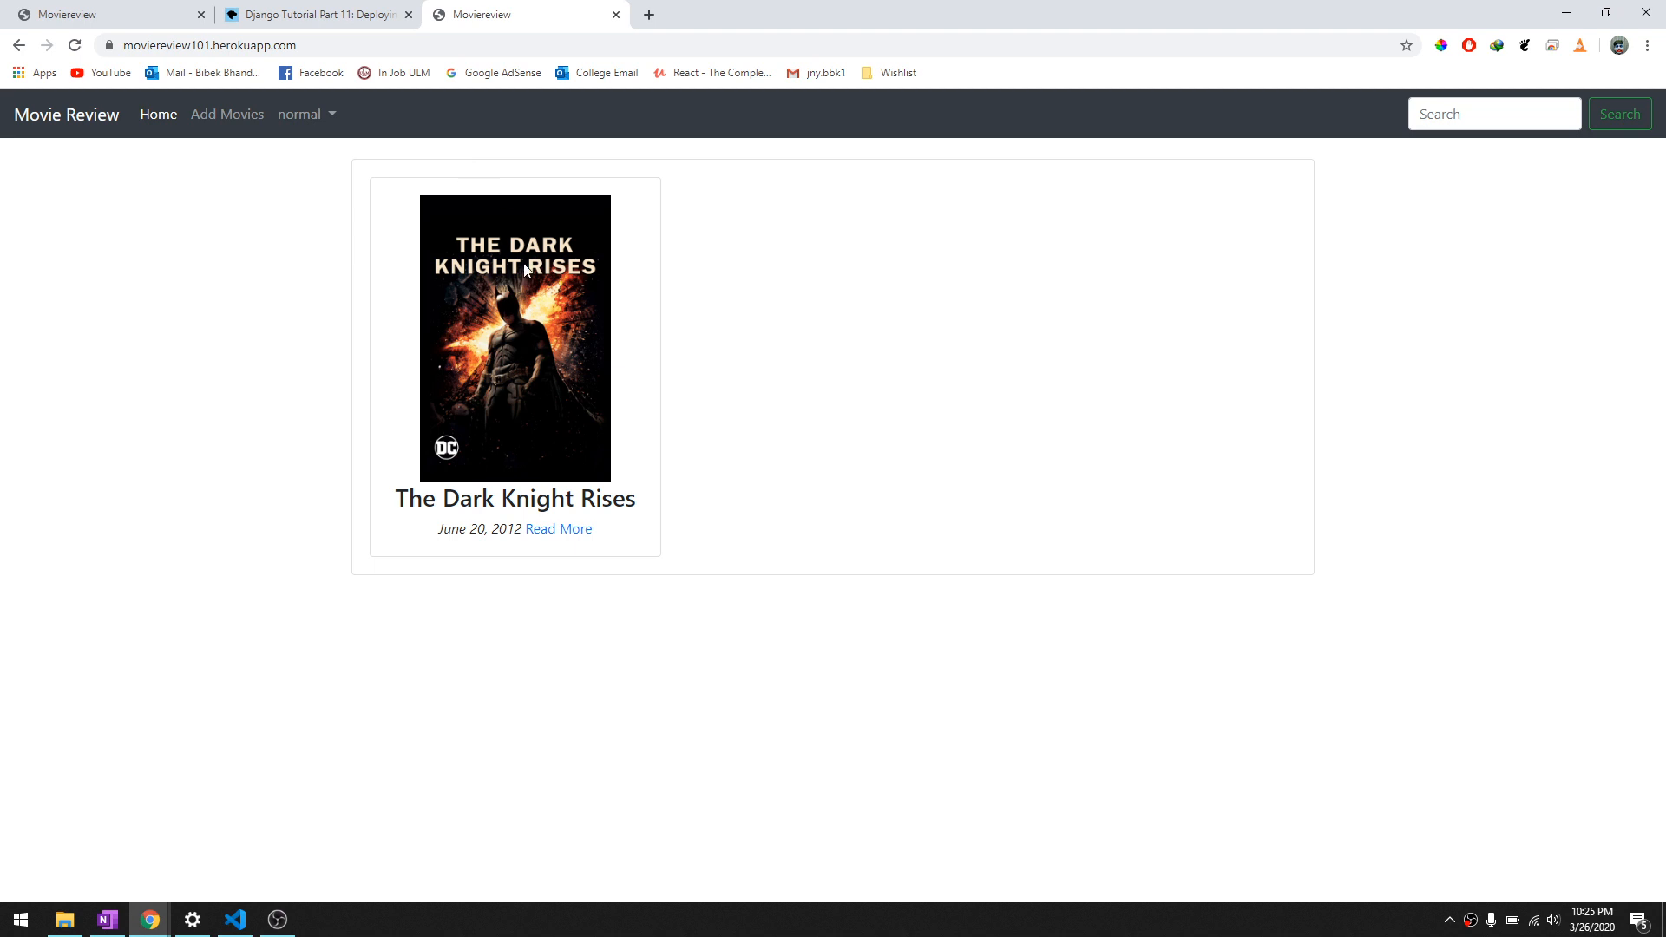
pyautogui.moveTo(443, 257)
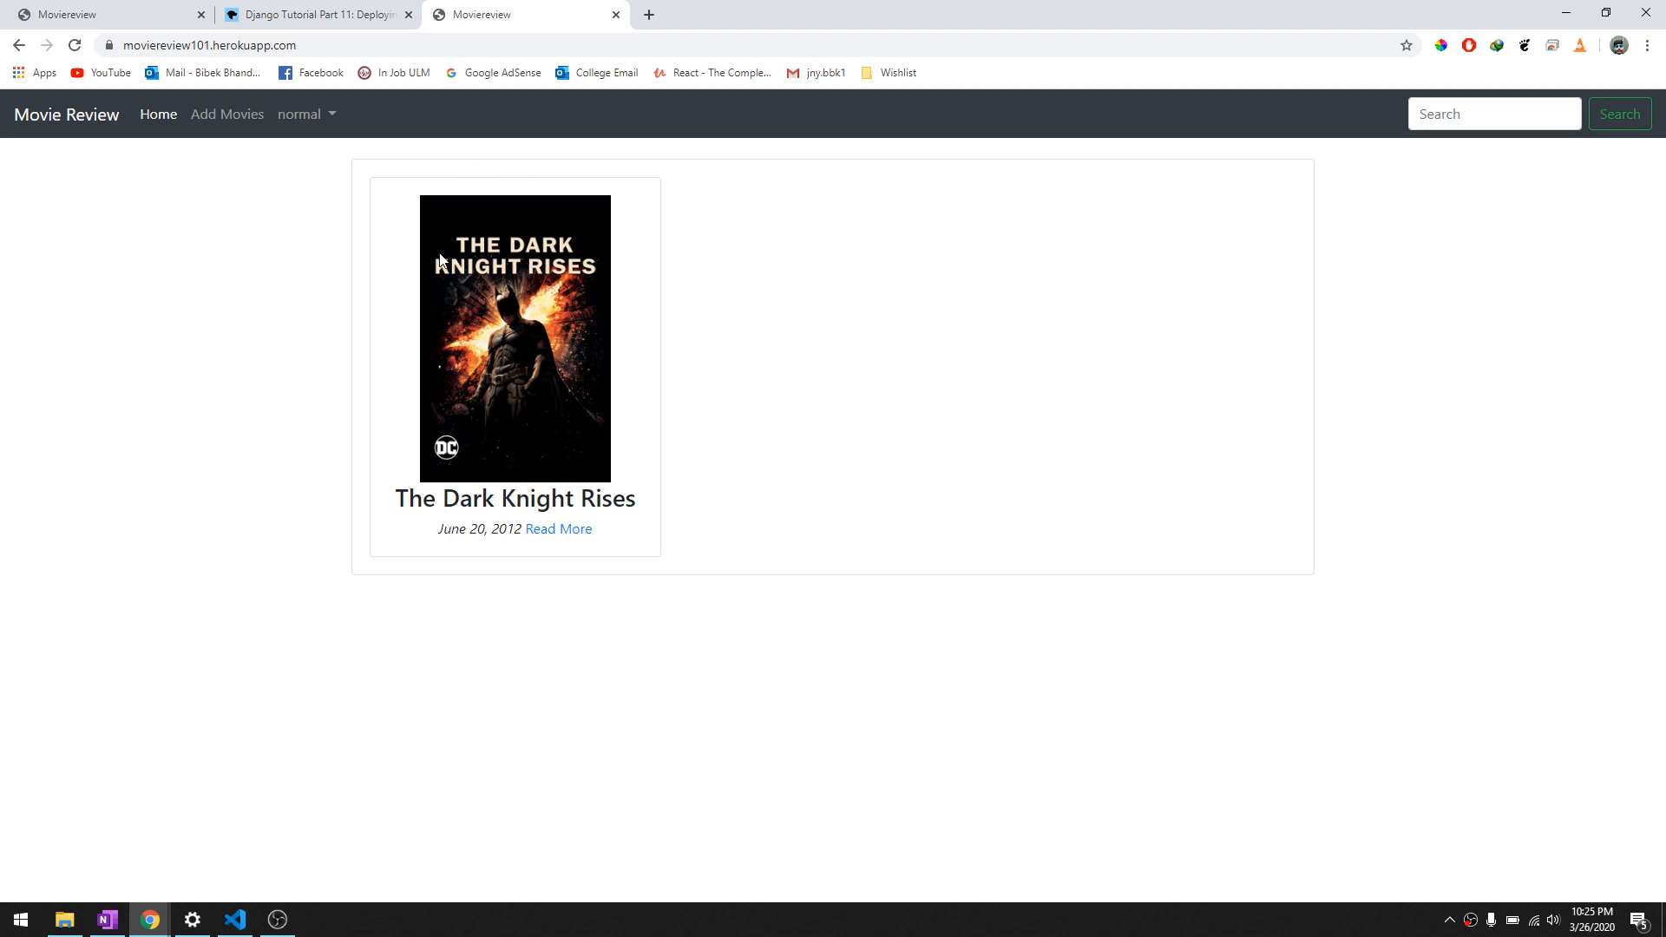
pyautogui.moveTo(395, 262)
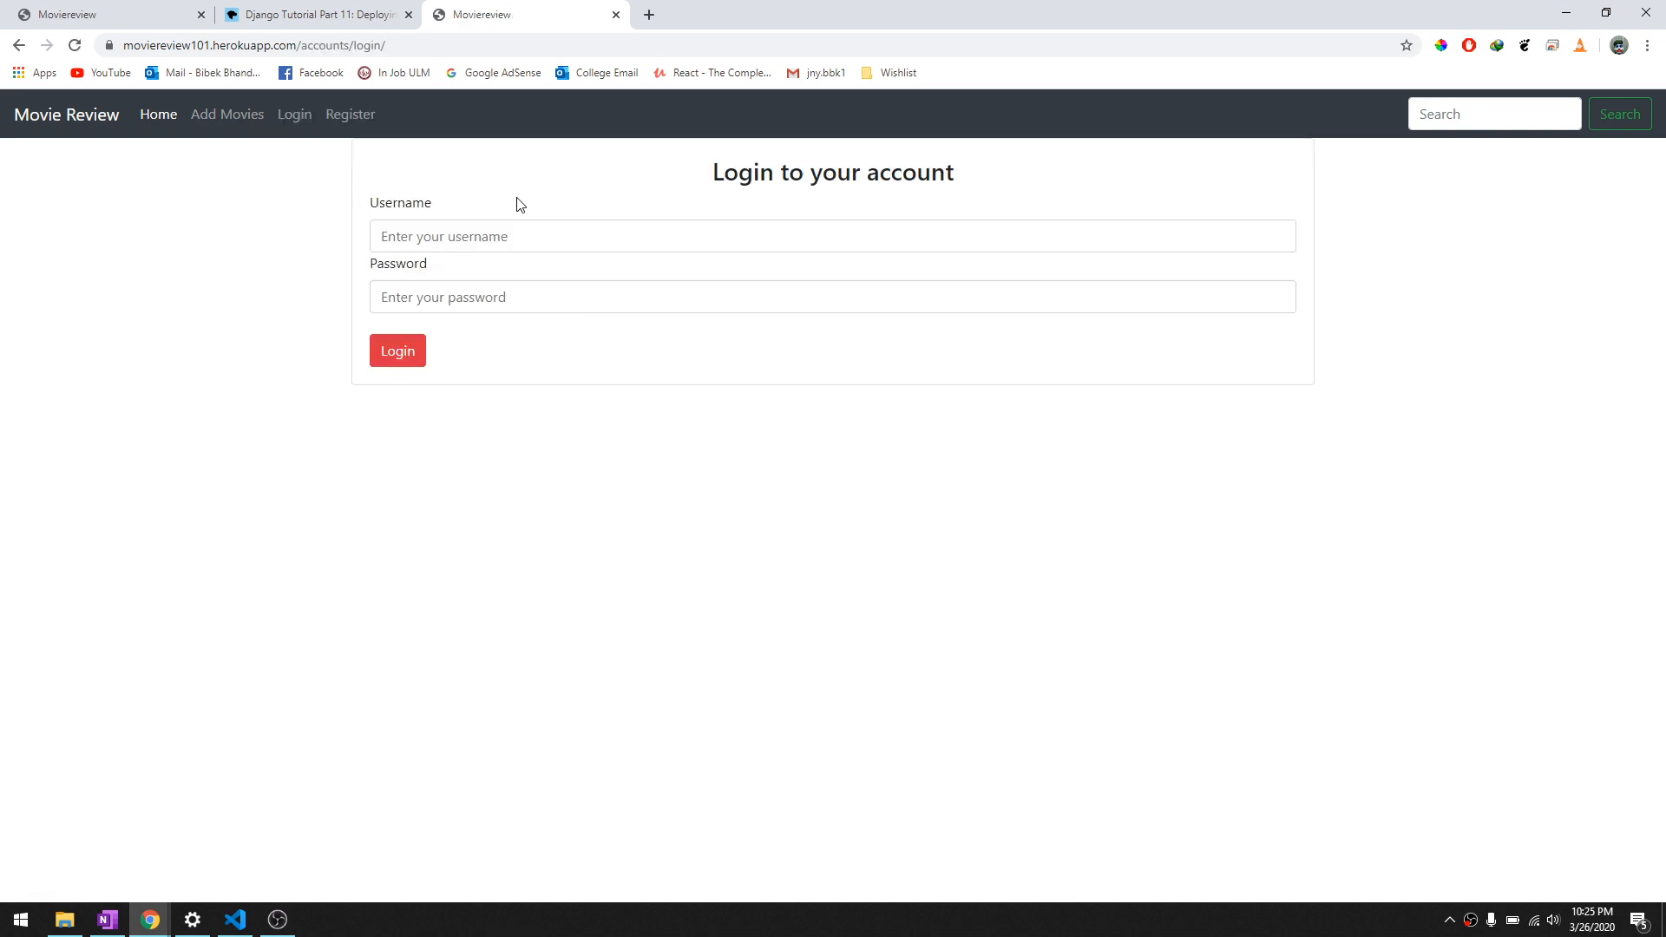
# Register a new user account with username, names, email and passwords
pyautogui.click(351, 114)
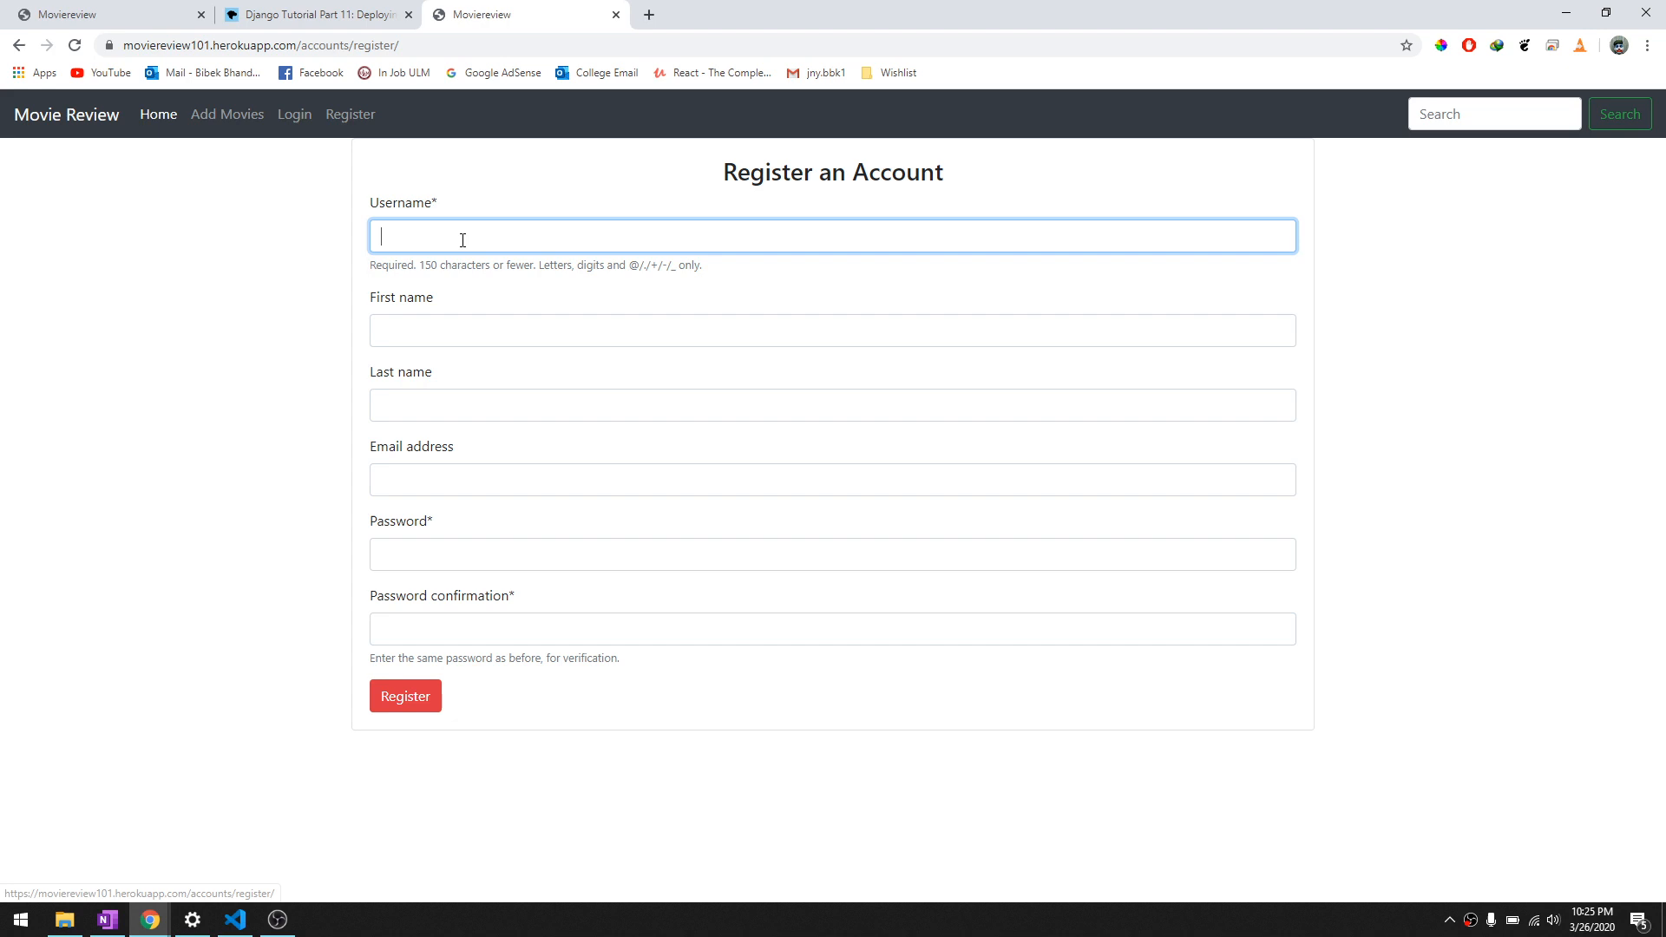
pyautogui.write('new')
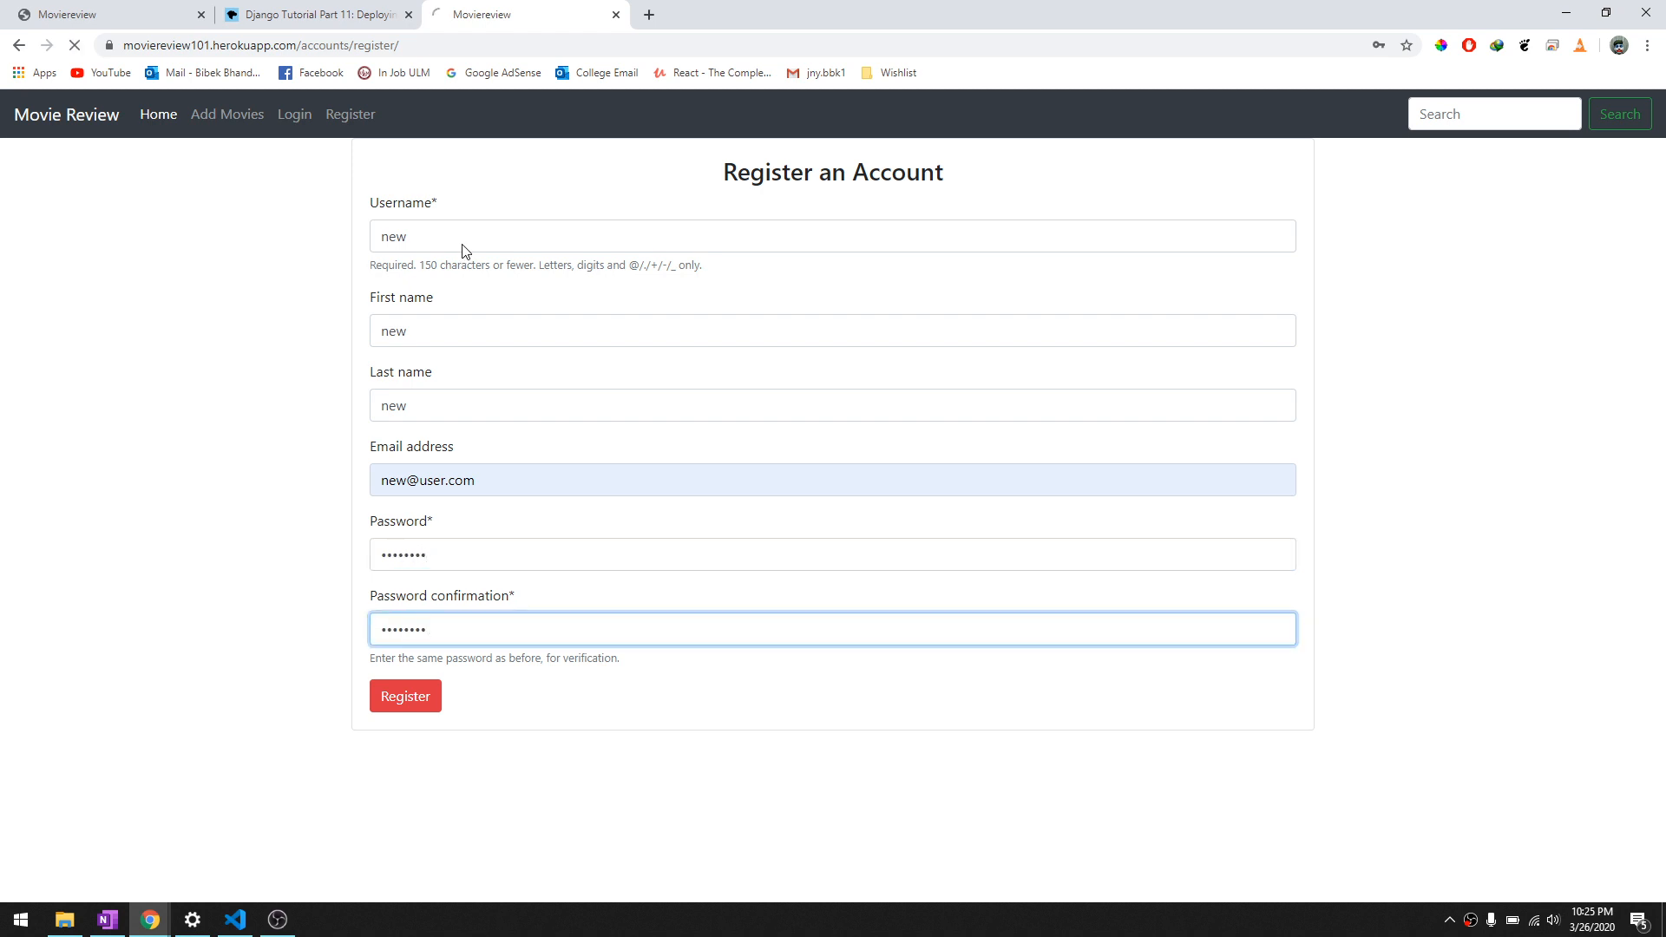
pyautogui.click(406, 696)
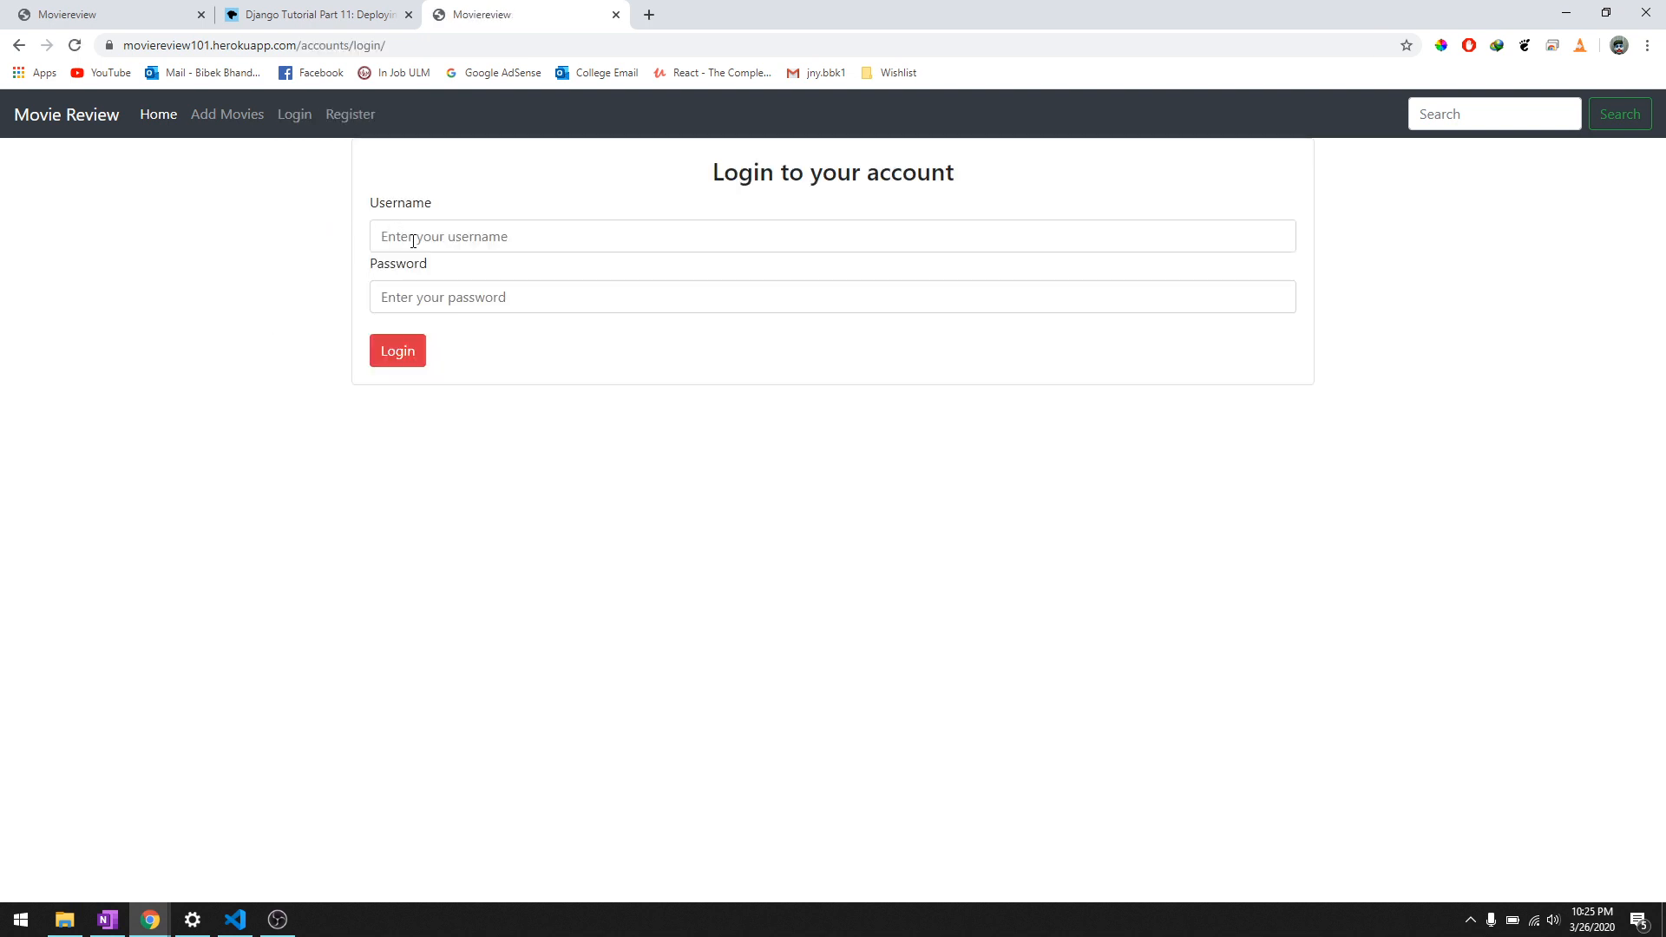
# Log in with the newly registered account on the Login page
pyautogui.write('new')
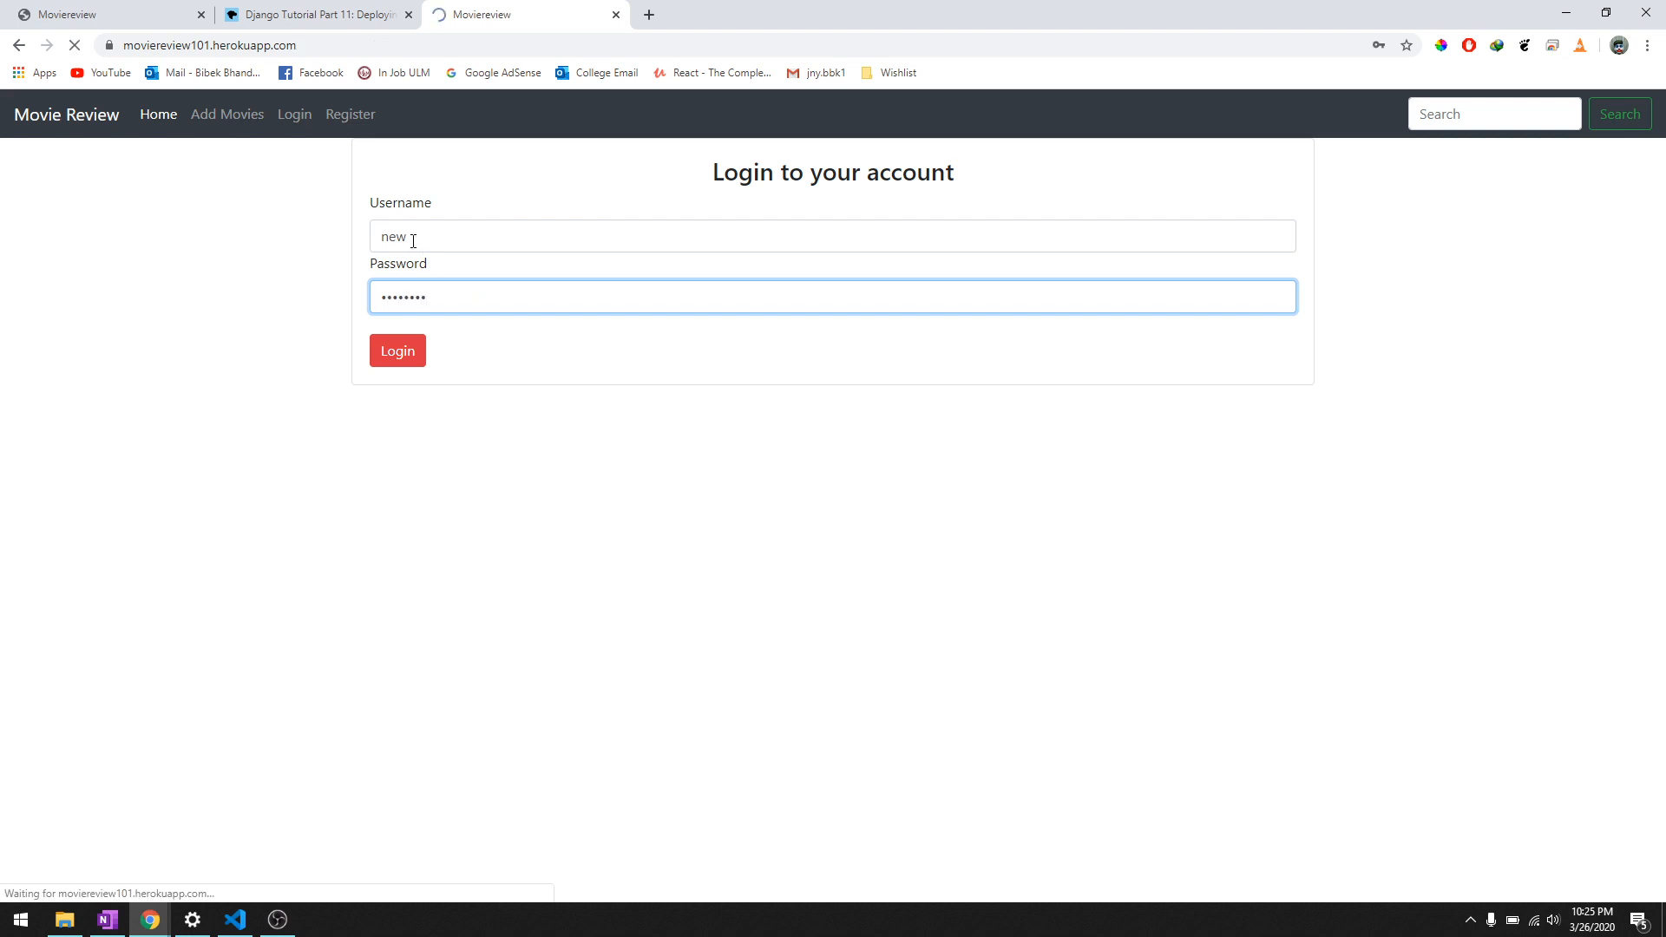
pyautogui.click(395, 351)
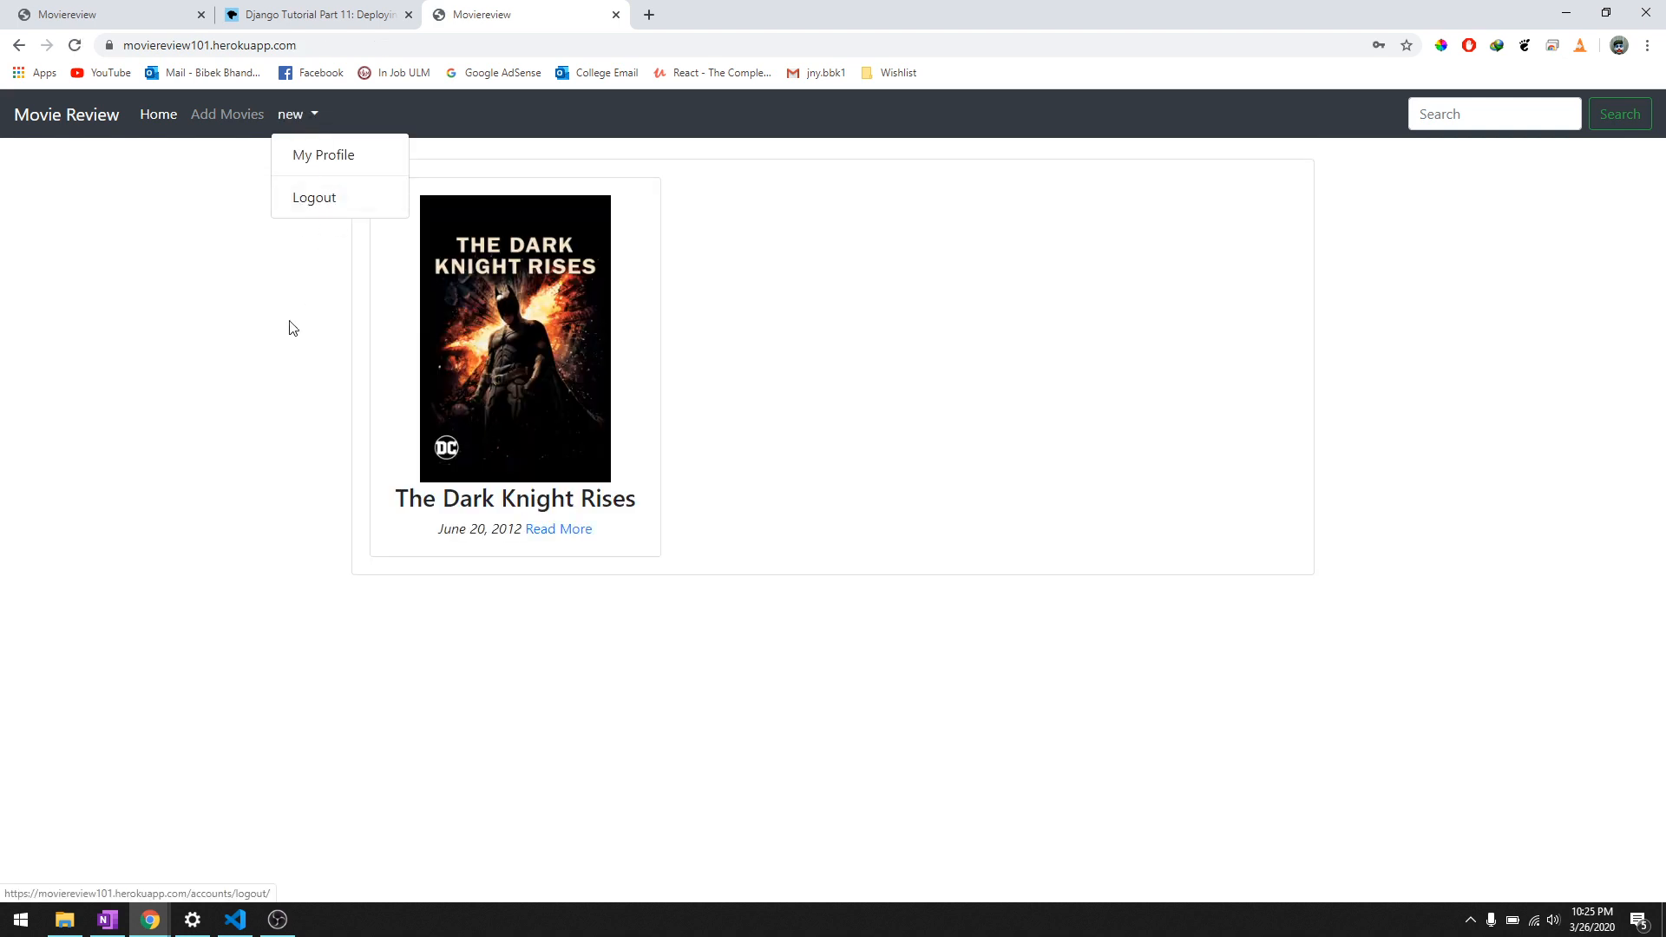
pyautogui.click(565, 416)
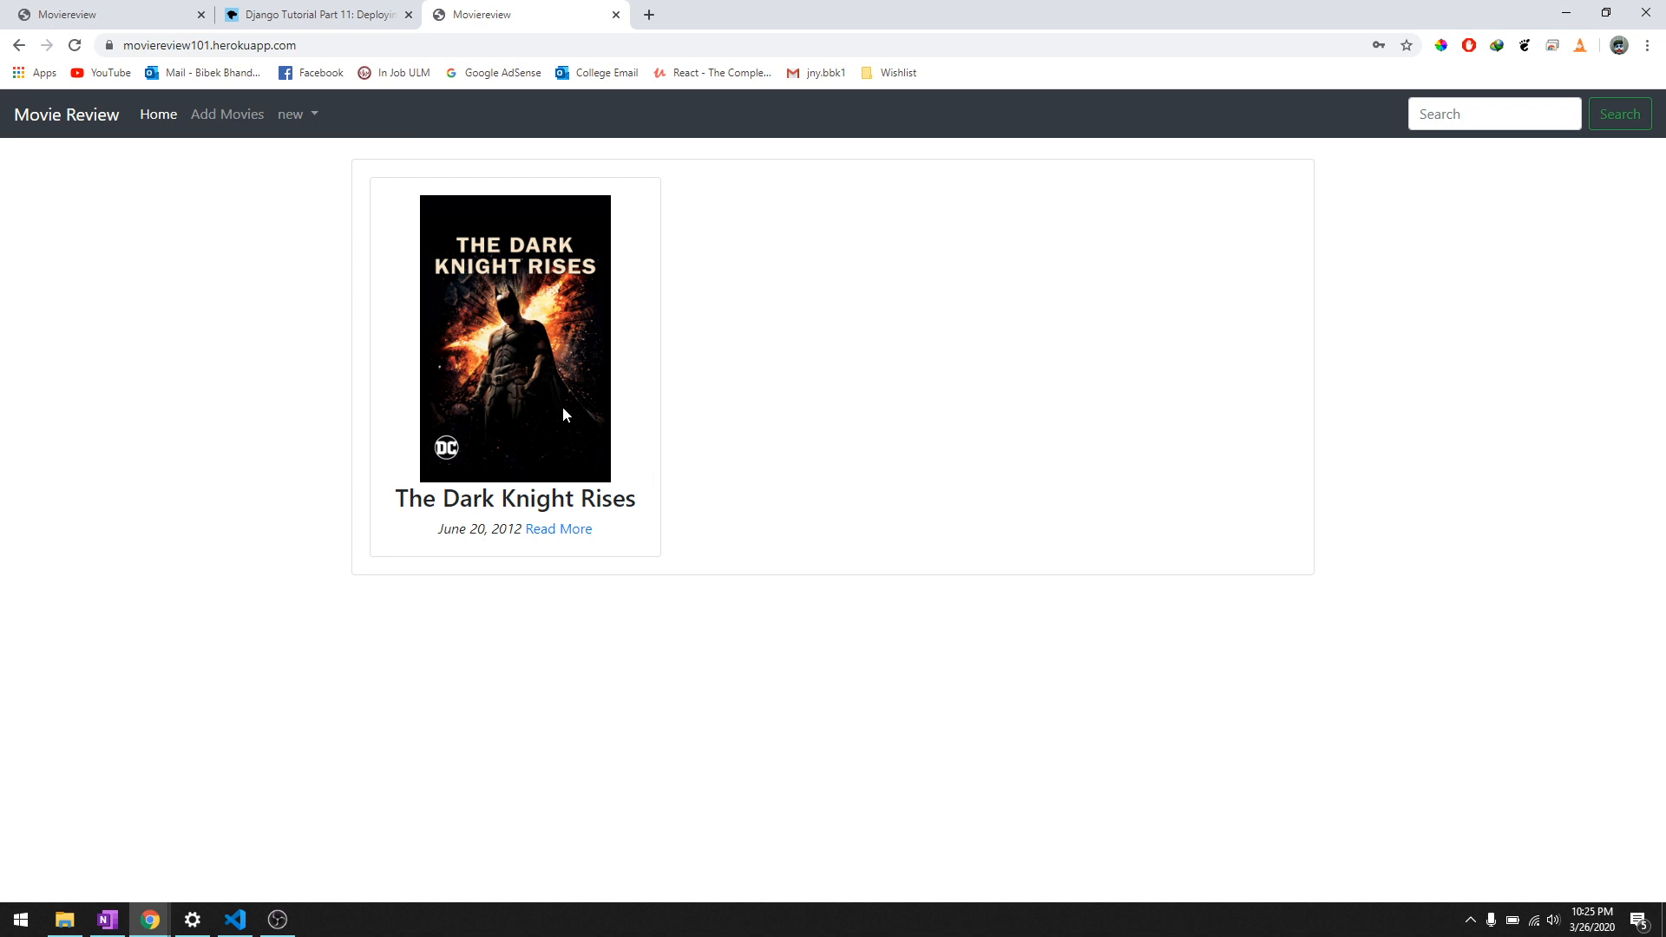
# Log in as the administrator using the saved admin username and password
pyautogui.click(227, 115)
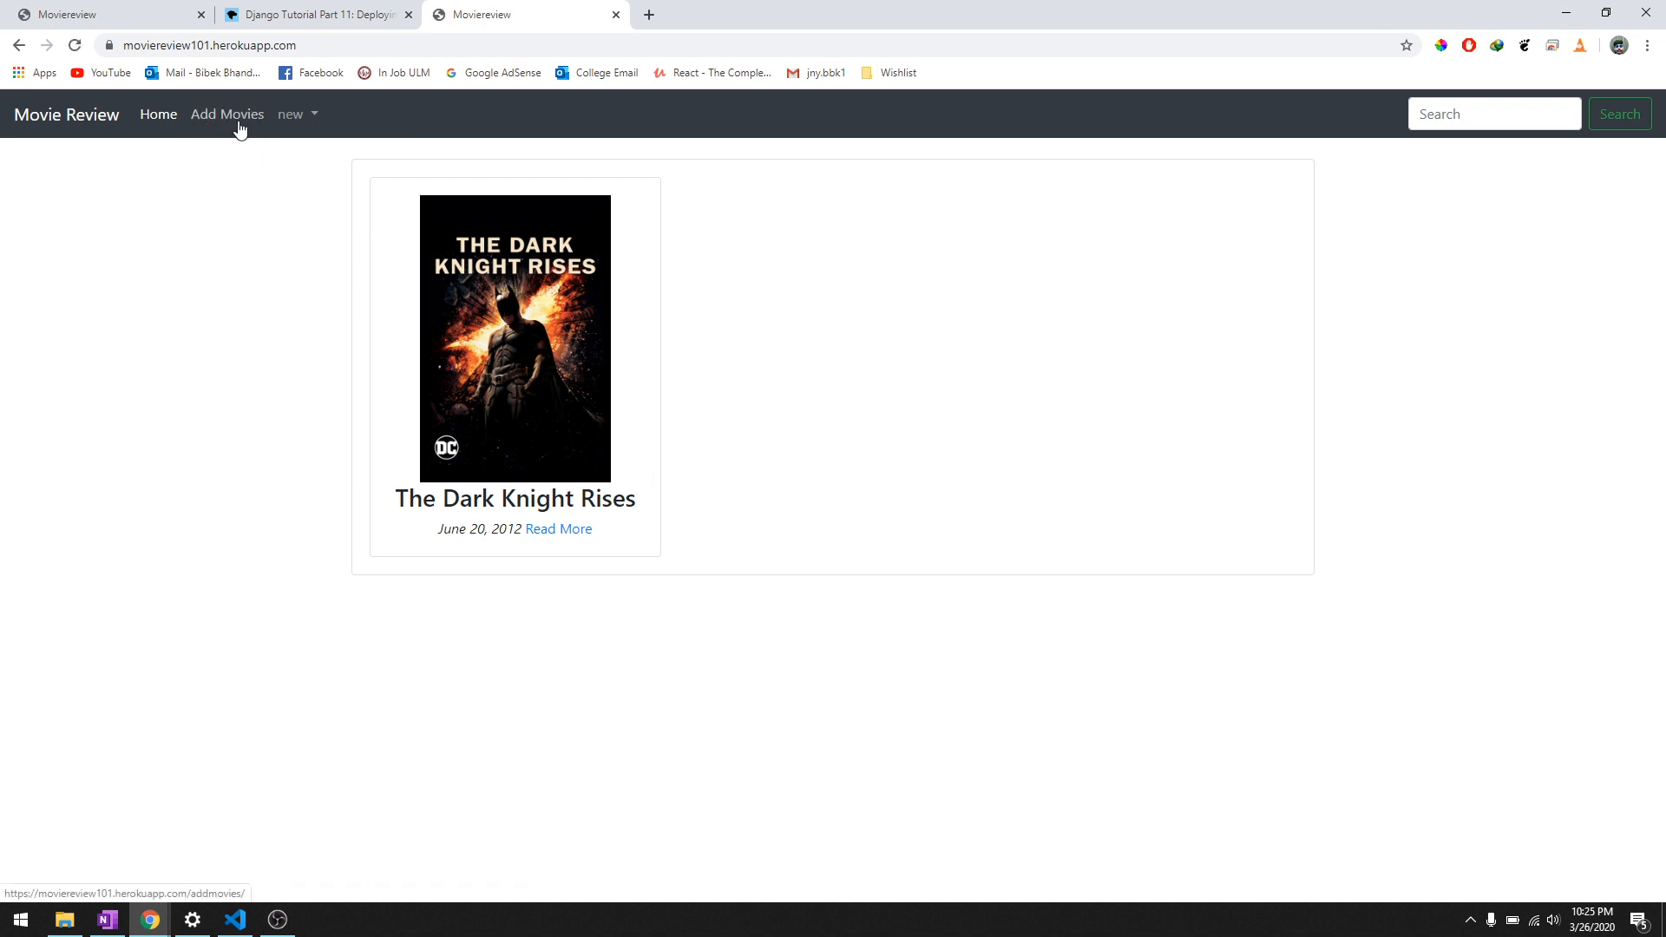
pyautogui.moveTo(222, 129)
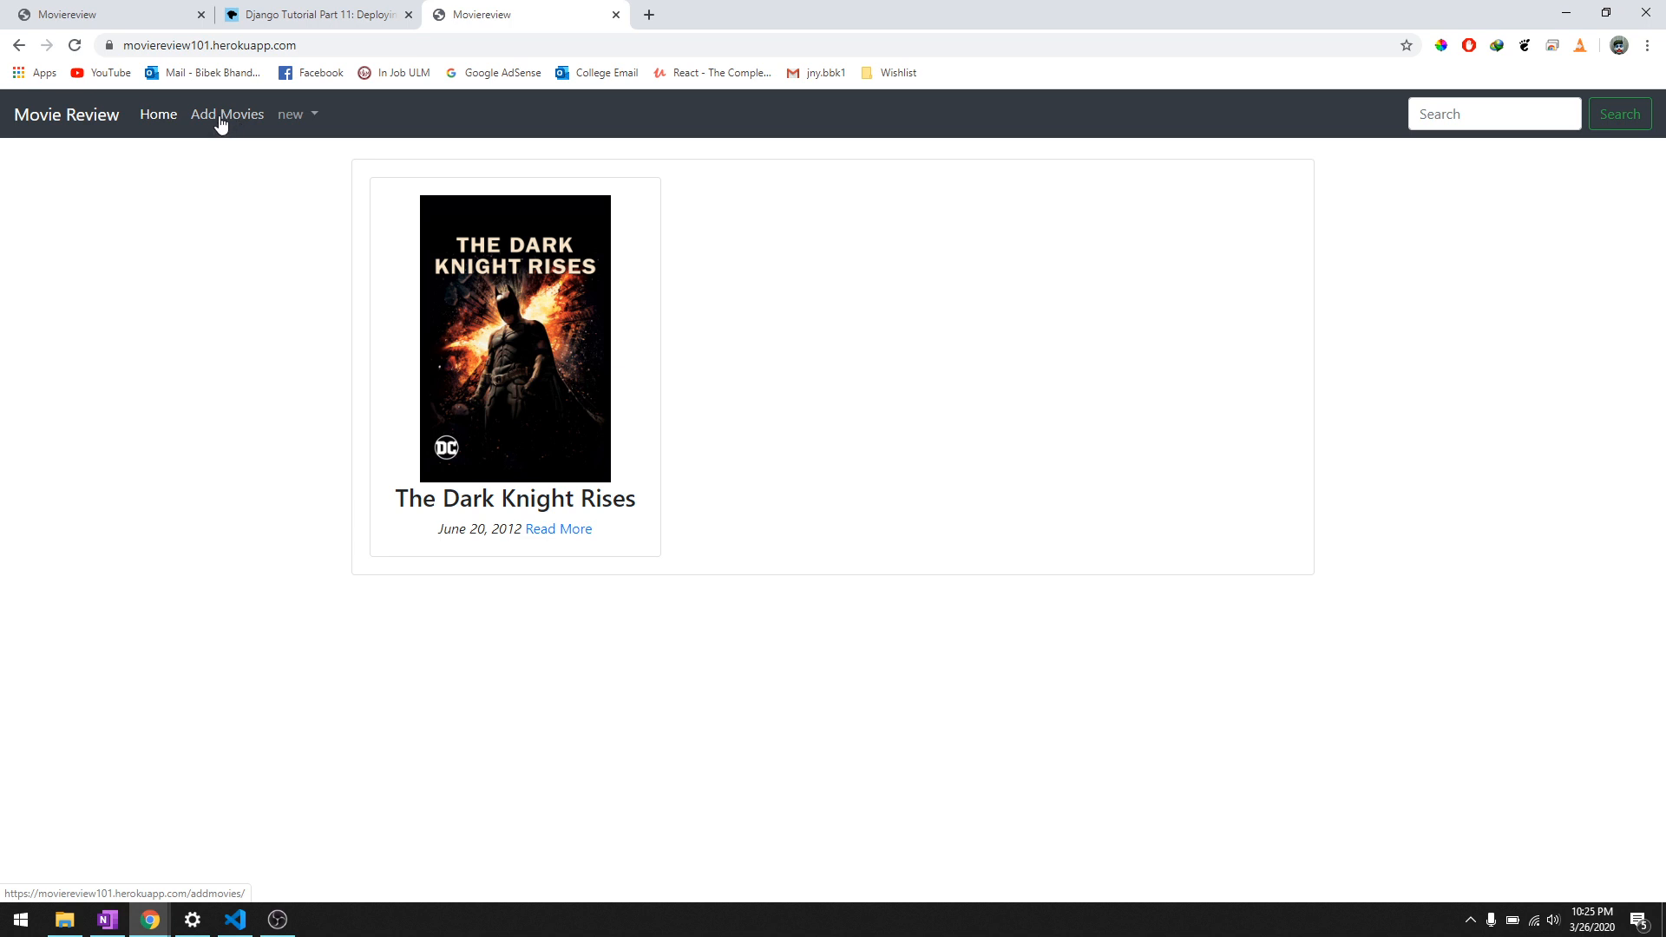
pyautogui.moveTo(267, 120)
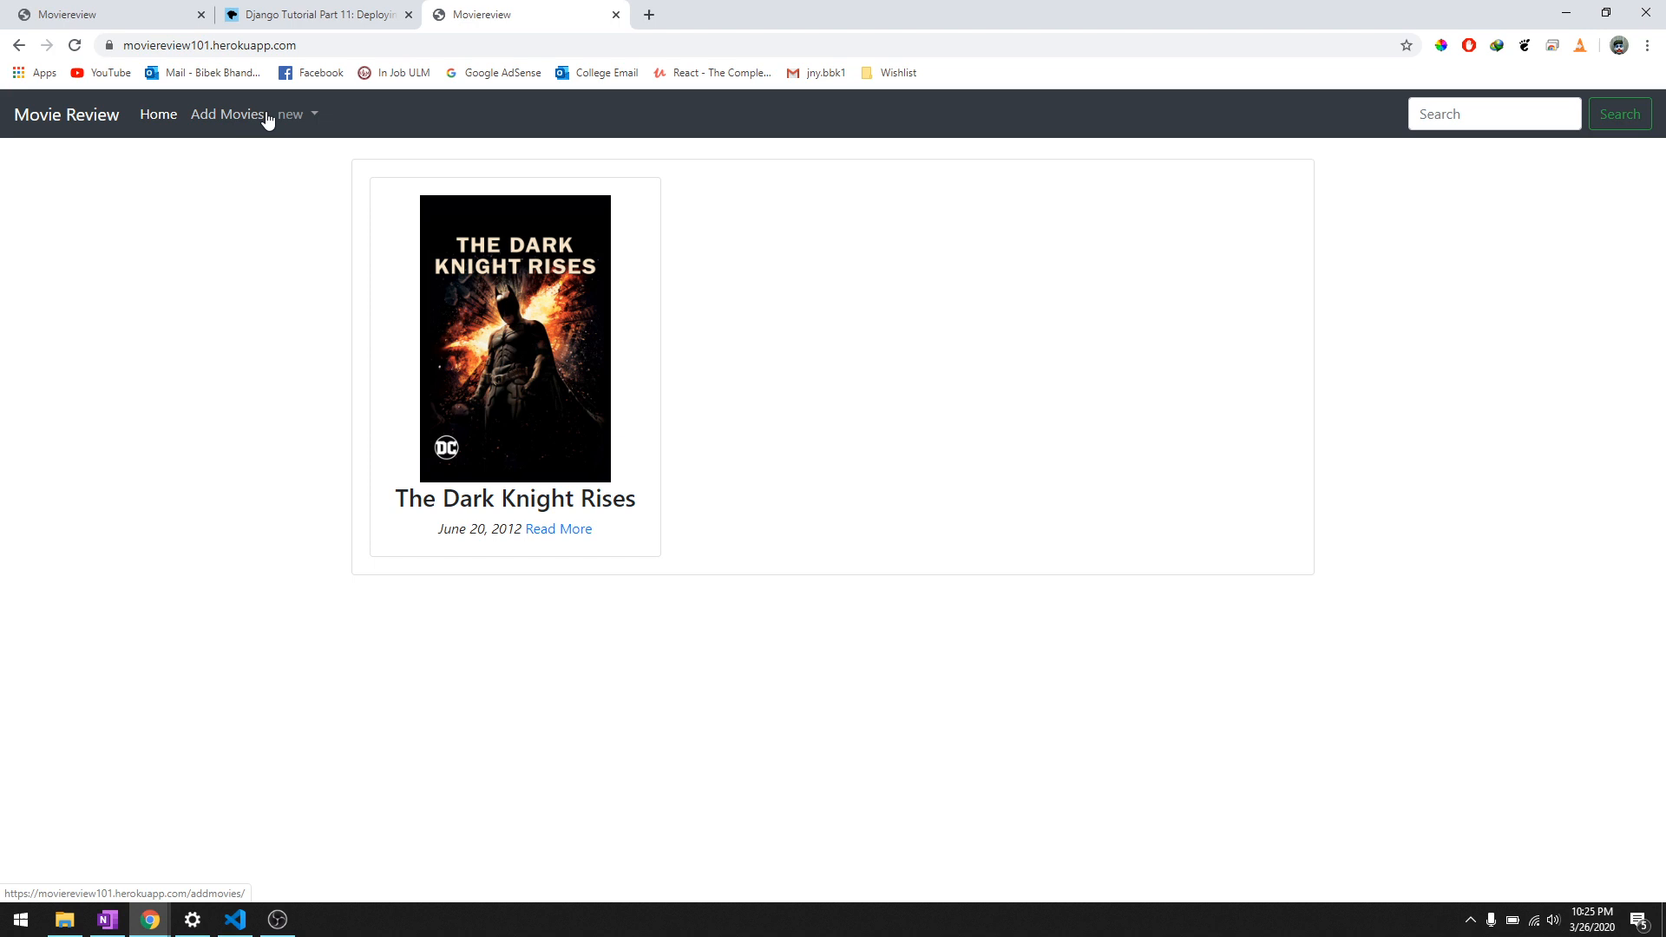
pyautogui.moveTo(236, 124)
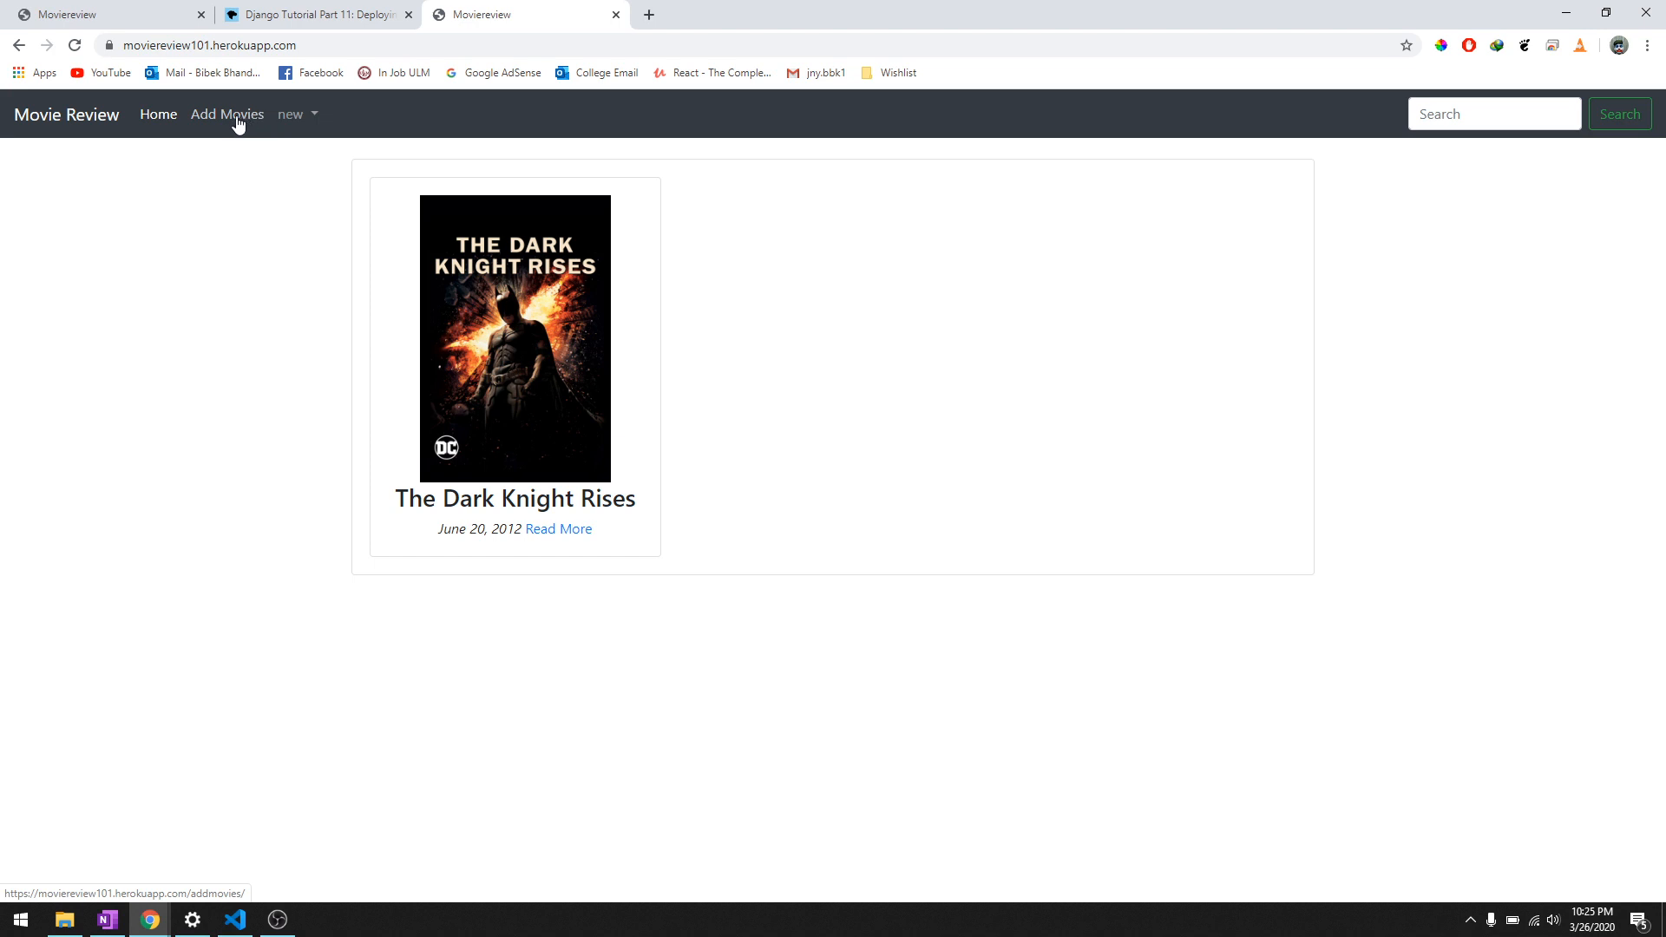
pyautogui.click(295, 115)
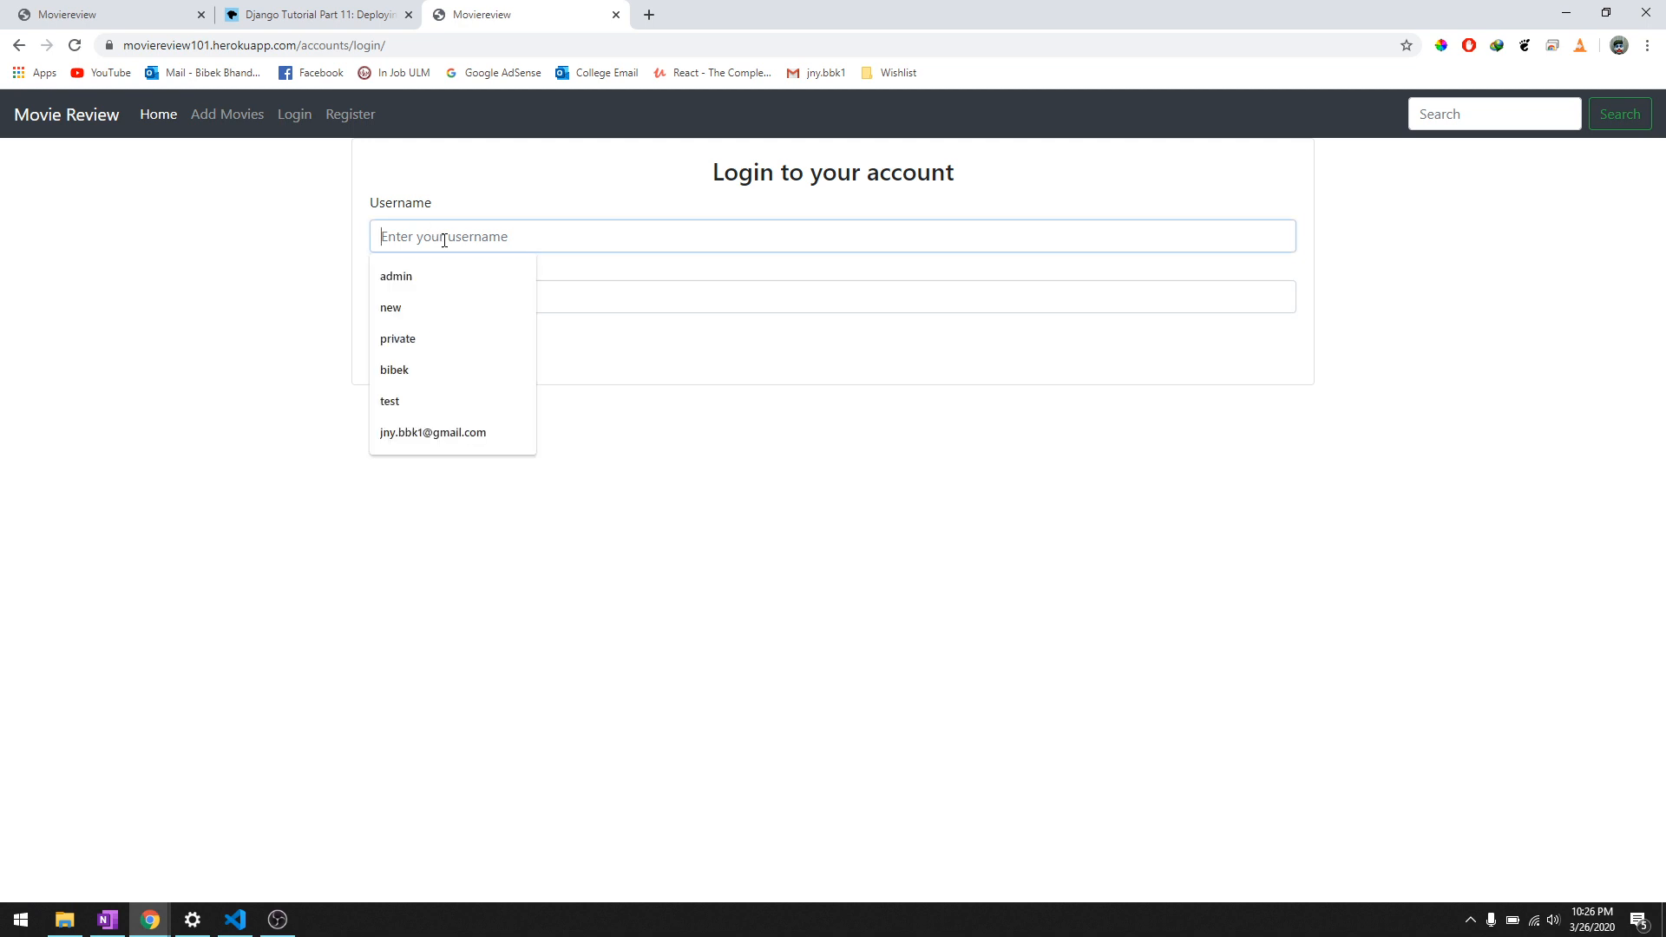
pyautogui.click(396, 276)
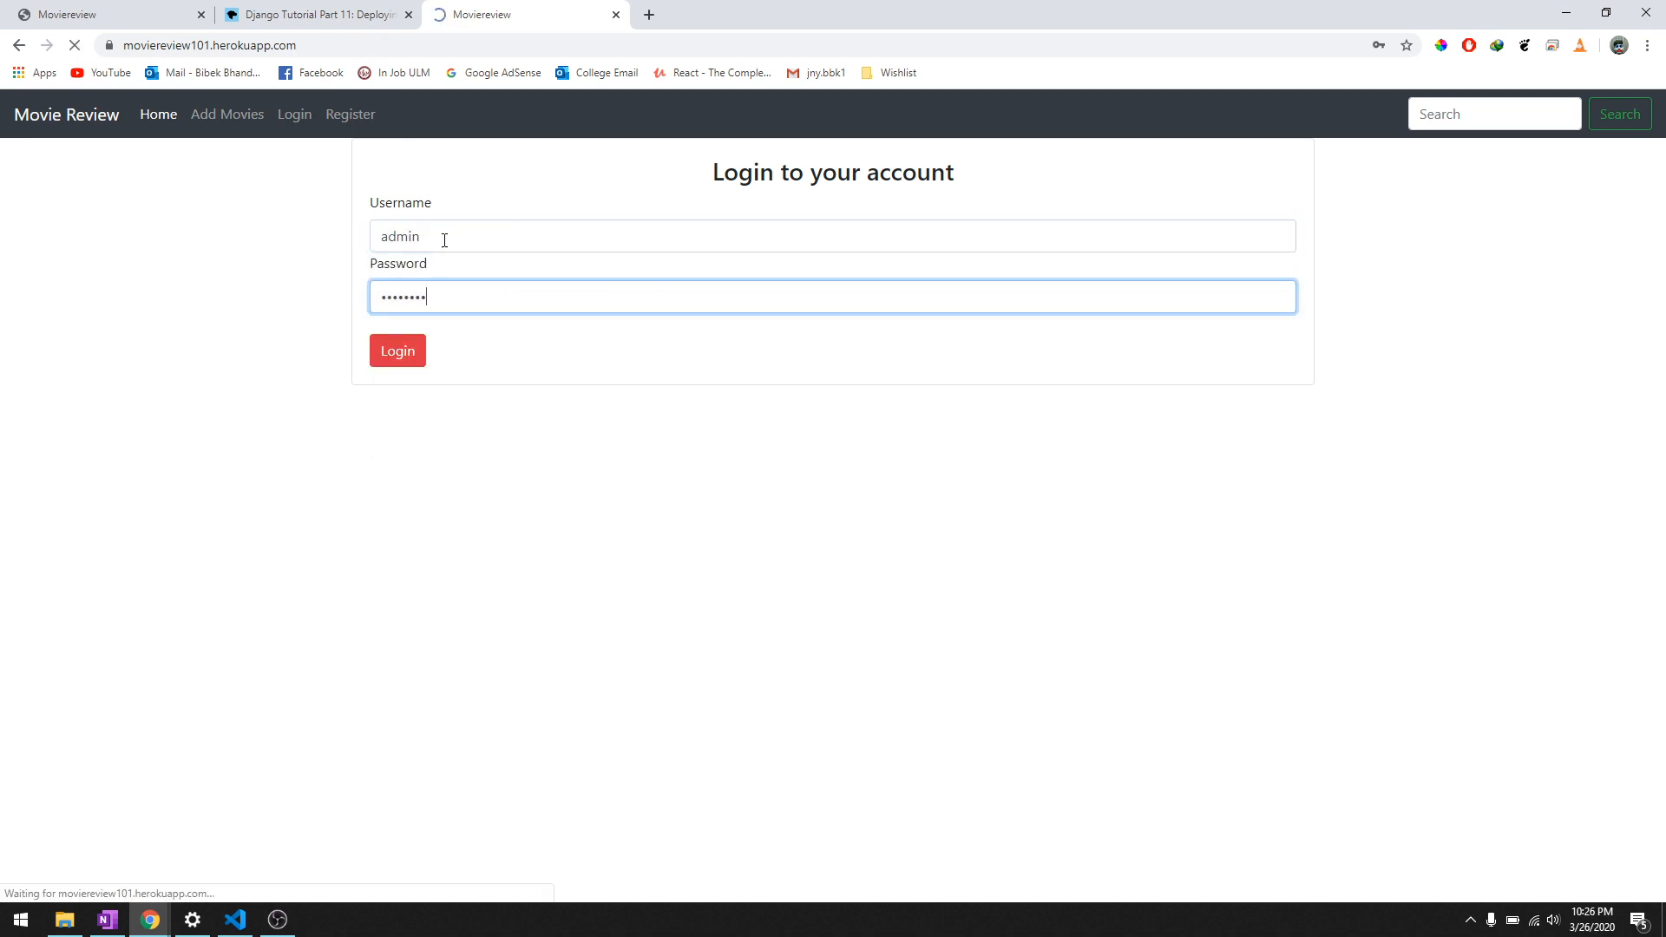
pyautogui.click(398, 351)
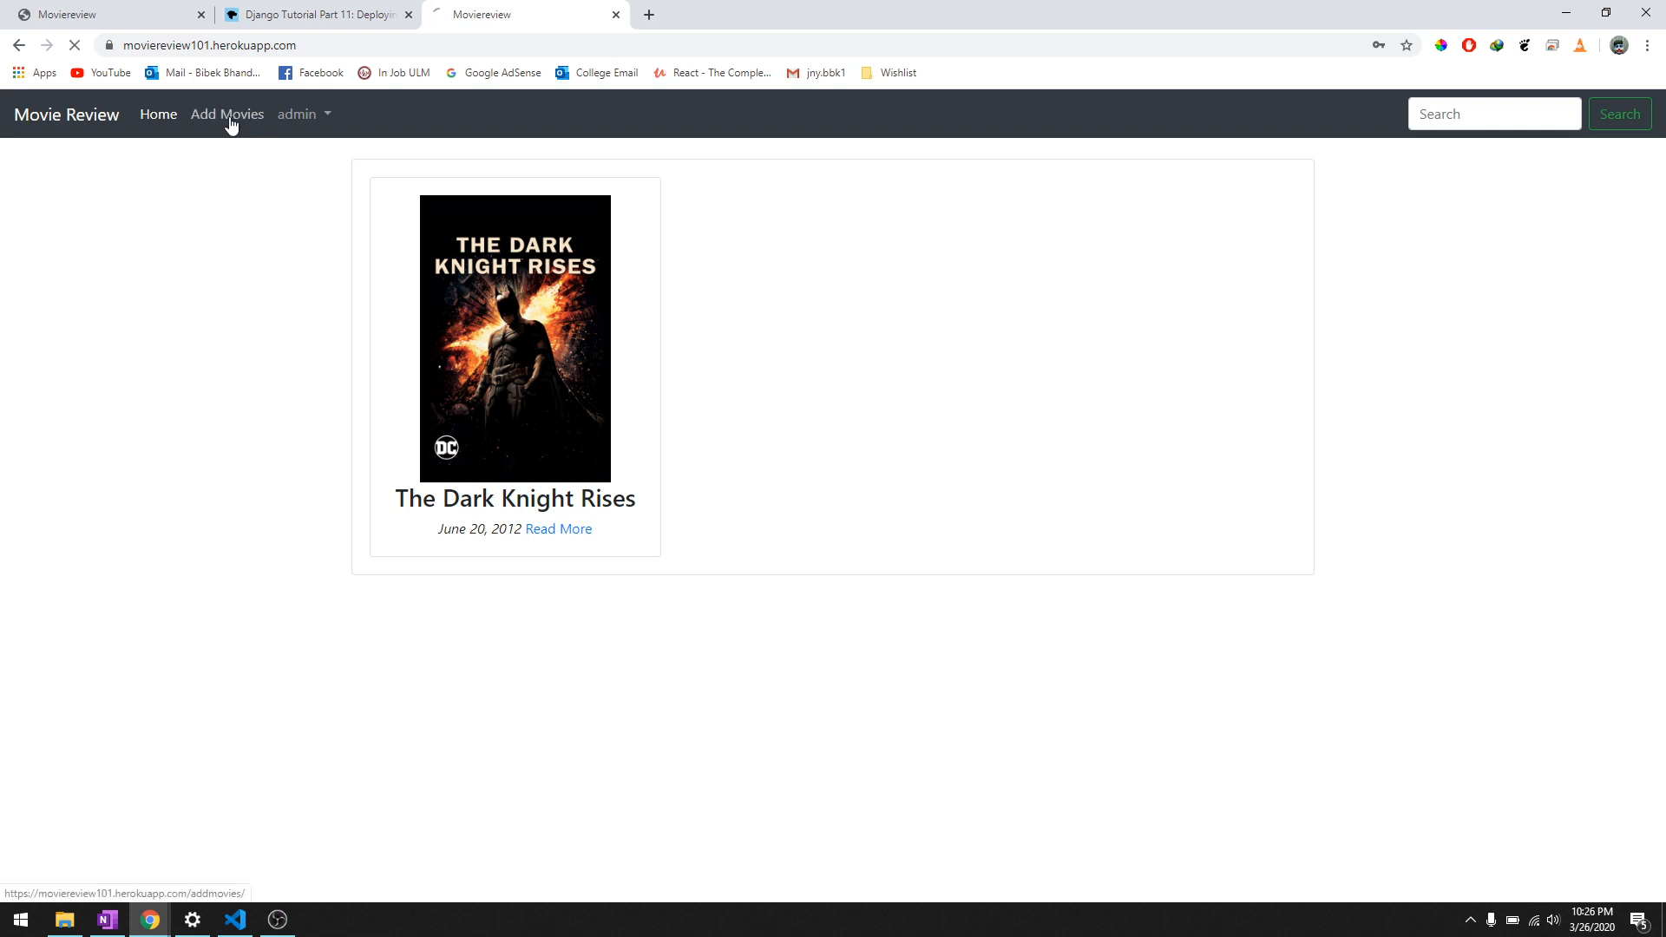
# Fill Add Movies with The Shawshank Redemption's name, director, cast, description and release date 2020-03-19
pyautogui.click(228, 115)
pyautogui.write('The')
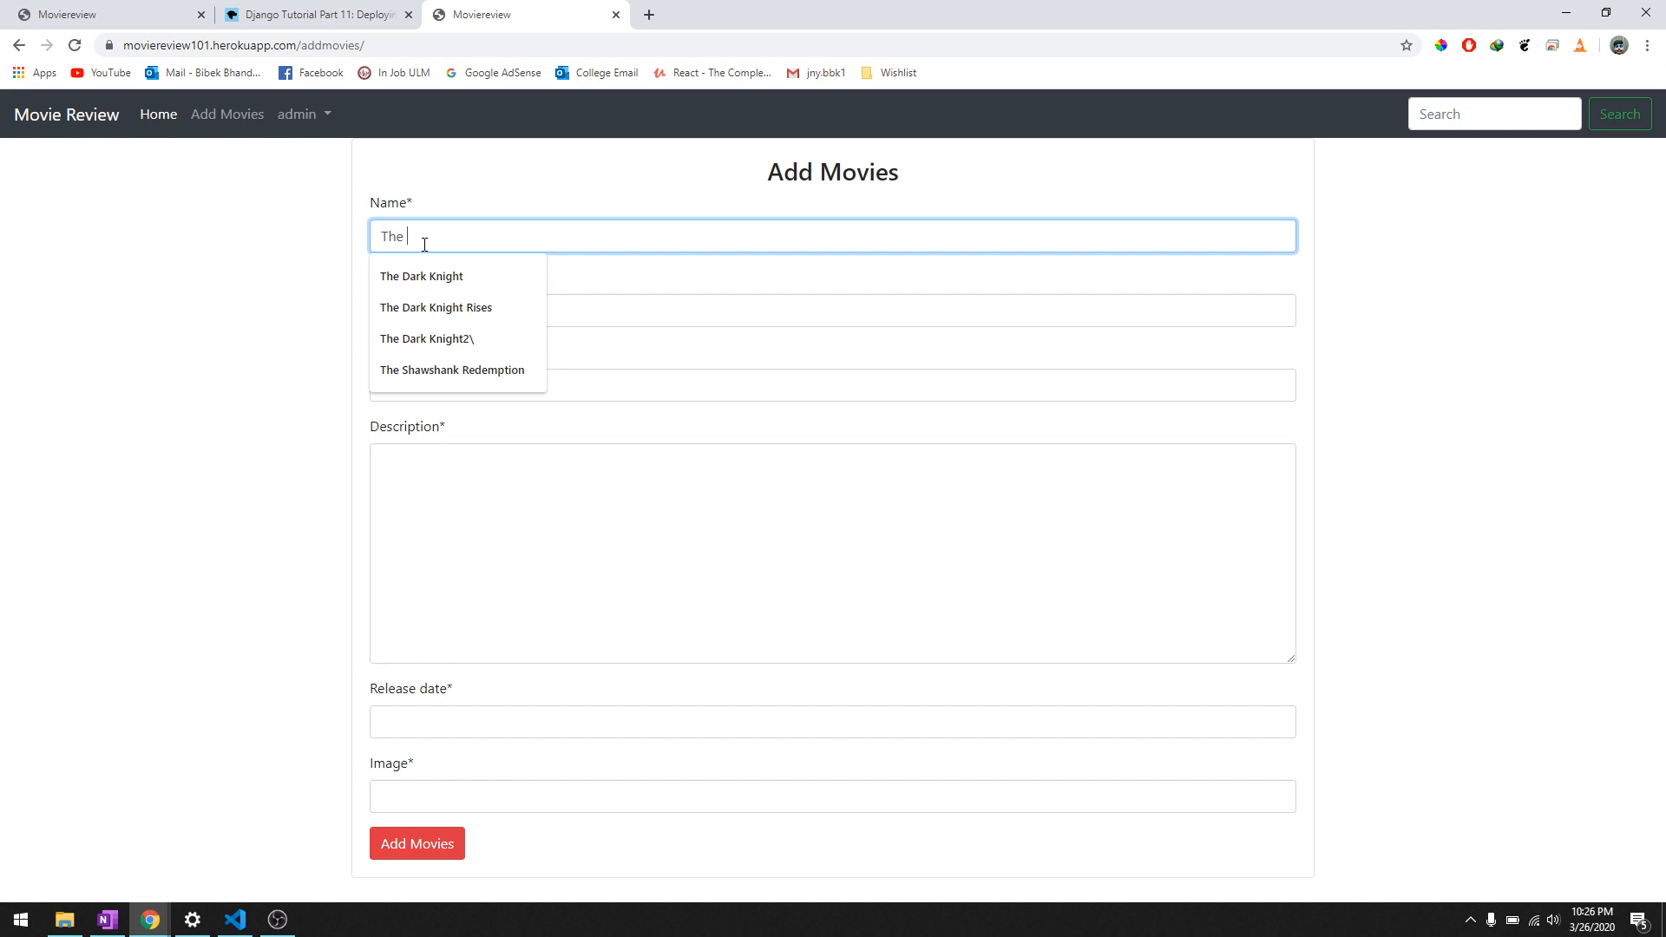
pyautogui.click(451, 370)
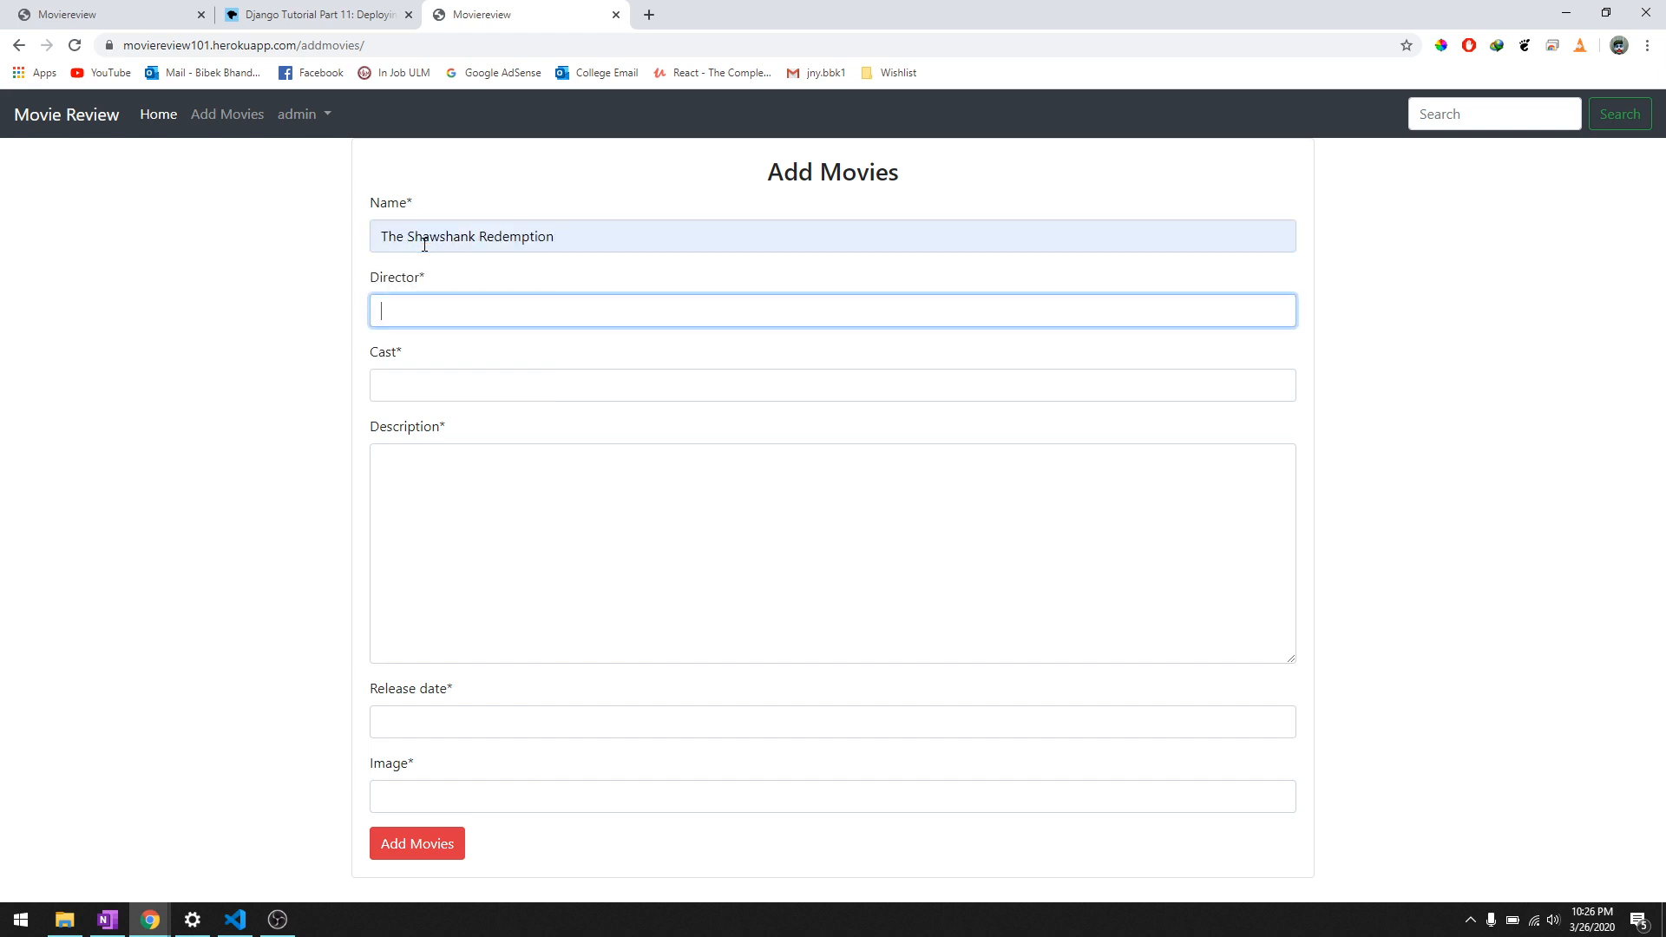
pyautogui.write('bibek')
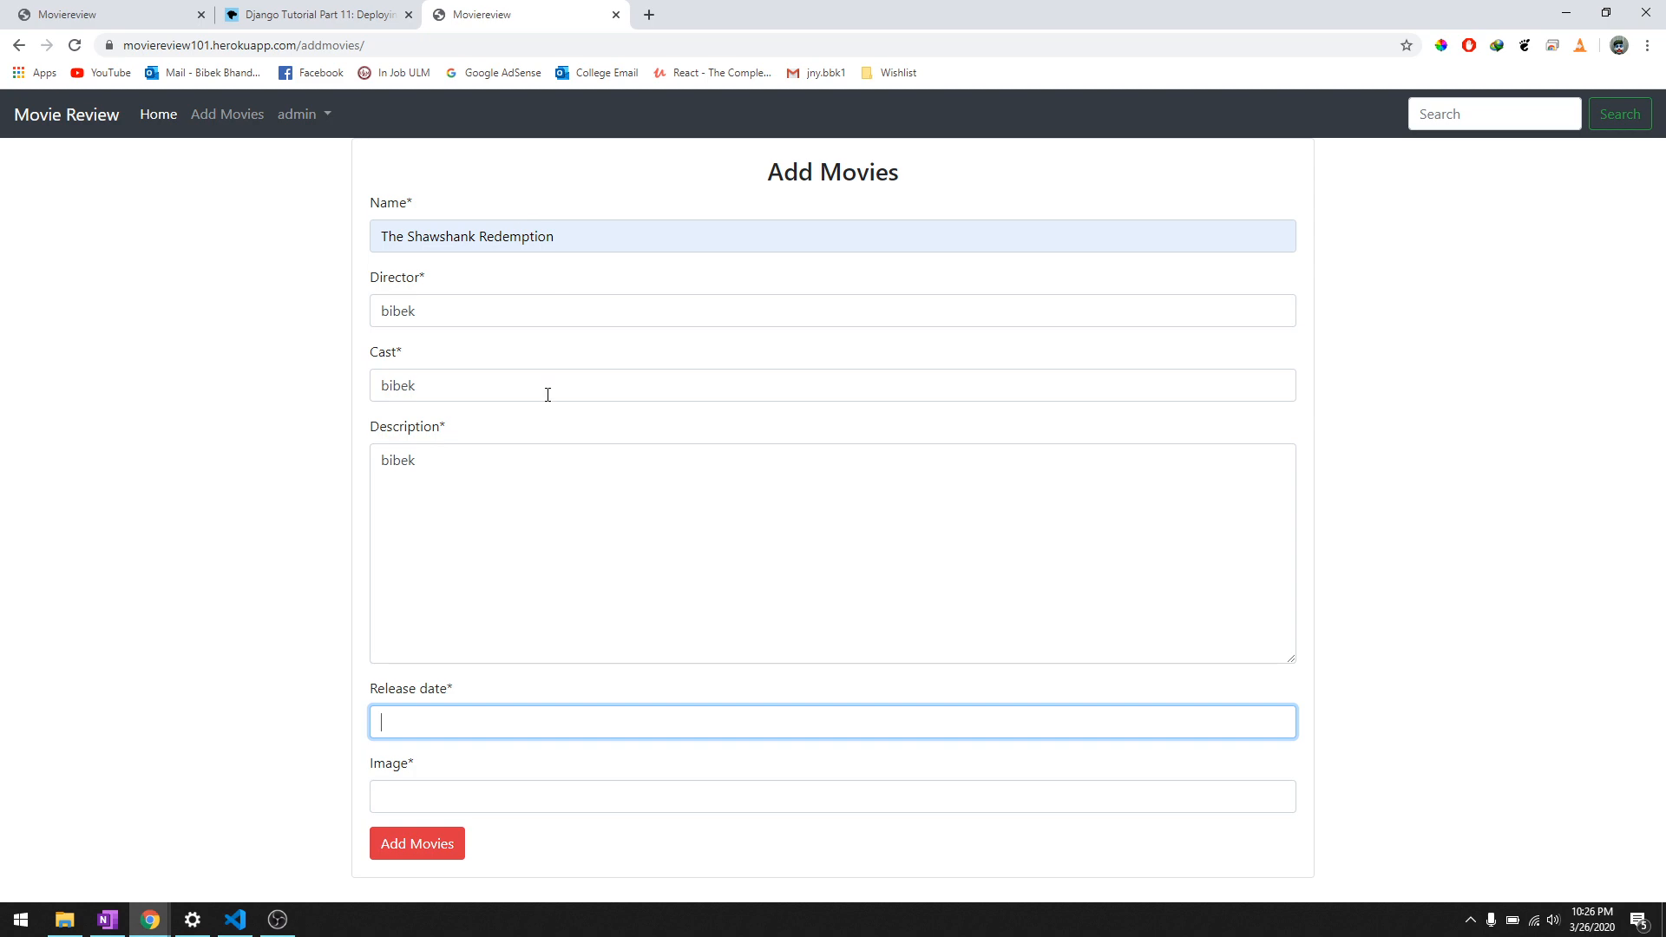
pyautogui.write('2020-03-19')
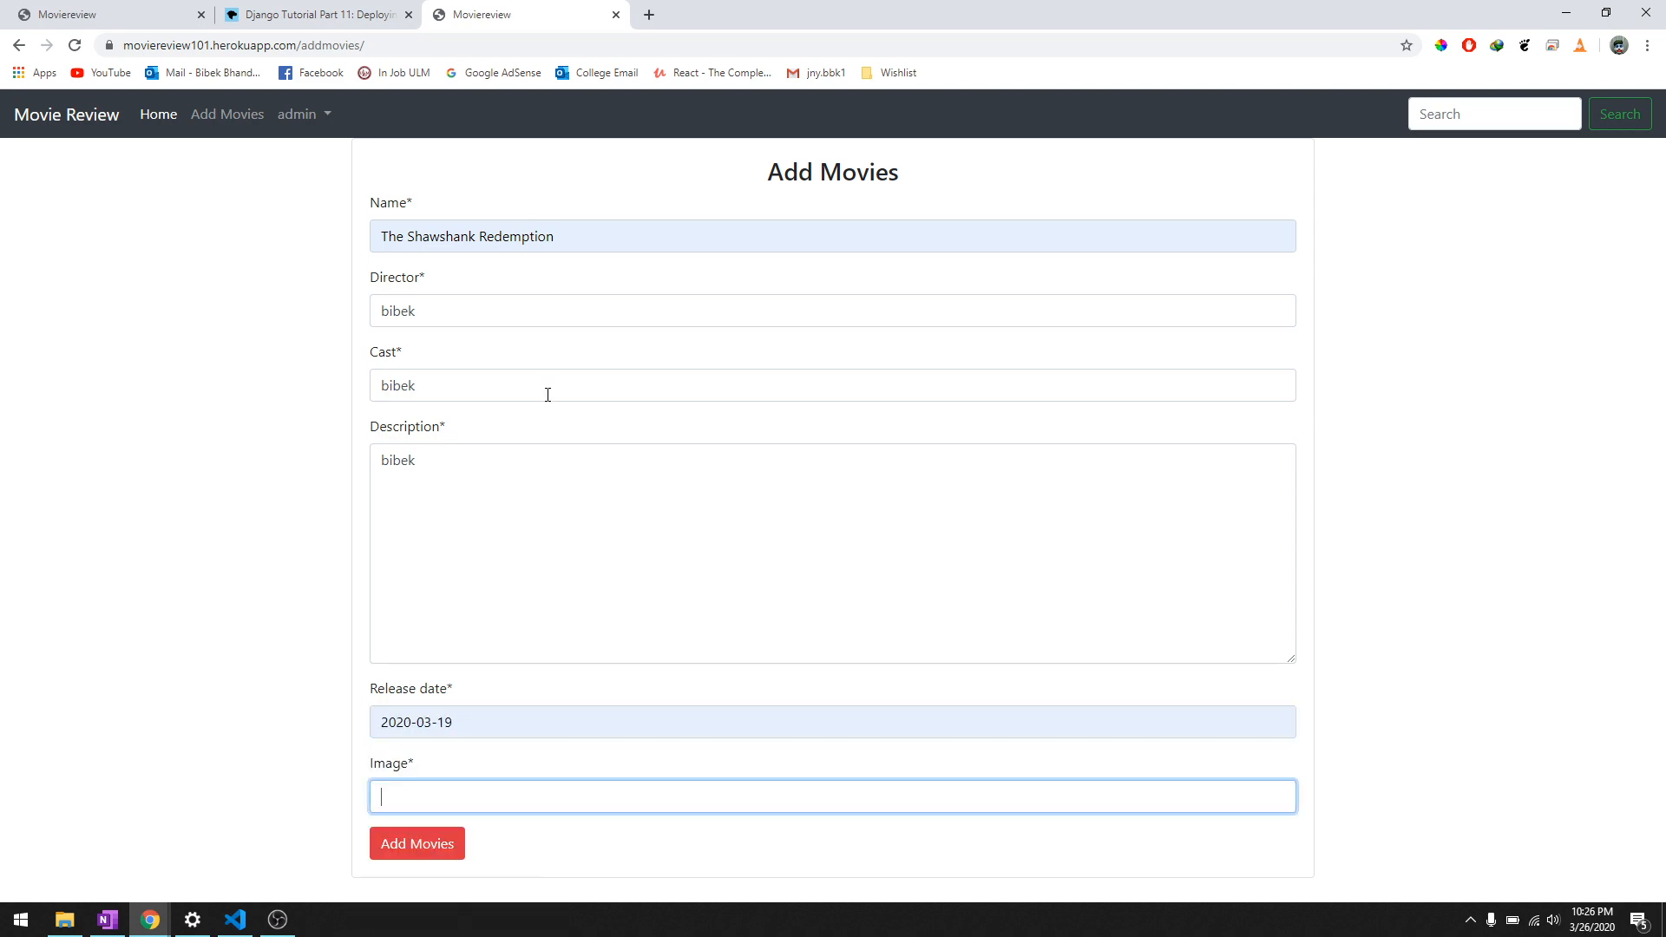
pyautogui.click(851, 14)
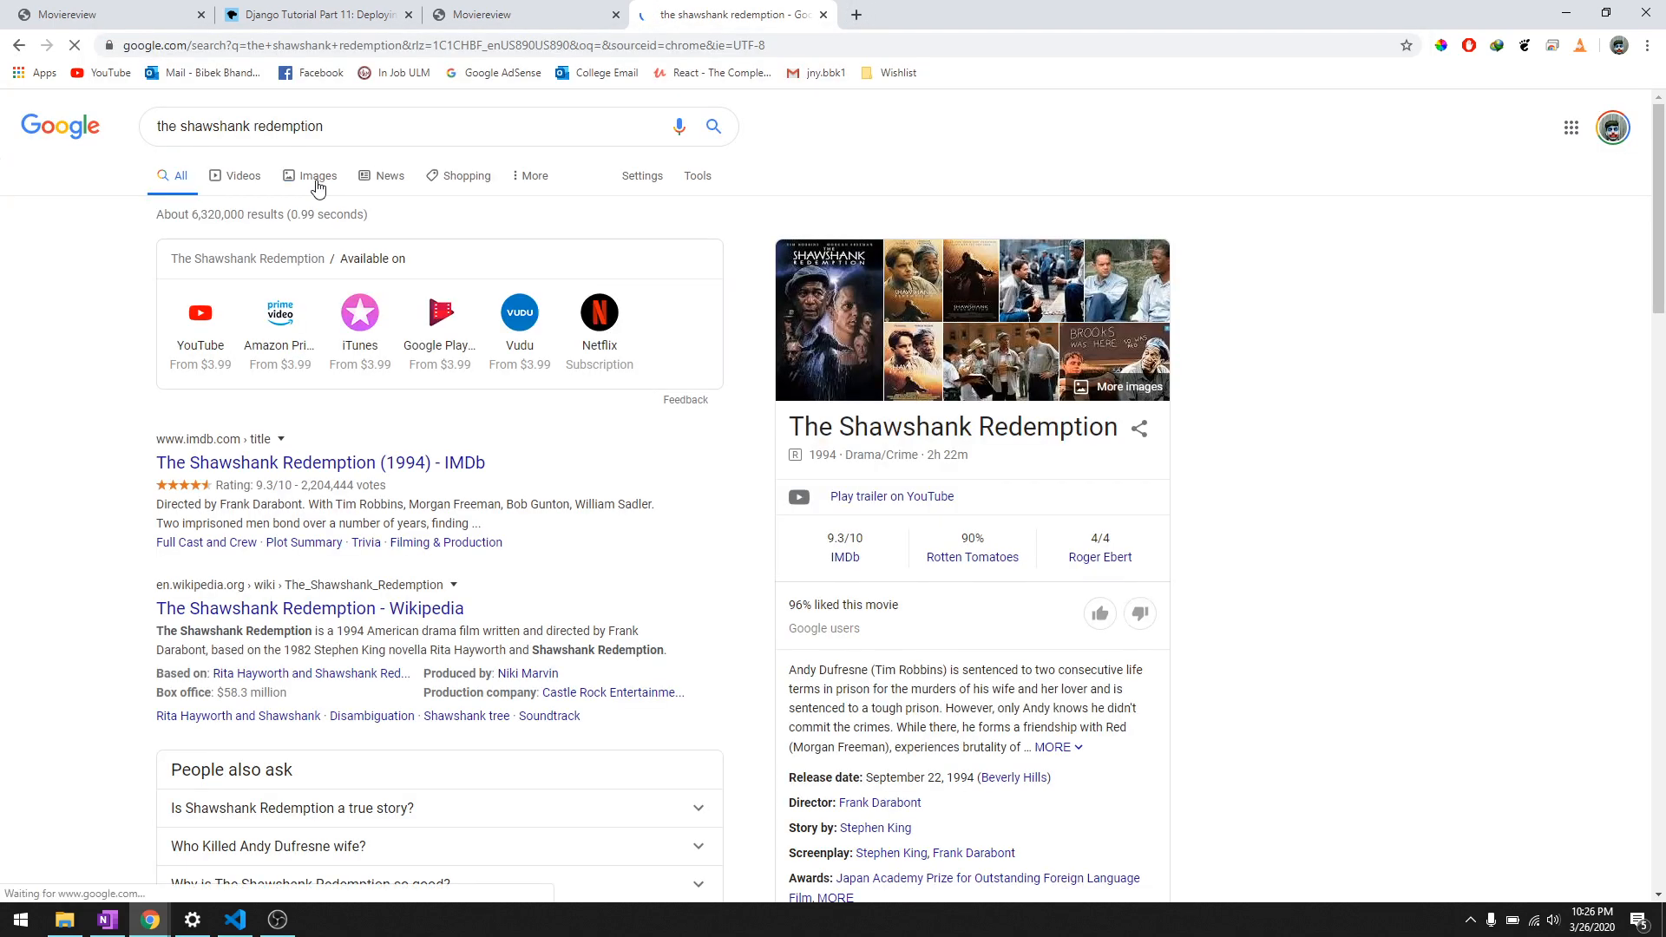
# View the full Shawshank Redemption poster image, then return to the Movie Review home listing
pyautogui.click(317, 176)
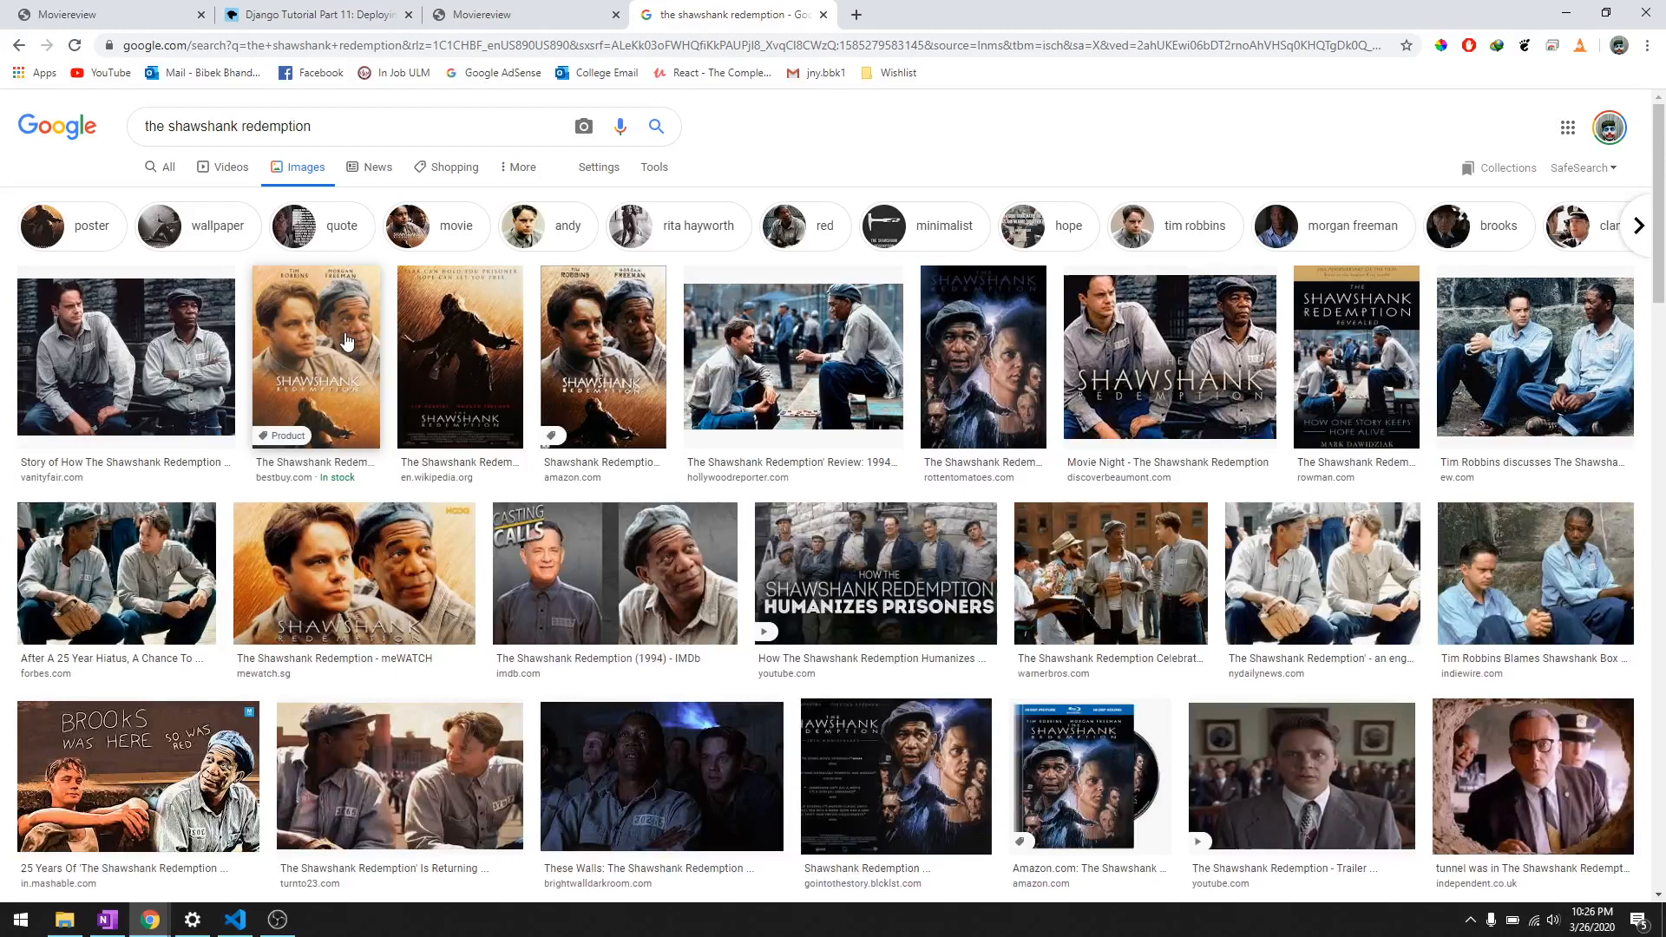
pyautogui.rightClick(316, 356)
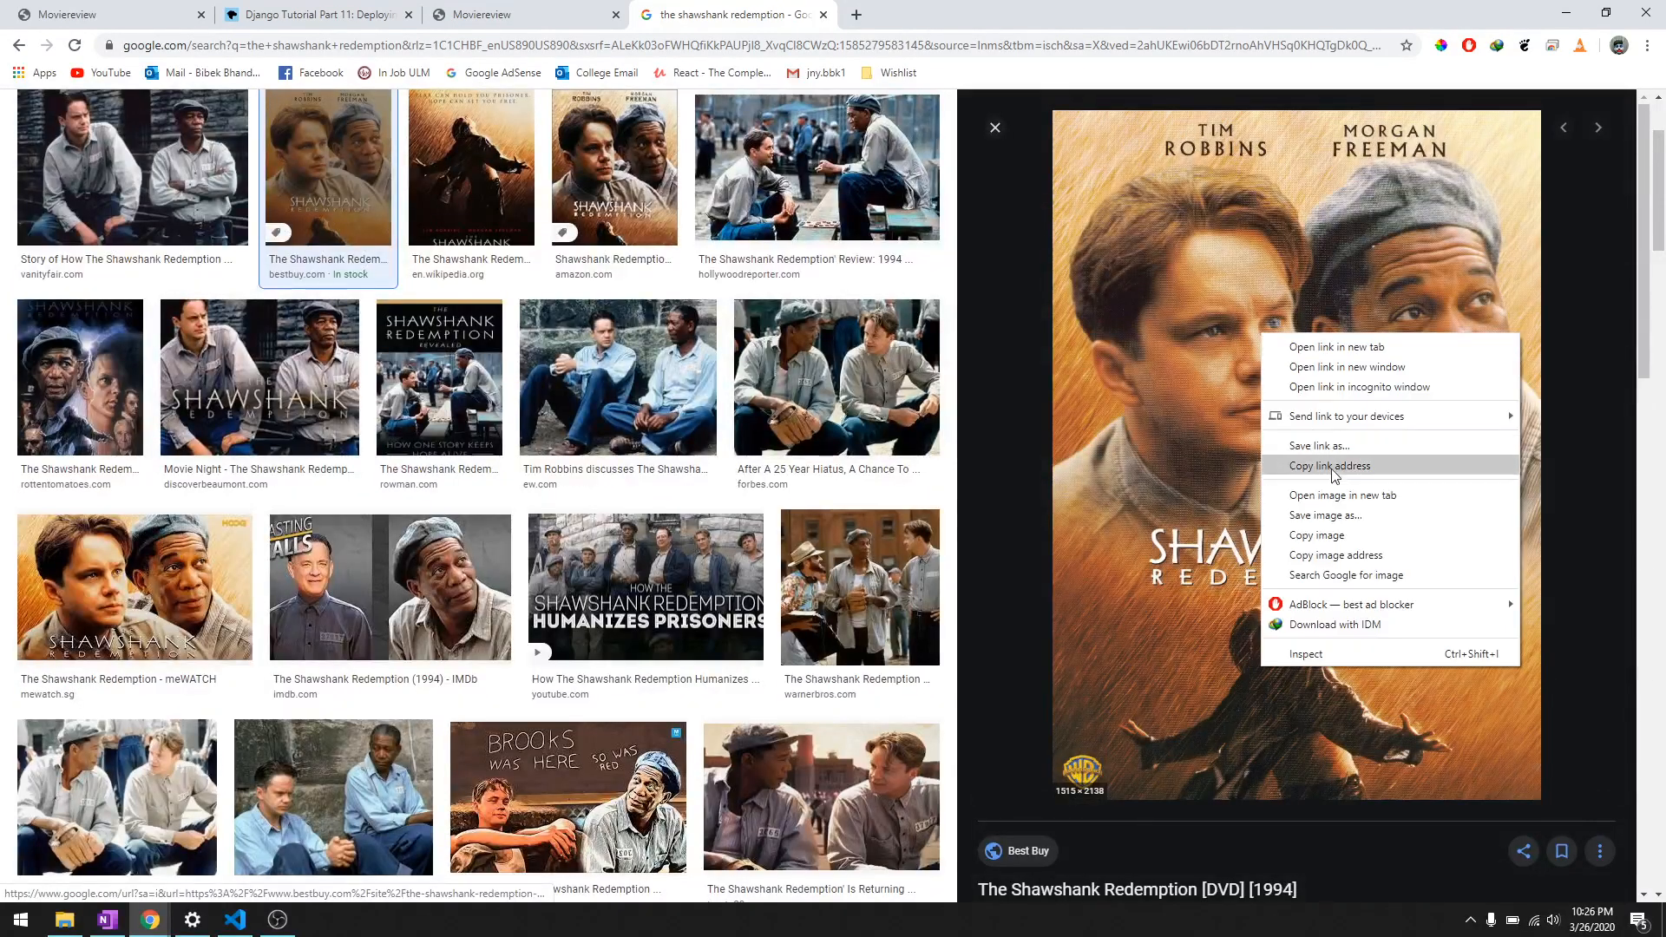
pyautogui.click(1344, 494)
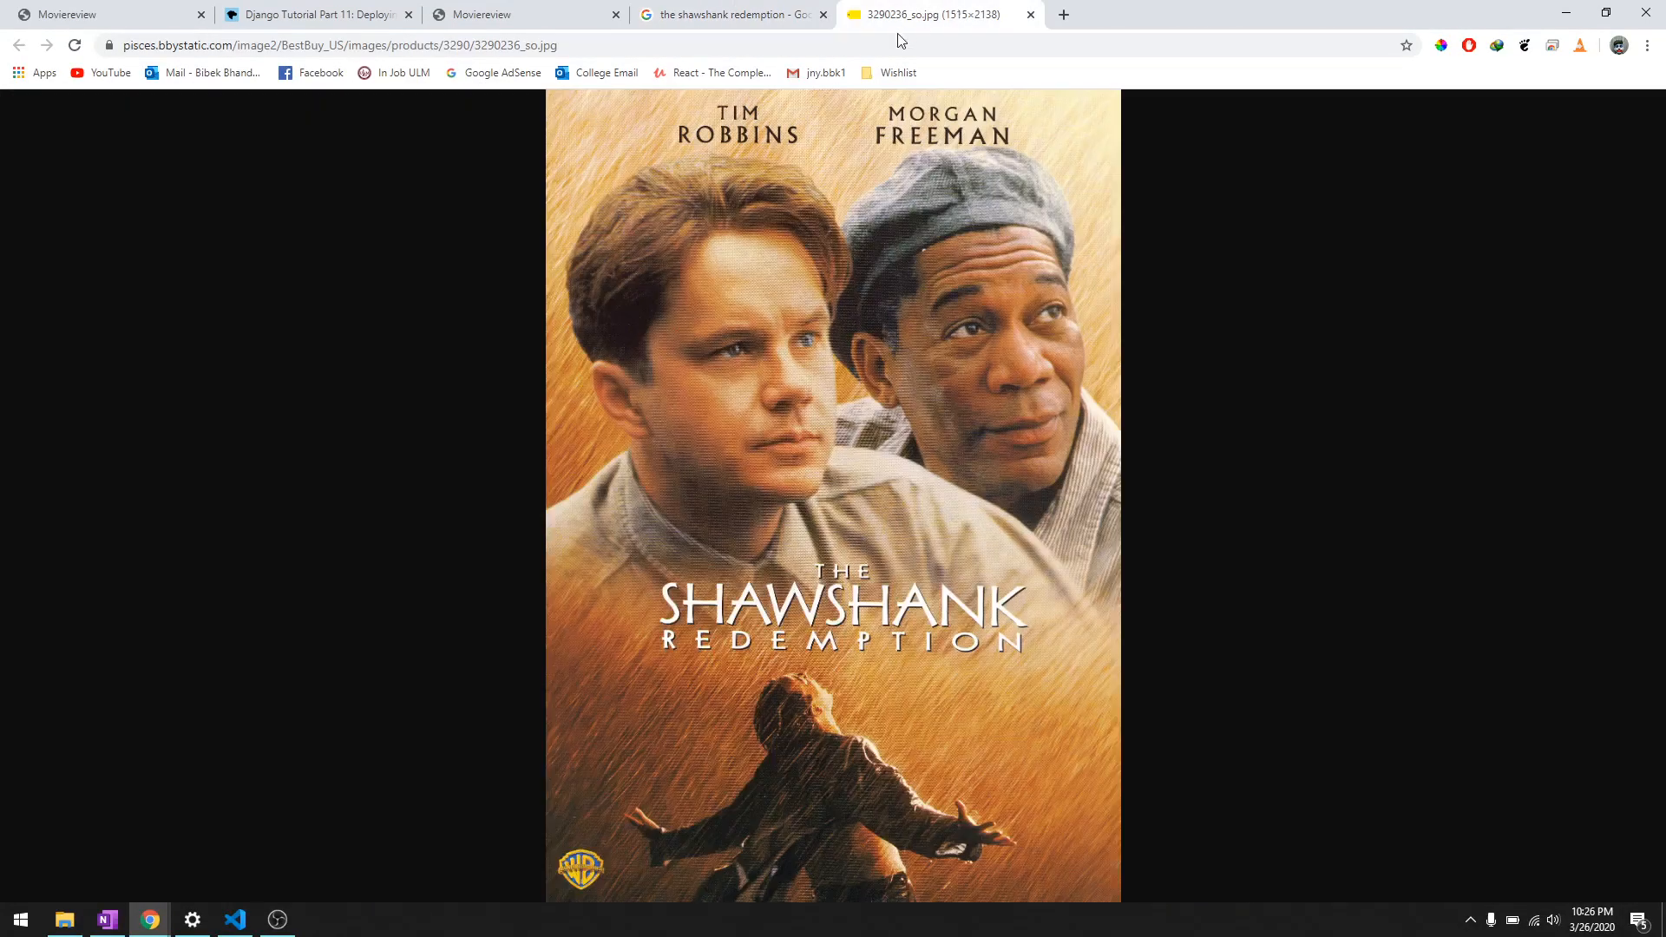
pyautogui.click(503, 14)
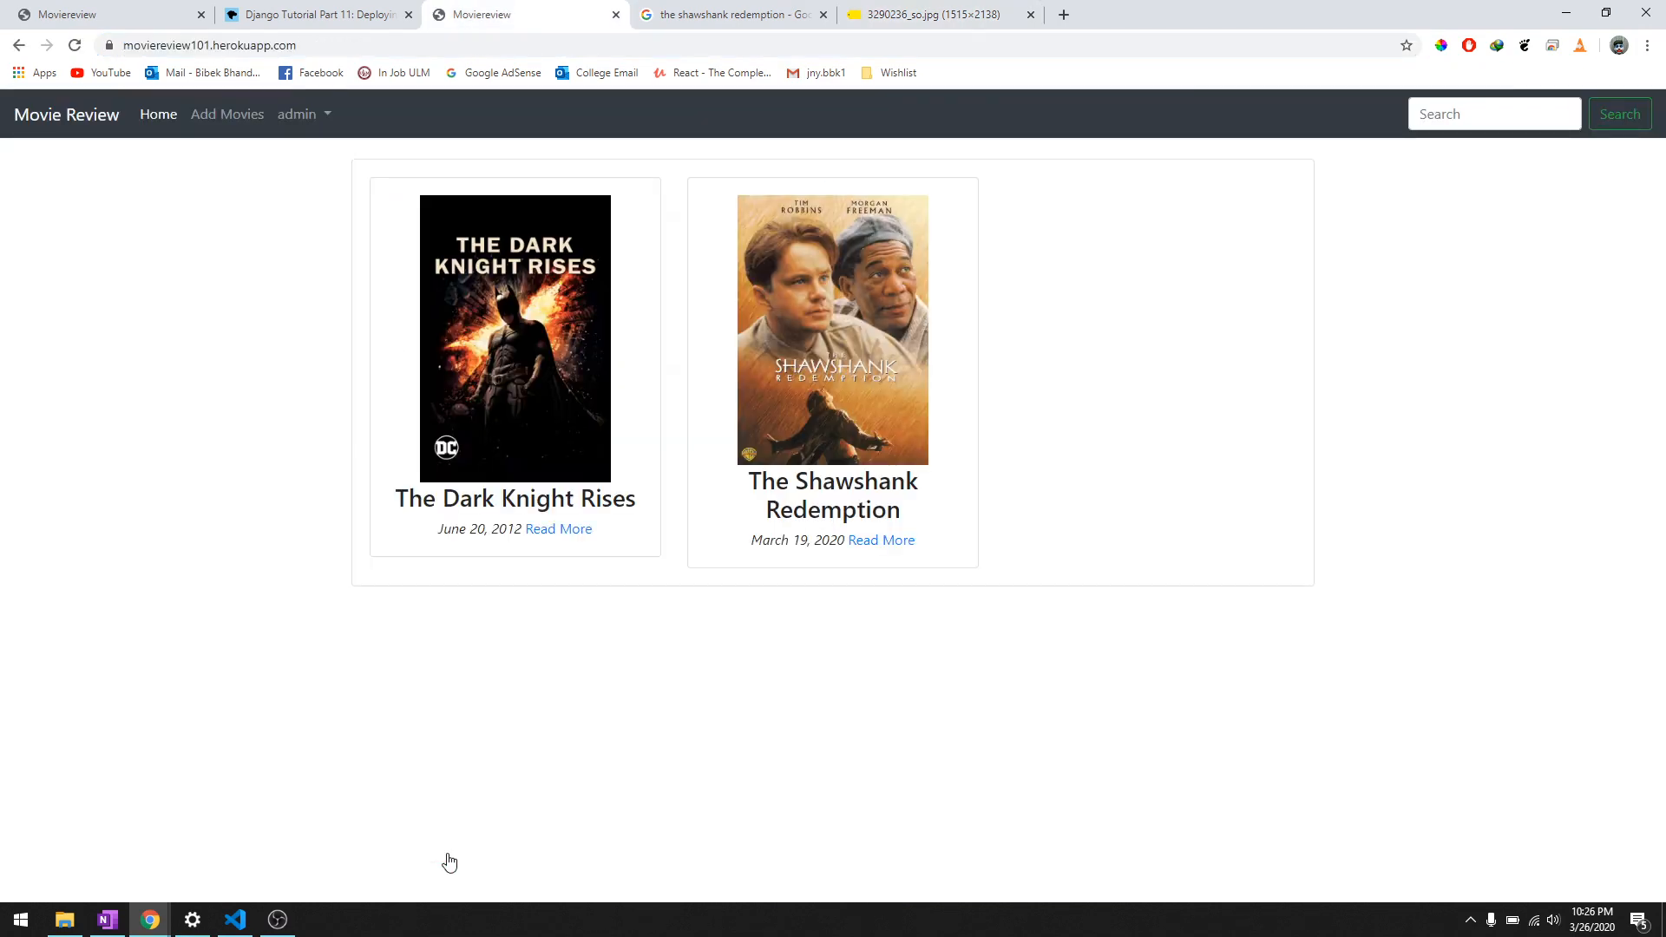
pyautogui.moveTo(777, 291)
pyautogui.write('movie')
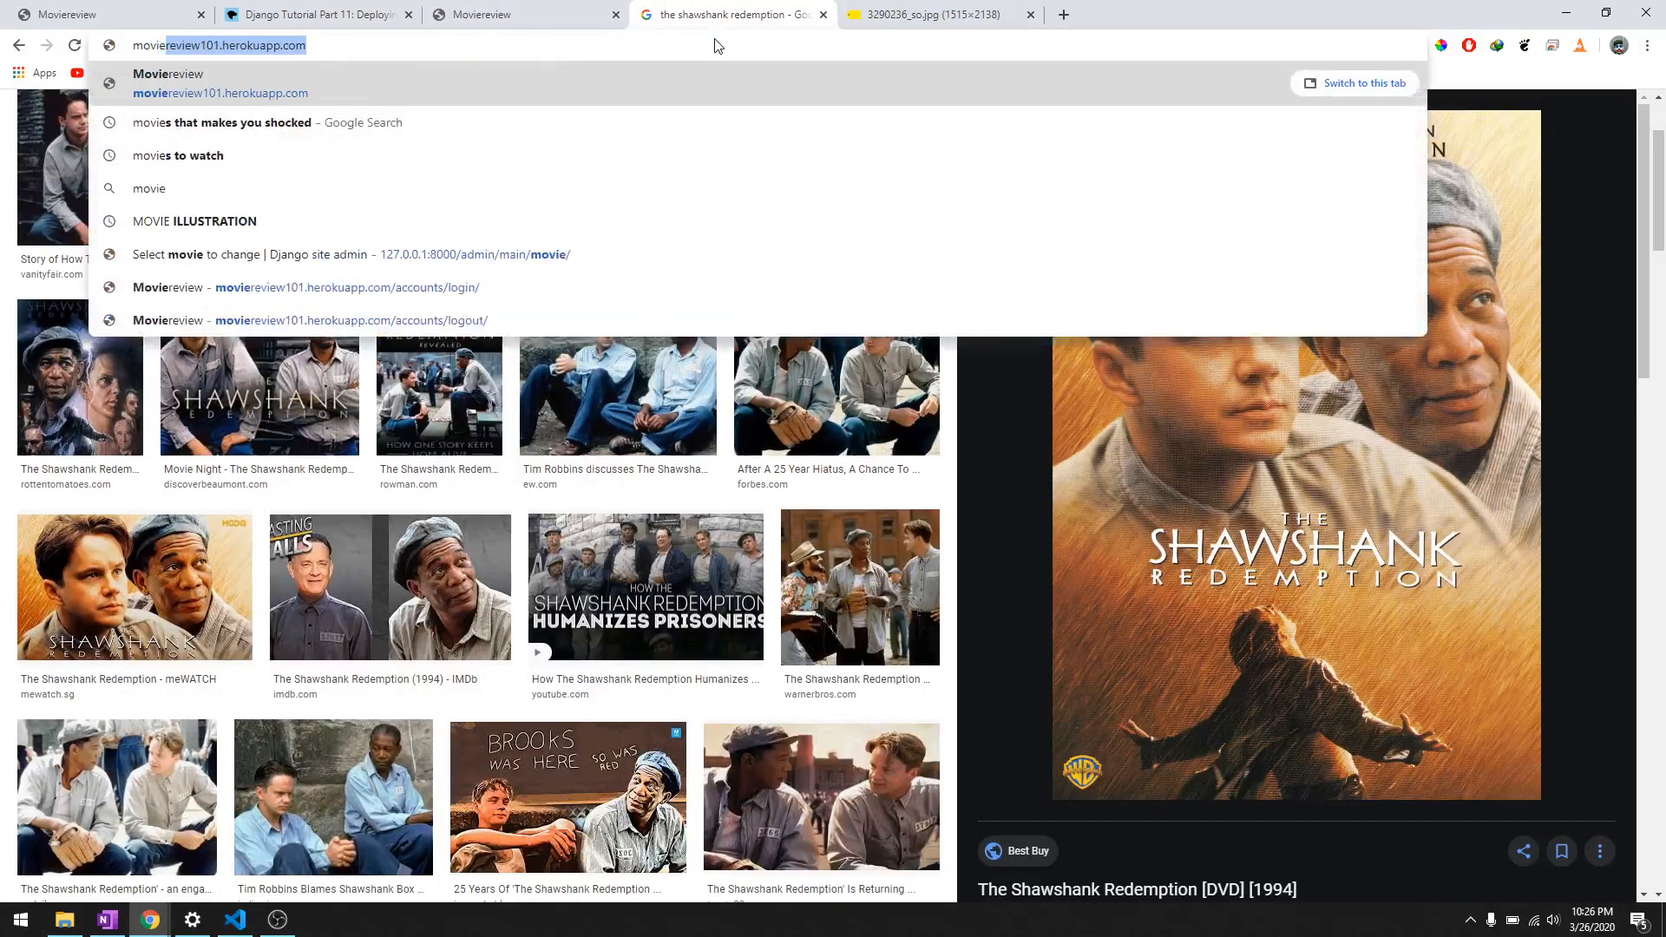
# Search Google Images for mulan and open the poster image in its own tab to get its URL
pyautogui.click(217, 121)
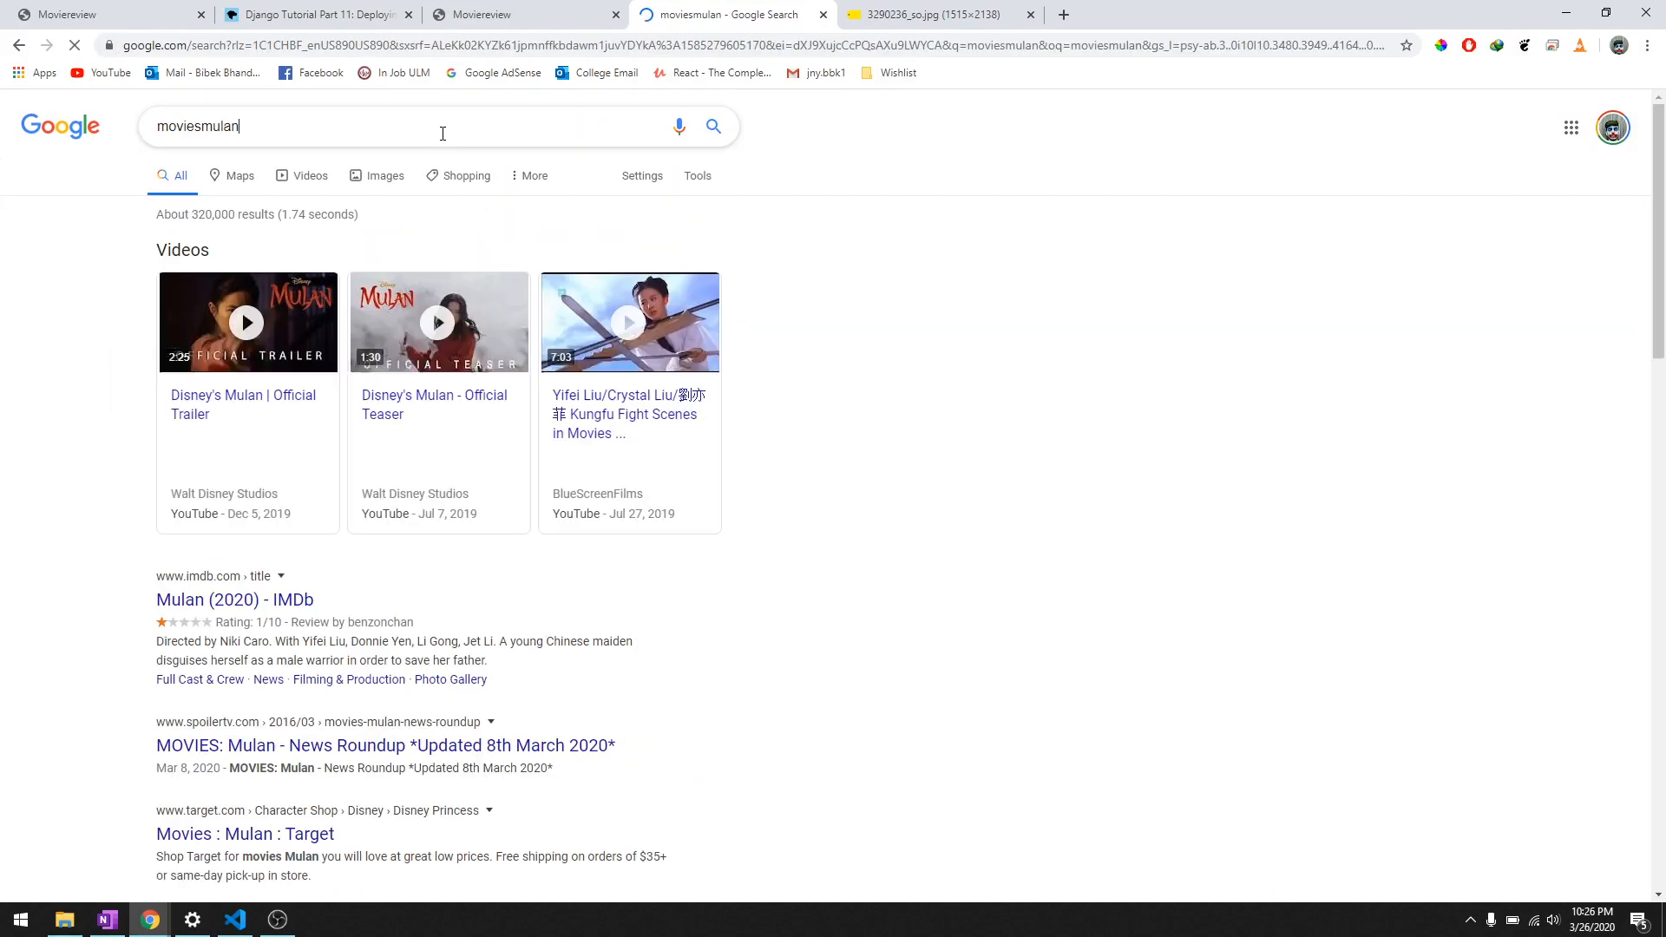
pyautogui.write('mulan')
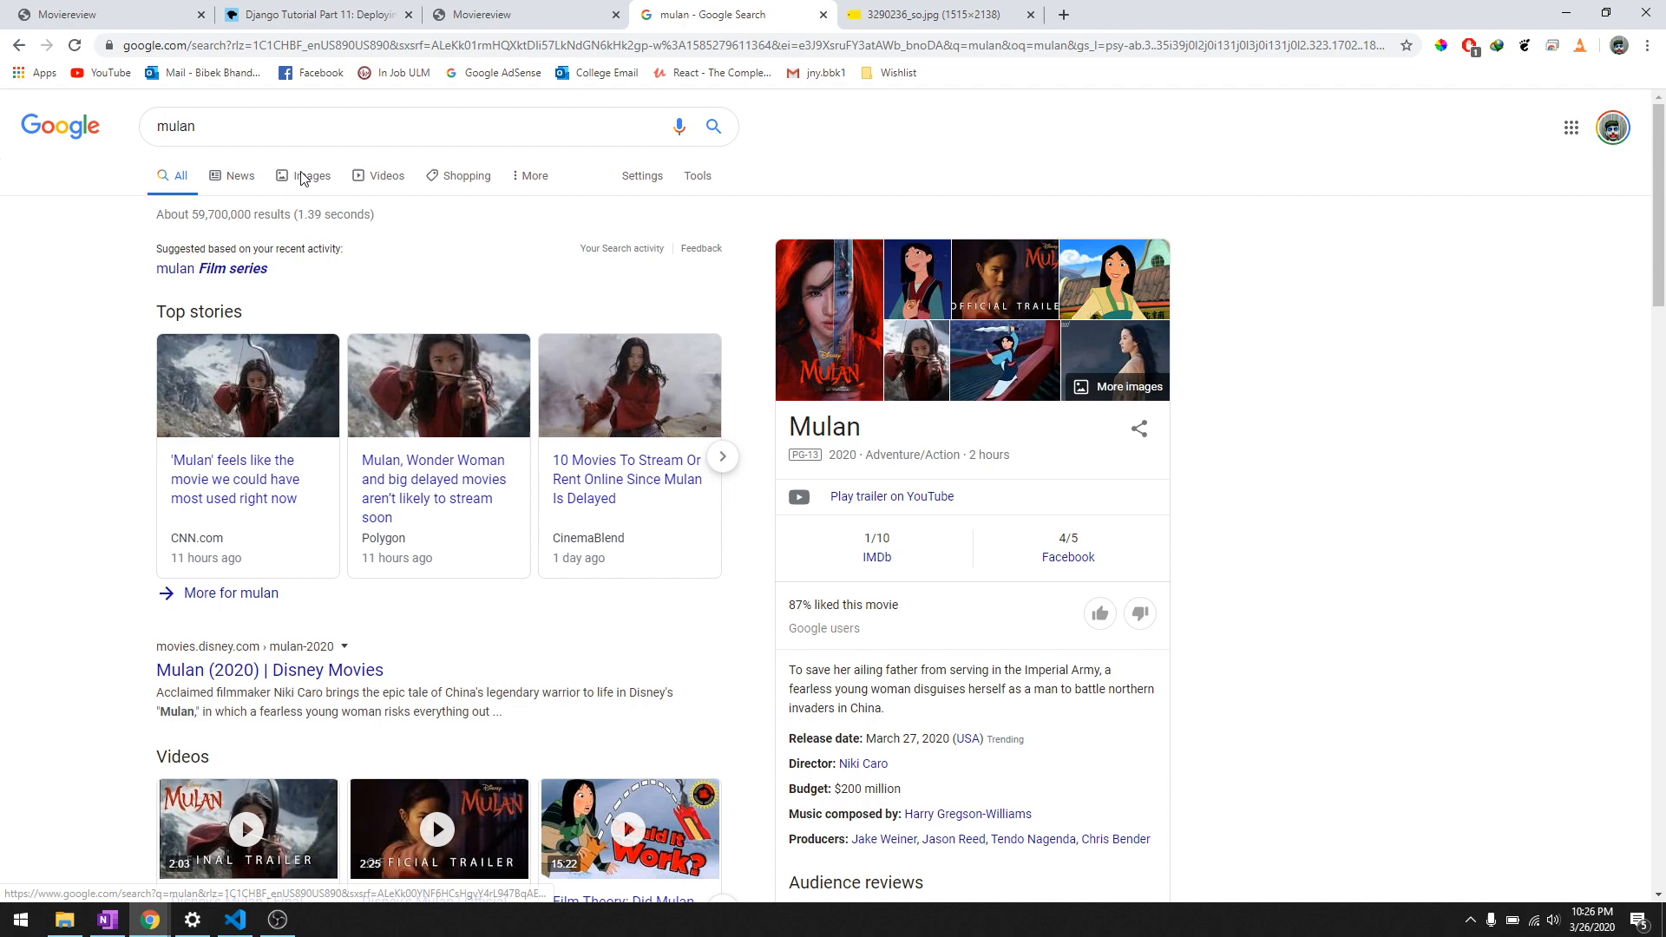
pyautogui.click(309, 175)
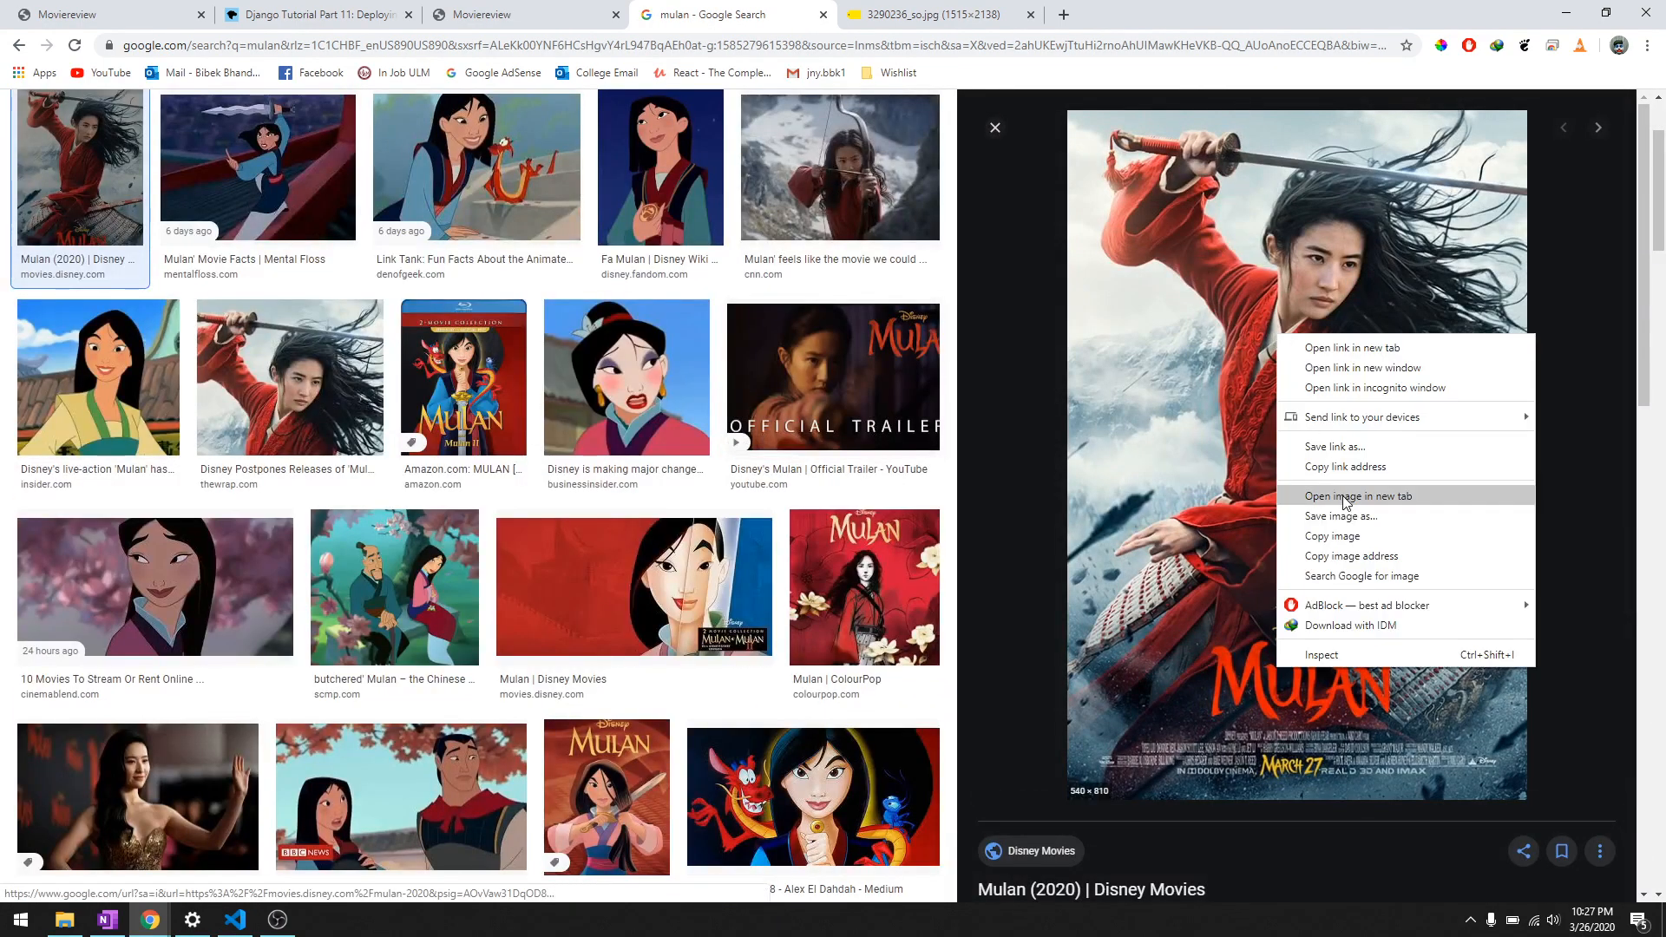
pyautogui.click(1358, 496)
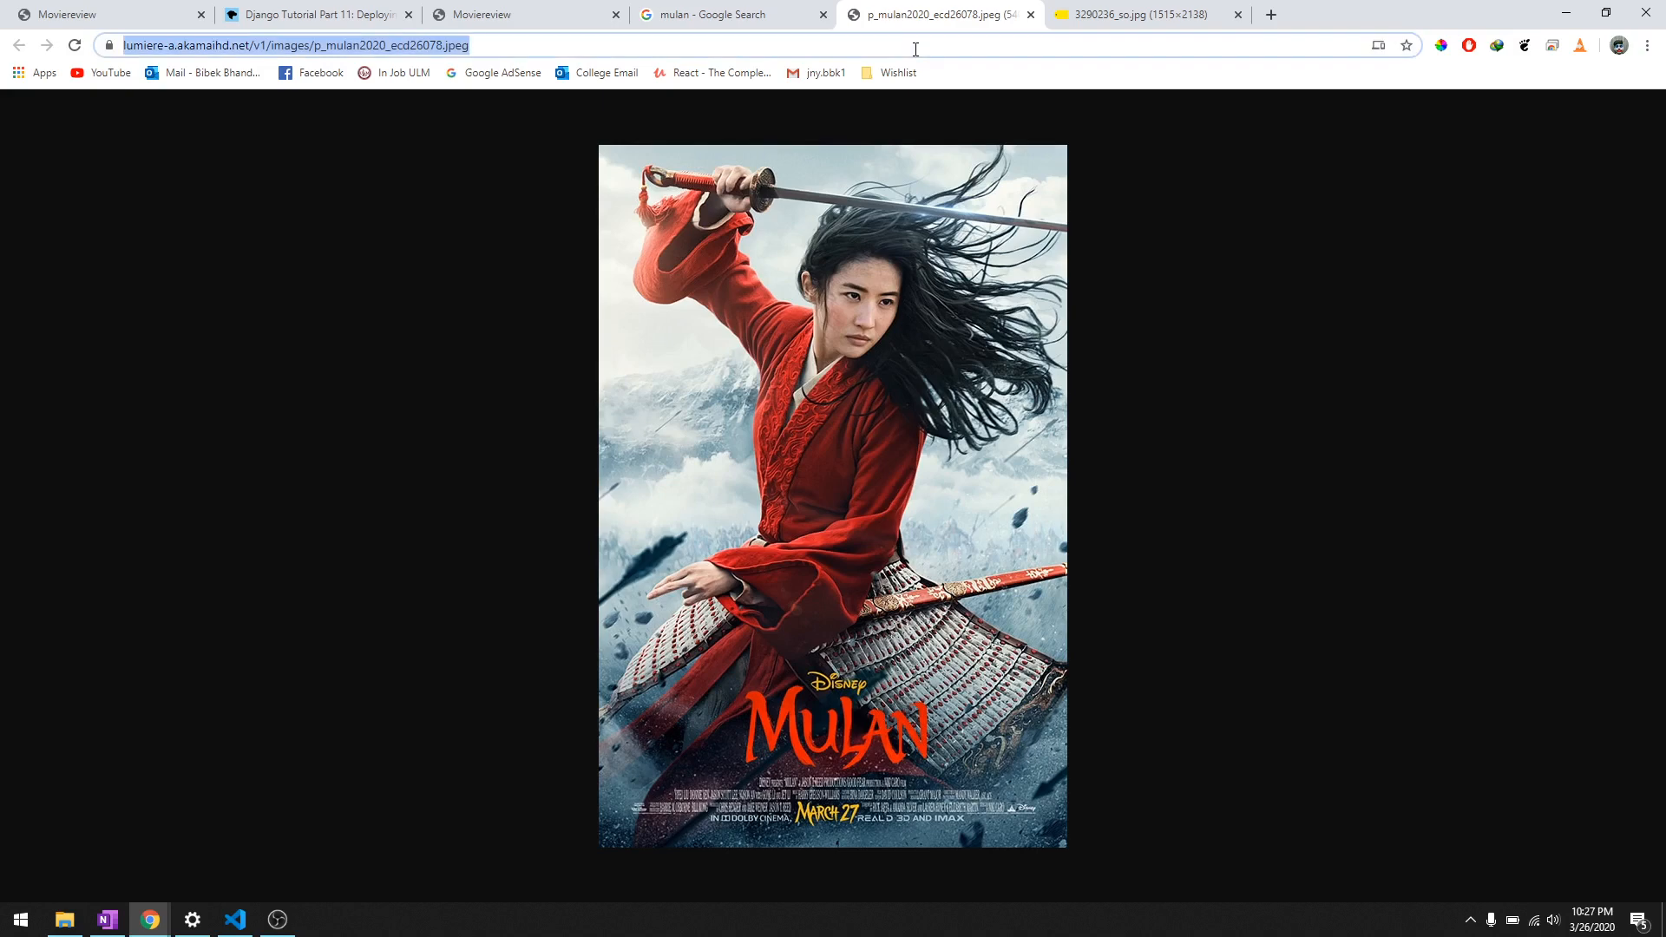
pyautogui.click(492, 14)
pyautogui.write('2')
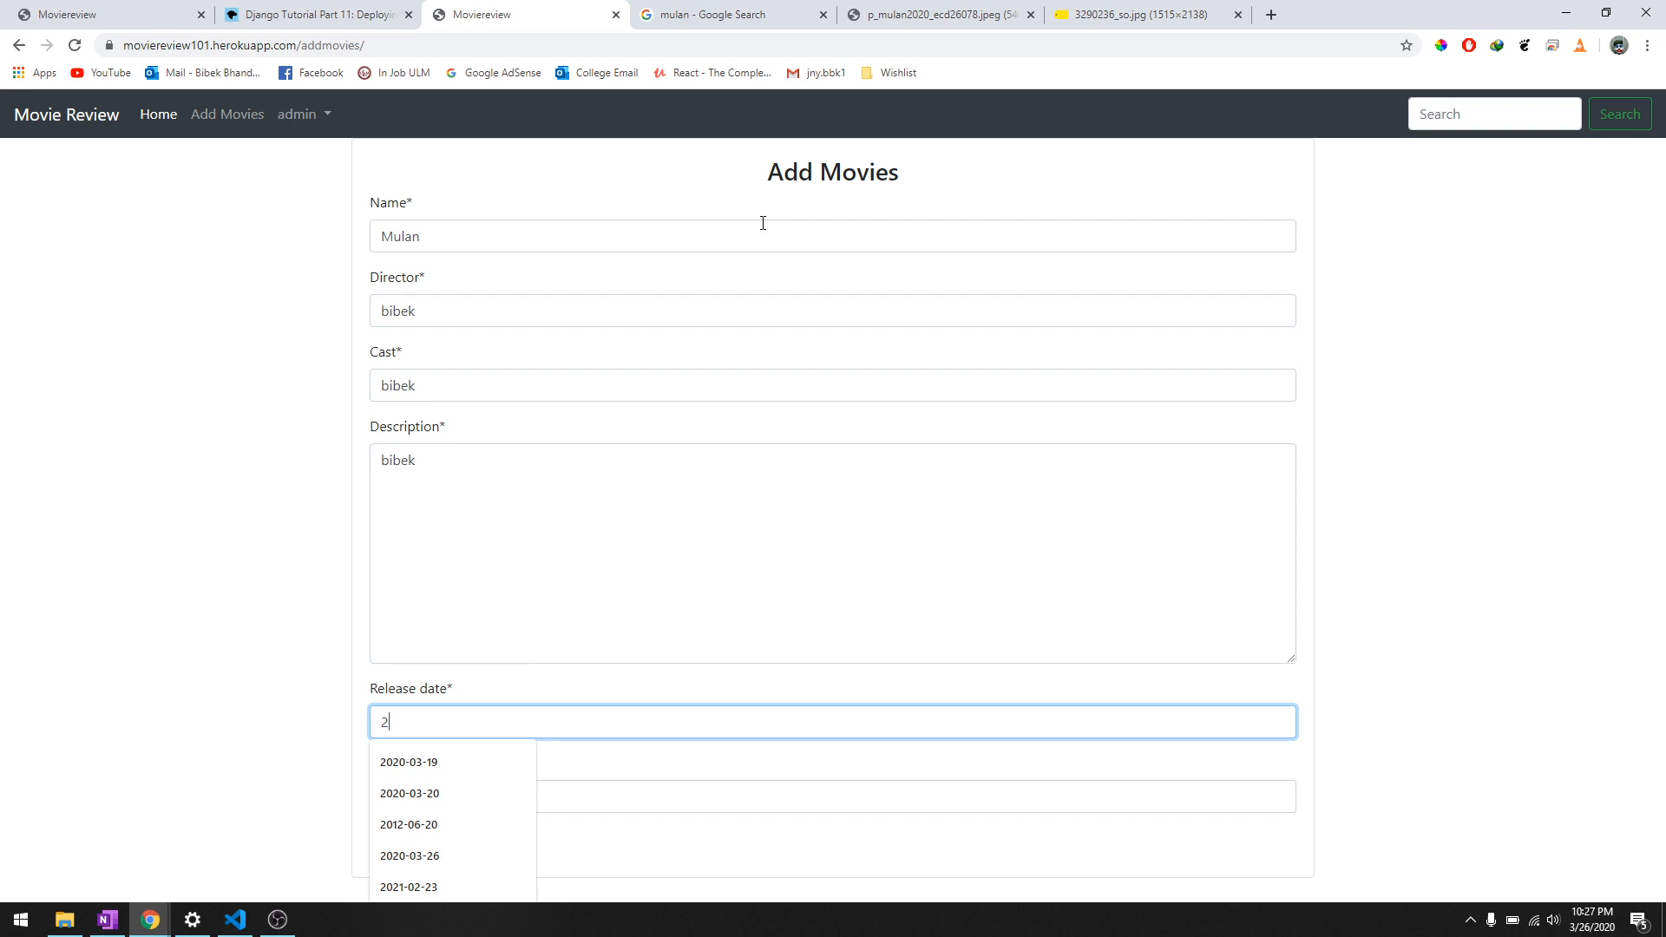
# Submit Mulan with release date 2020-03-19 and the pasted poster URL
pyautogui.click(410, 762)
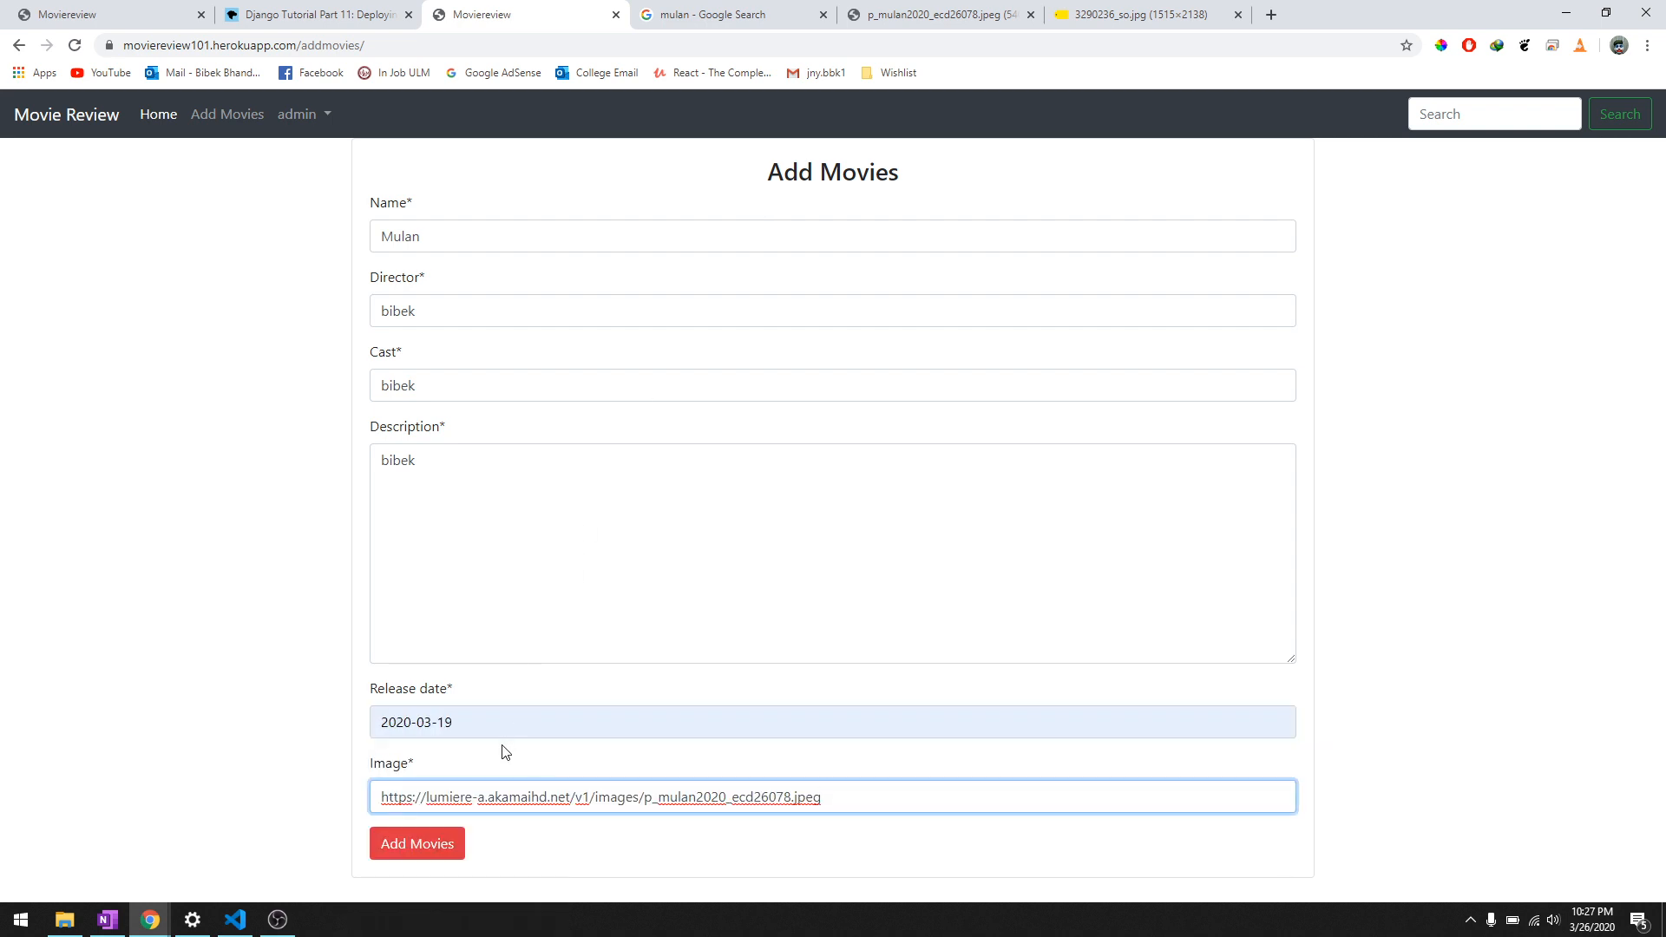
pyautogui.click(416, 844)
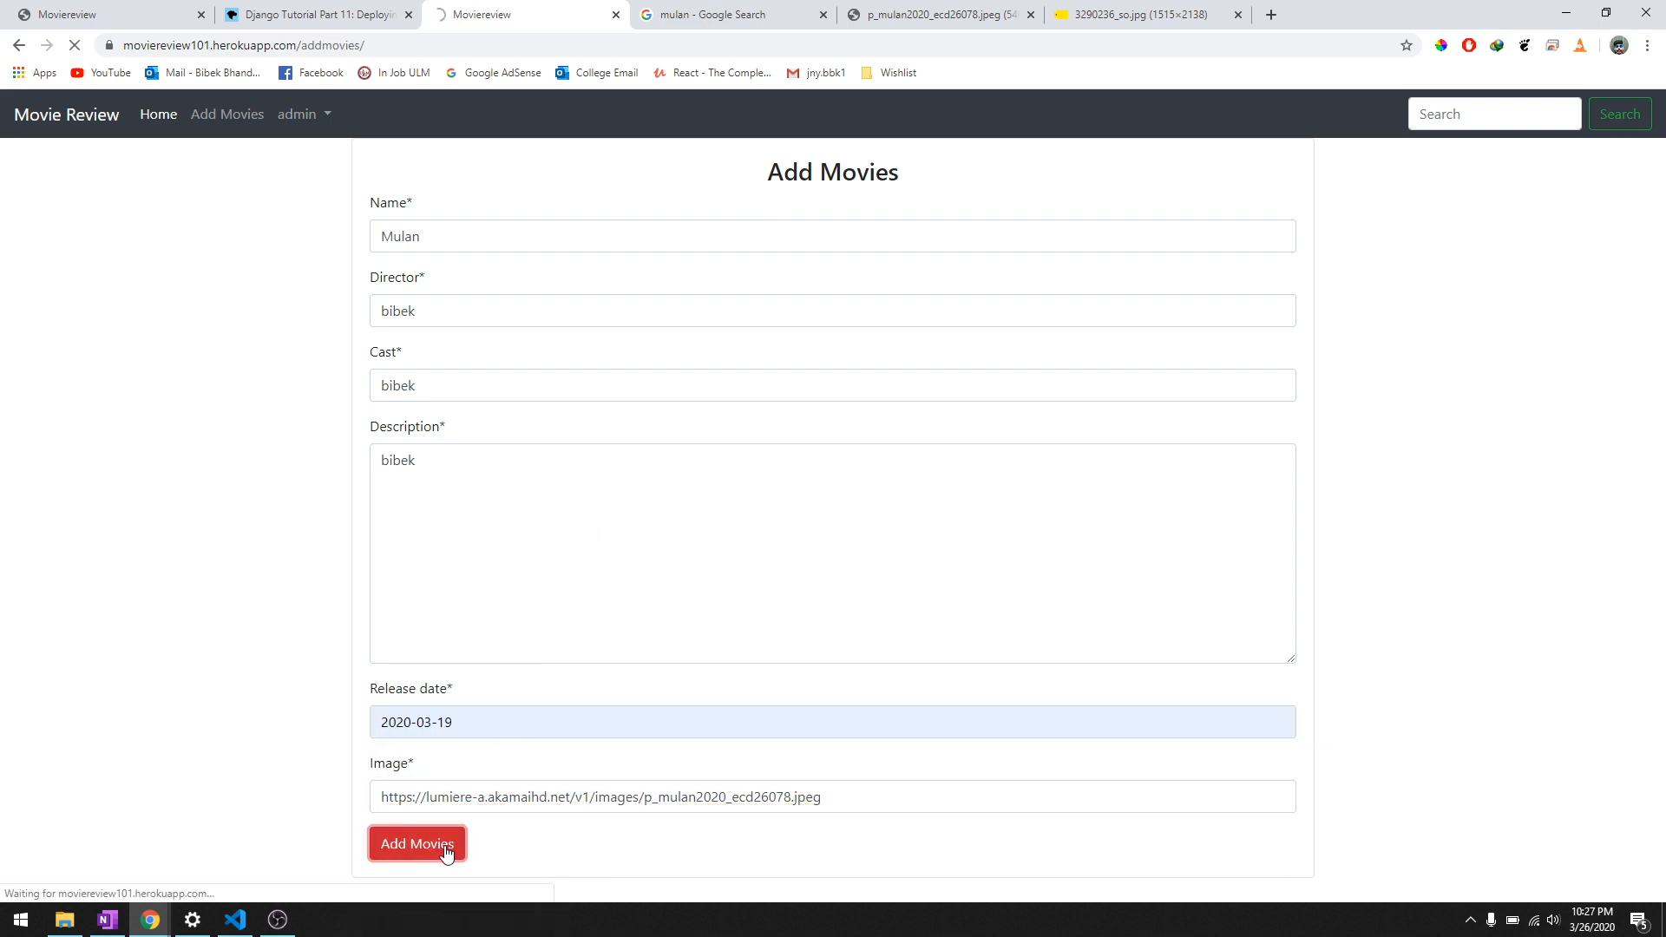
pyautogui.click(417, 843)
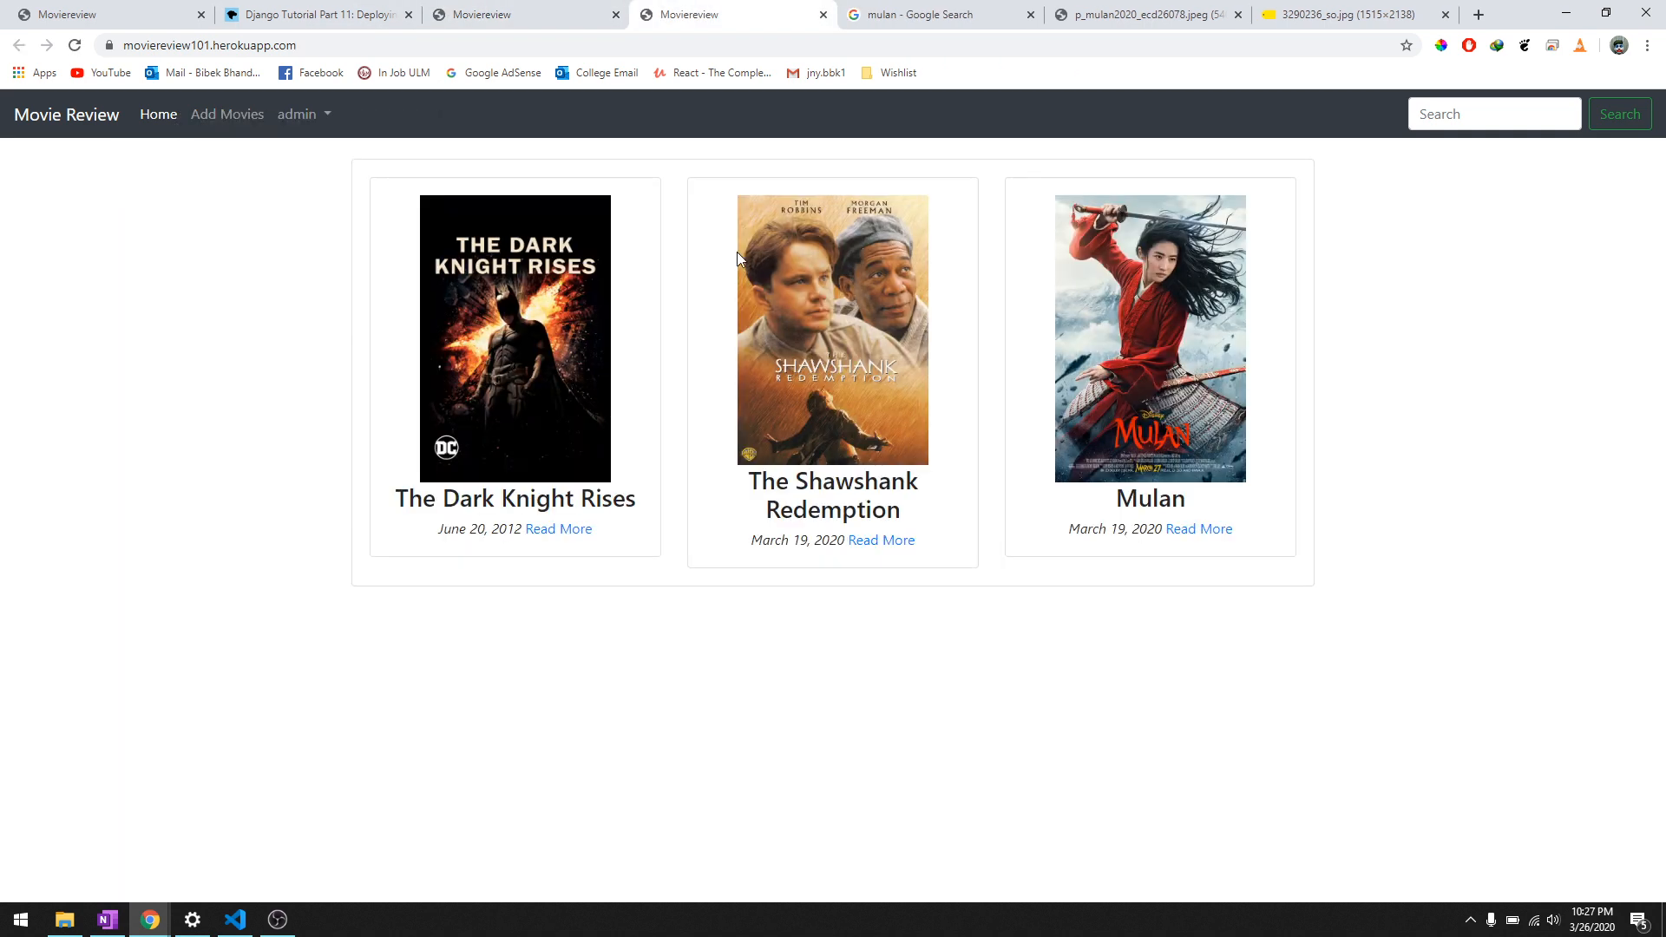
pyautogui.moveTo(628, 26)
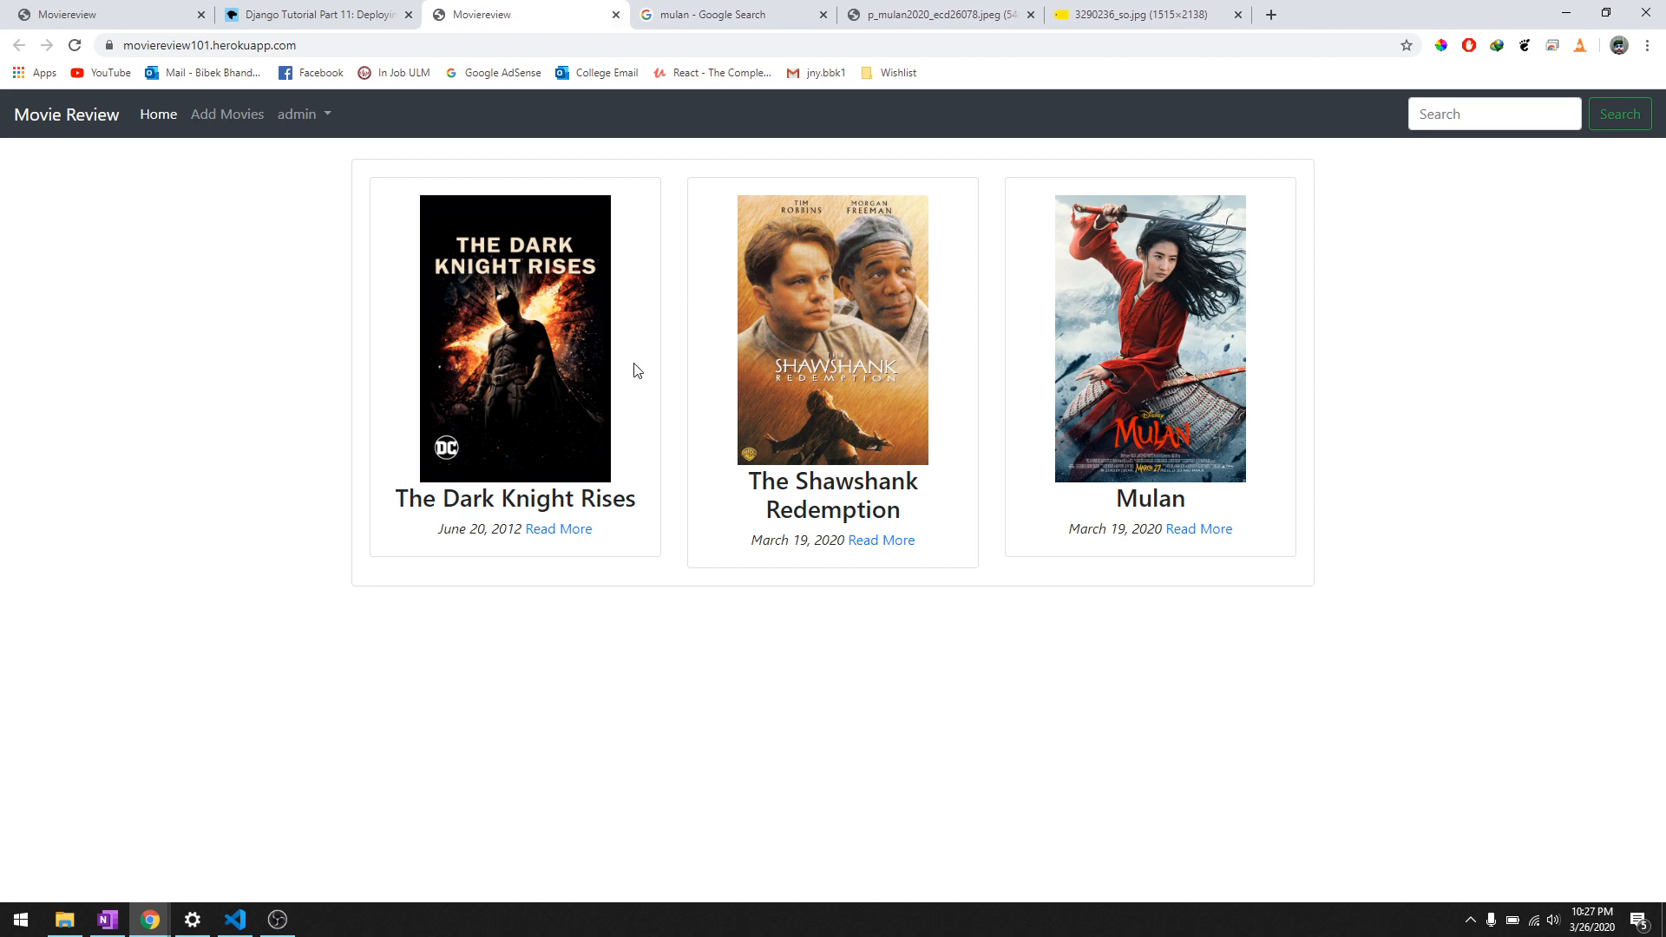
pyautogui.moveTo(1125, 353)
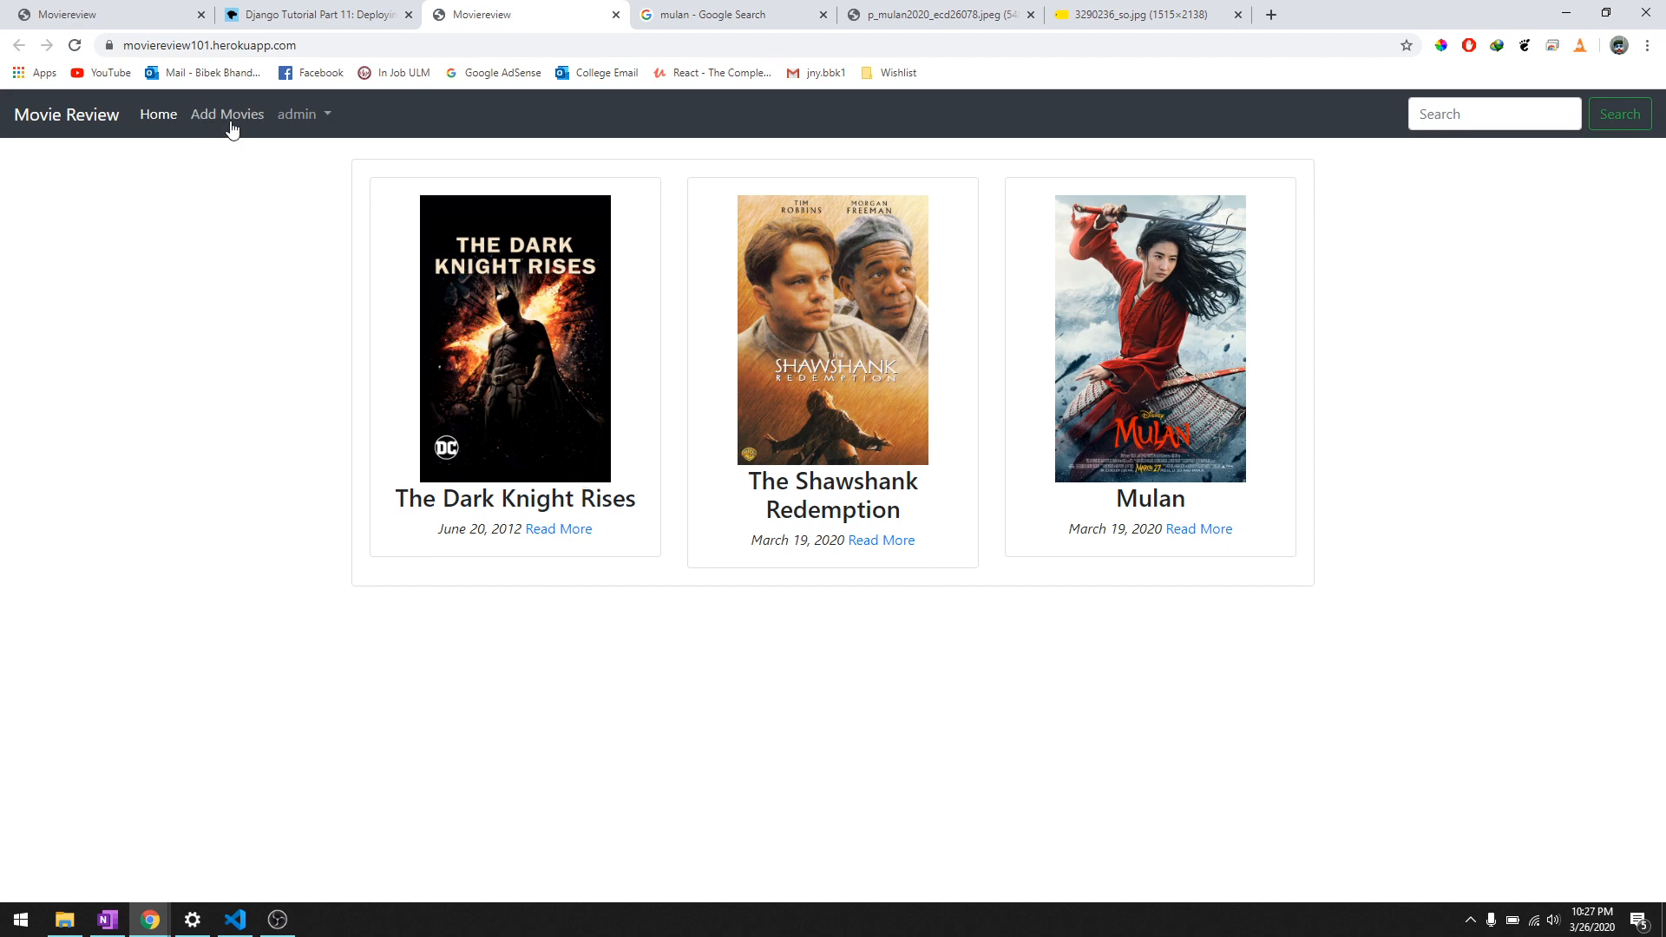
# Log out of the admin account and log back in as the regular user
pyautogui.click(227, 115)
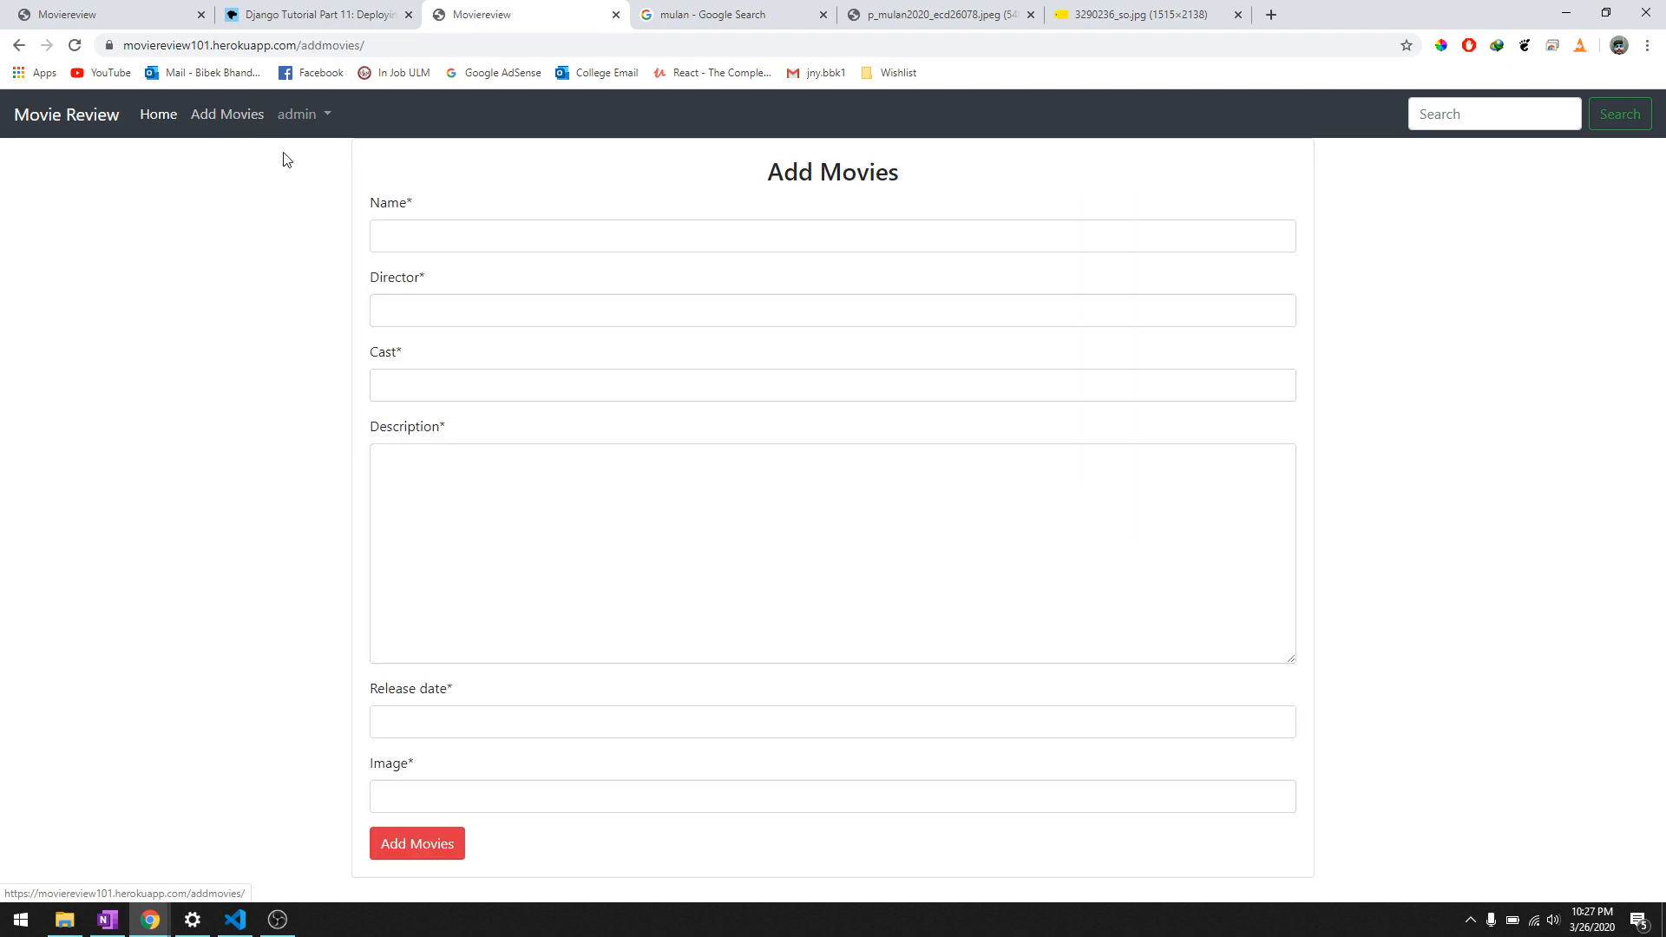
pyautogui.click(158, 115)
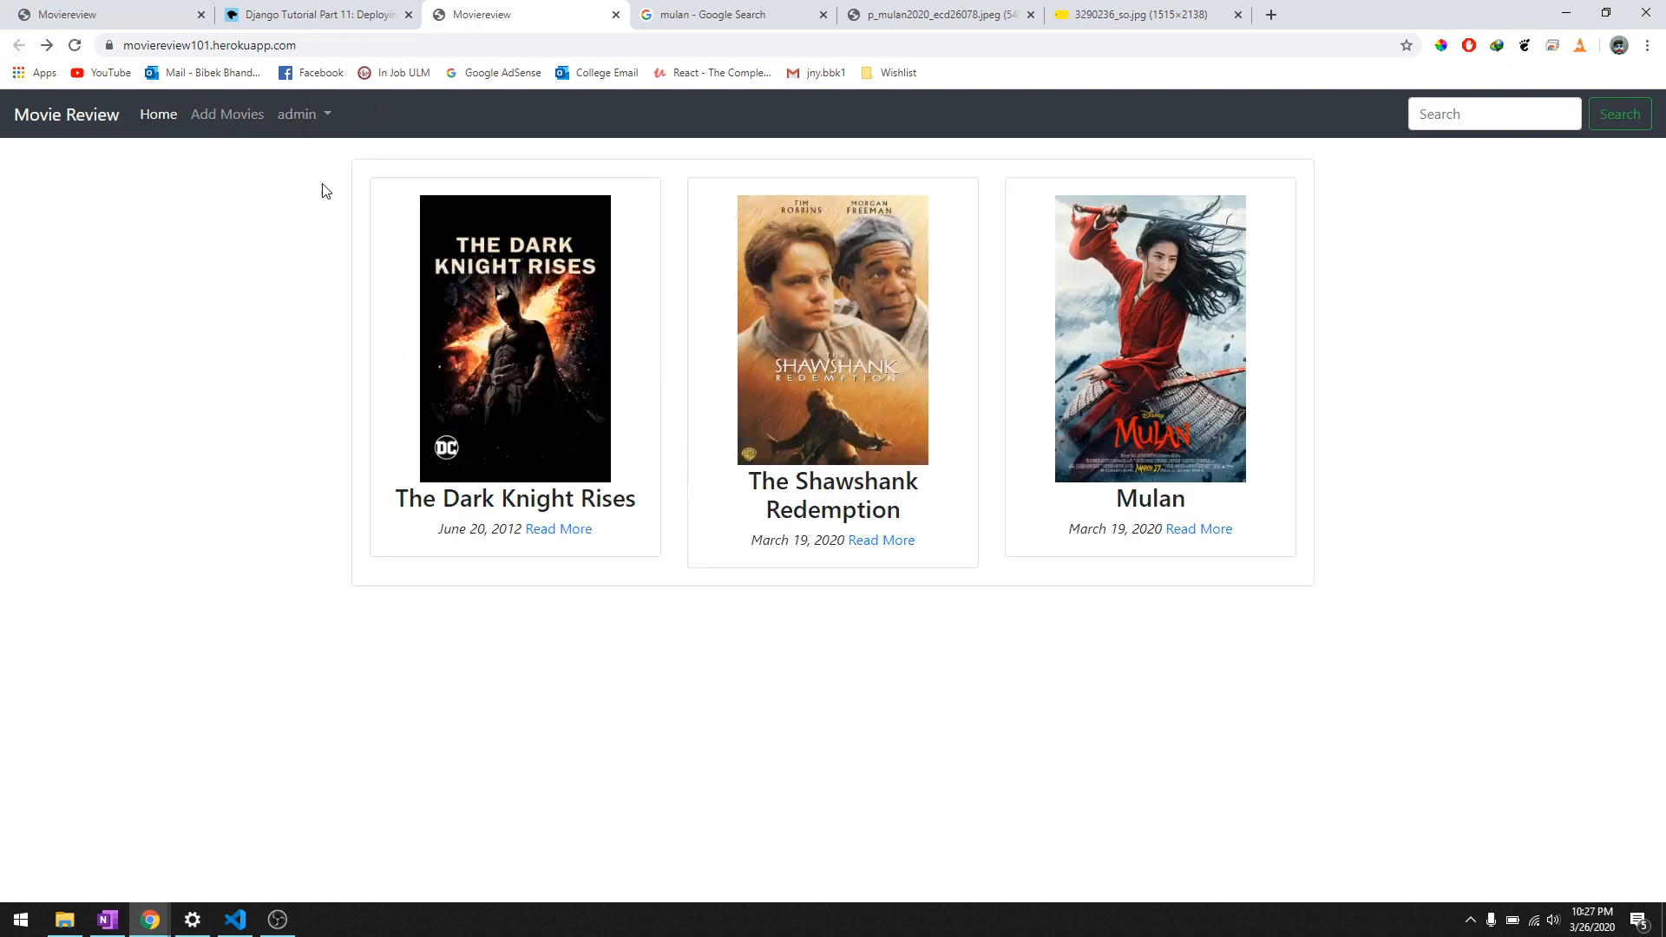
pyautogui.click(297, 115)
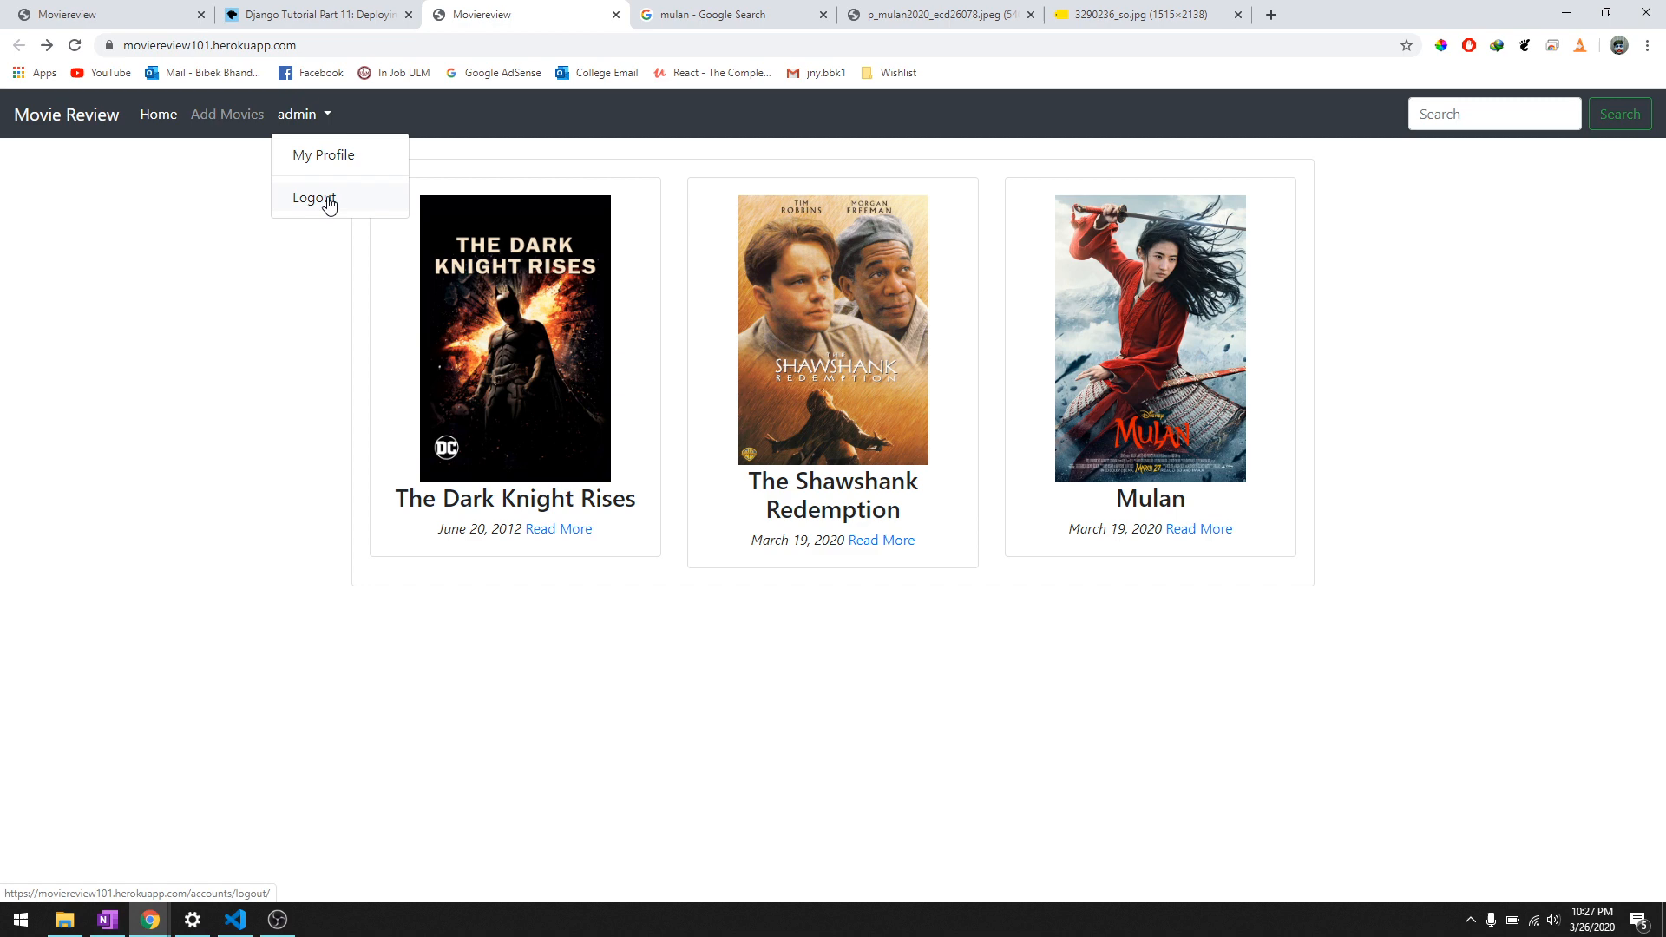
pyautogui.click(312, 198)
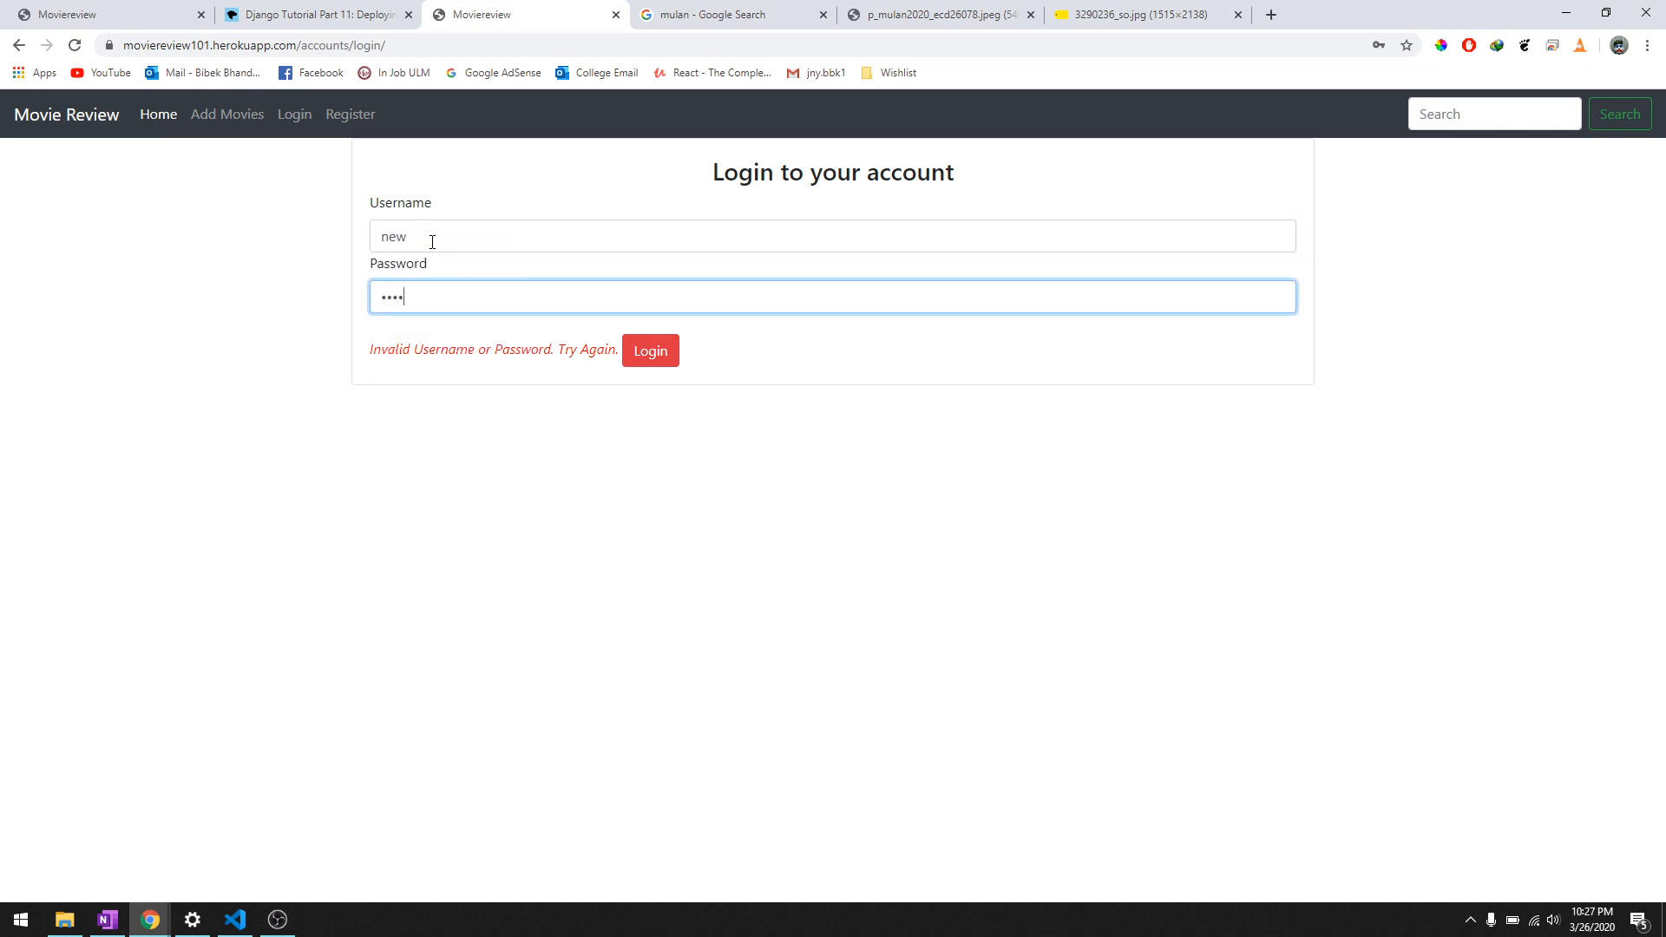
pyautogui.click(649, 351)
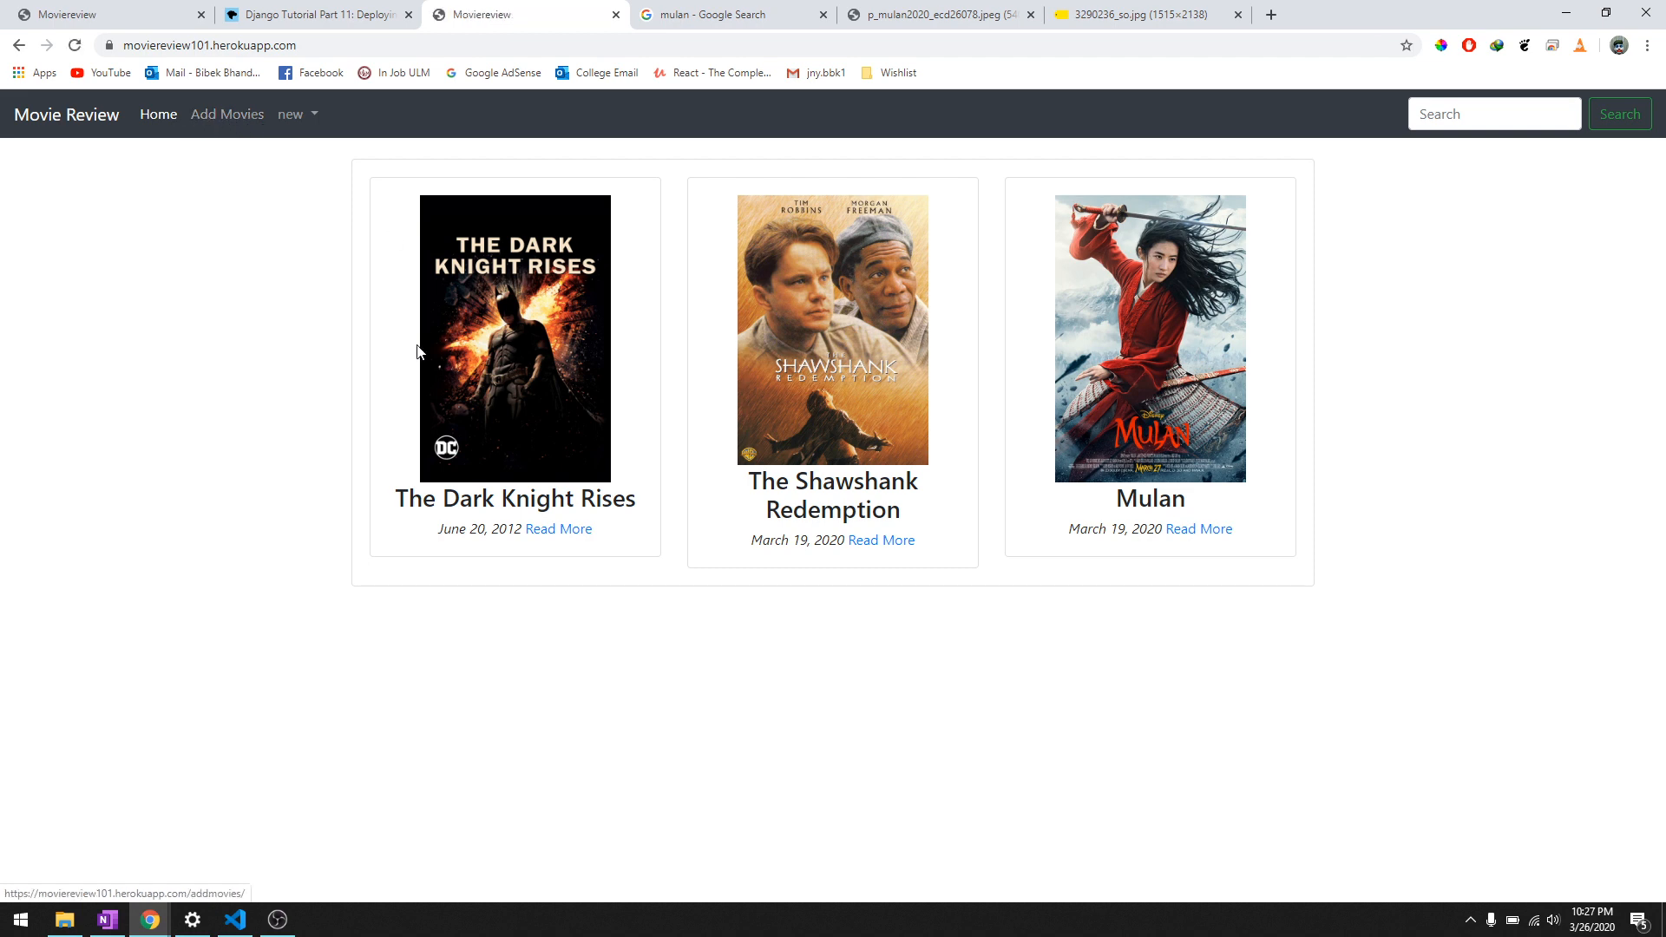
# View The Dark Knight Rises details and its 9.0 rating, then head to Mulan's details
pyautogui.click(559, 528)
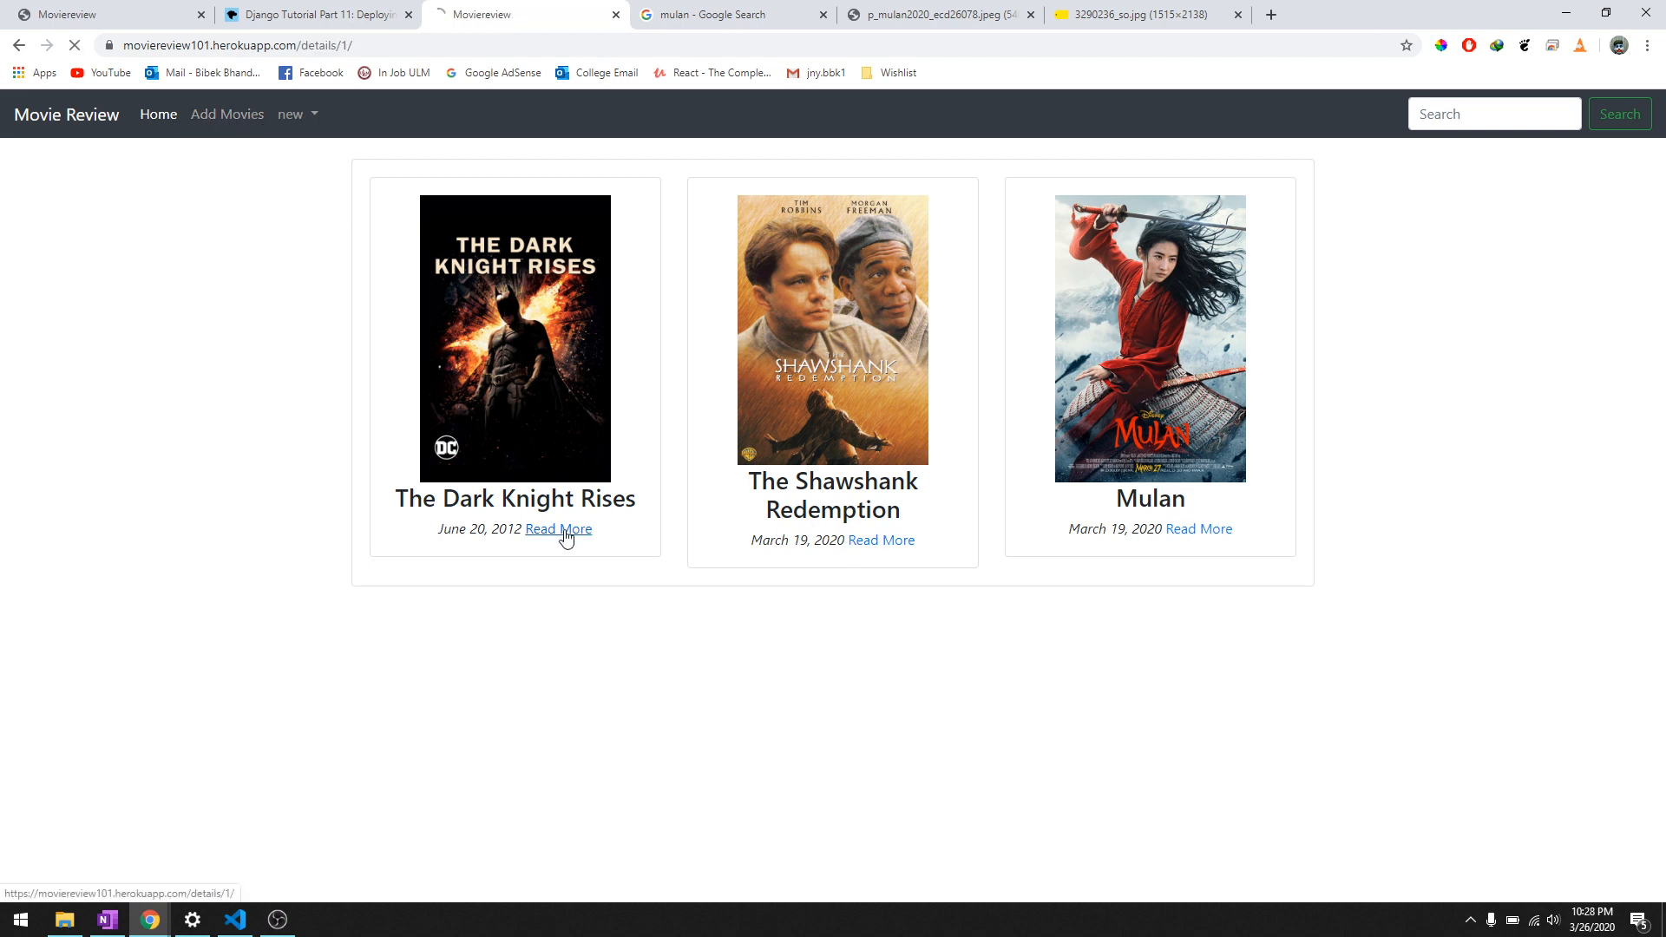
pyautogui.click(559, 527)
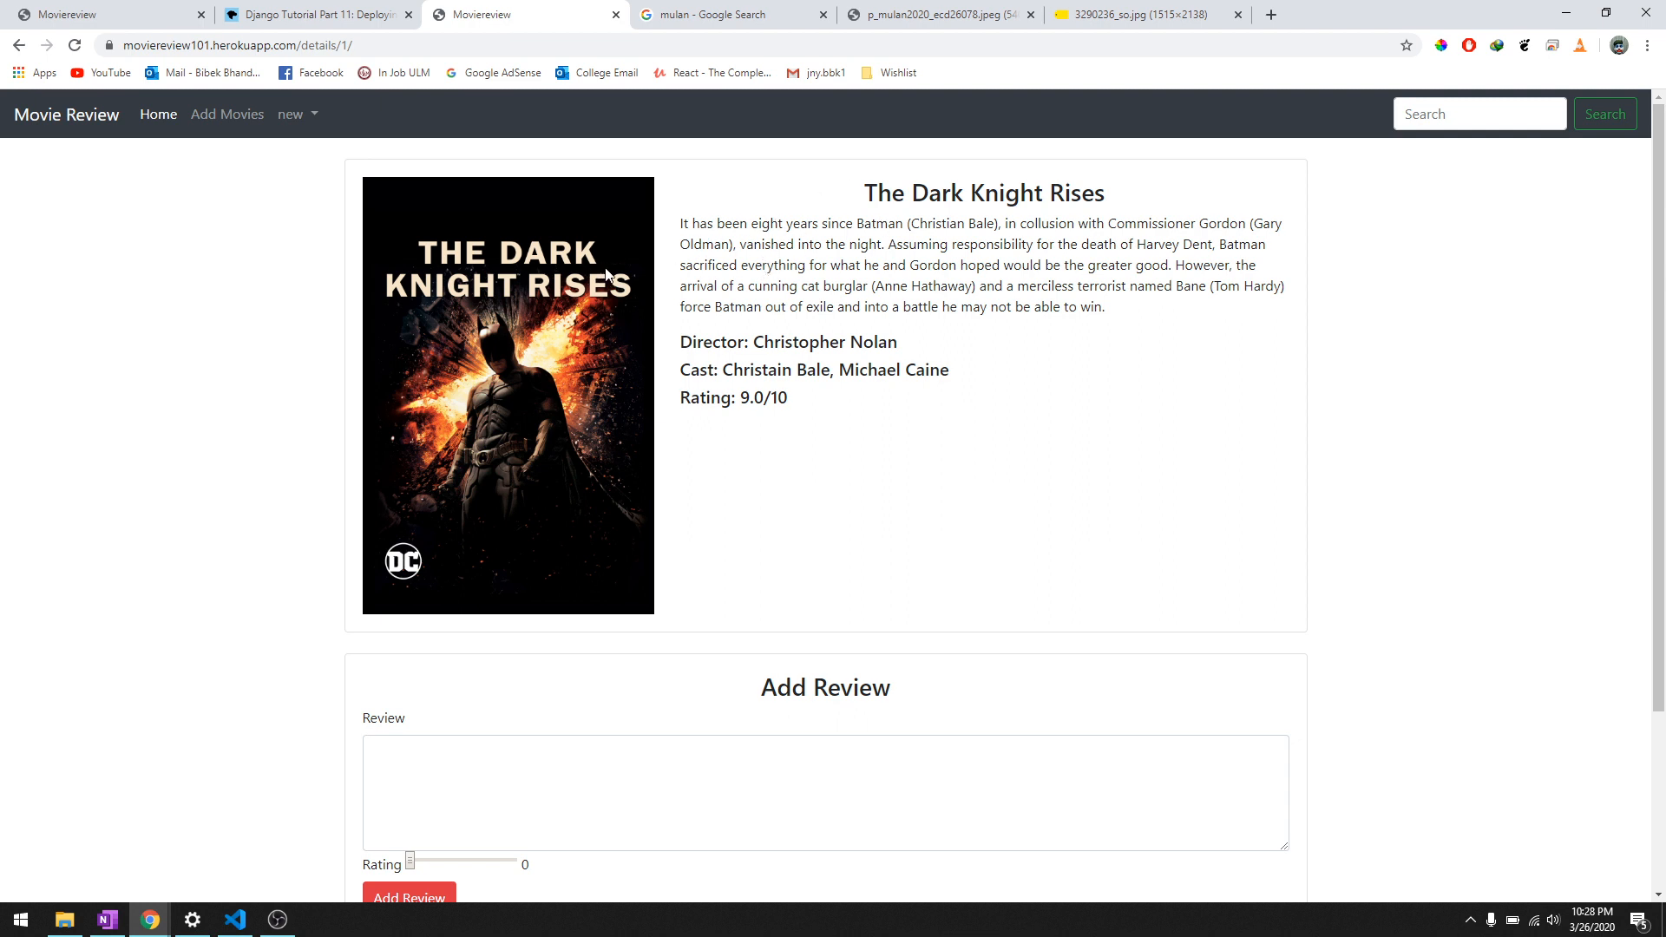
pyautogui.moveTo(681, 224); pyautogui.dragTo(1106, 307)
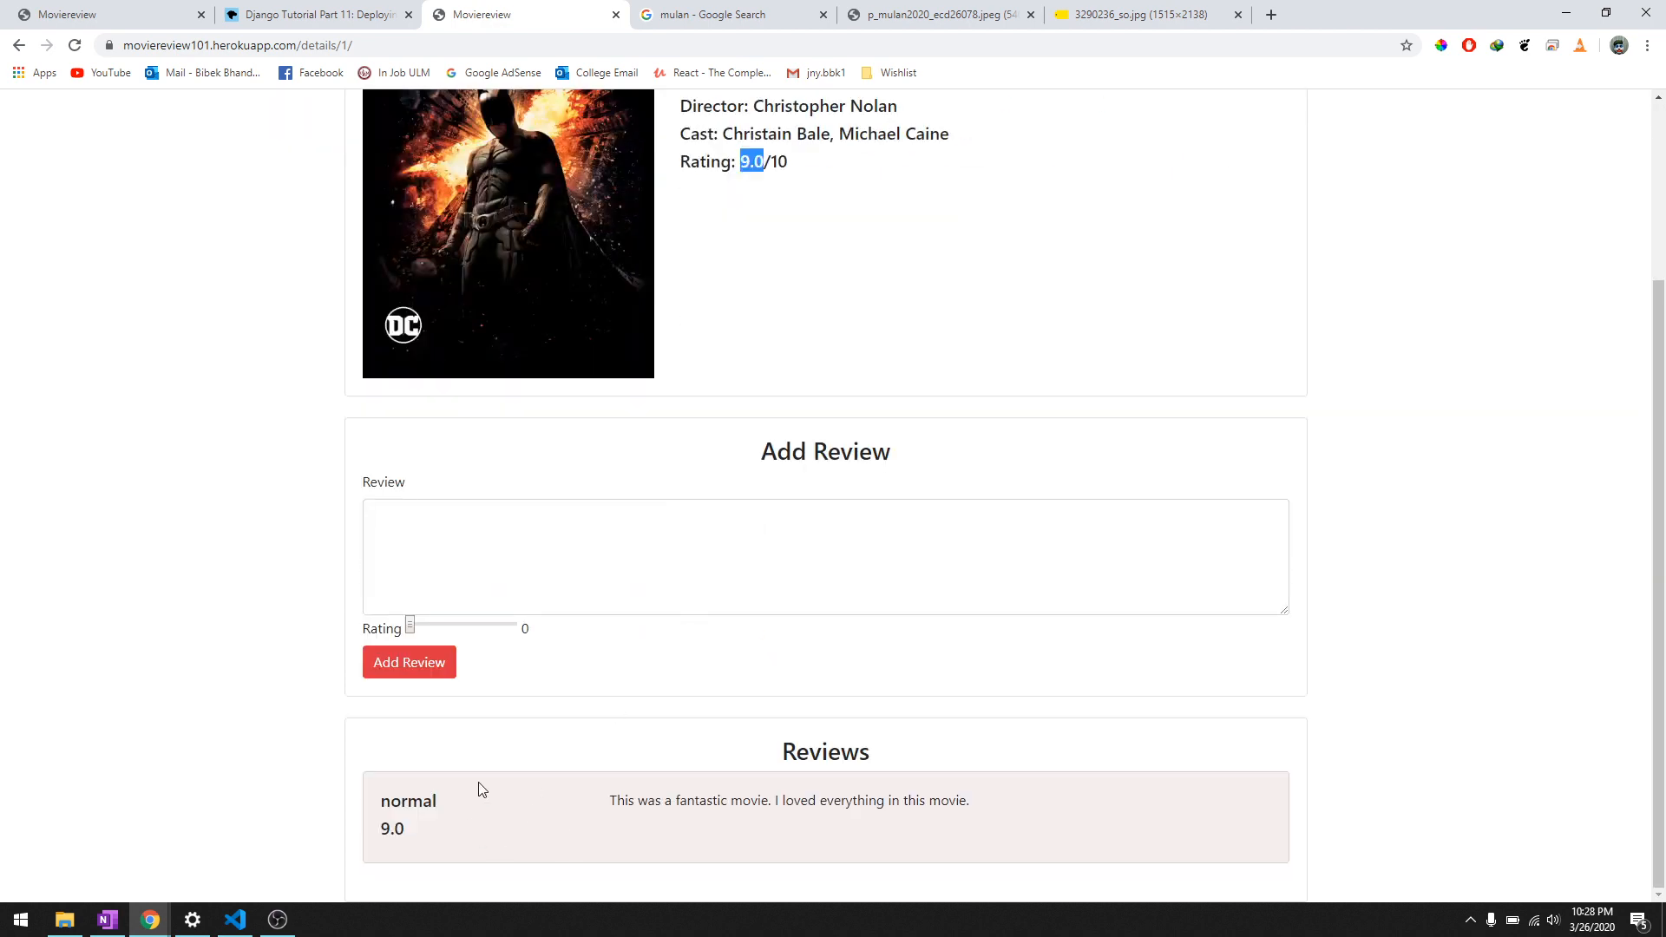
pyautogui.click(158, 115)
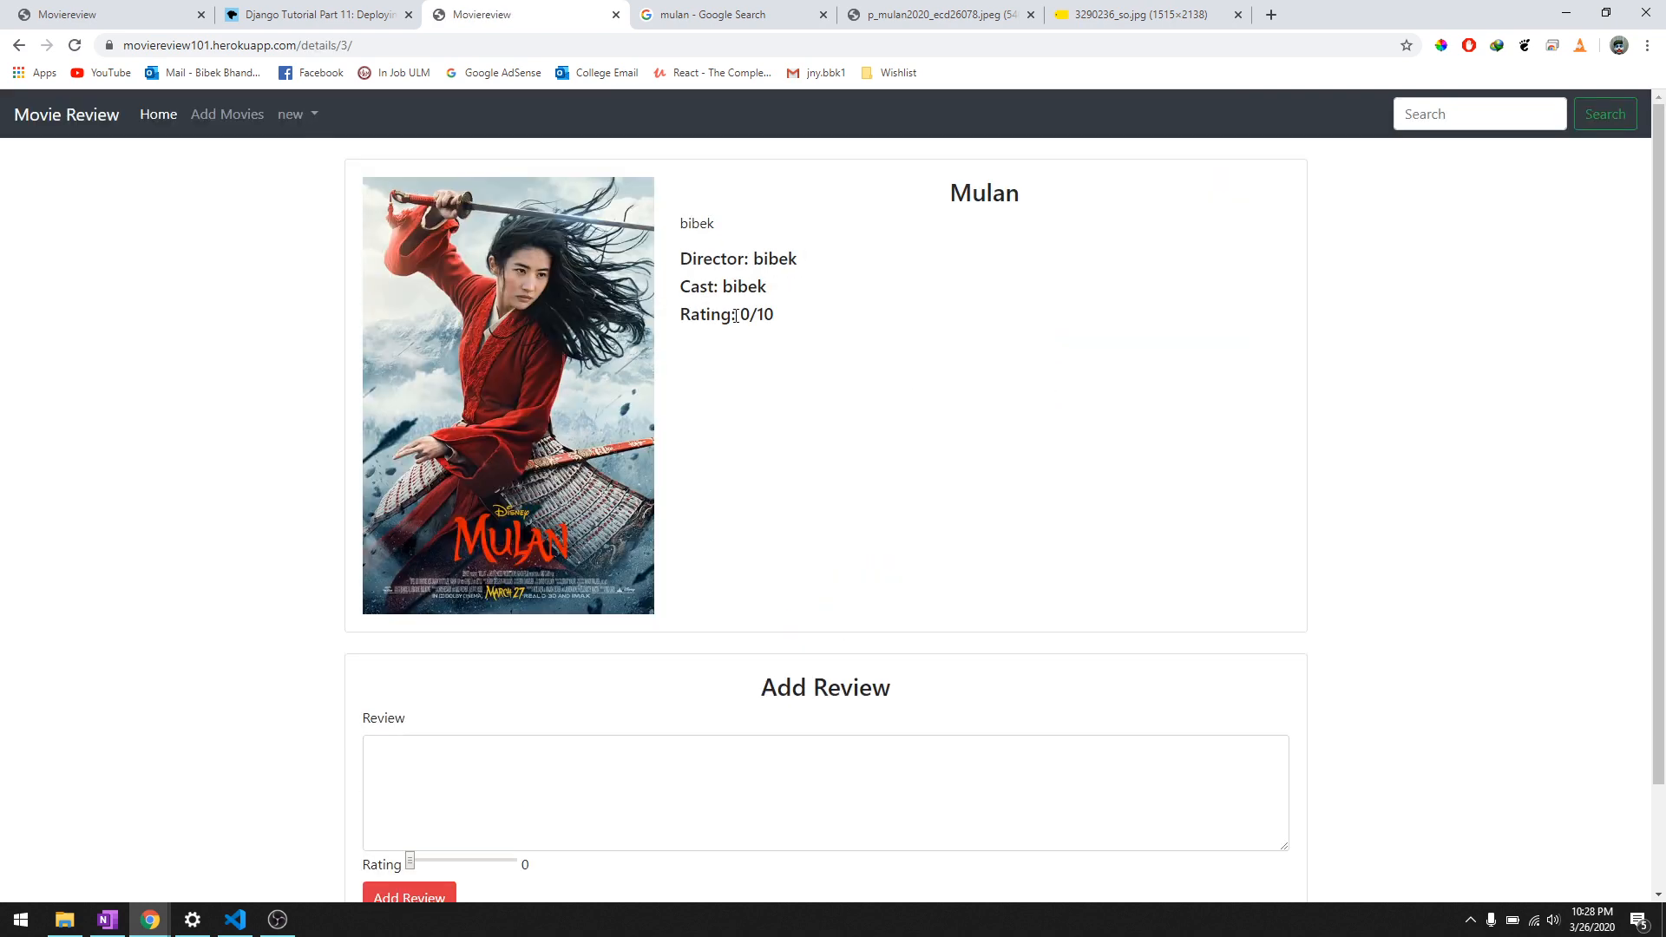
# Post a Mulan review 'This was a fun movie to watch' with rating 7.5
pyautogui.doubleClick(745, 314)
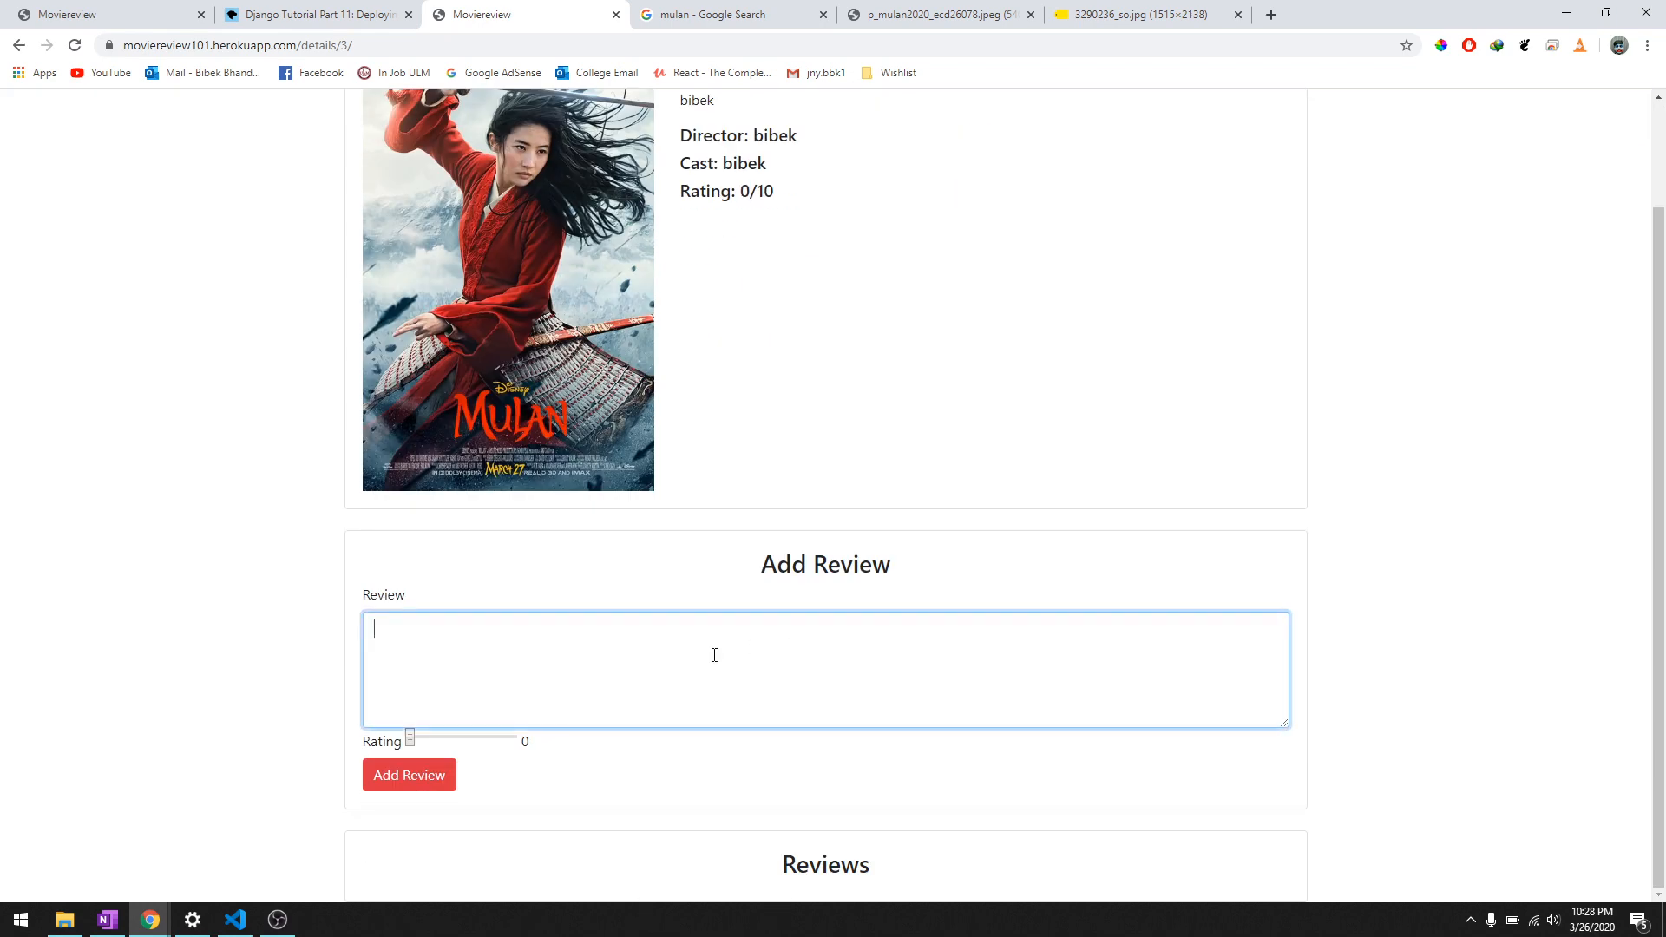
pyautogui.write('This was a fun movie to watch')
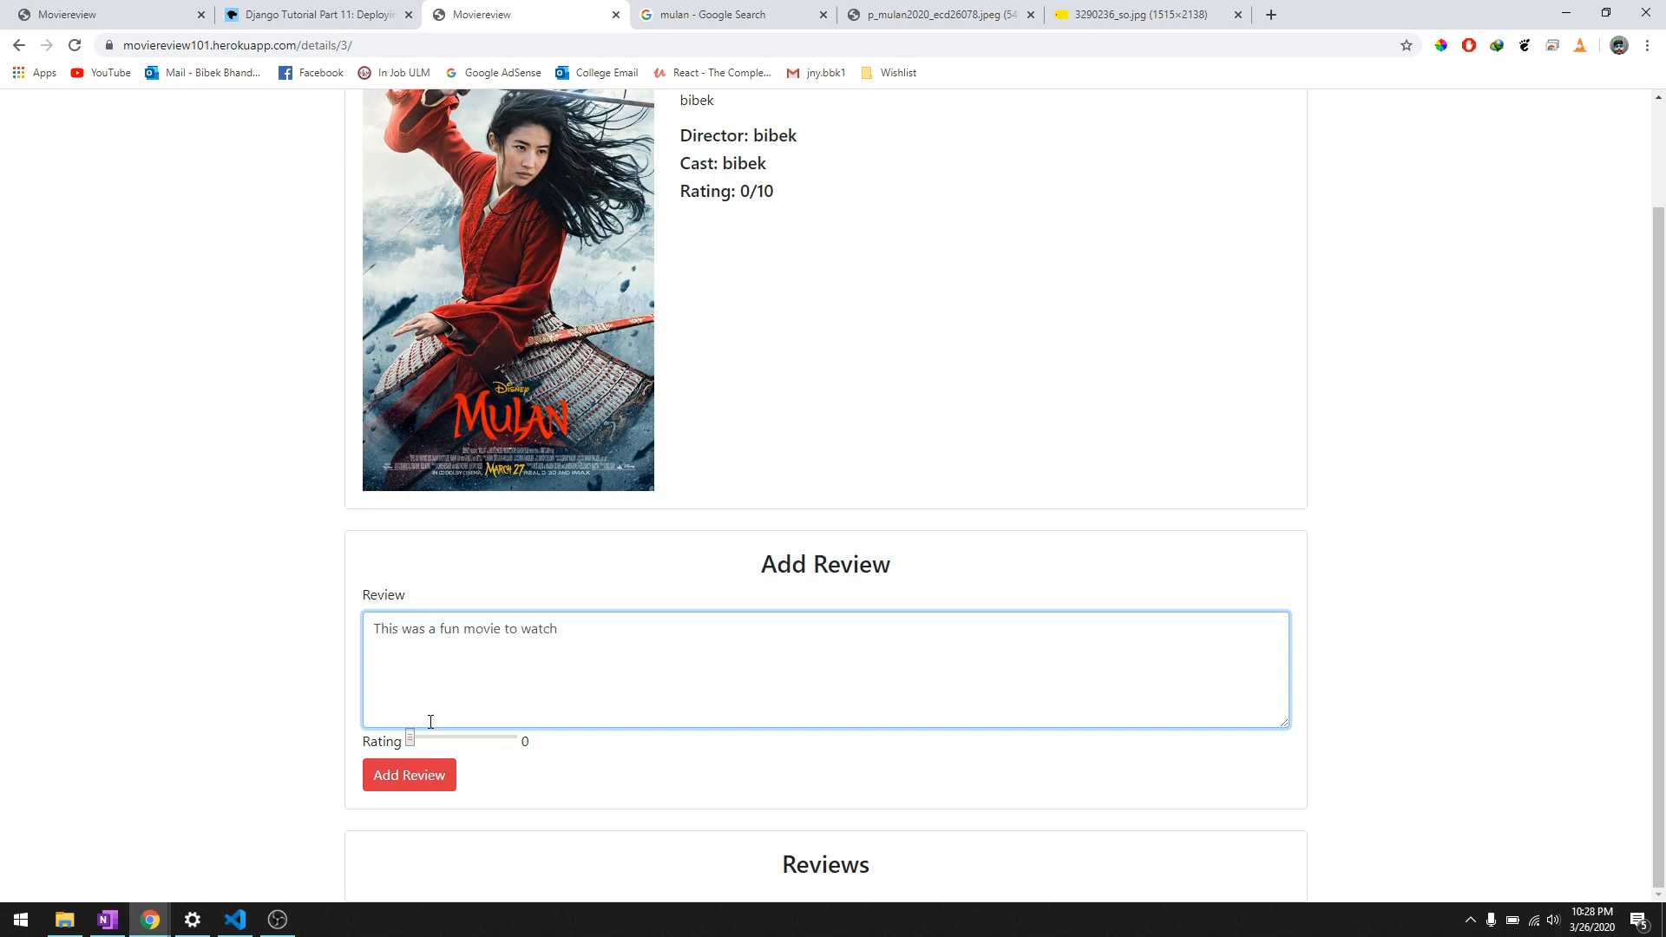
pyautogui.moveTo(415, 741); pyautogui.dragTo(481, 741)
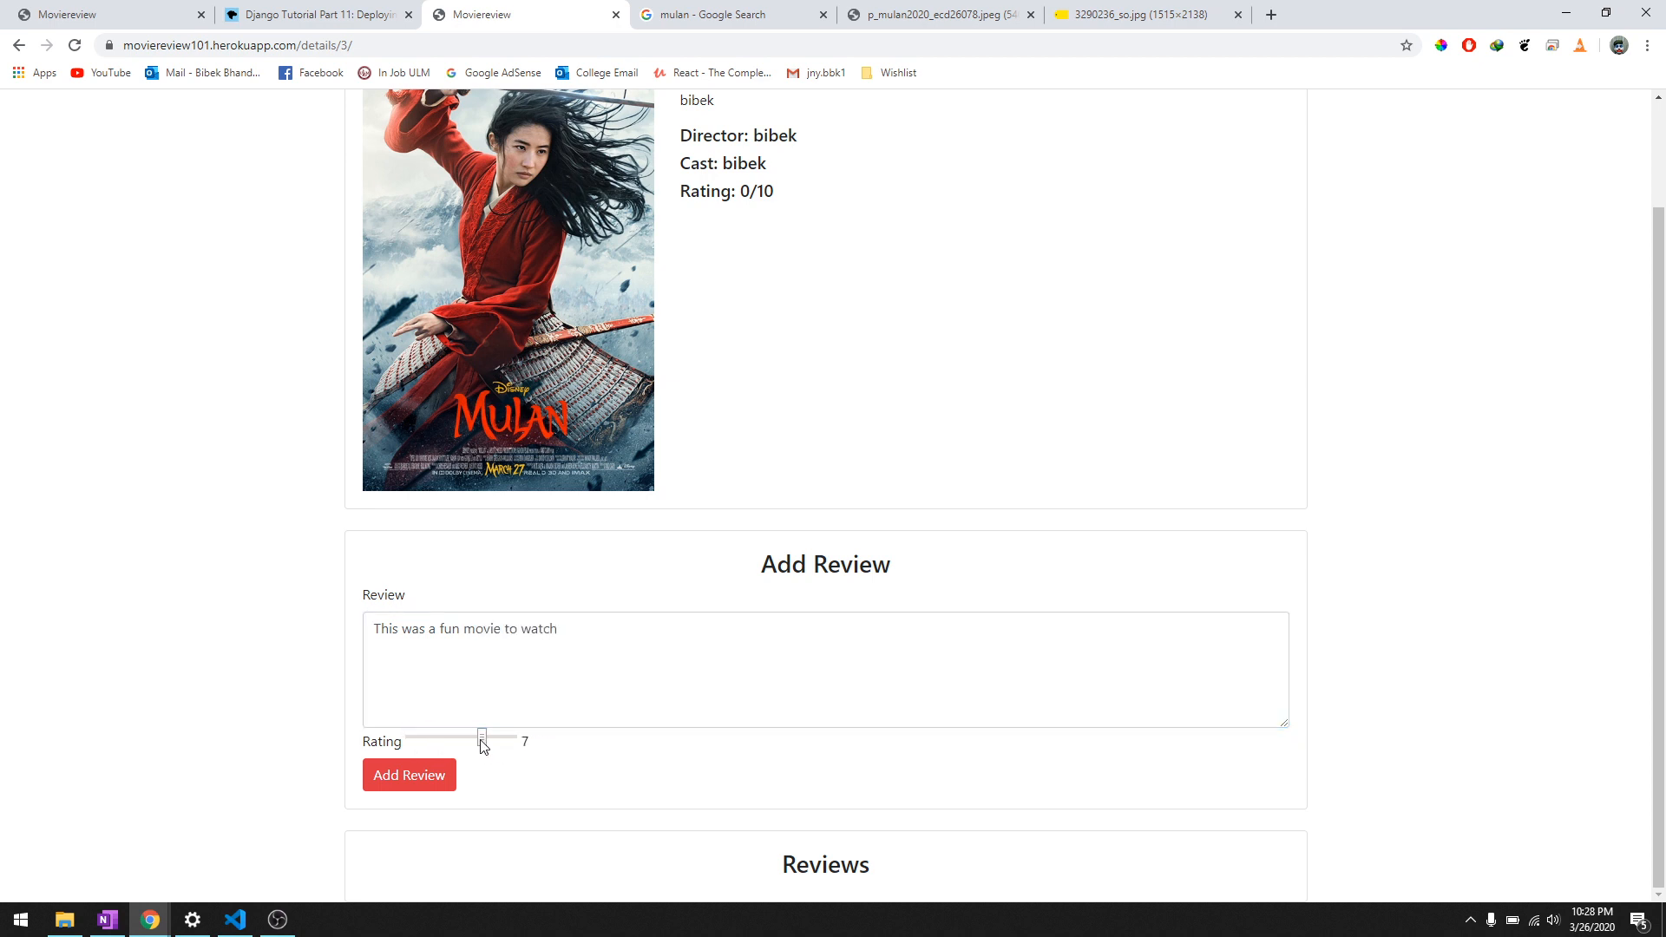
pyautogui.moveTo(481, 738); pyautogui.dragTo(486, 738)
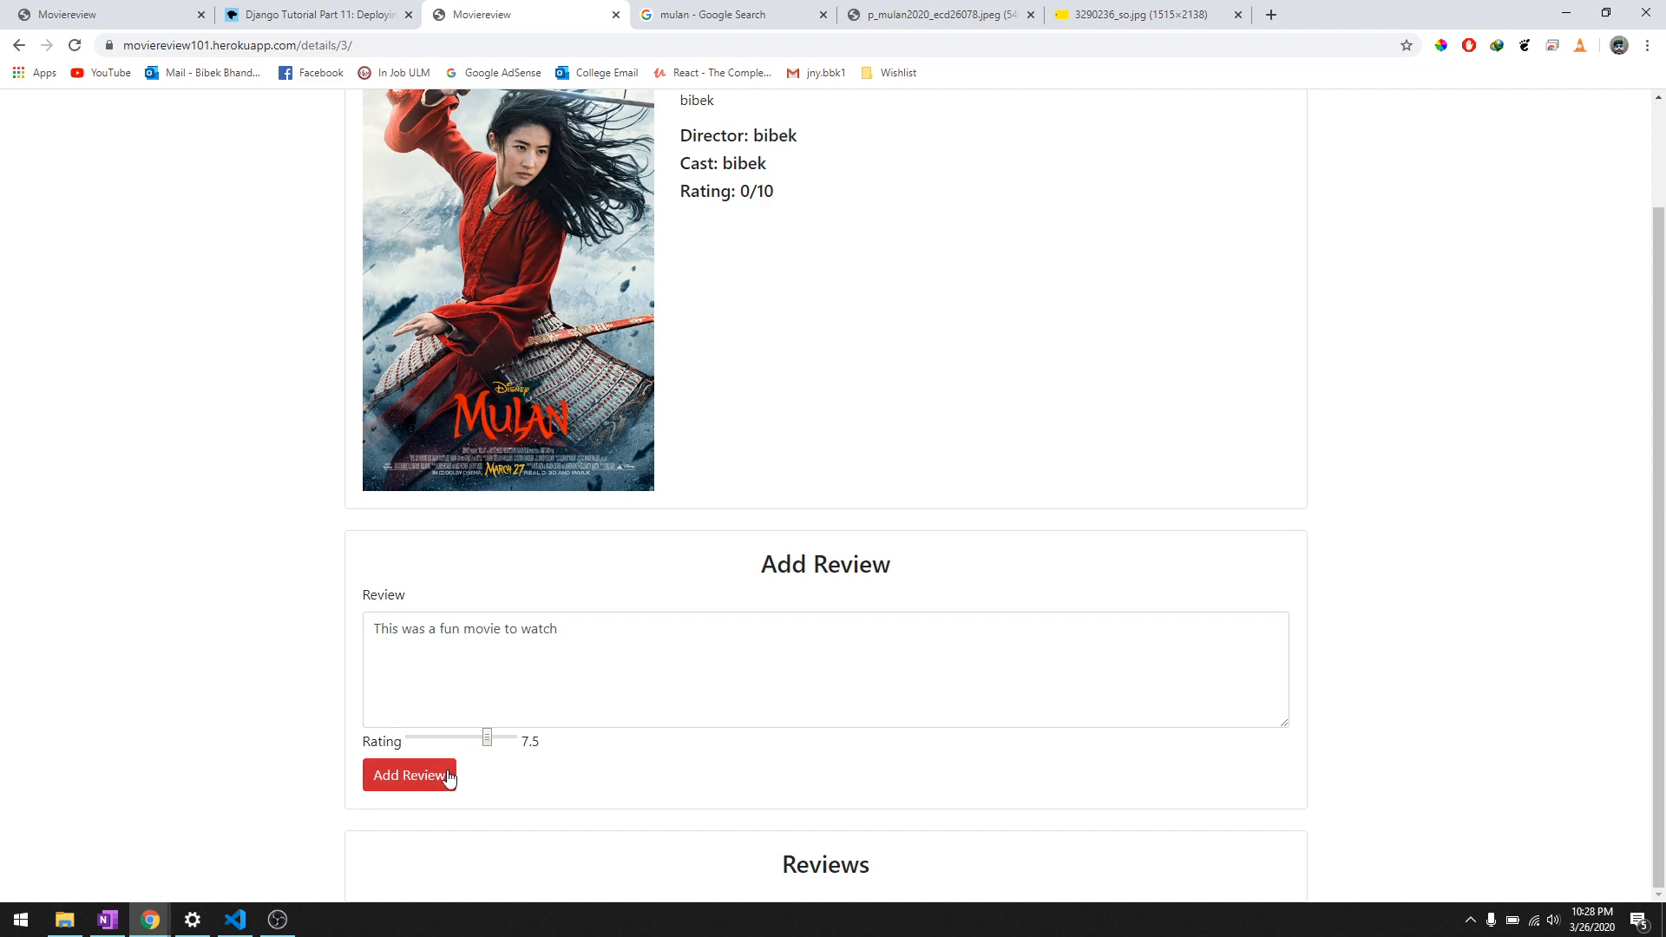
pyautogui.click(409, 774)
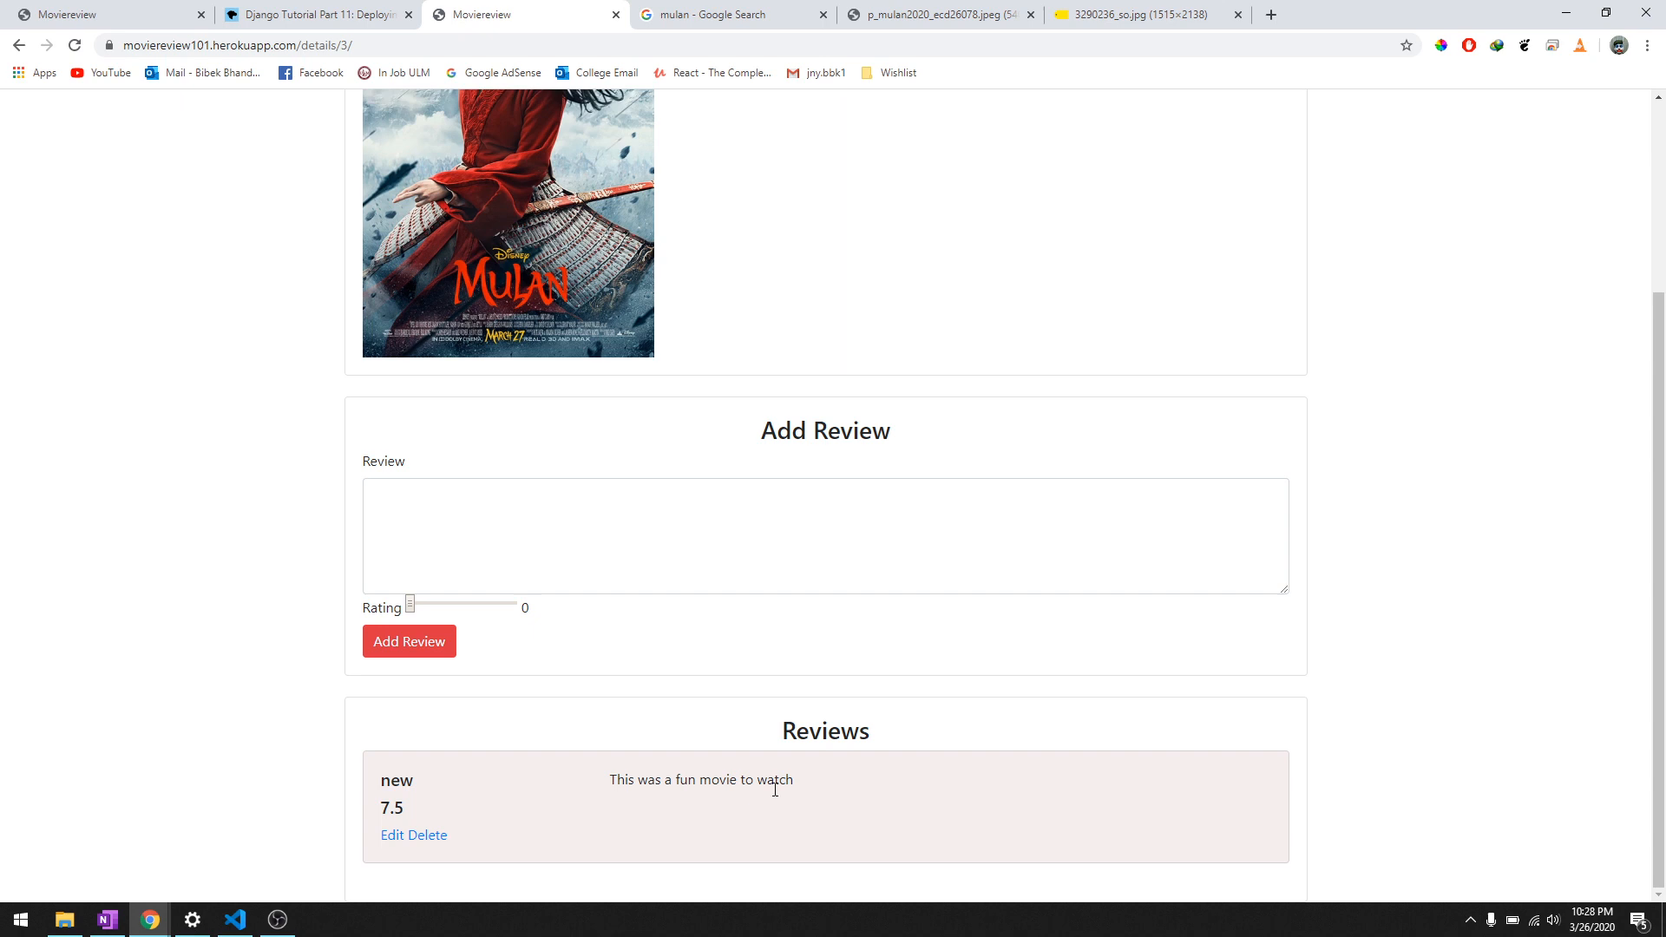
# Edit the Mulan review to read "This was a fun movie to watch right?" and save it
pyautogui.click(392, 835)
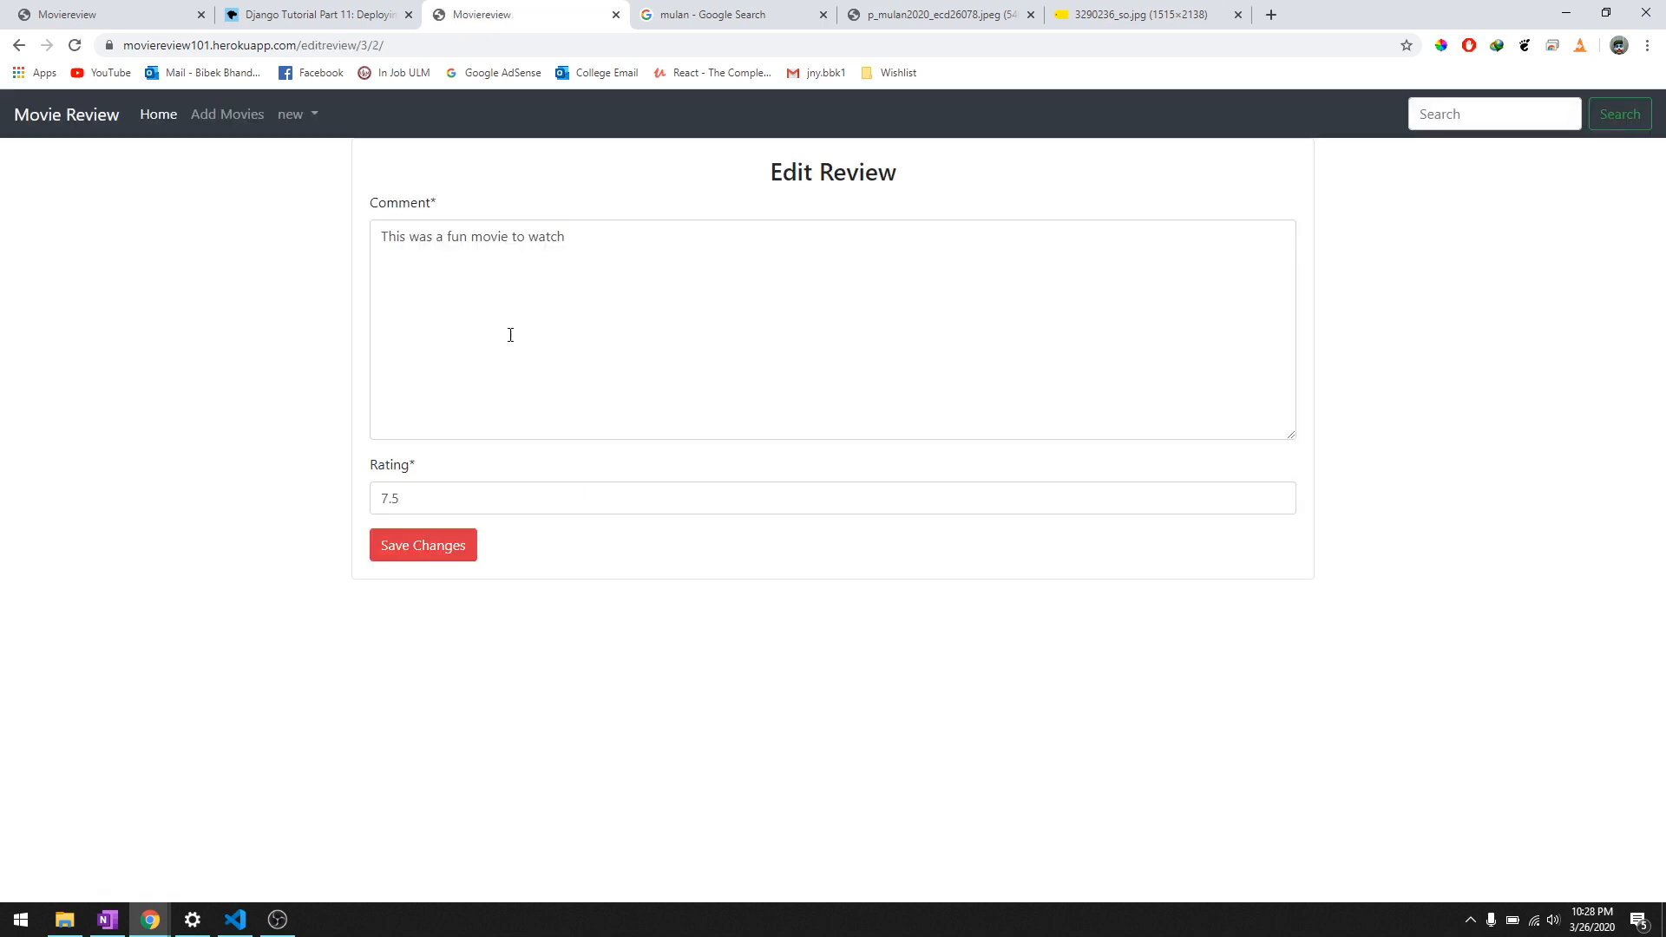
pyautogui.click(606, 235)
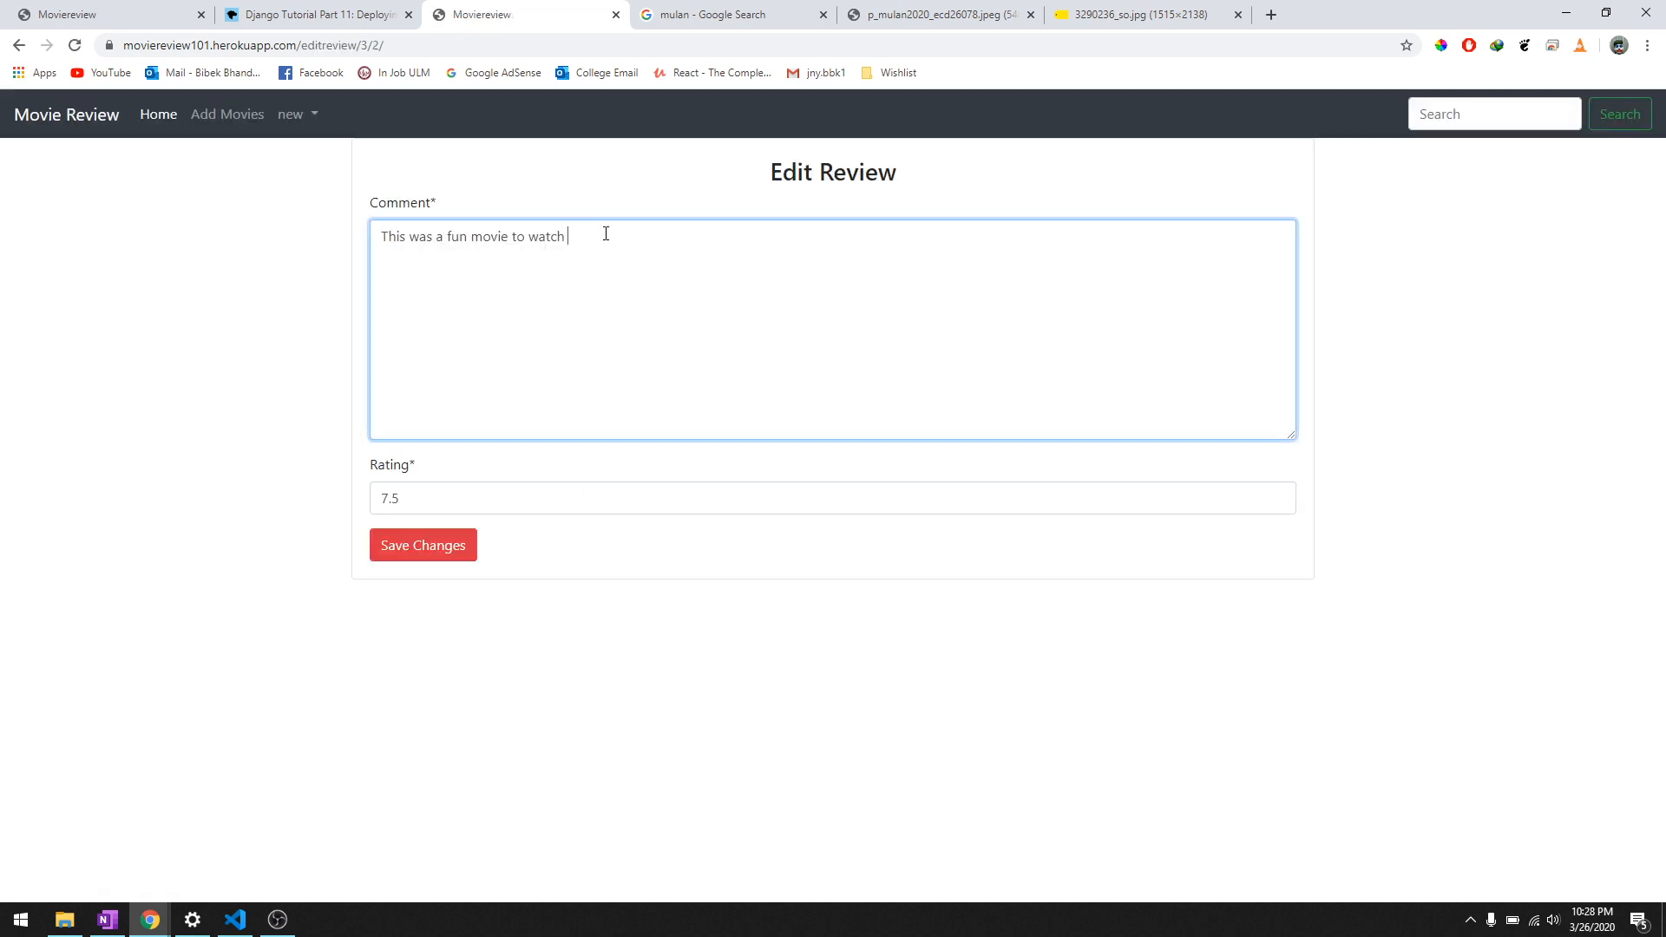
pyautogui.write('right?')
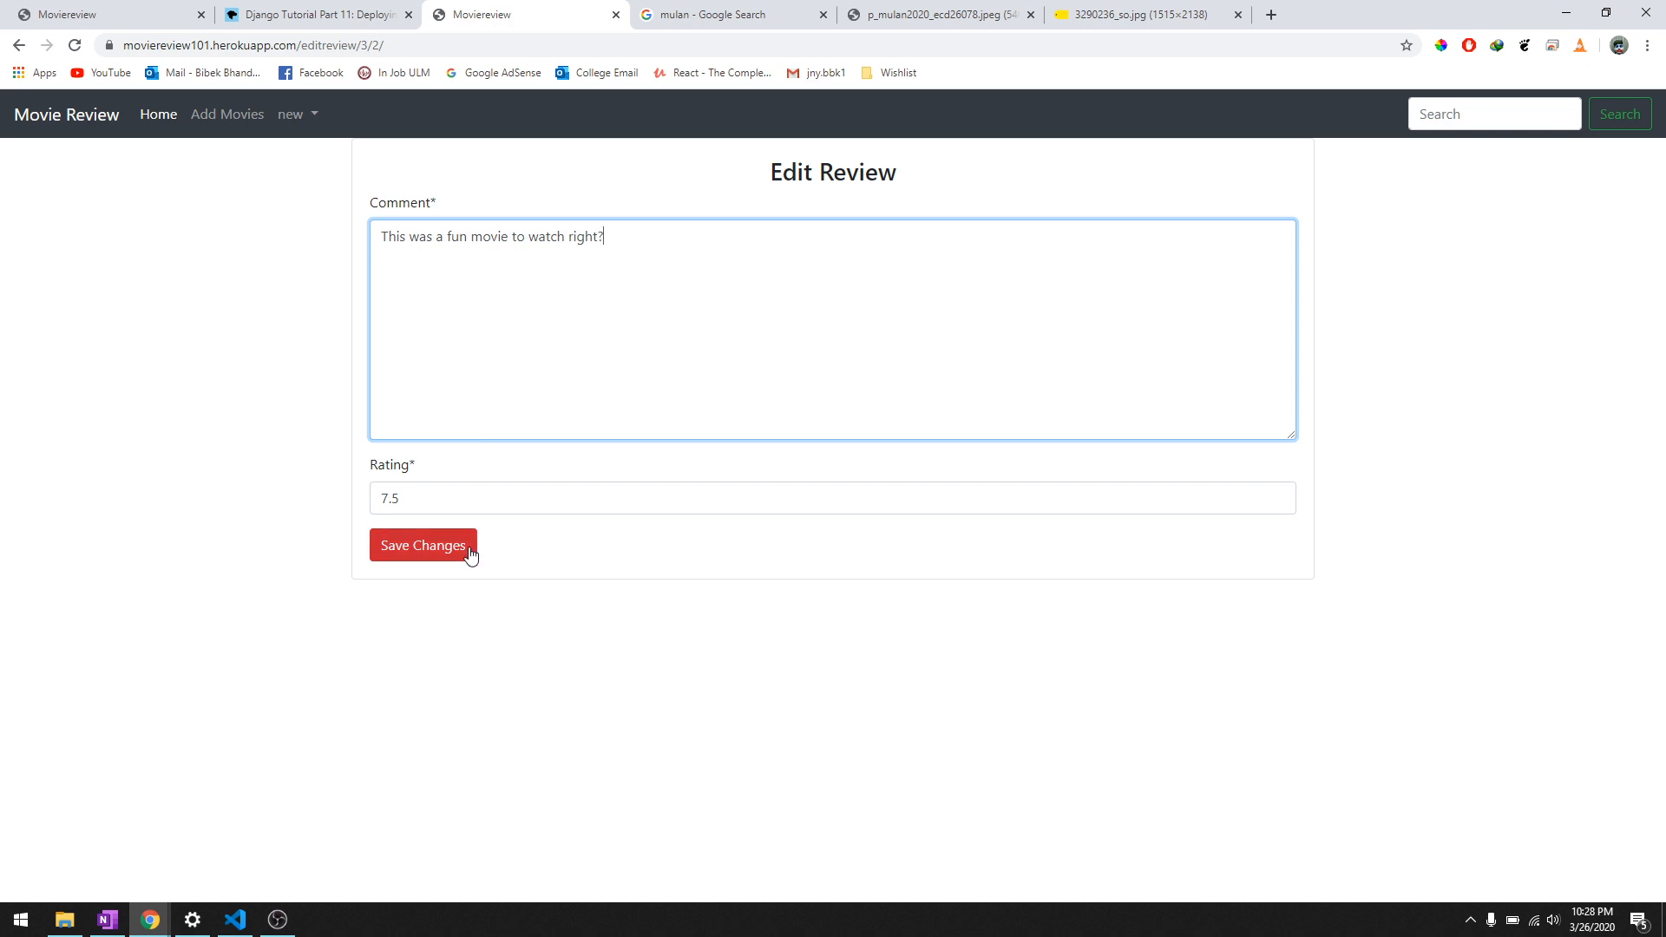
pyautogui.click(423, 545)
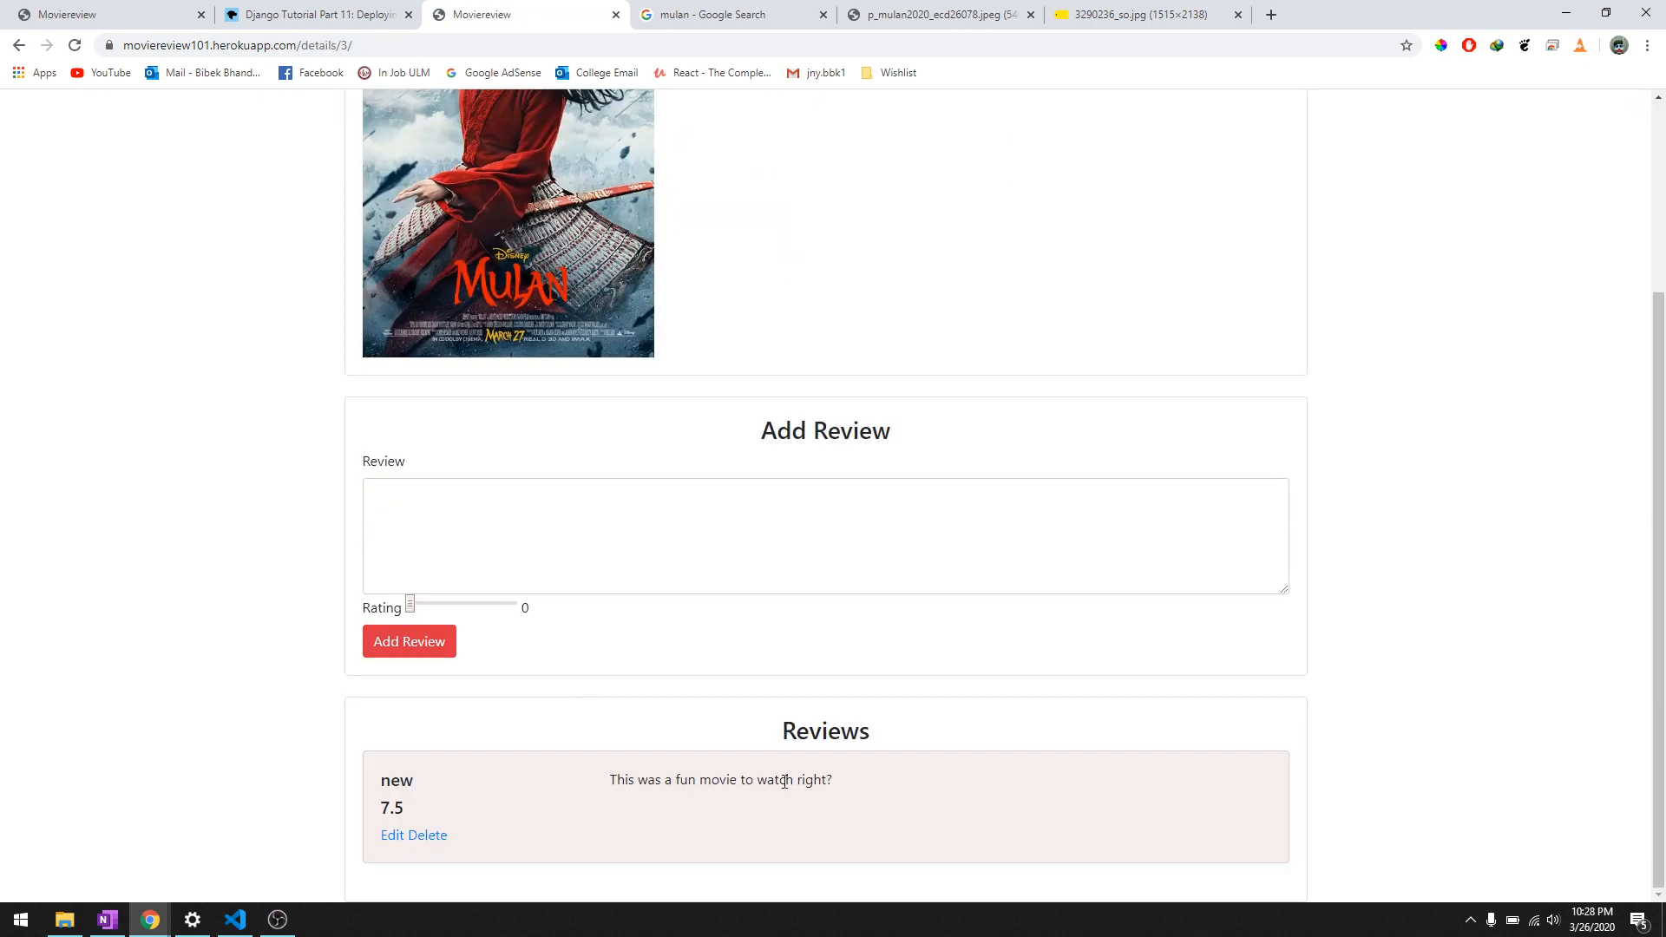
pyautogui.moveTo(417, 856)
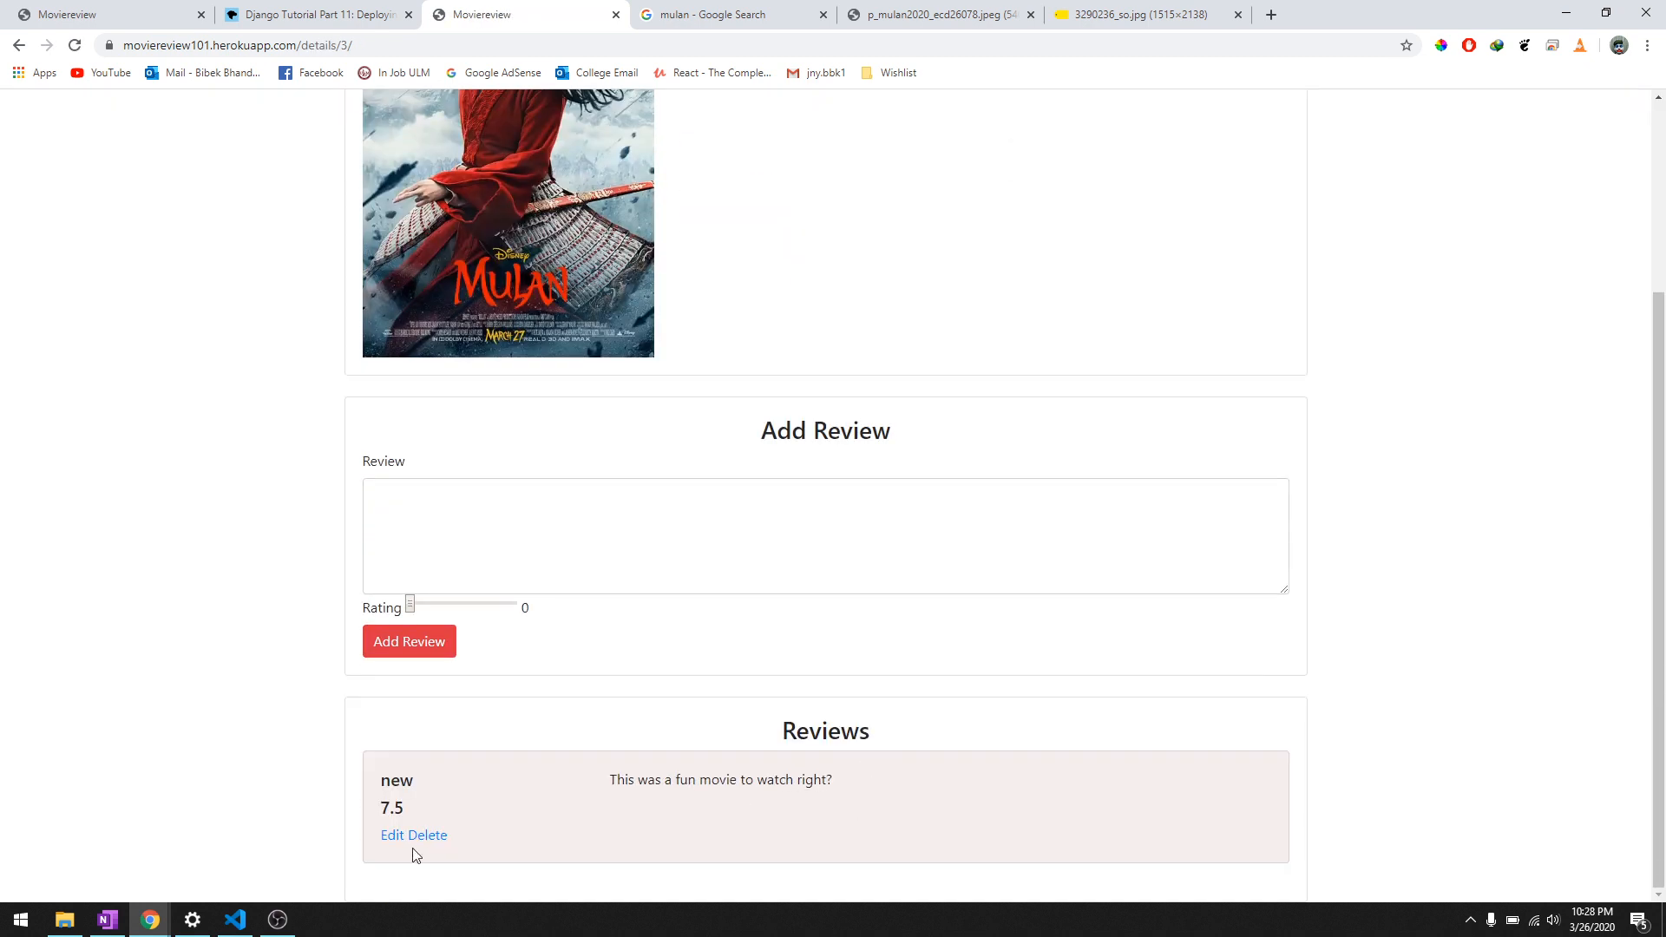
# Start deleting the review, then cancel the confirmation to keep it
pyautogui.click(427, 835)
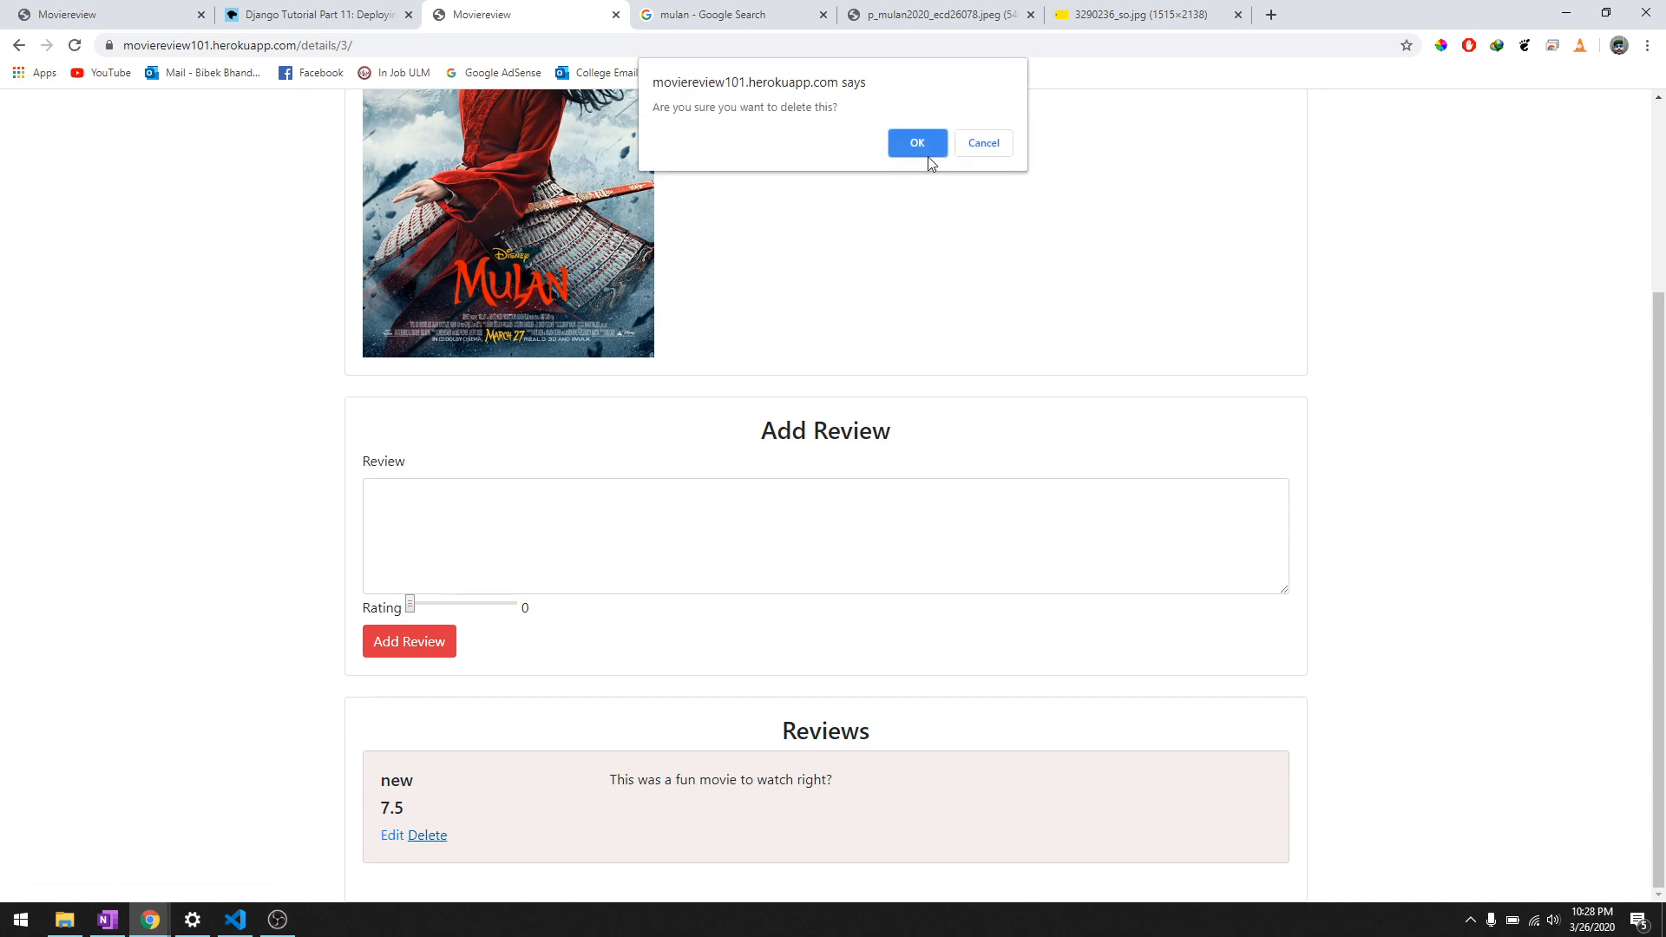
pyautogui.moveTo(861, 125)
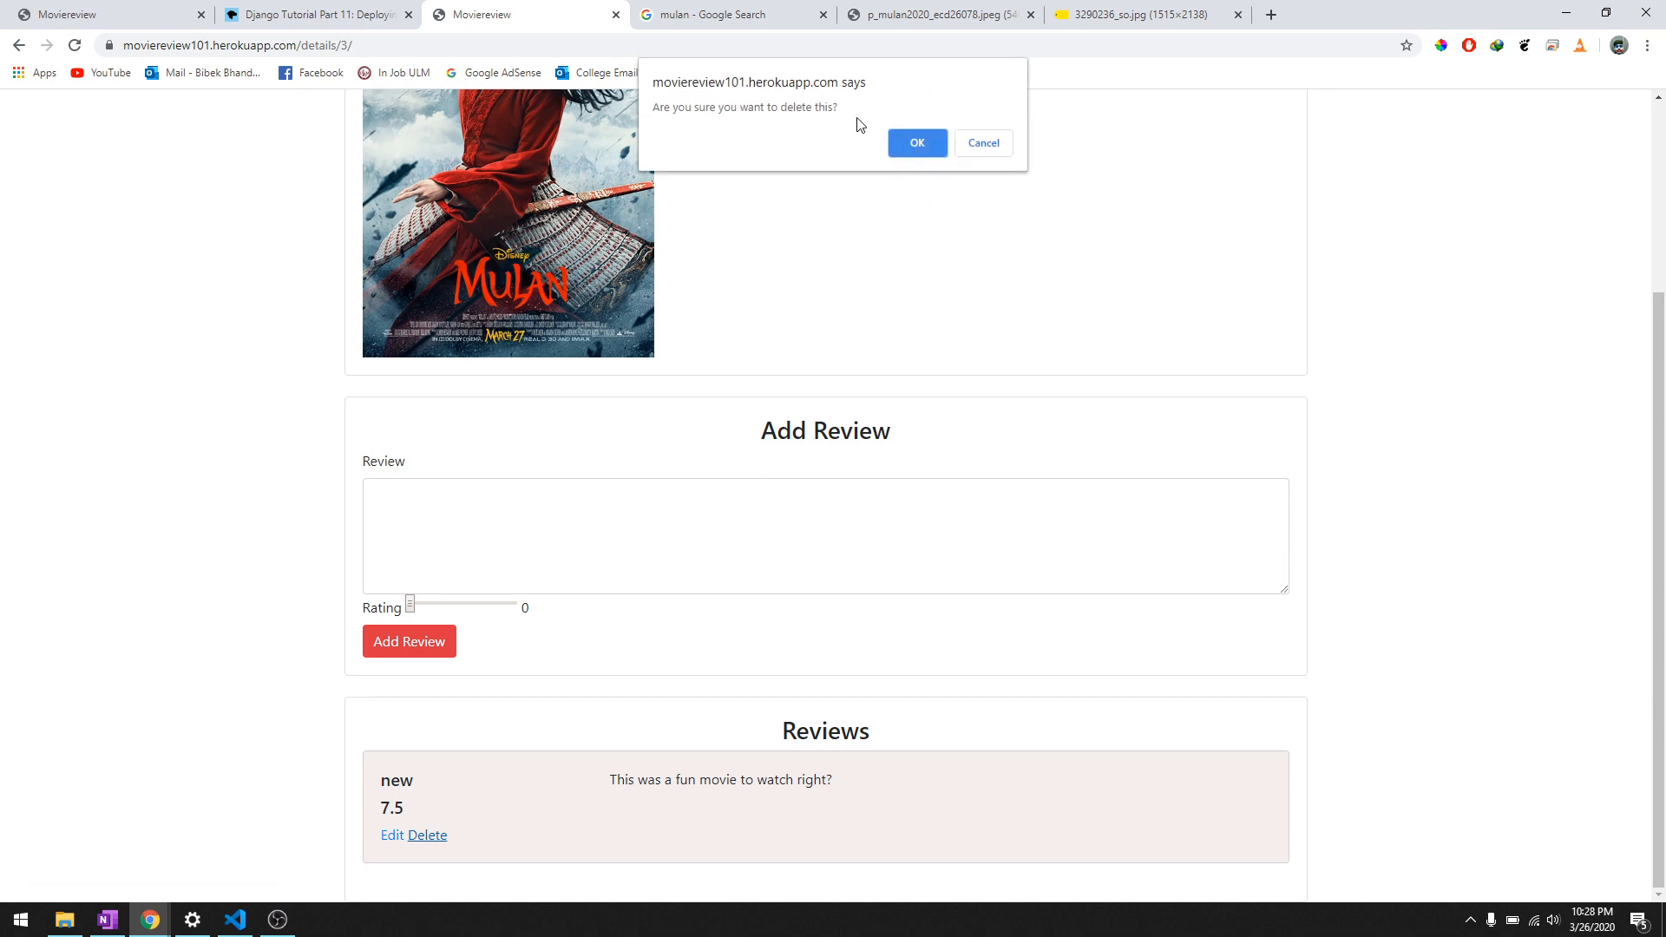
pyautogui.click(916, 142)
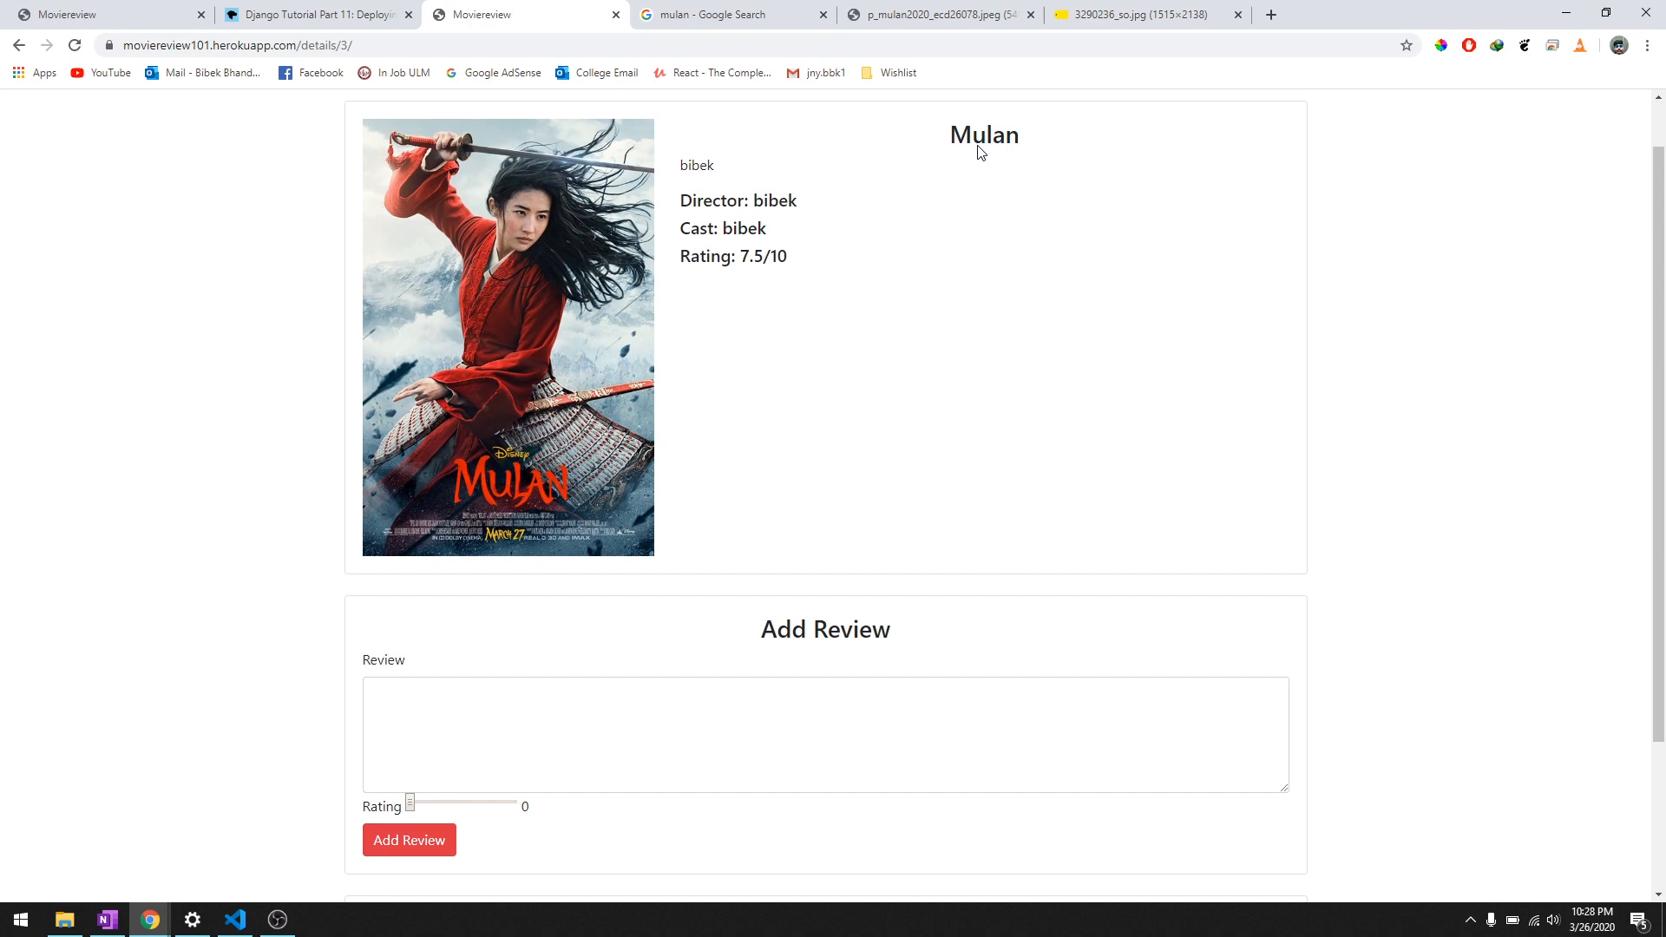
# Log out and register a new account named test, landing on the movie list signed in
pyautogui.click(292, 115)
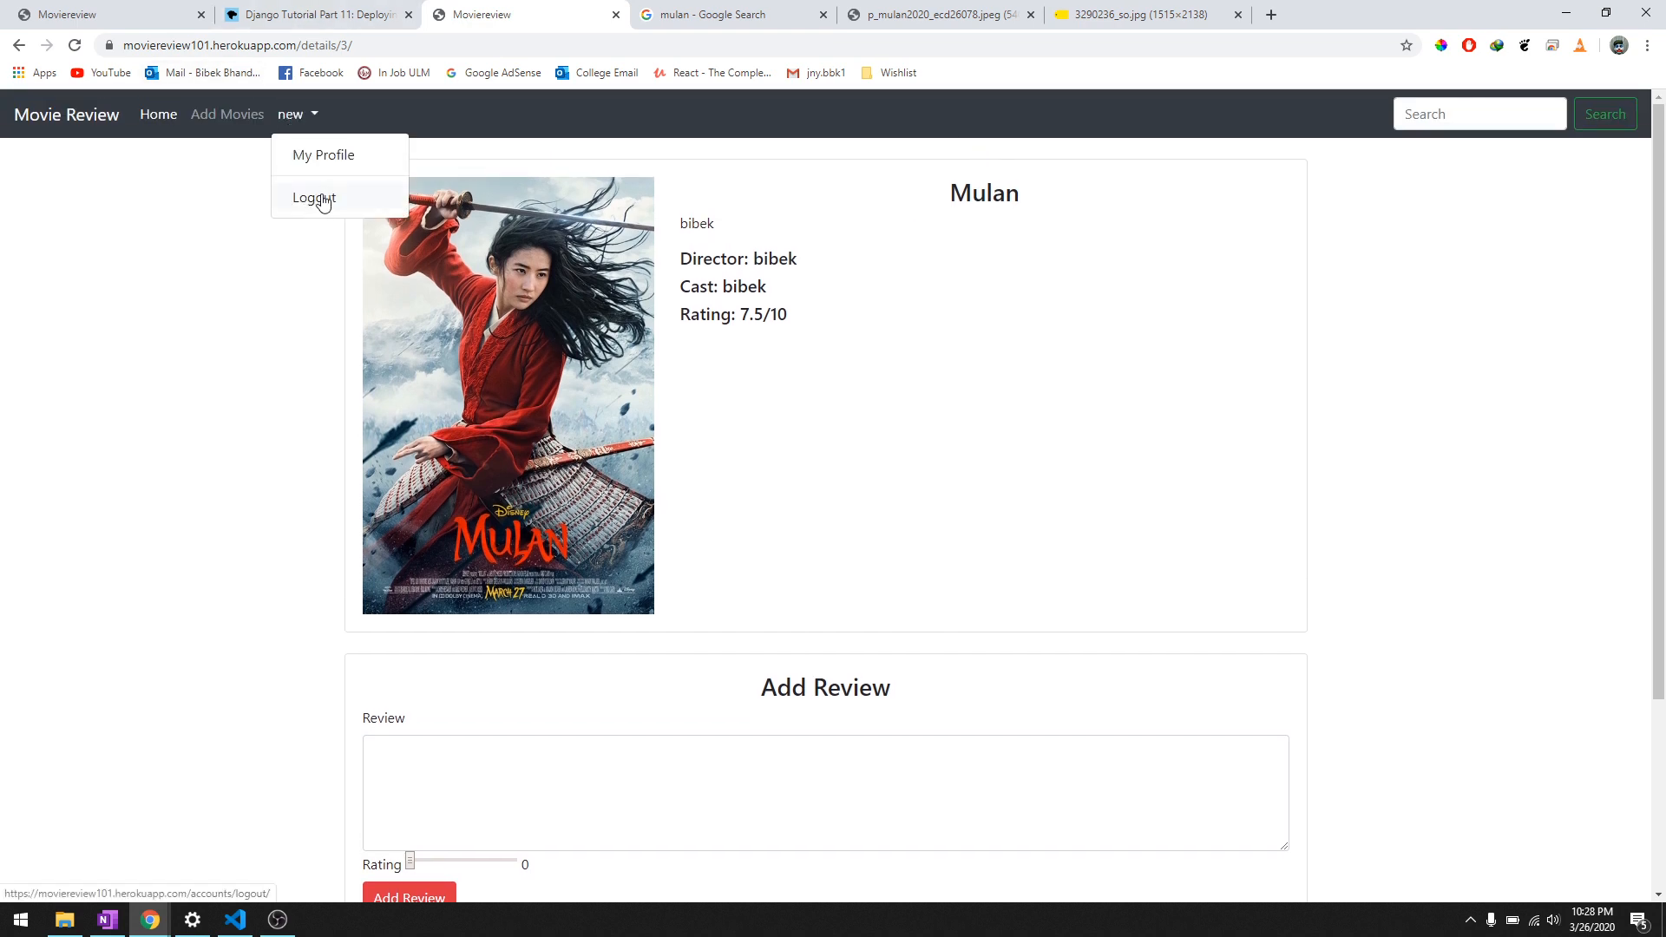
pyautogui.click(314, 198)
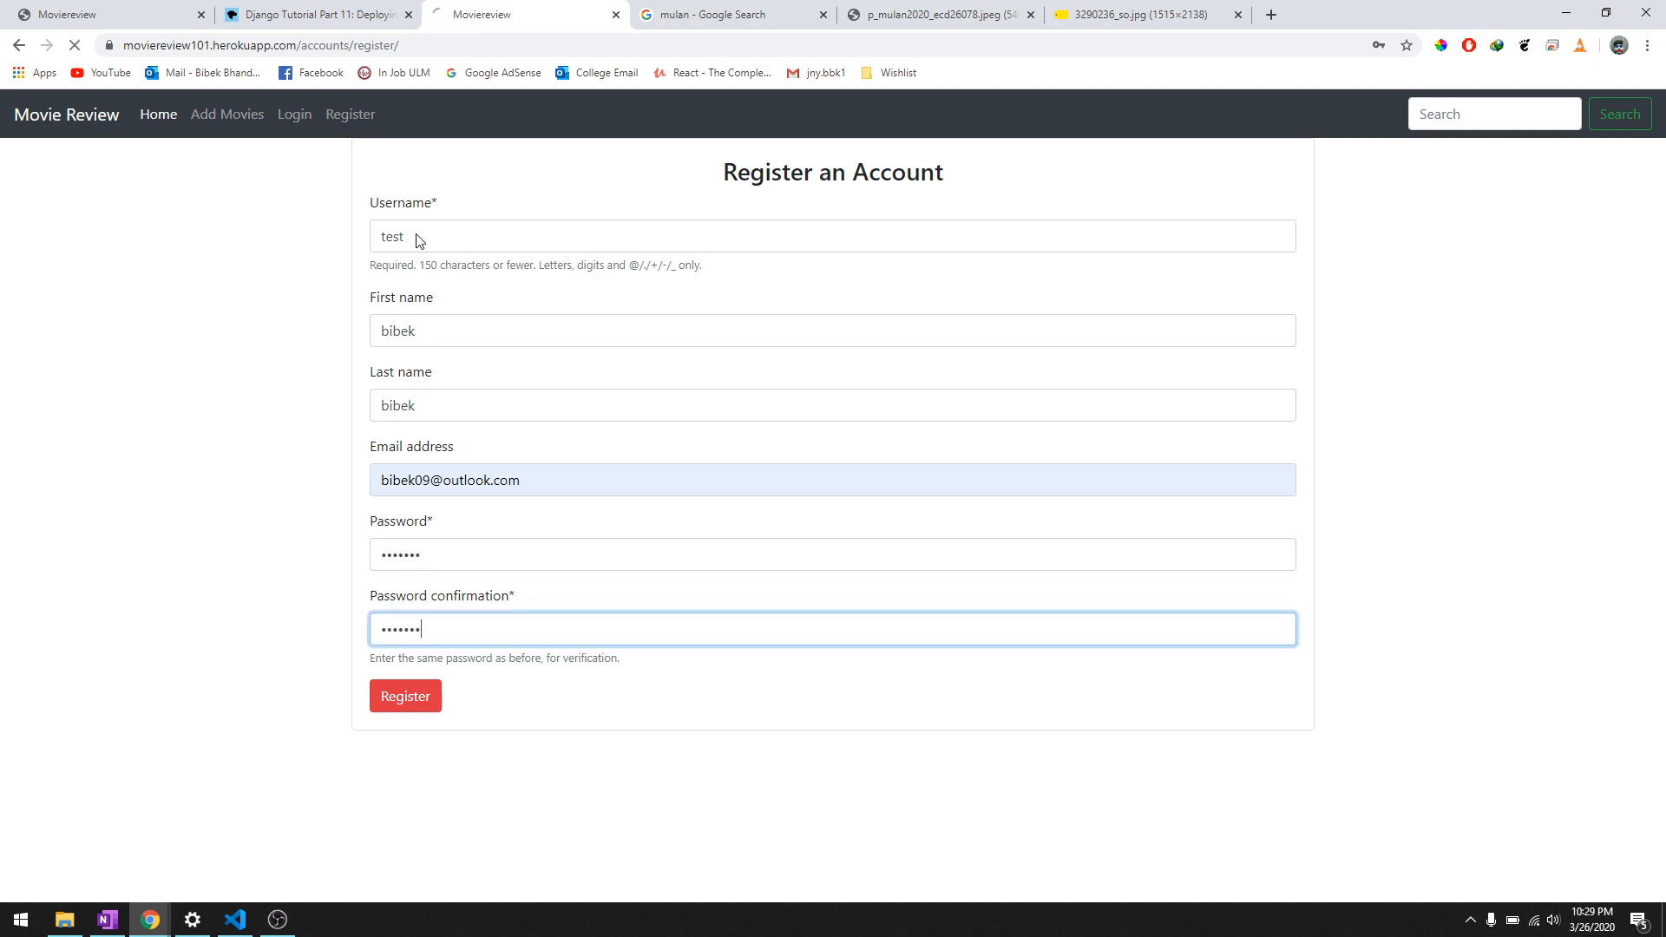
pyautogui.click(406, 696)
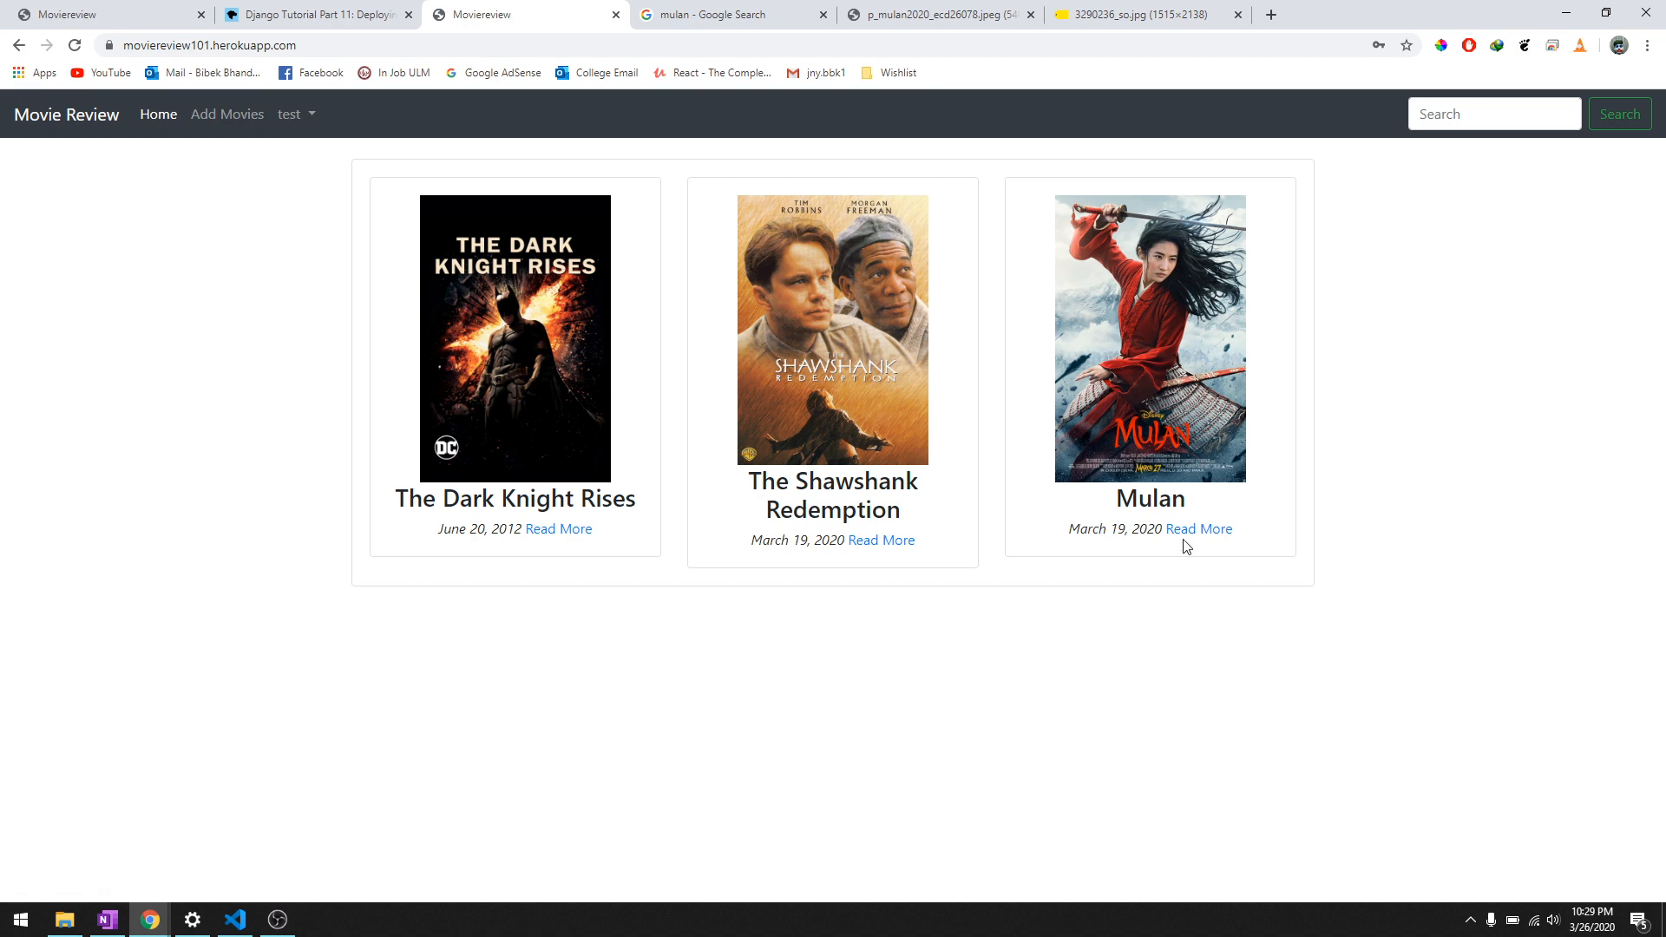
# Post a review "awesome content" rated 1.5 on Mulan's details page
pyautogui.click(1198, 527)
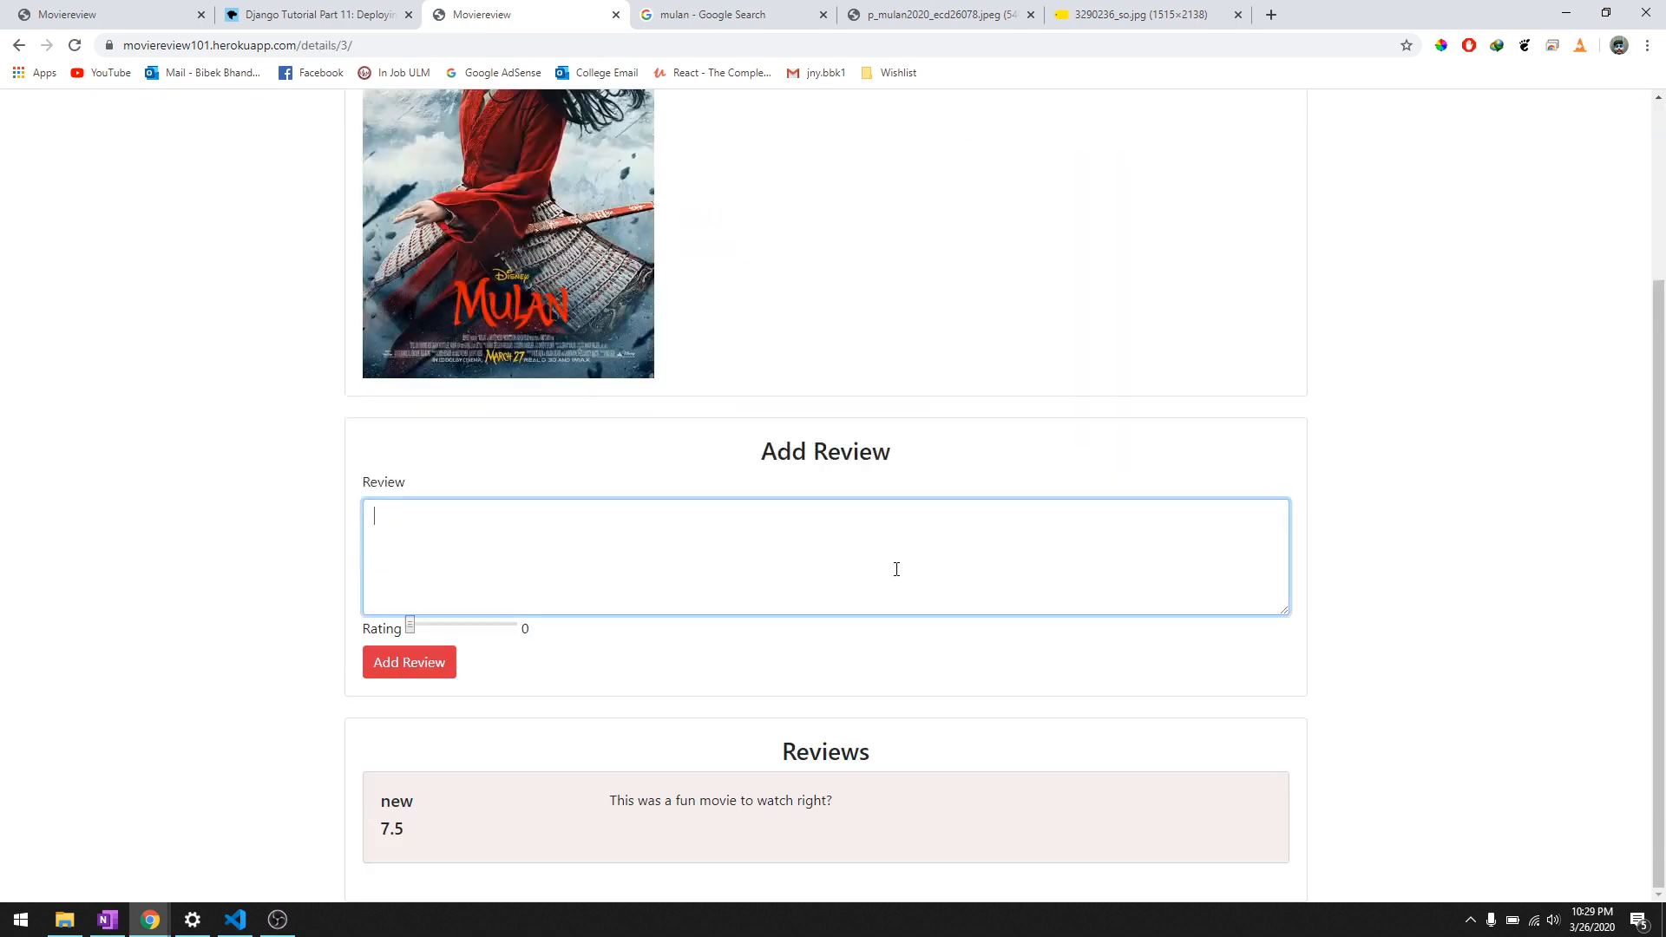
pyautogui.write('awesome')
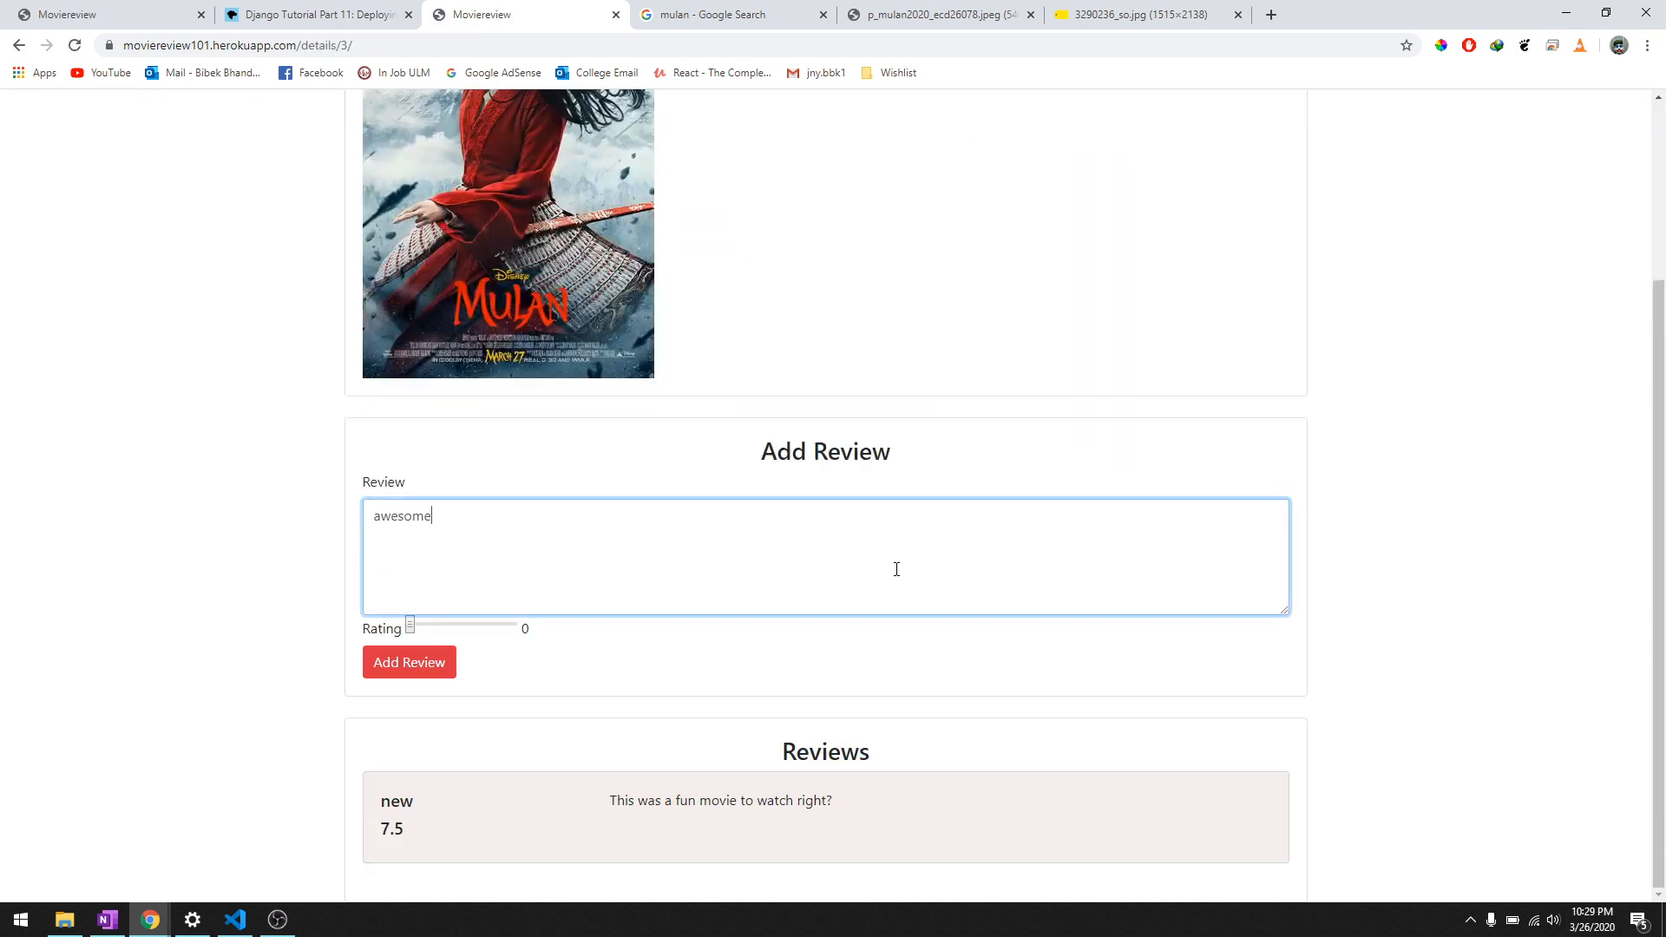
pyautogui.write('content')
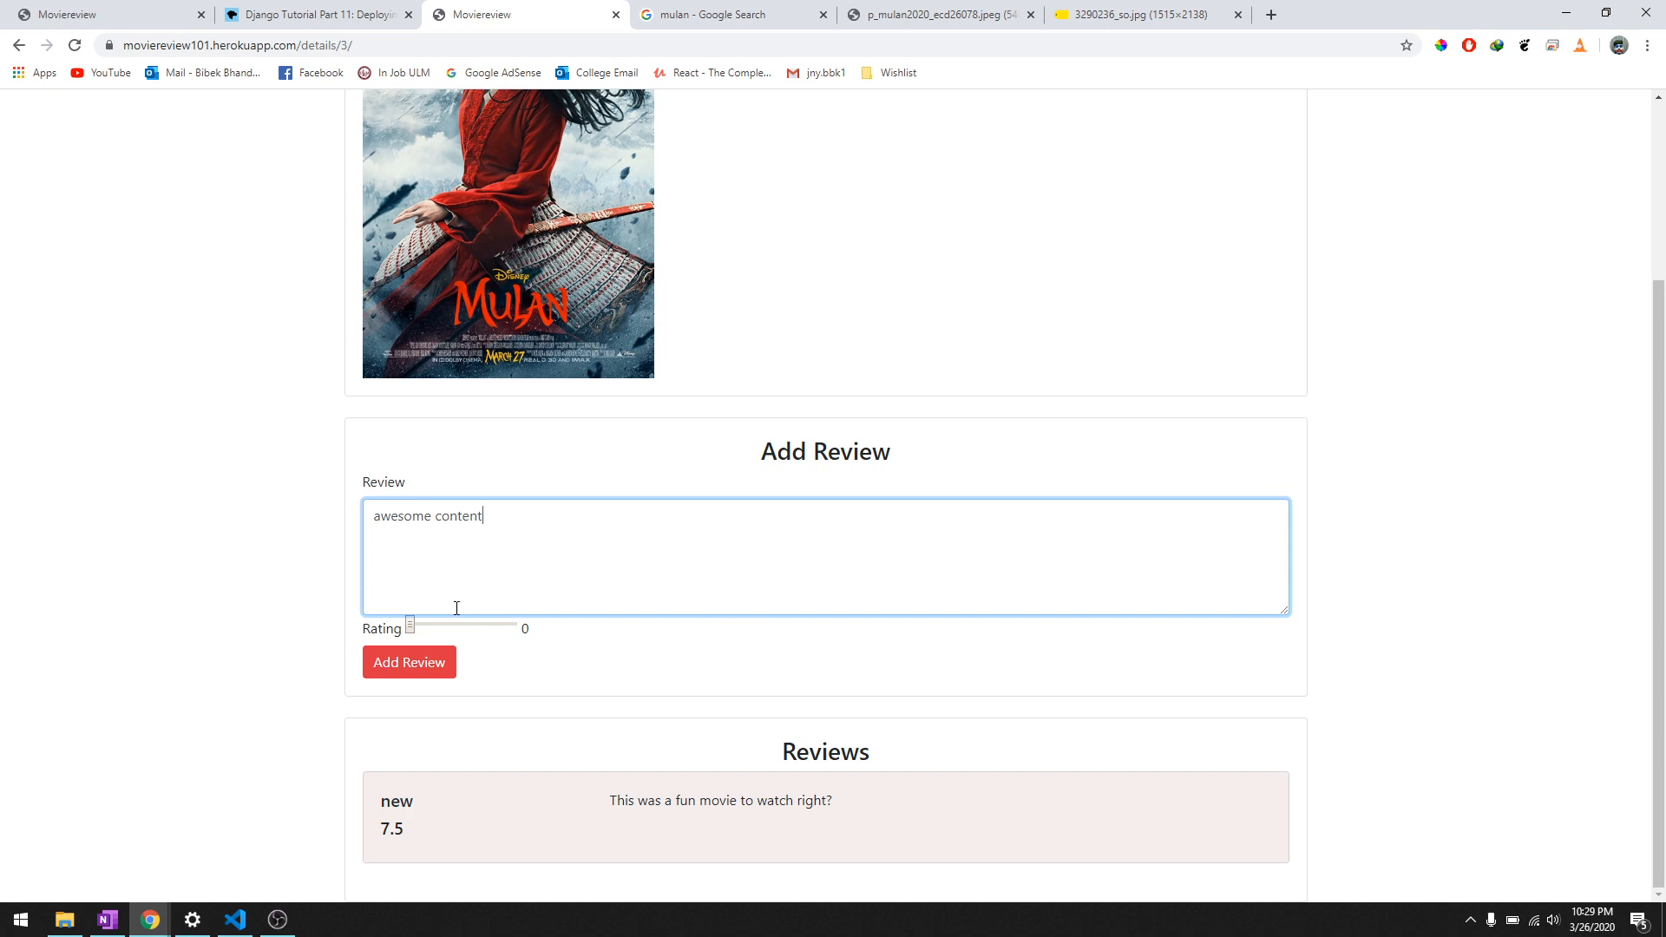
pyautogui.moveTo(412, 623); pyautogui.dragTo(426, 623)
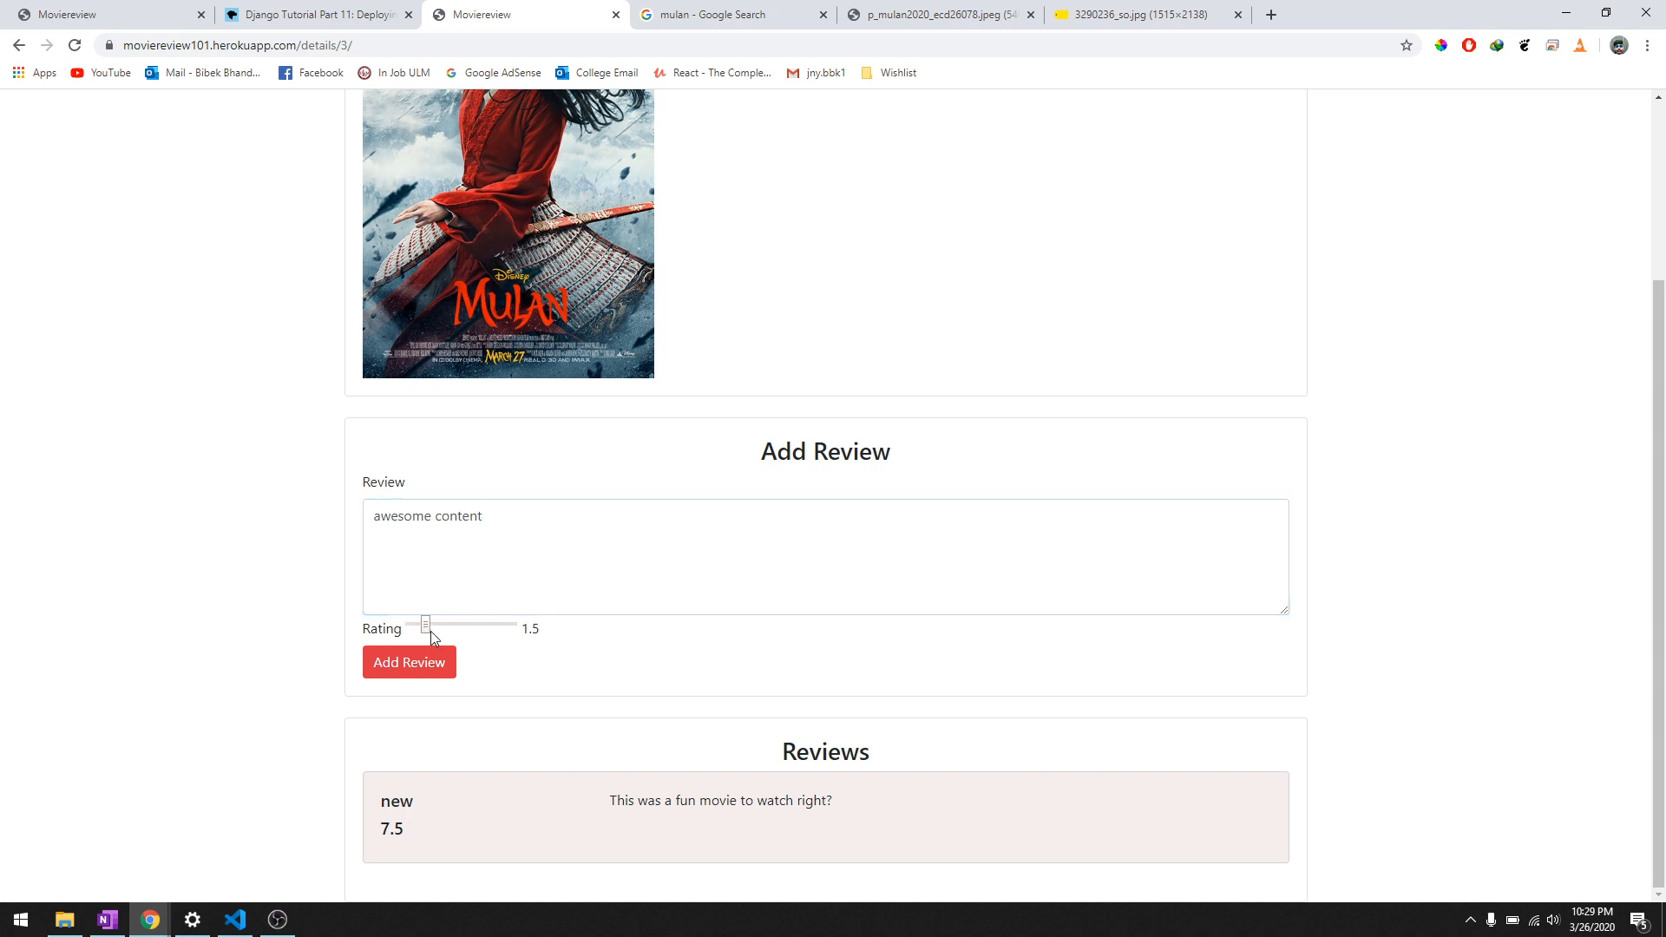
pyautogui.click(410, 663)
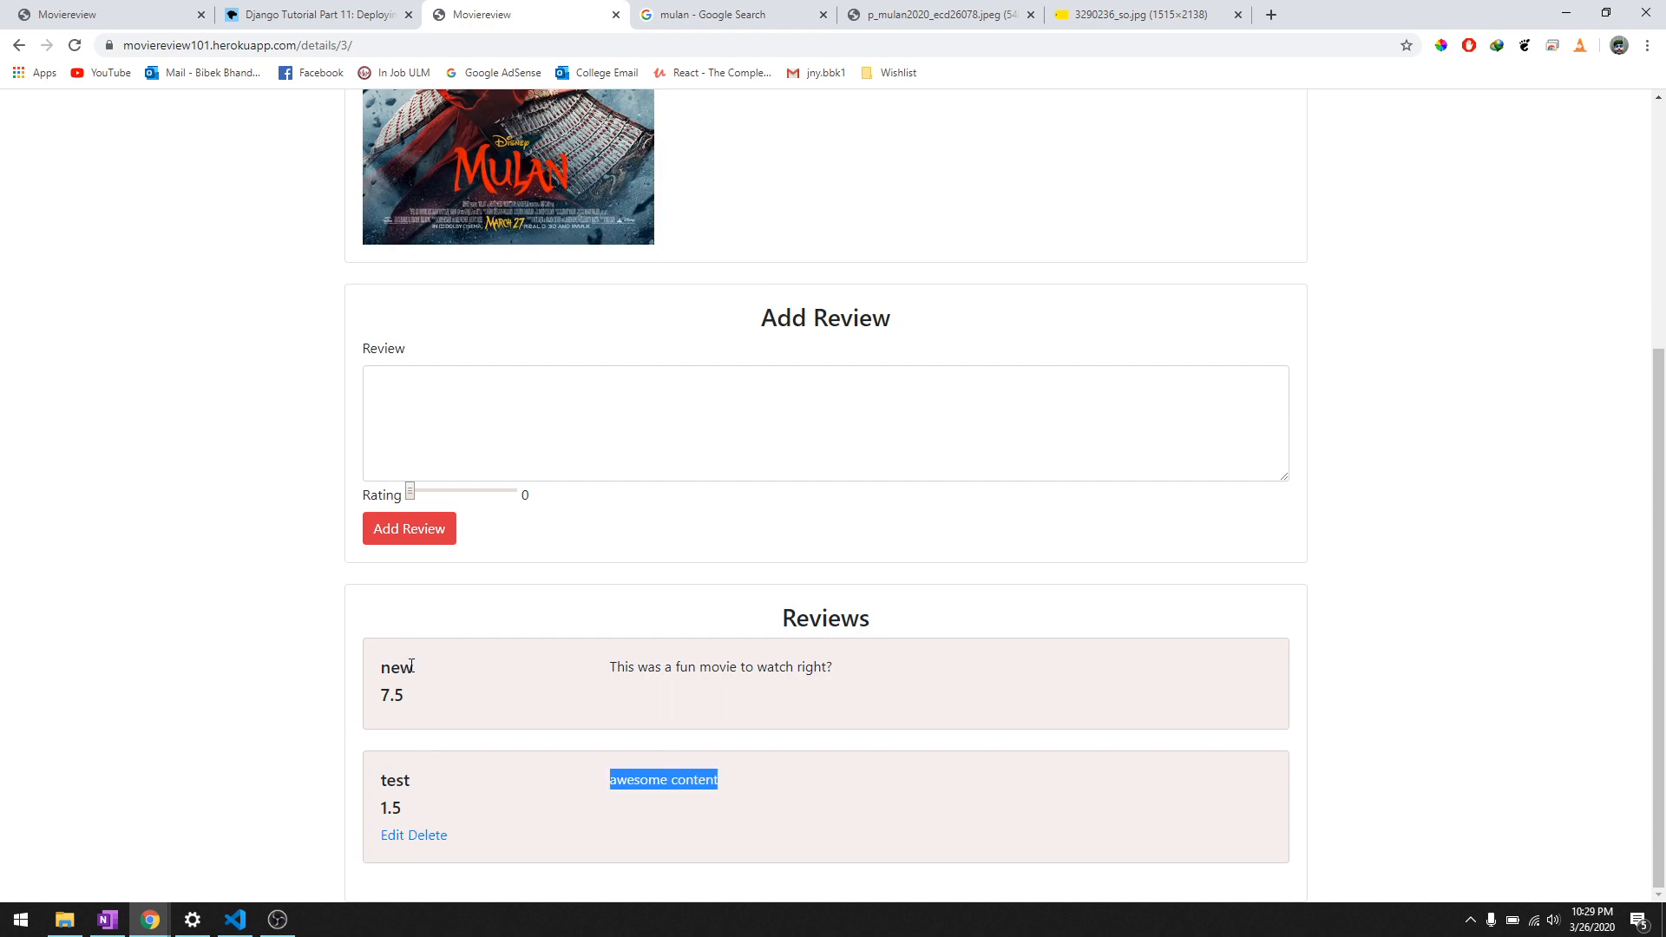
# Scroll Mulan's page to inspect the 4.5/10 rating, both reviews and the review form
pyautogui.scroll(3)
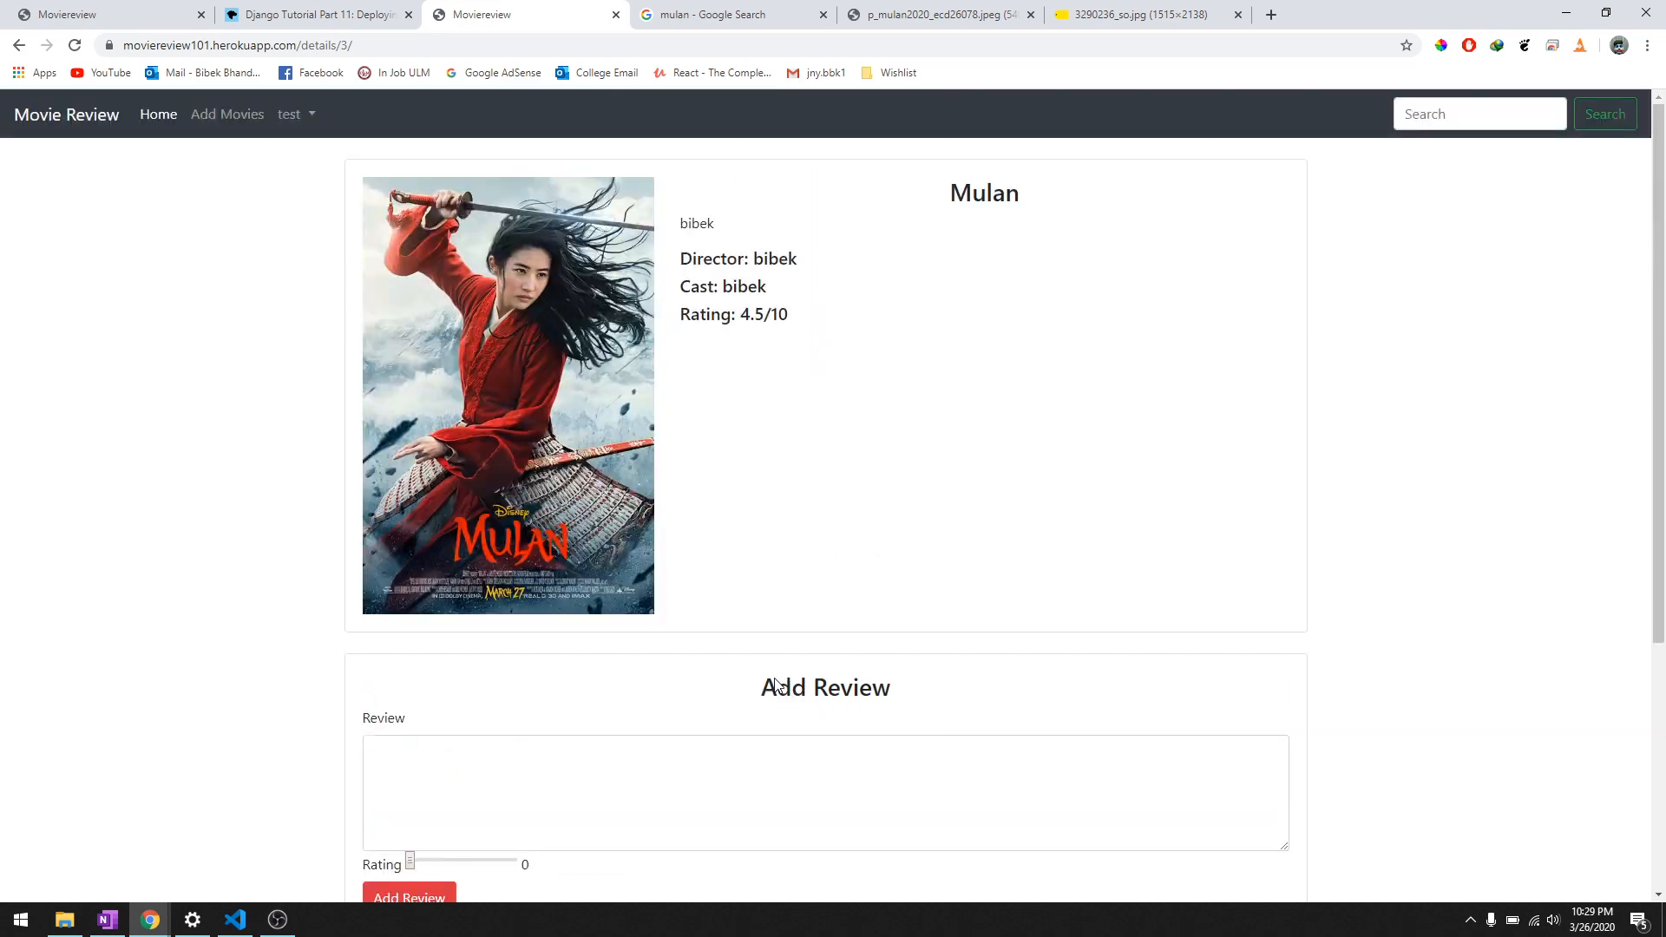
pyautogui.scroll(-3)
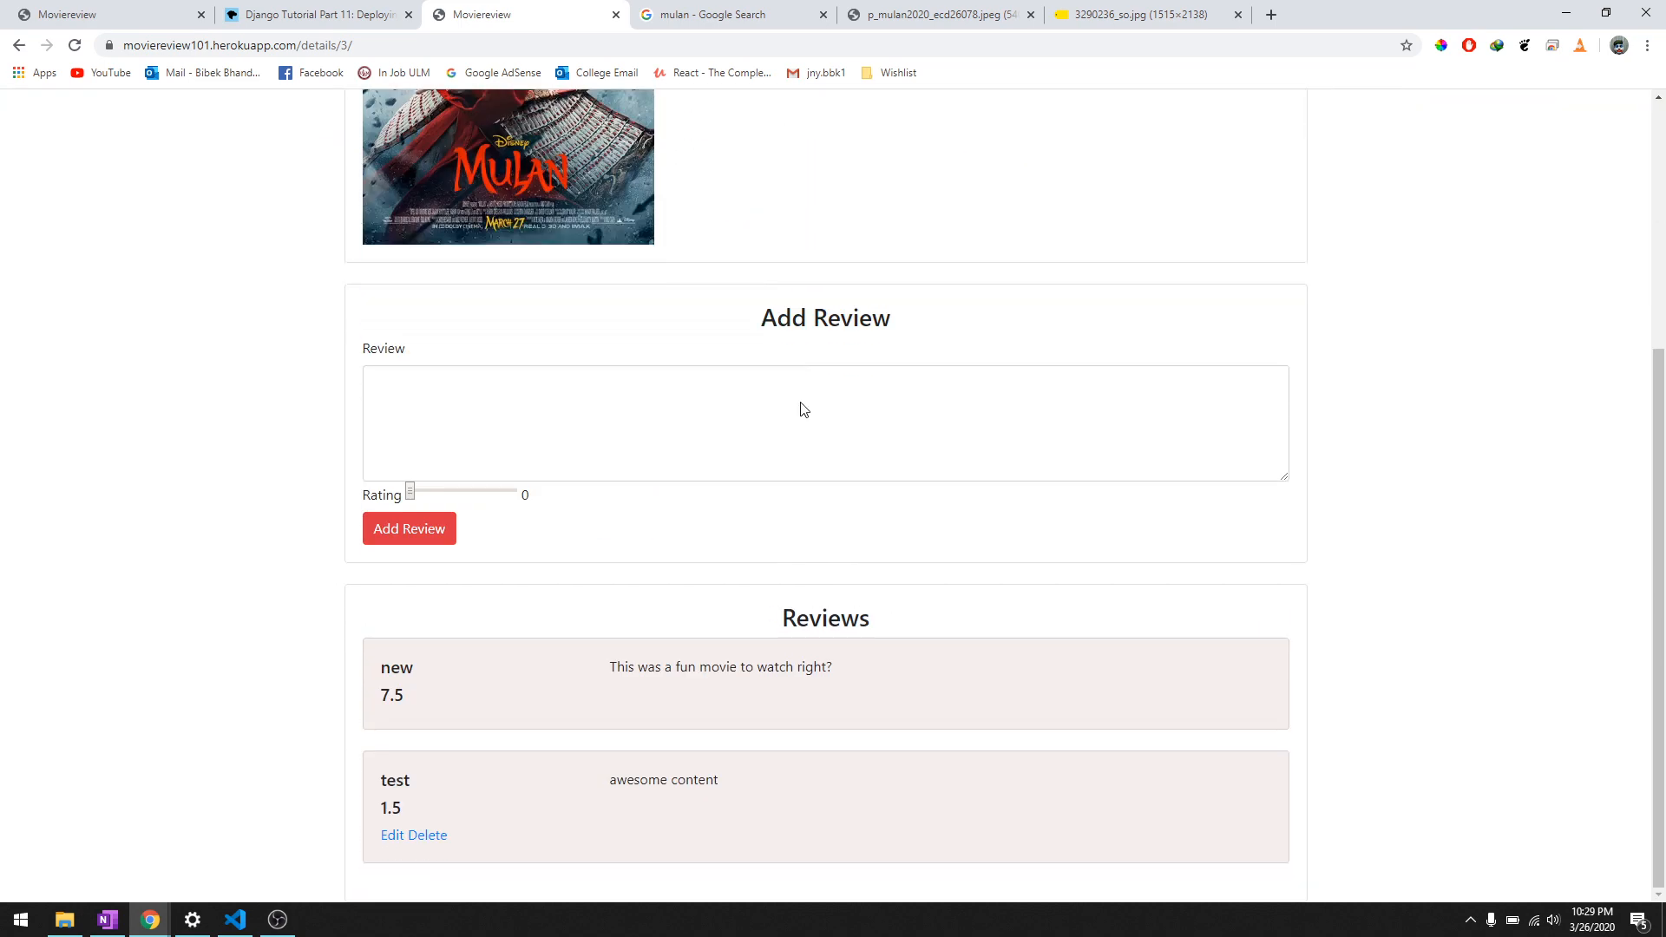
pyautogui.scroll(3)
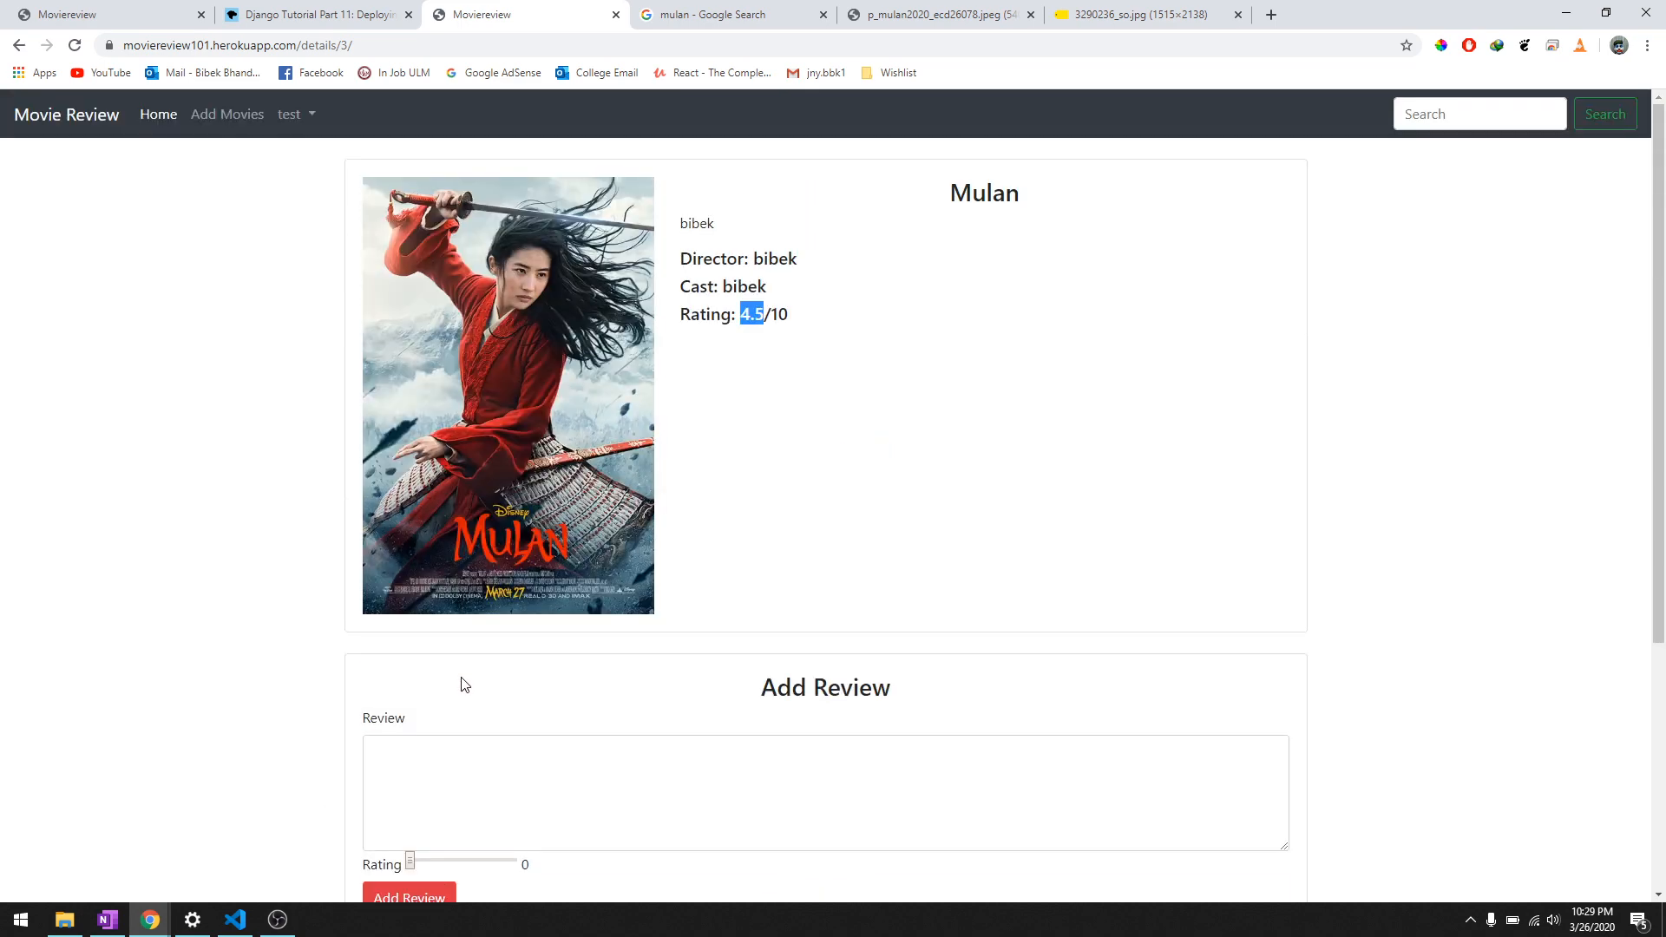
pyautogui.scroll(-3)
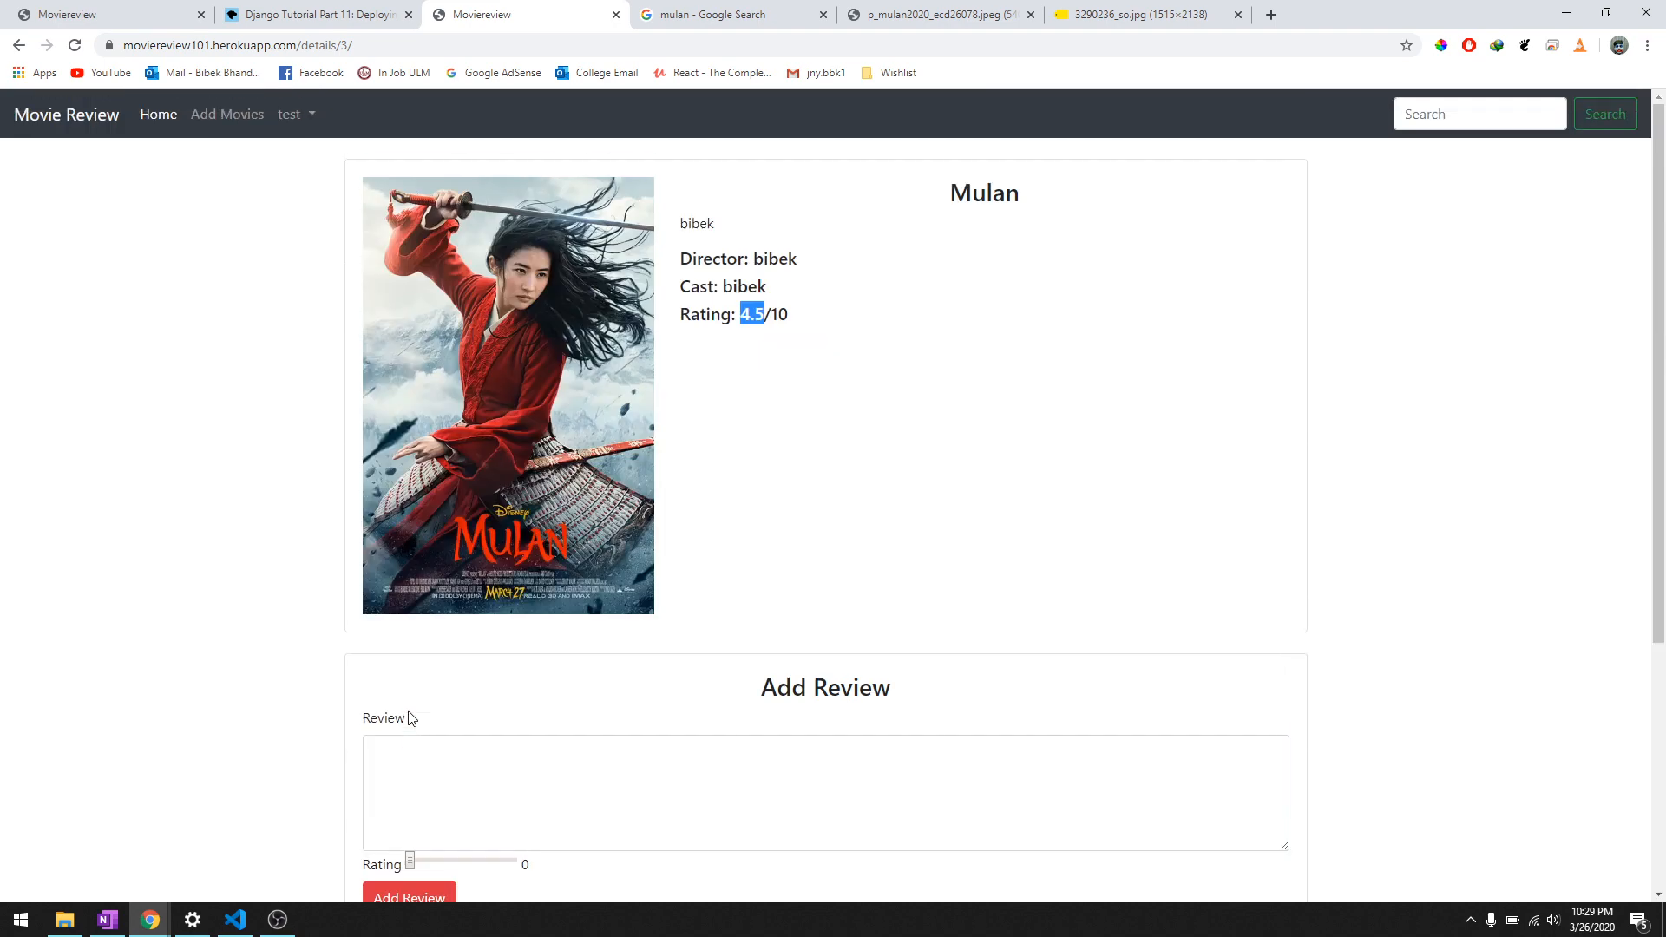
pyautogui.scroll(-3)
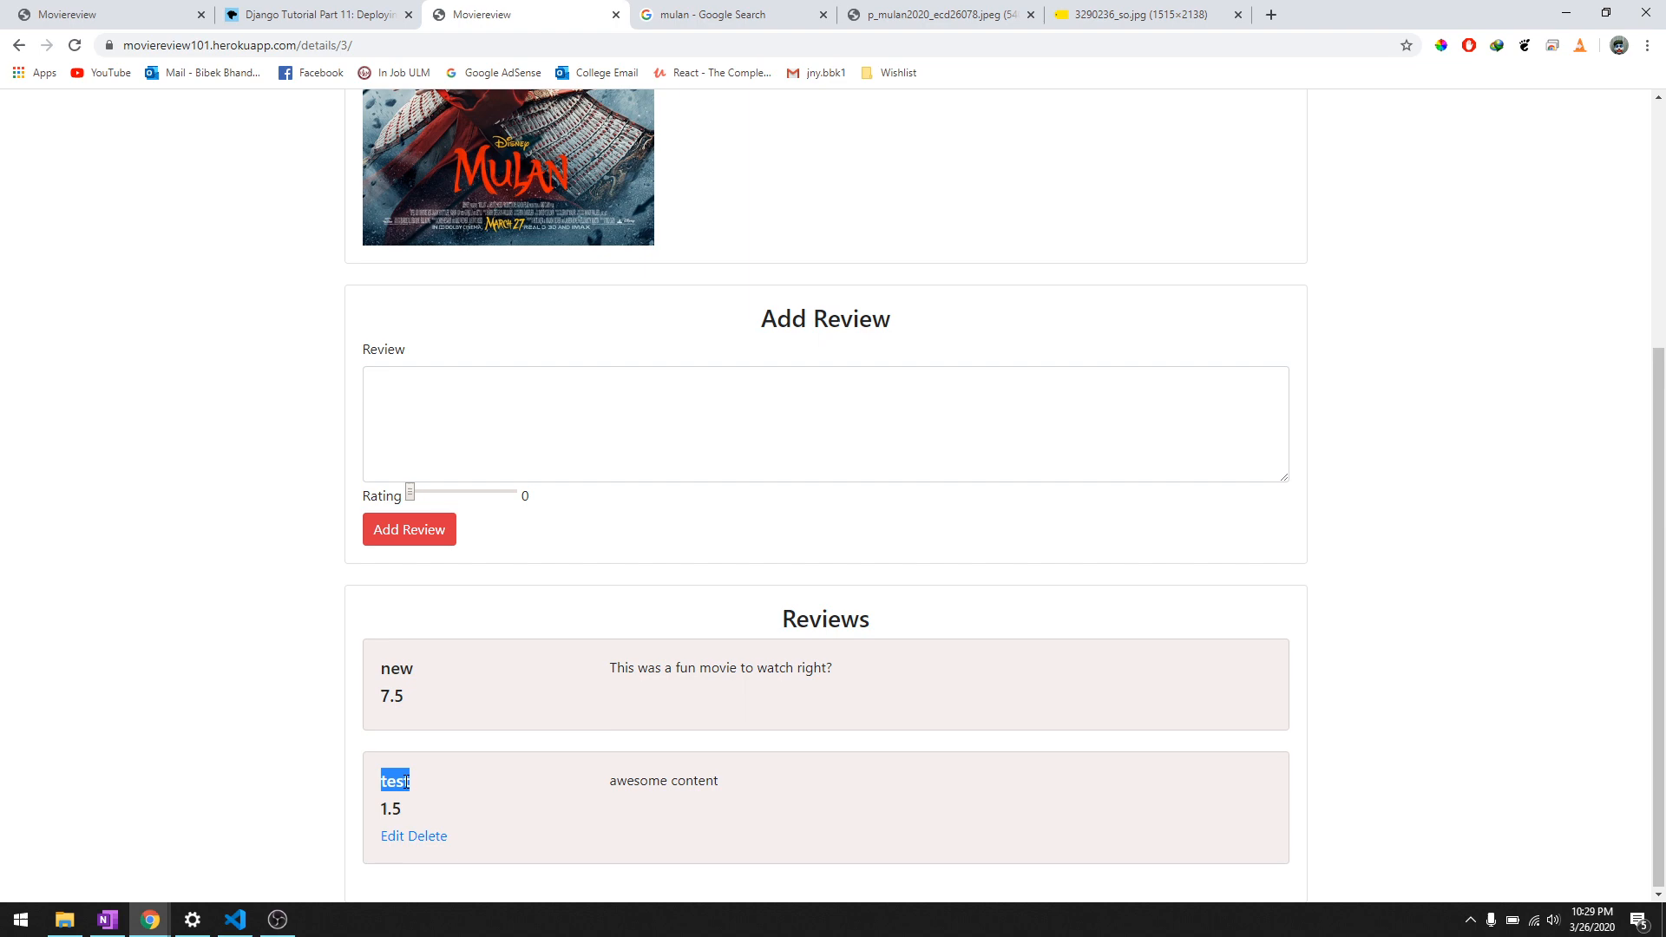
pyautogui.scroll(3)
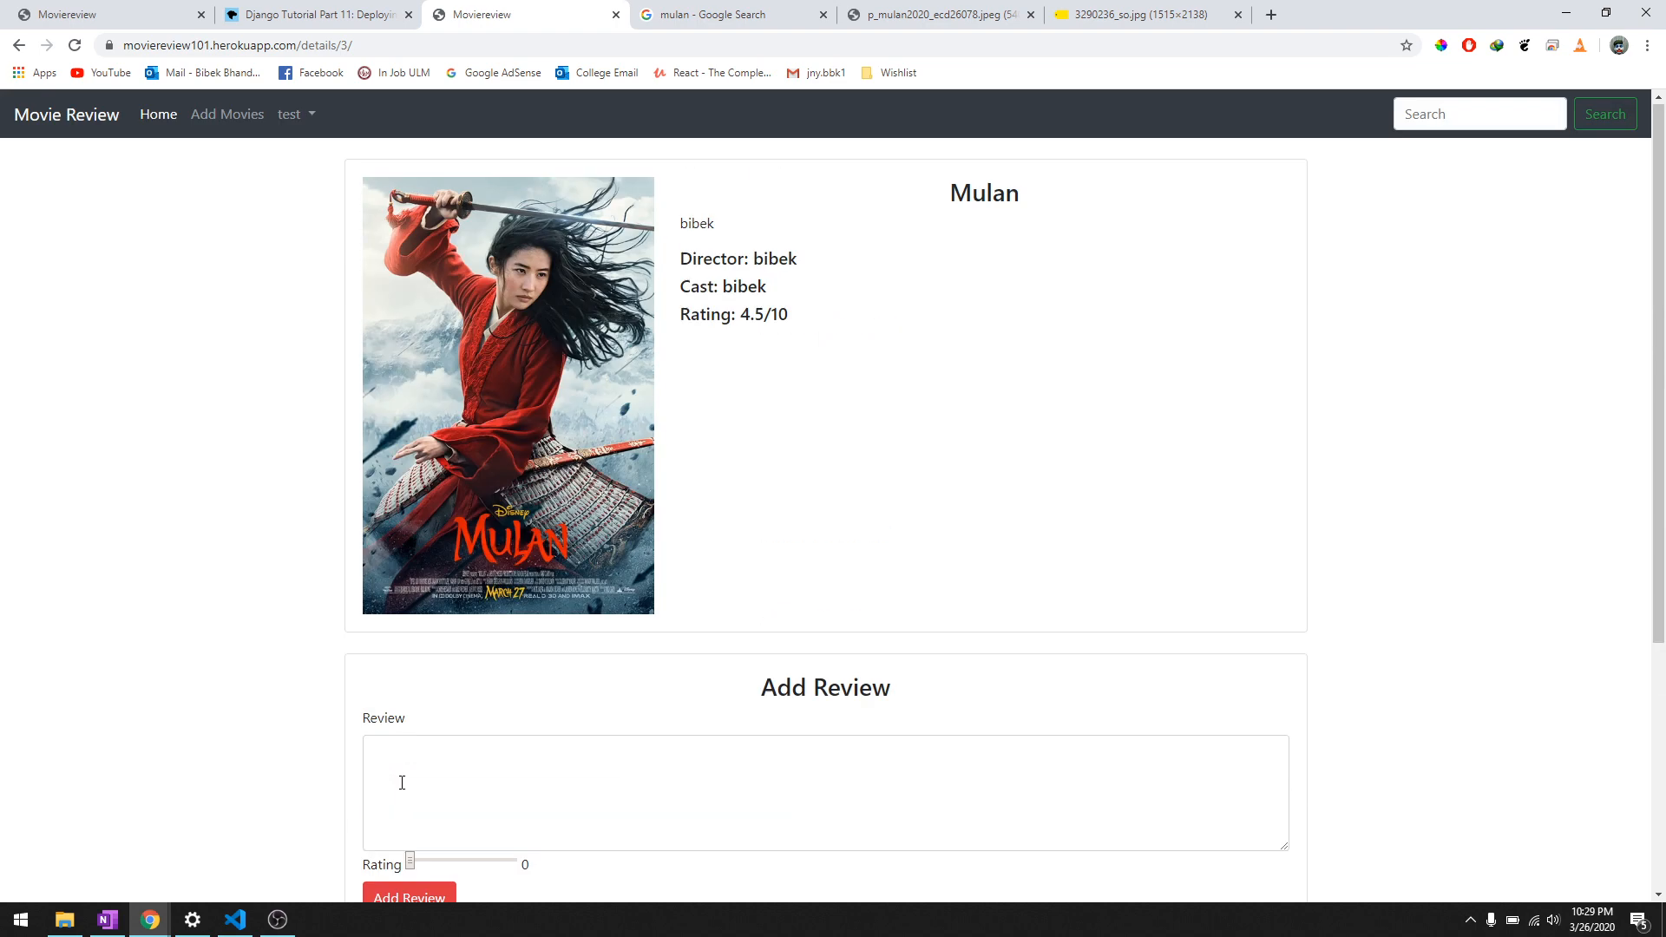
pyautogui.scroll(-3)
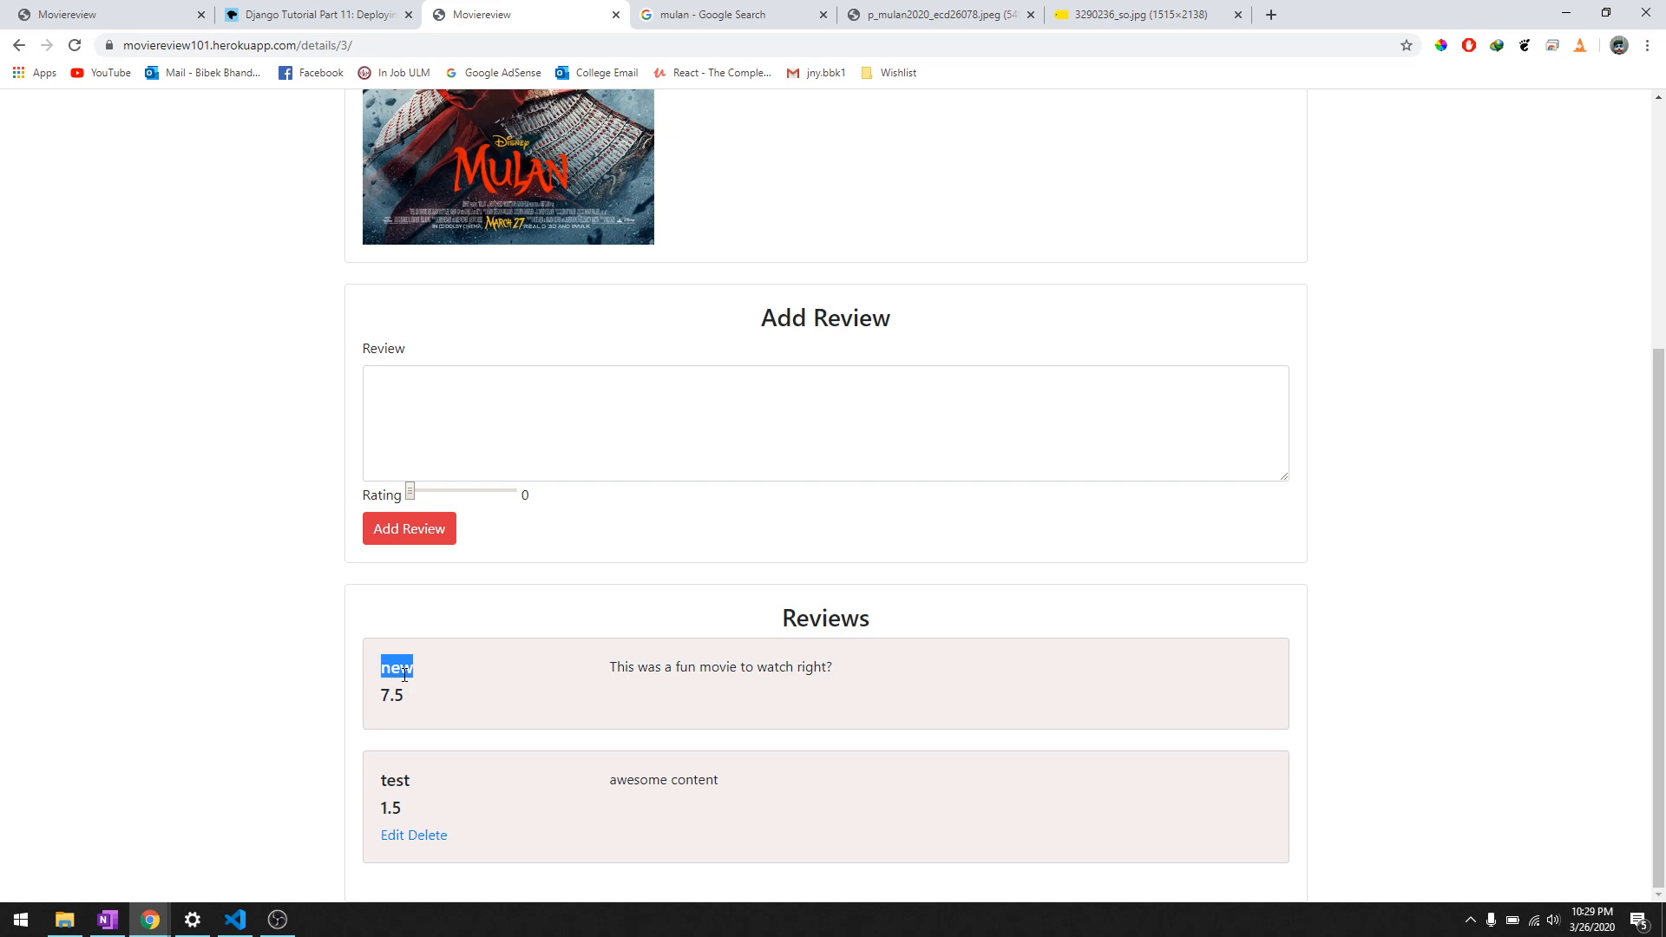
pyautogui.scroll(3)
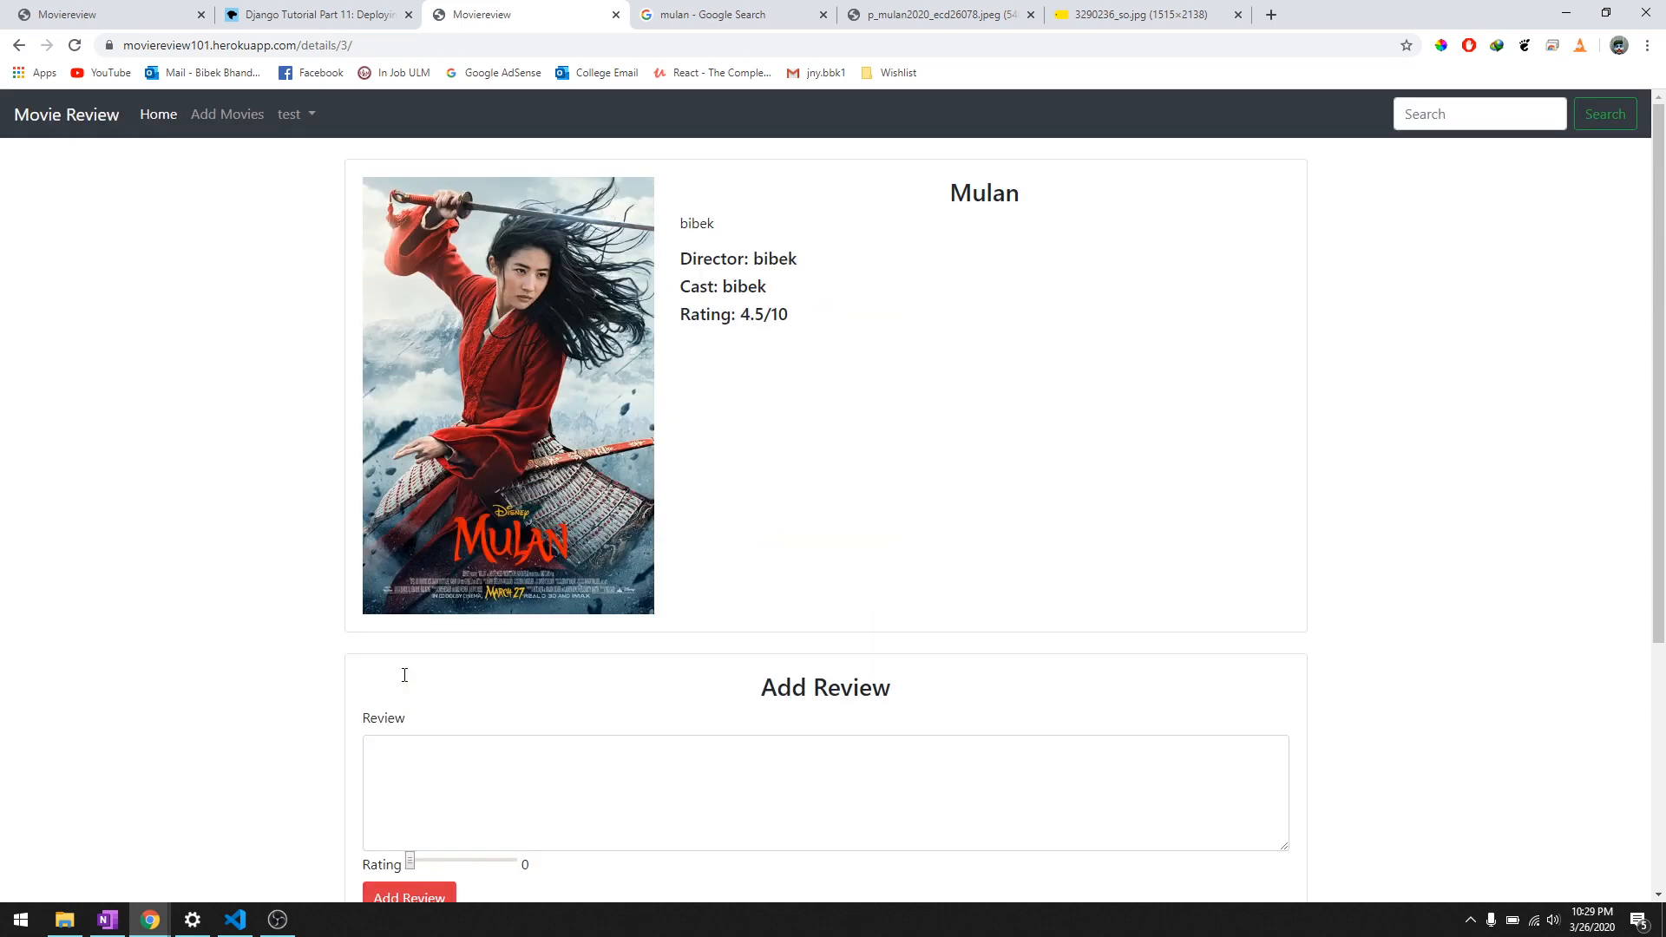
pyautogui.moveTo(1482, 105)
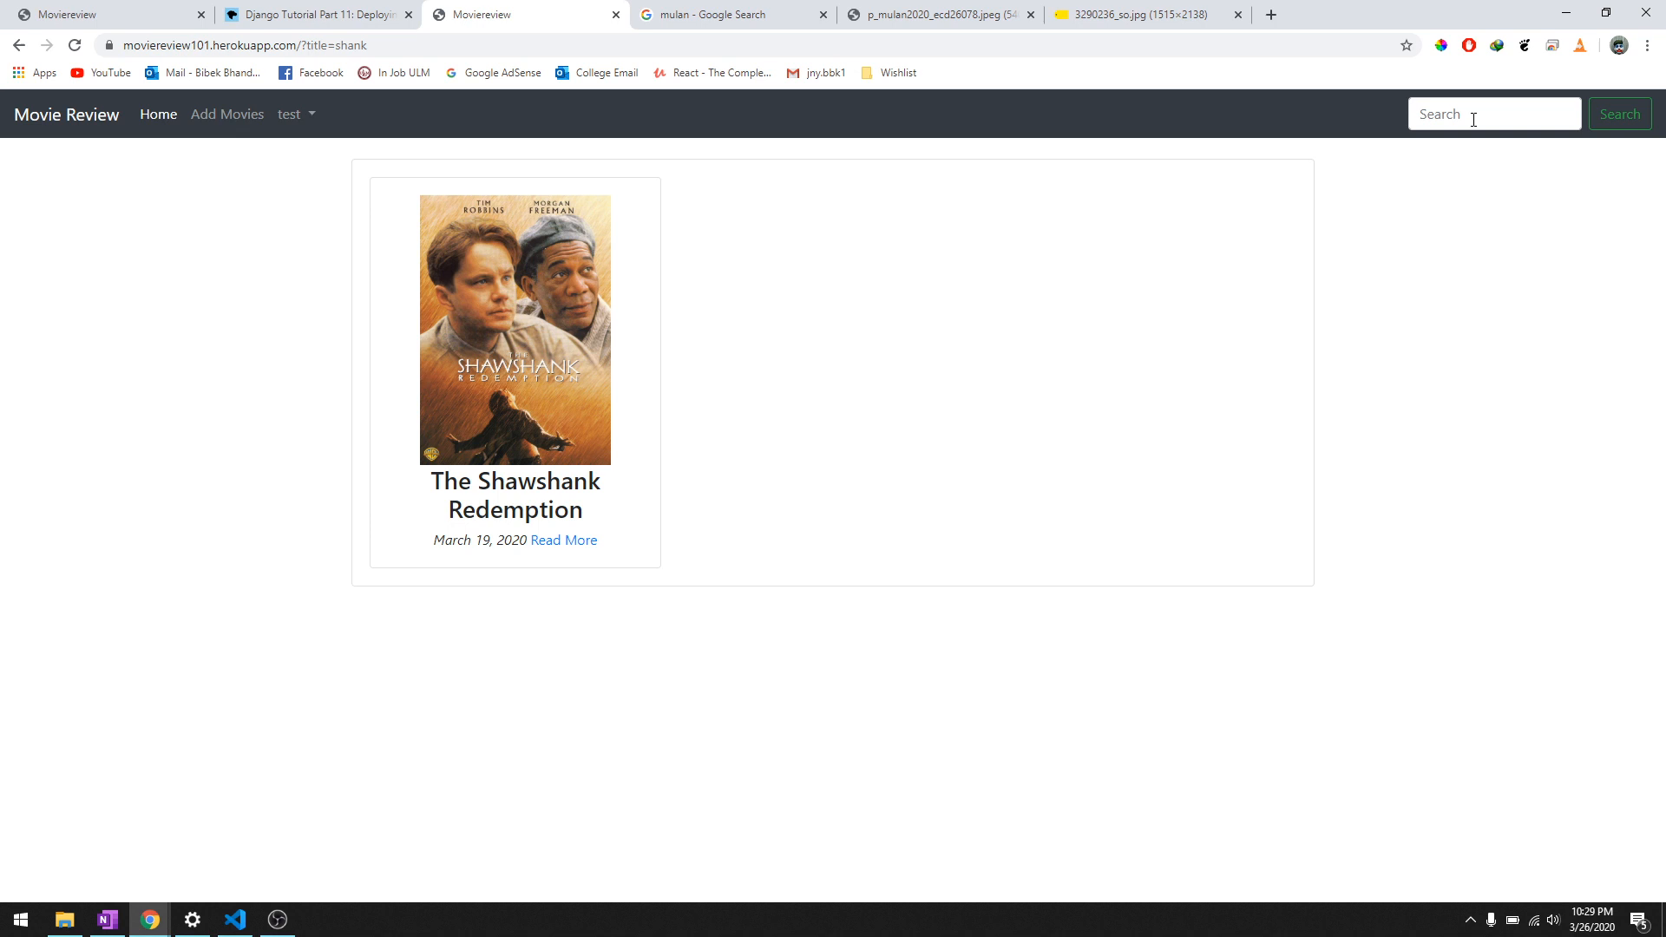
# View The Shawshank Redemption from the "shank" search results, then log out
pyautogui.click(562, 540)
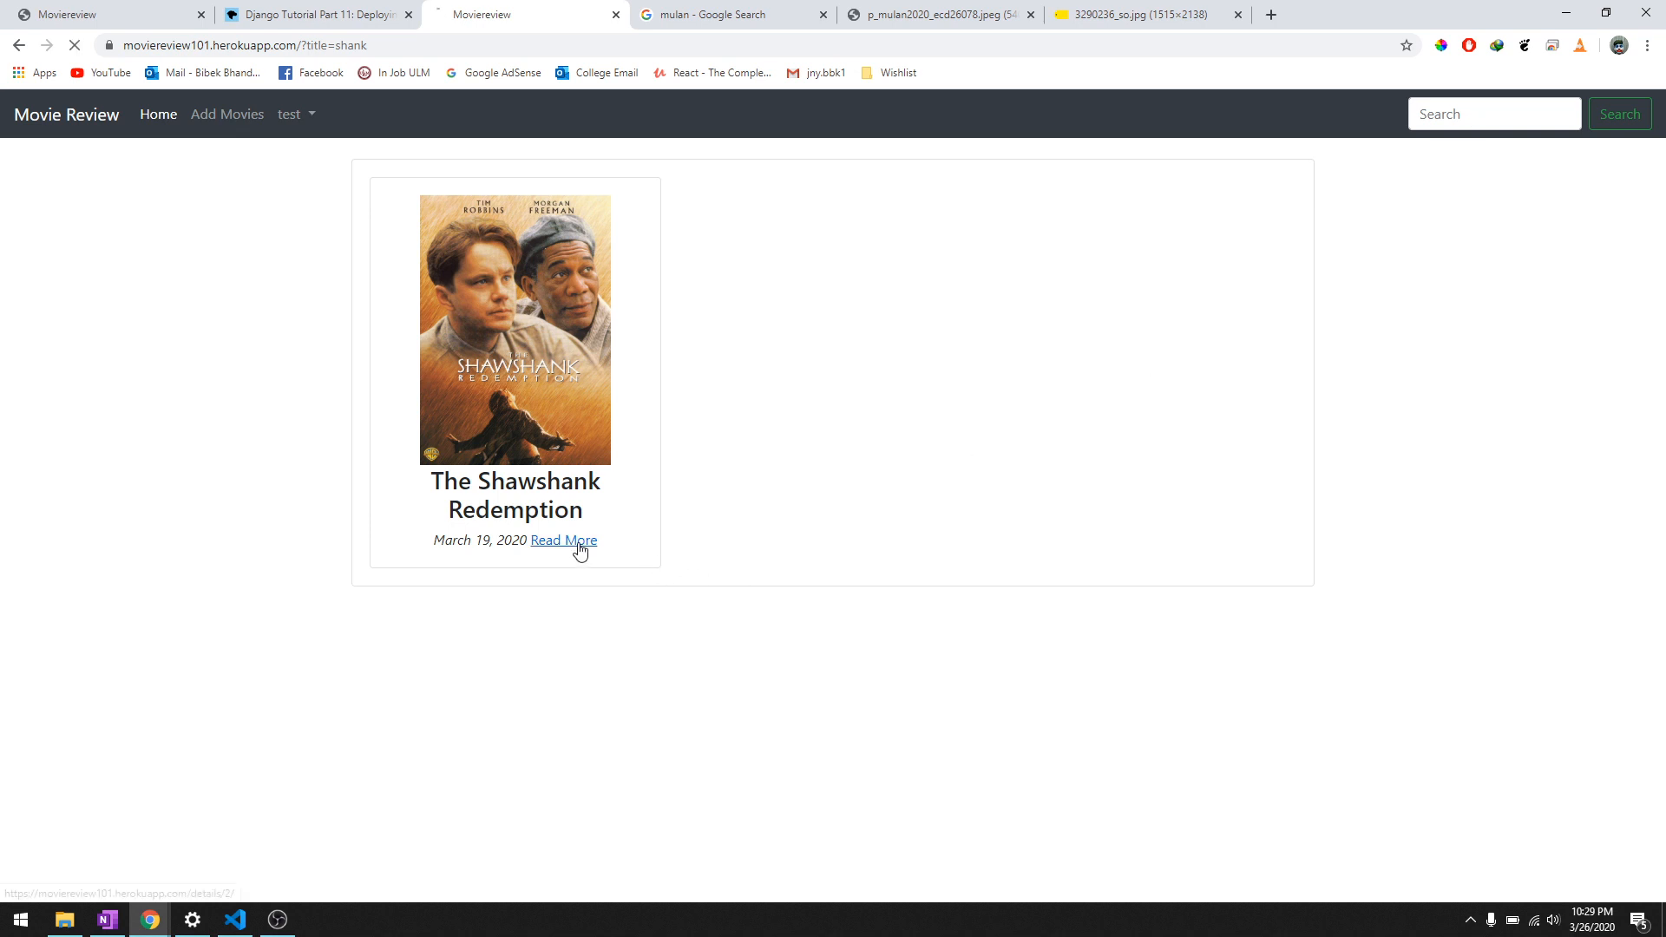
pyautogui.click(562, 538)
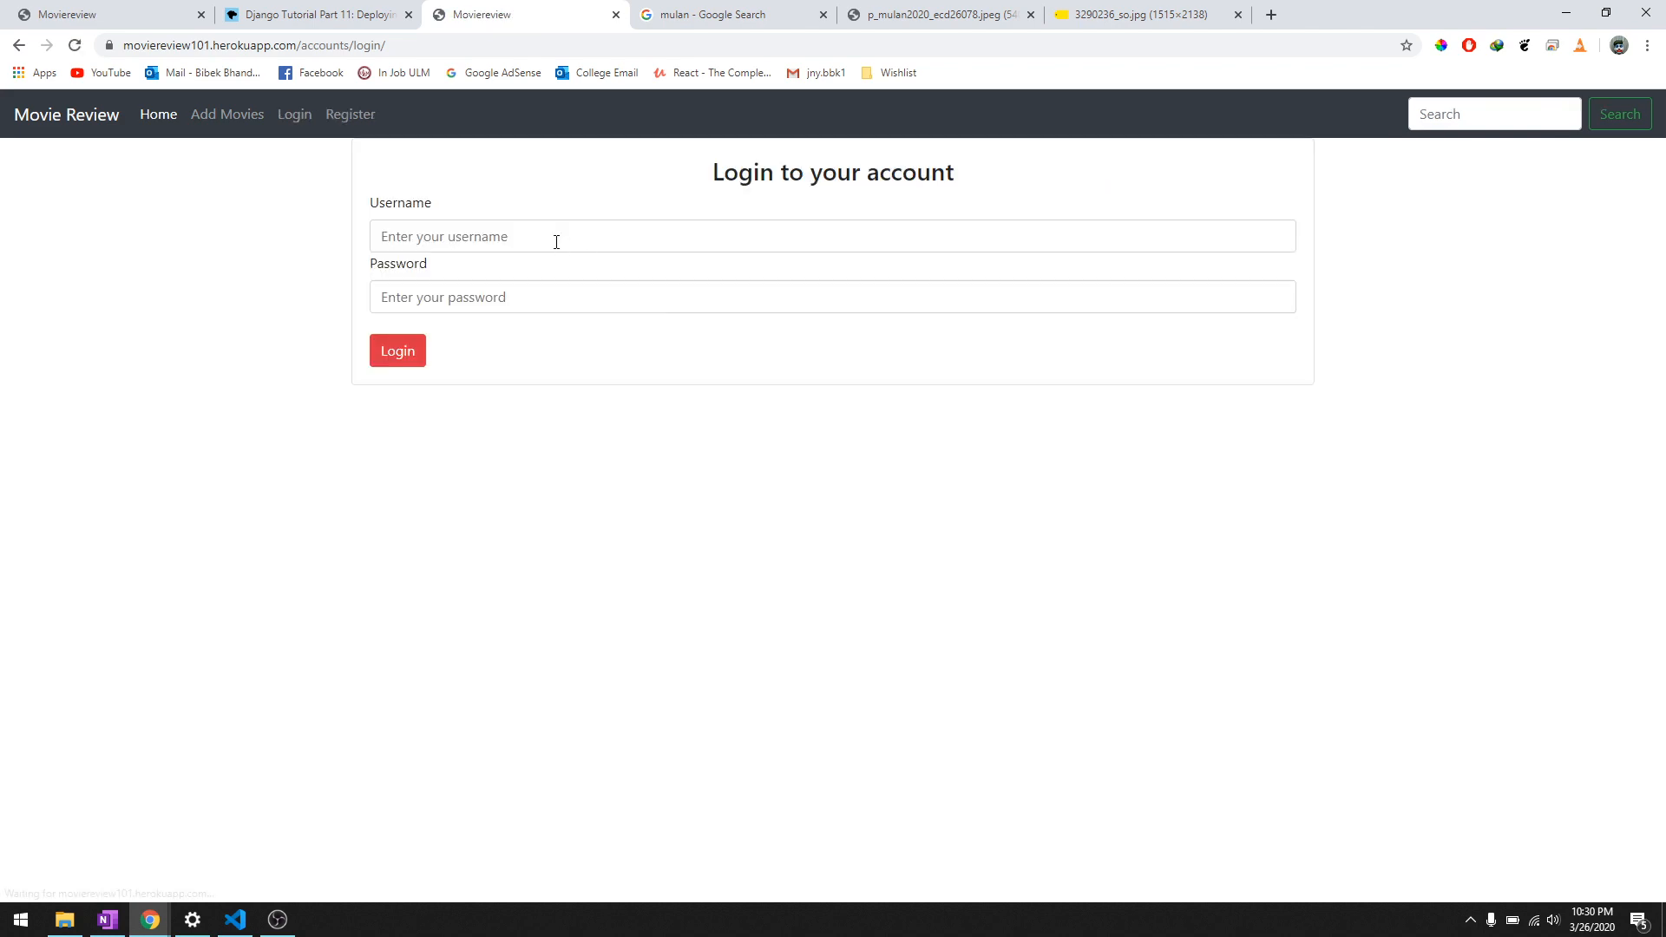
# Sign in as admin and bring up the Edit Movies form for The Shawshank Redemption
pyautogui.write('admin')
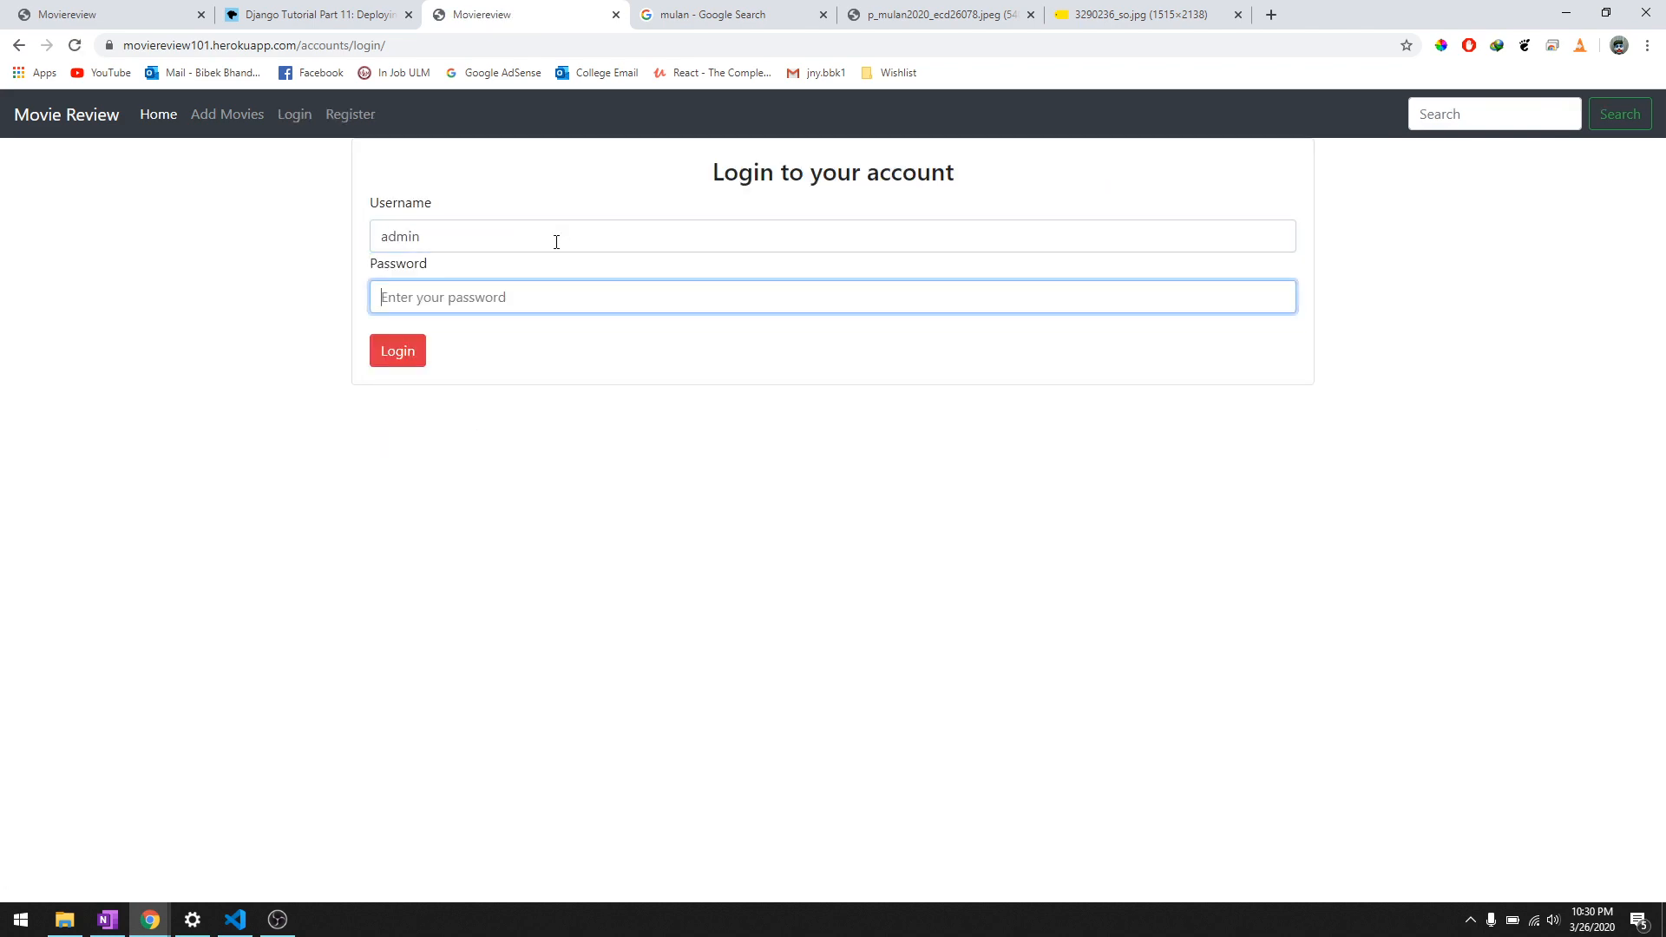
pyautogui.click(396, 351)
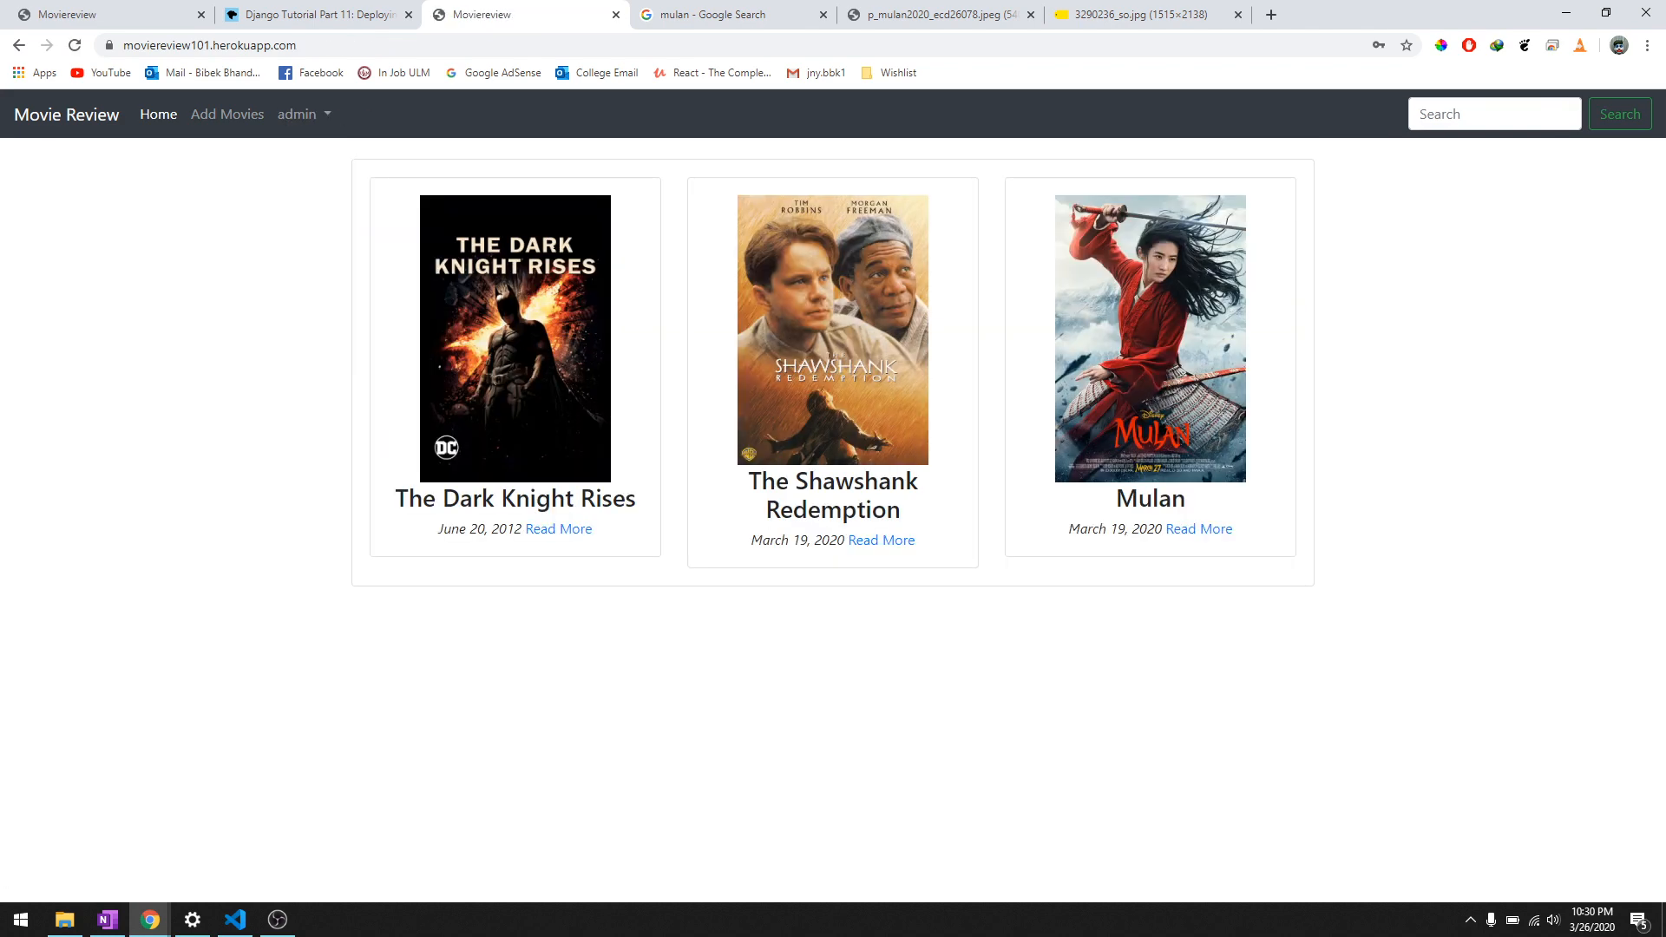
pyautogui.click(880, 540)
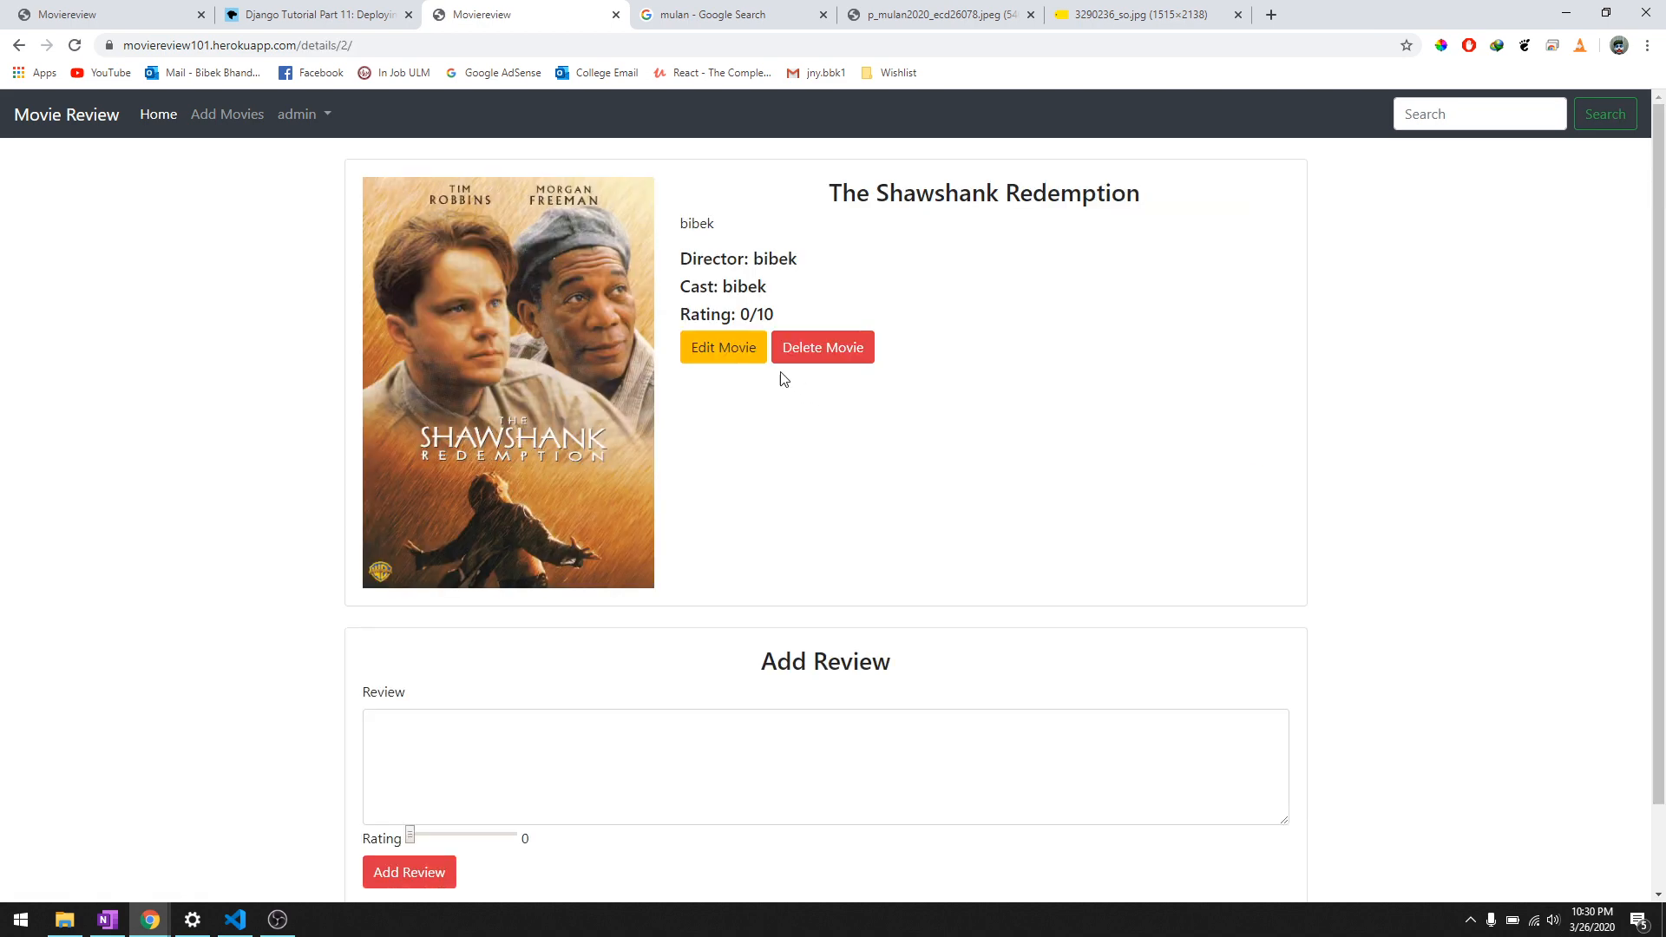
pyautogui.click(722, 348)
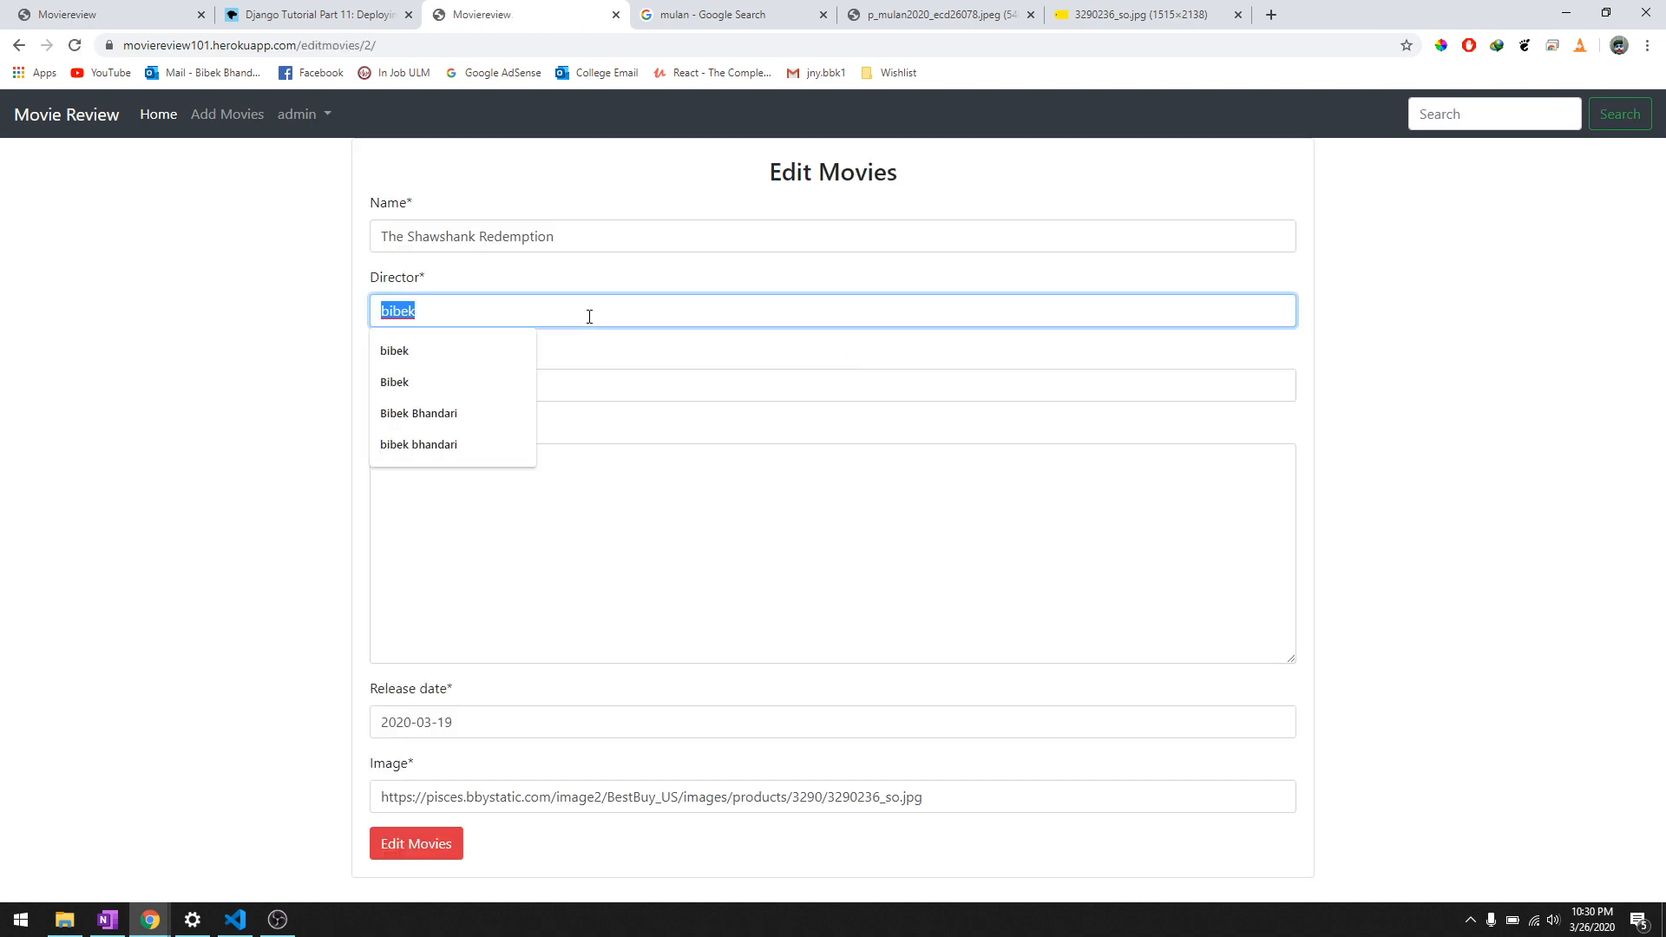
# Change The Shawshank Redemption's director to "bebake" and save the edit
pyautogui.write('bebake')
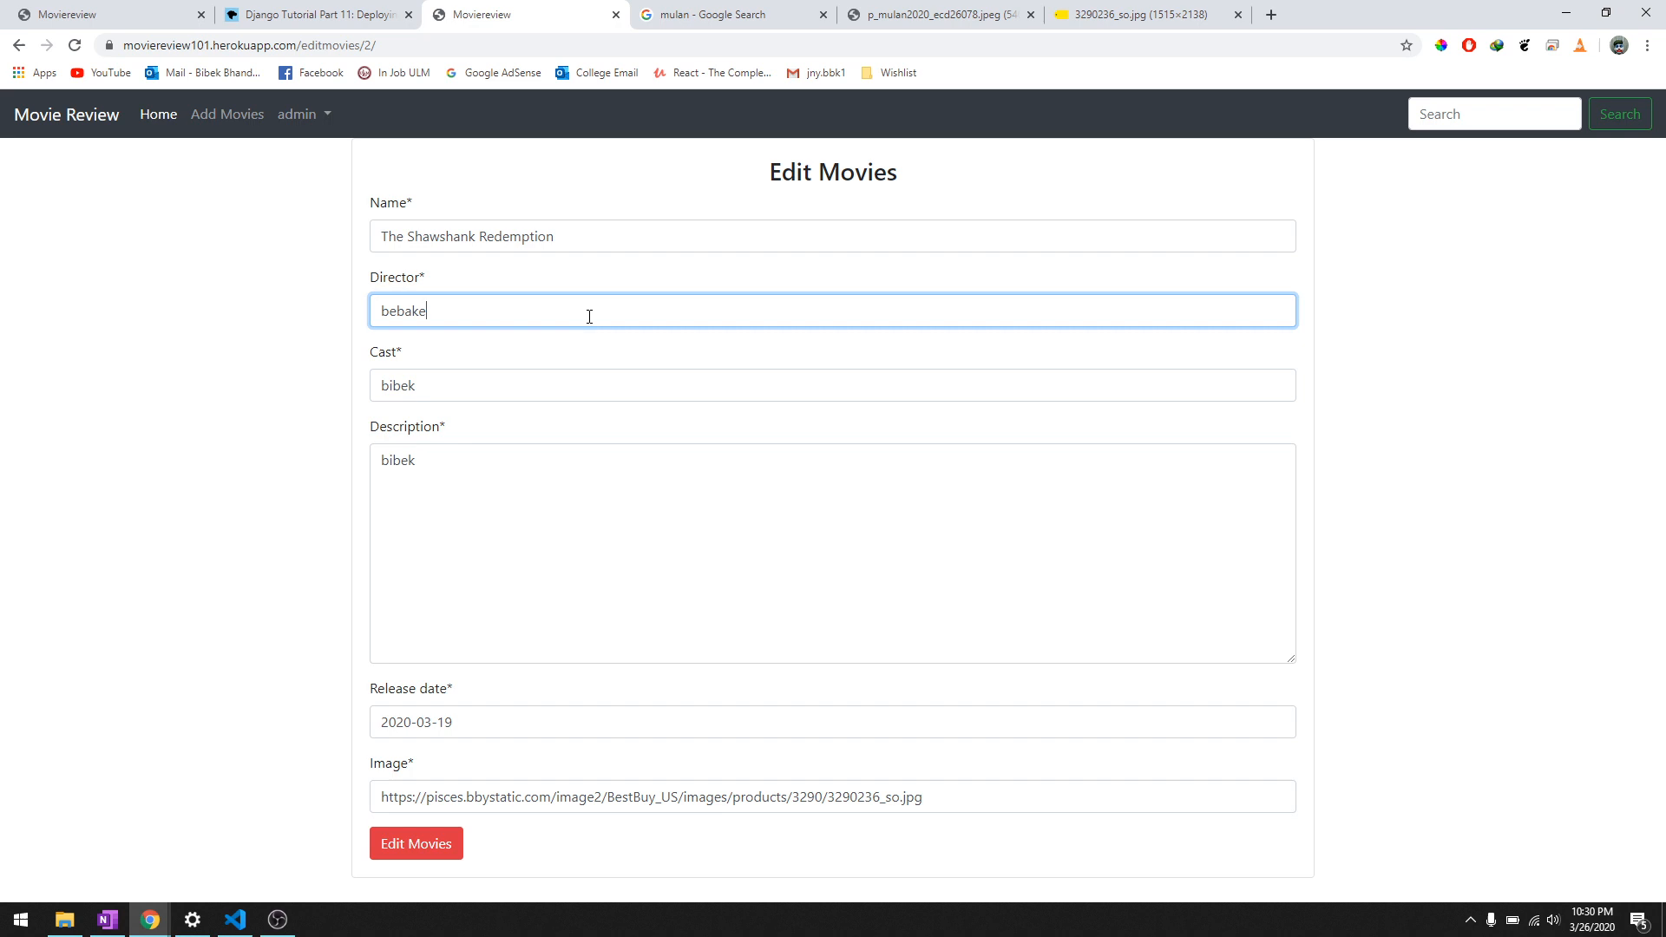
pyautogui.click(417, 843)
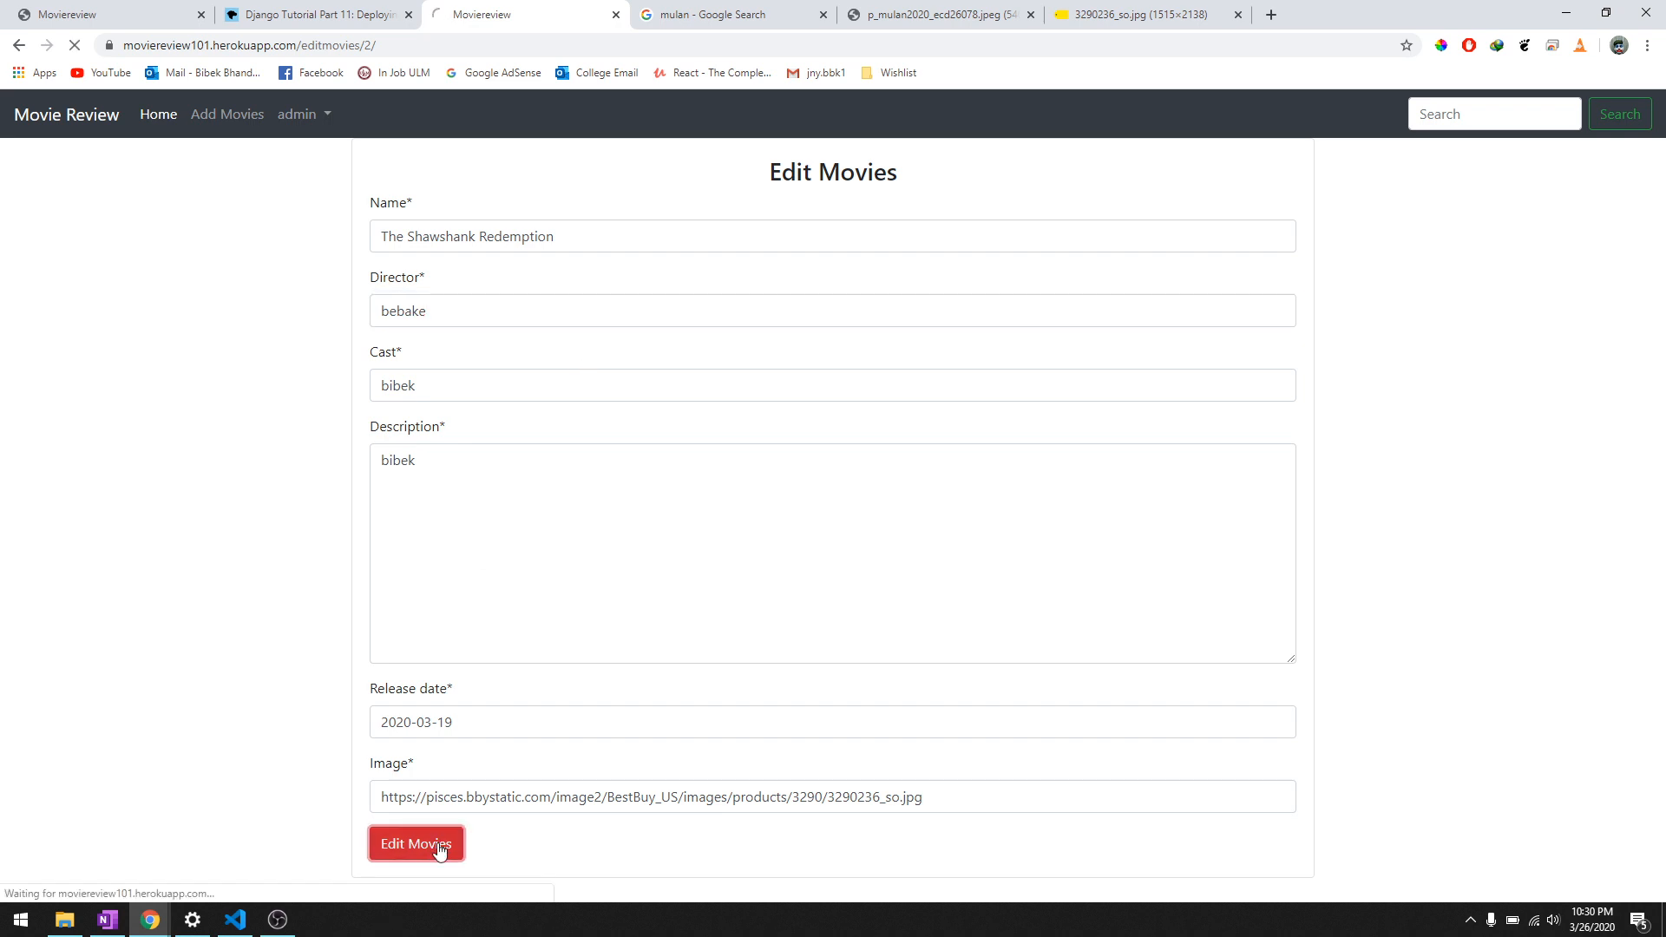
pyautogui.click(417, 844)
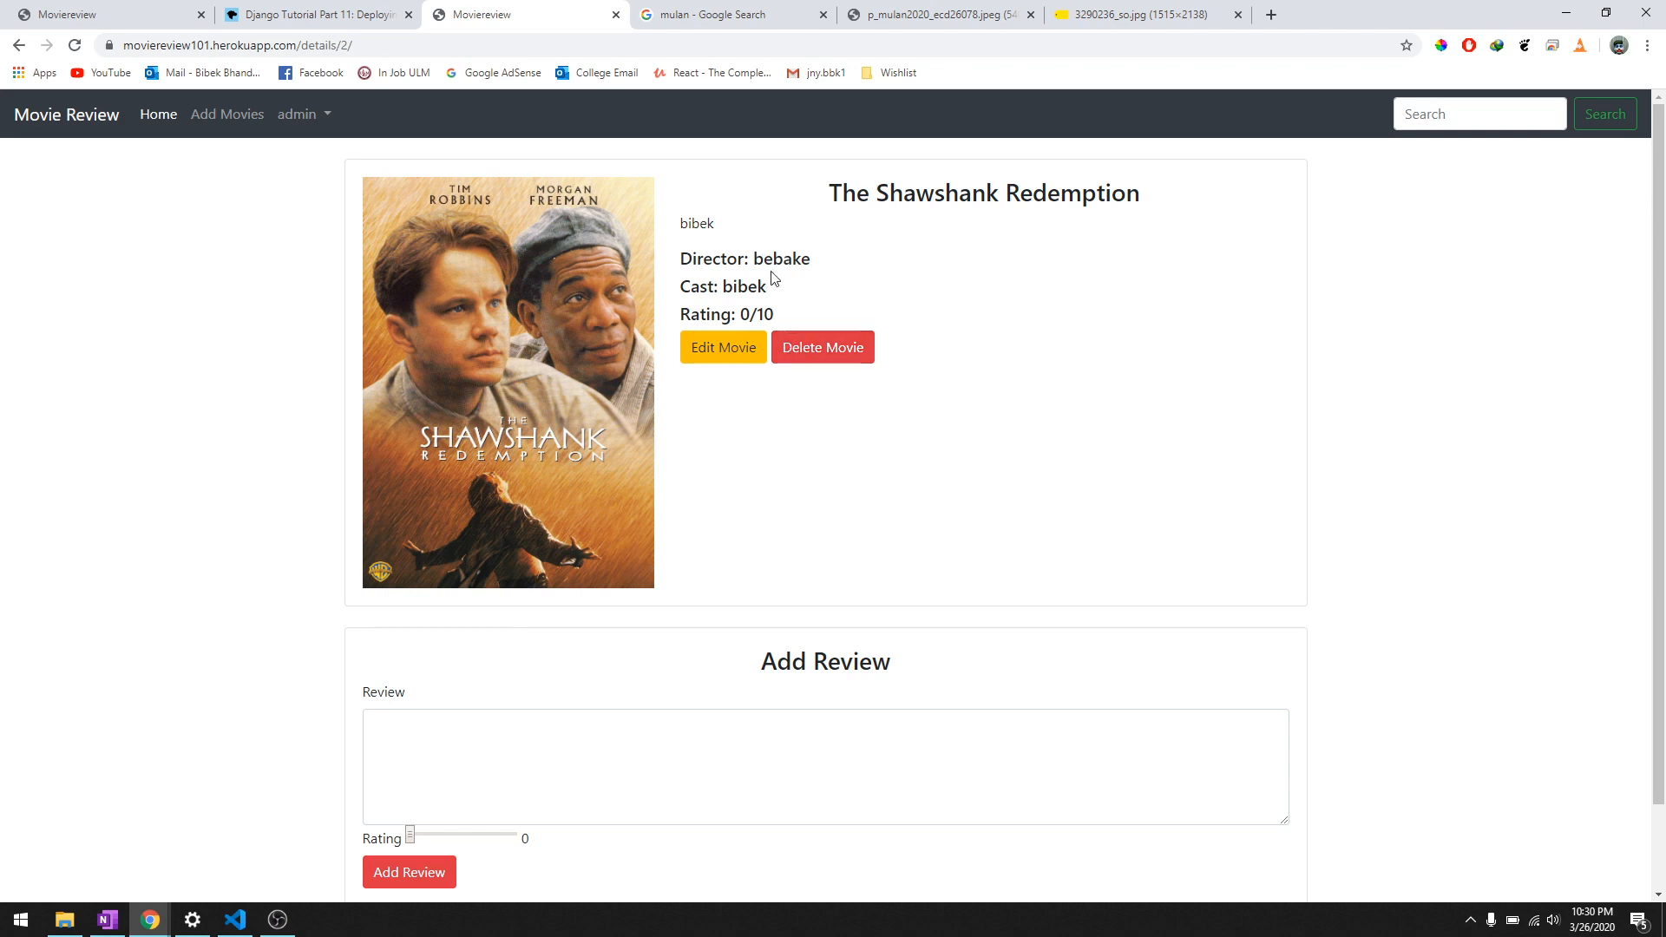
# Cancel the delete prompt for The Shawshank Redemption and return to the home movie list
pyautogui.click(822, 347)
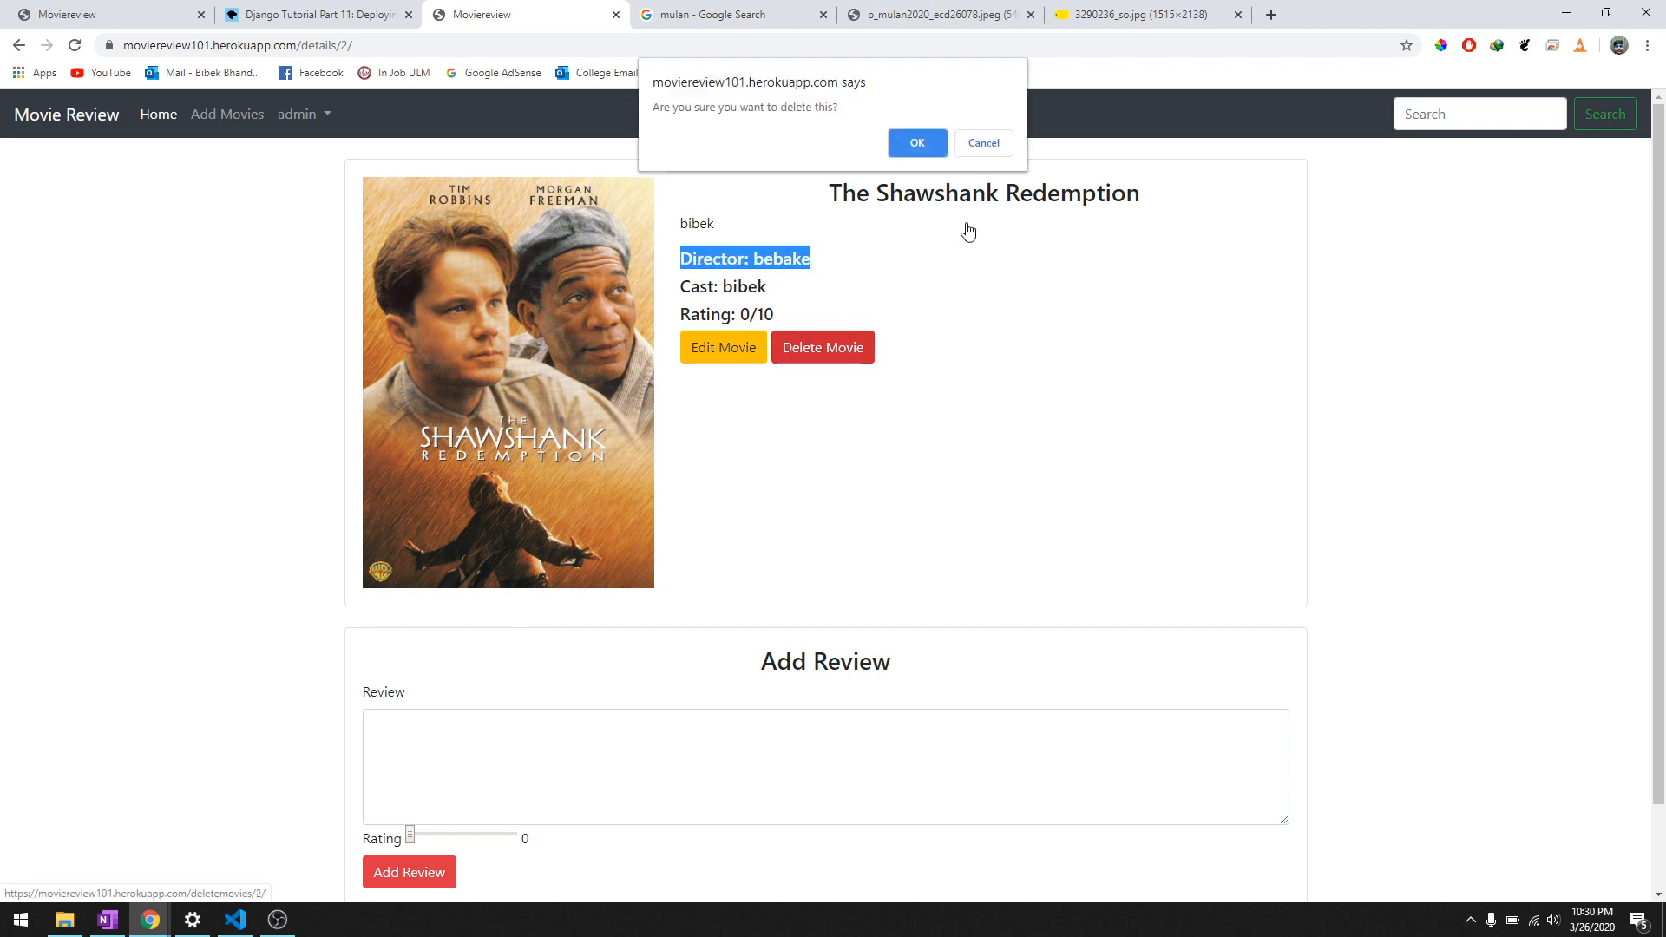
pyautogui.moveTo(955, 187)
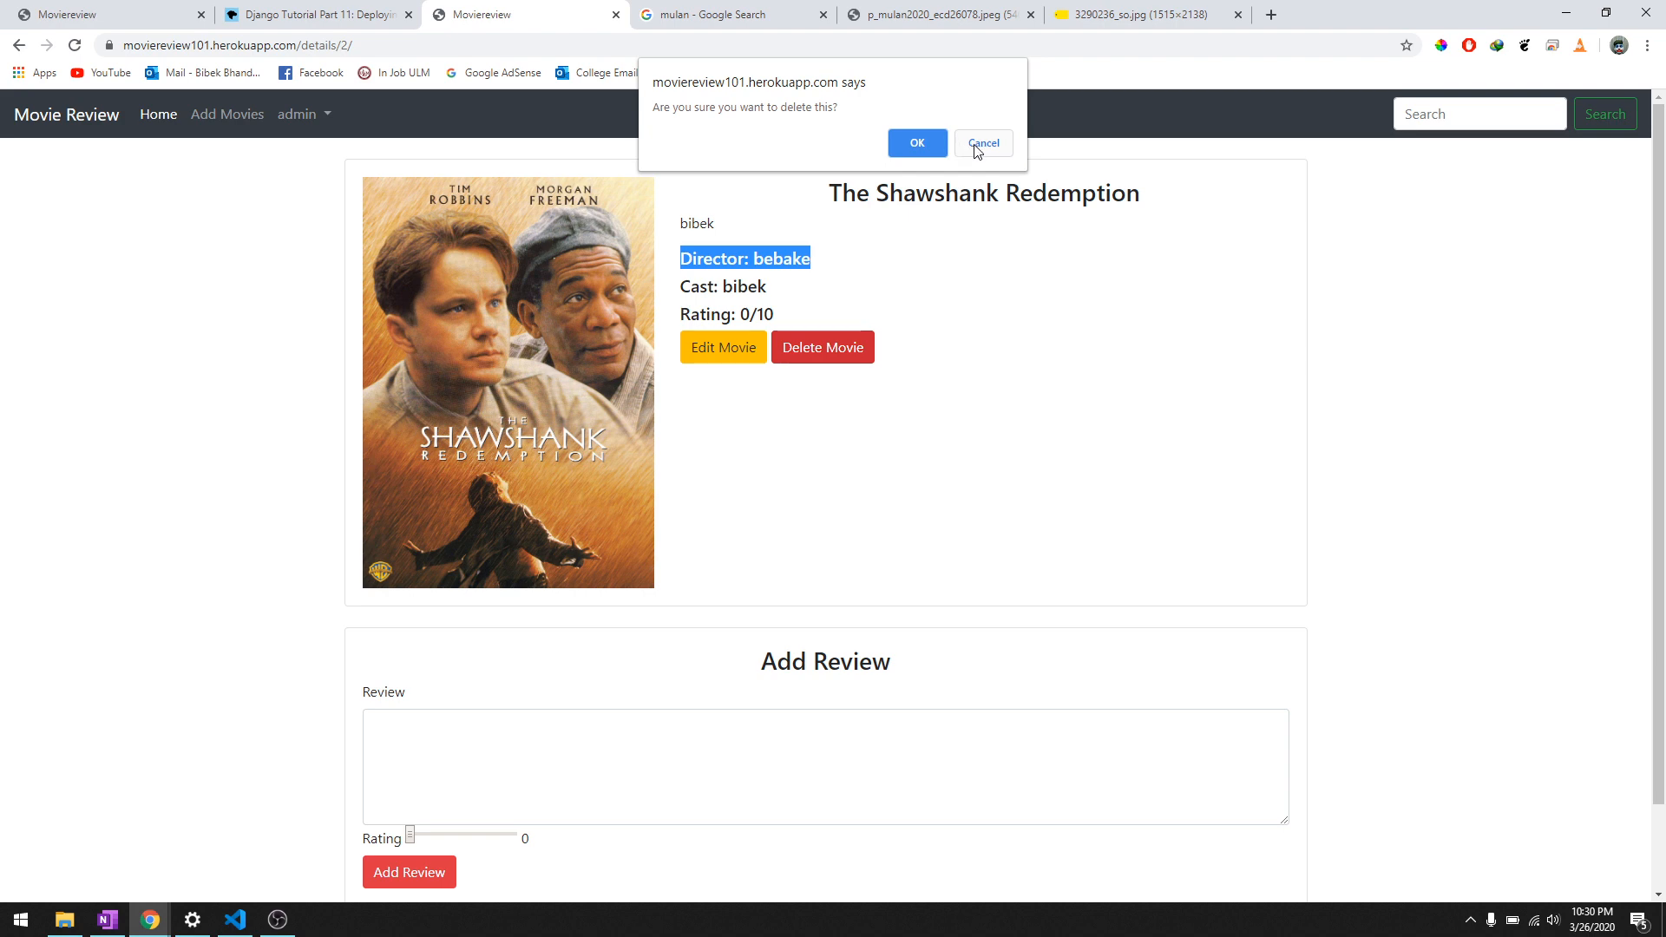
pyautogui.click(983, 143)
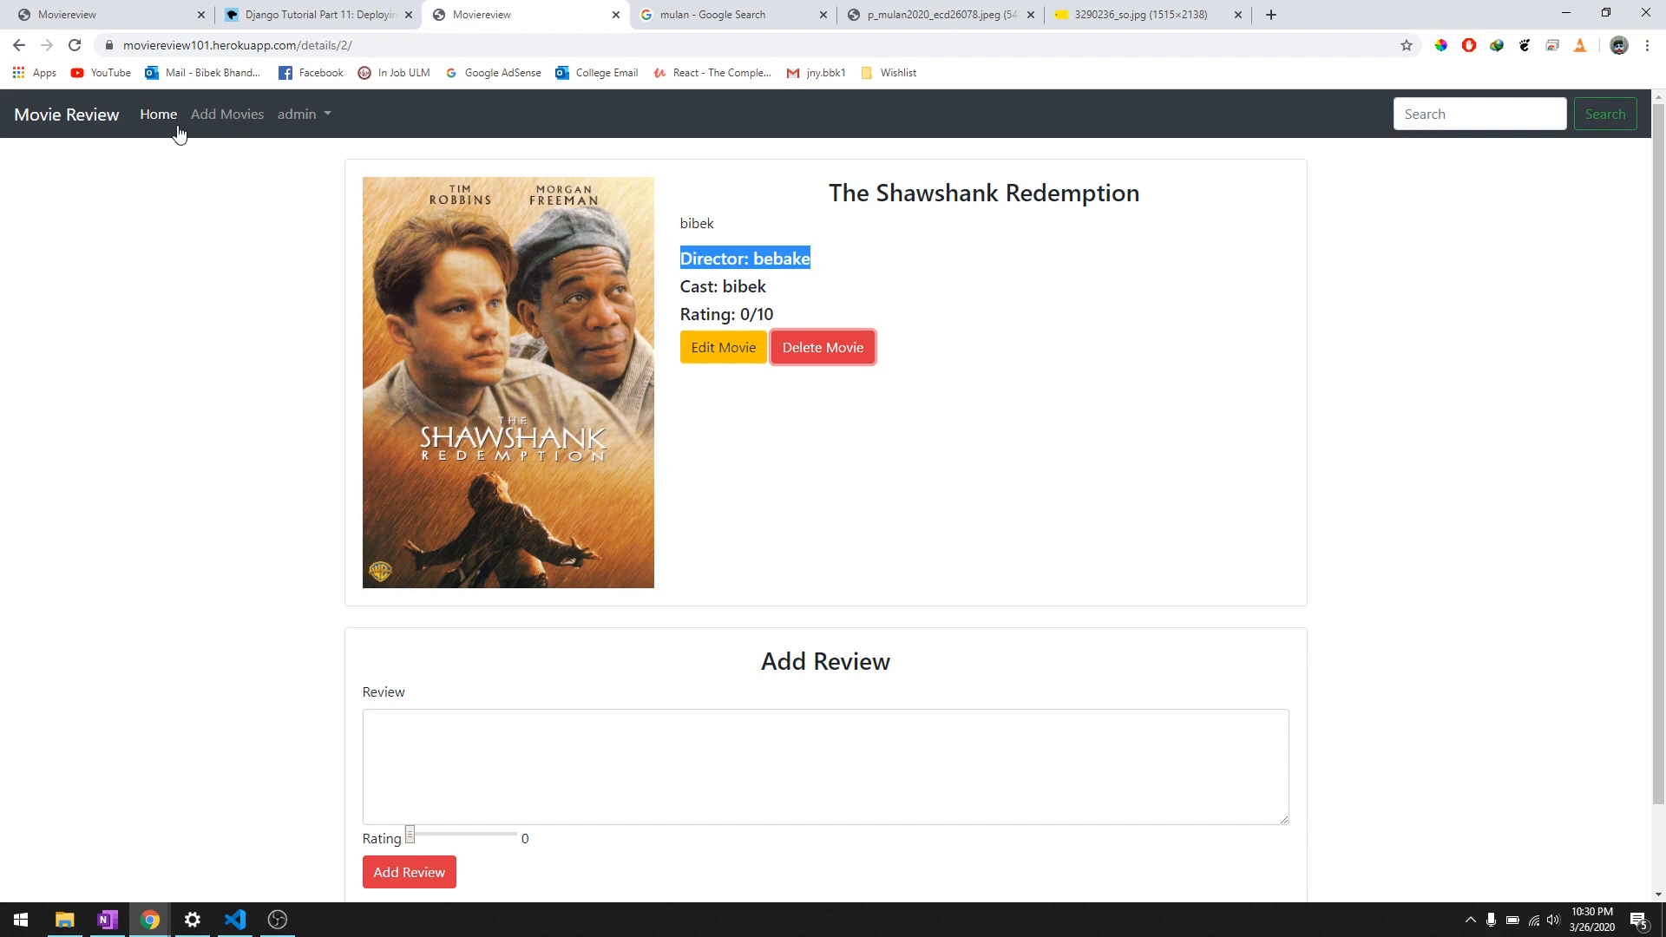
pyautogui.click(158, 115)
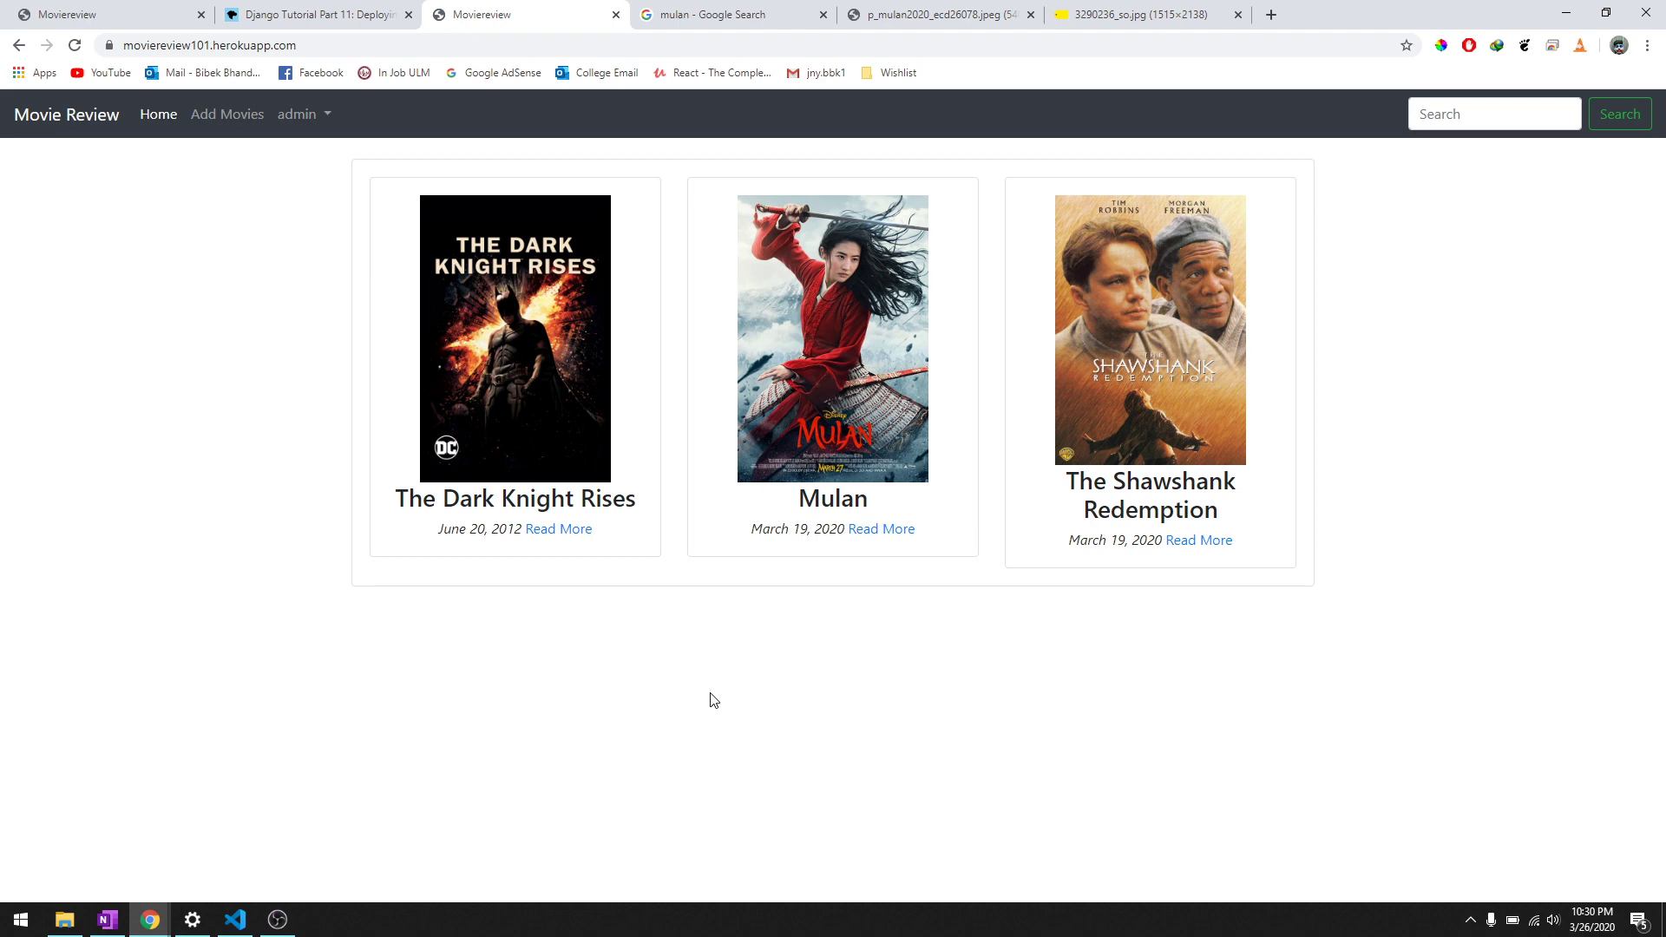
pyautogui.moveTo(730, 364)
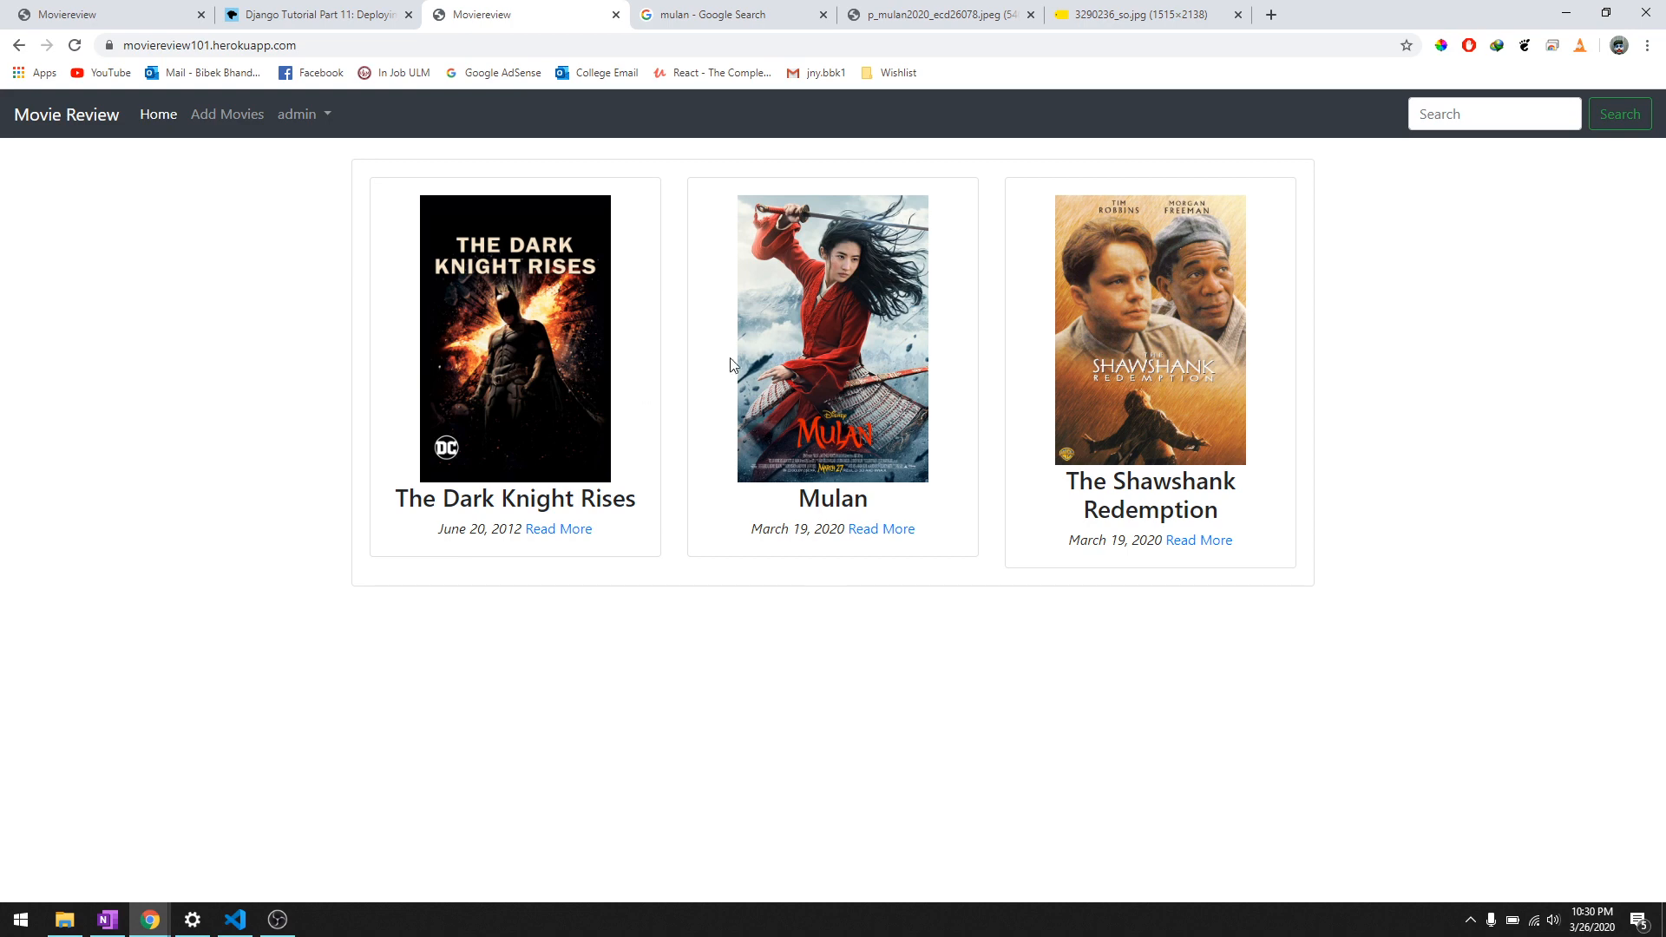
pyautogui.moveTo(972, 327)
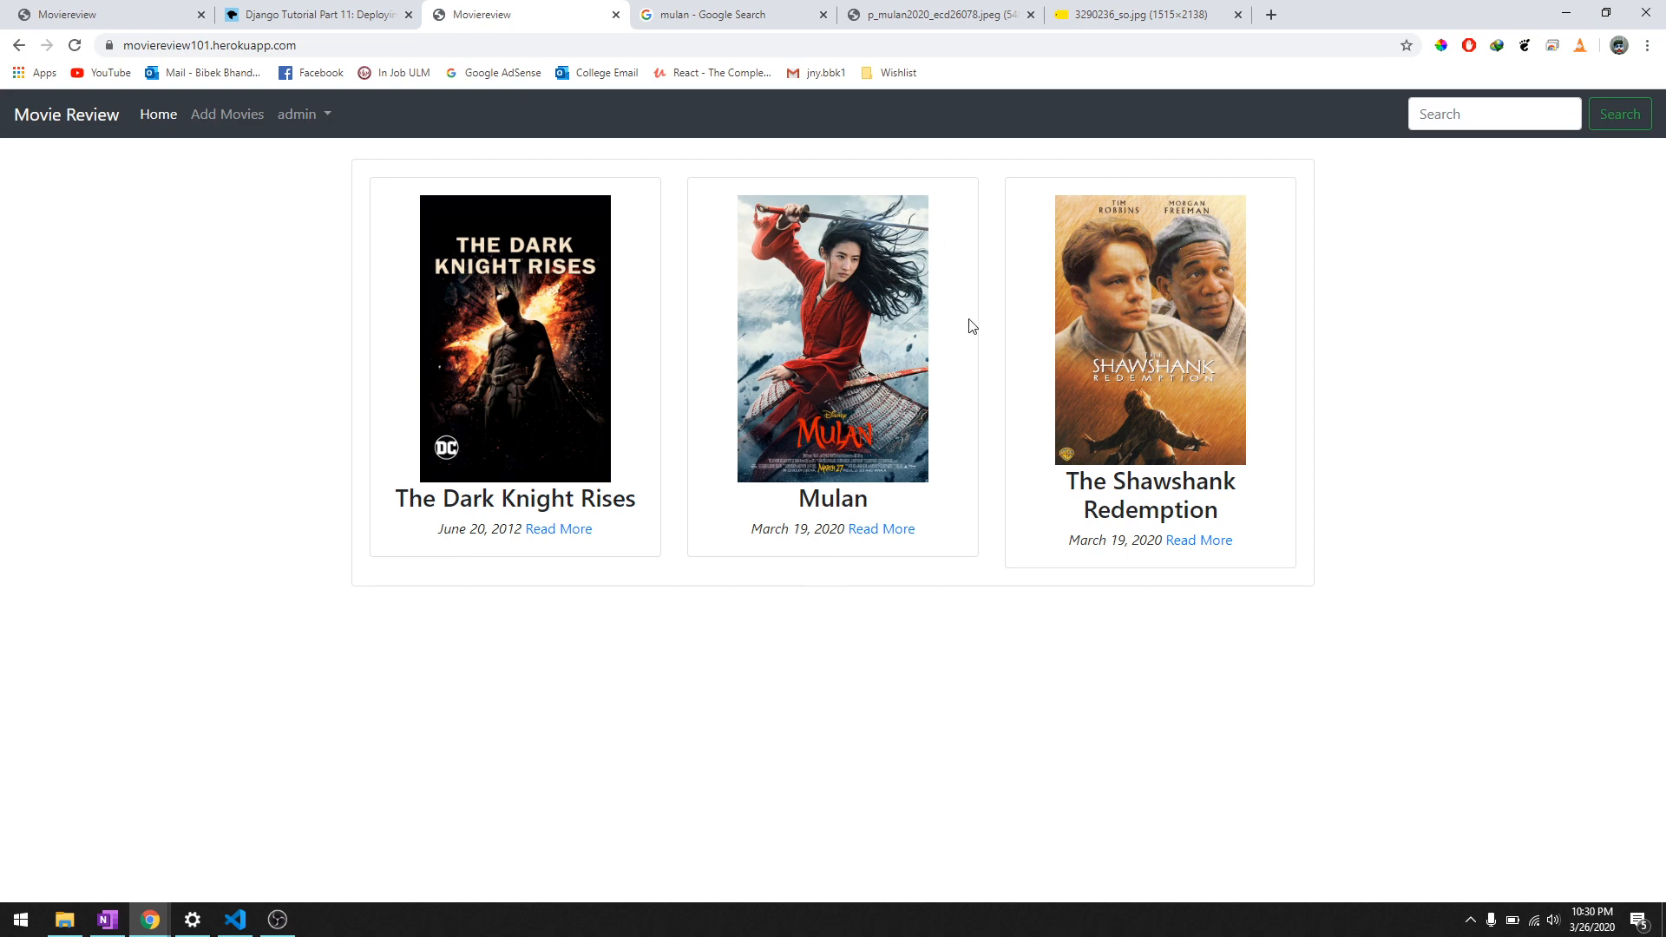
pyautogui.moveTo(979, 486)
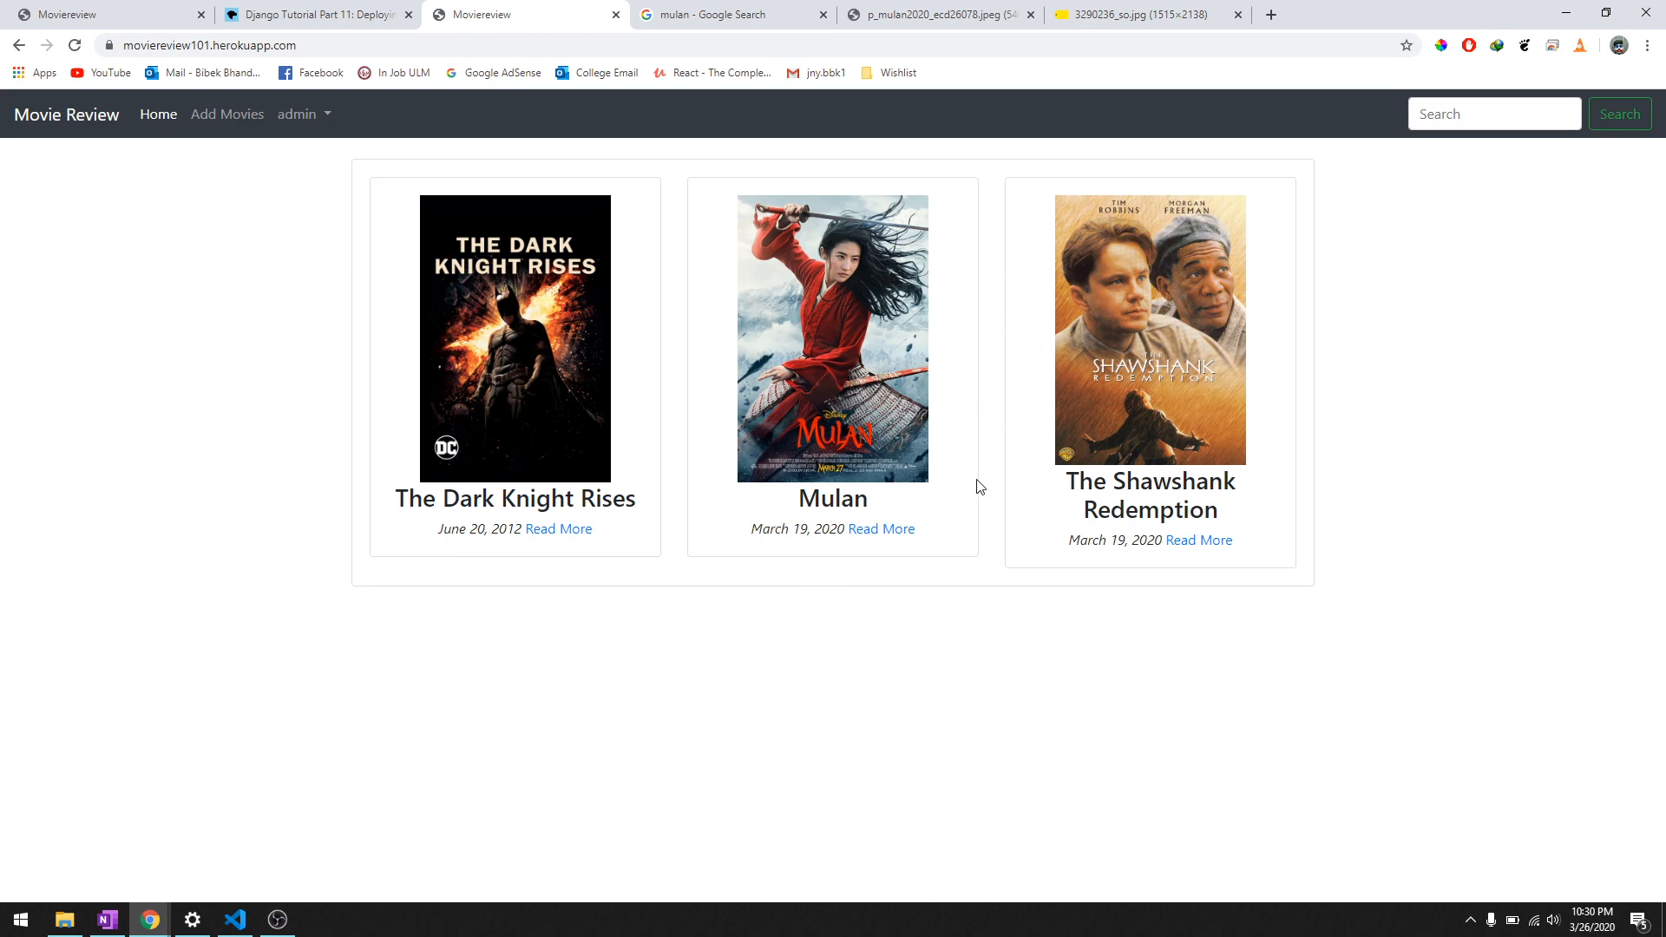
pyautogui.moveTo(981, 569)
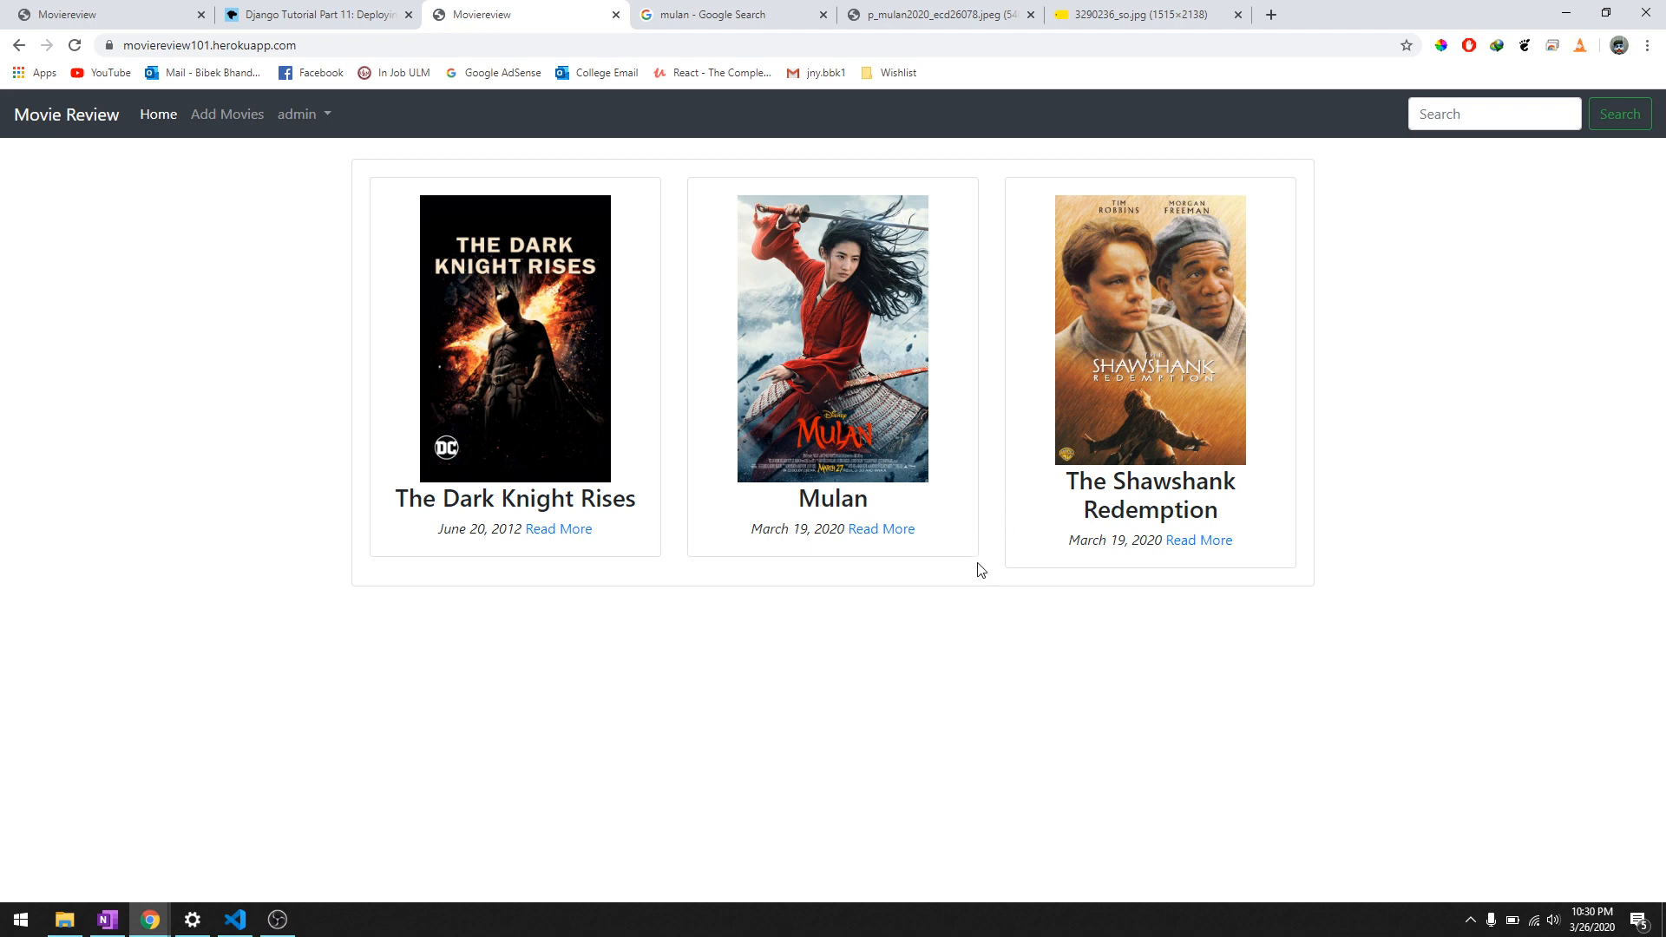
pyautogui.moveTo(969, 675)
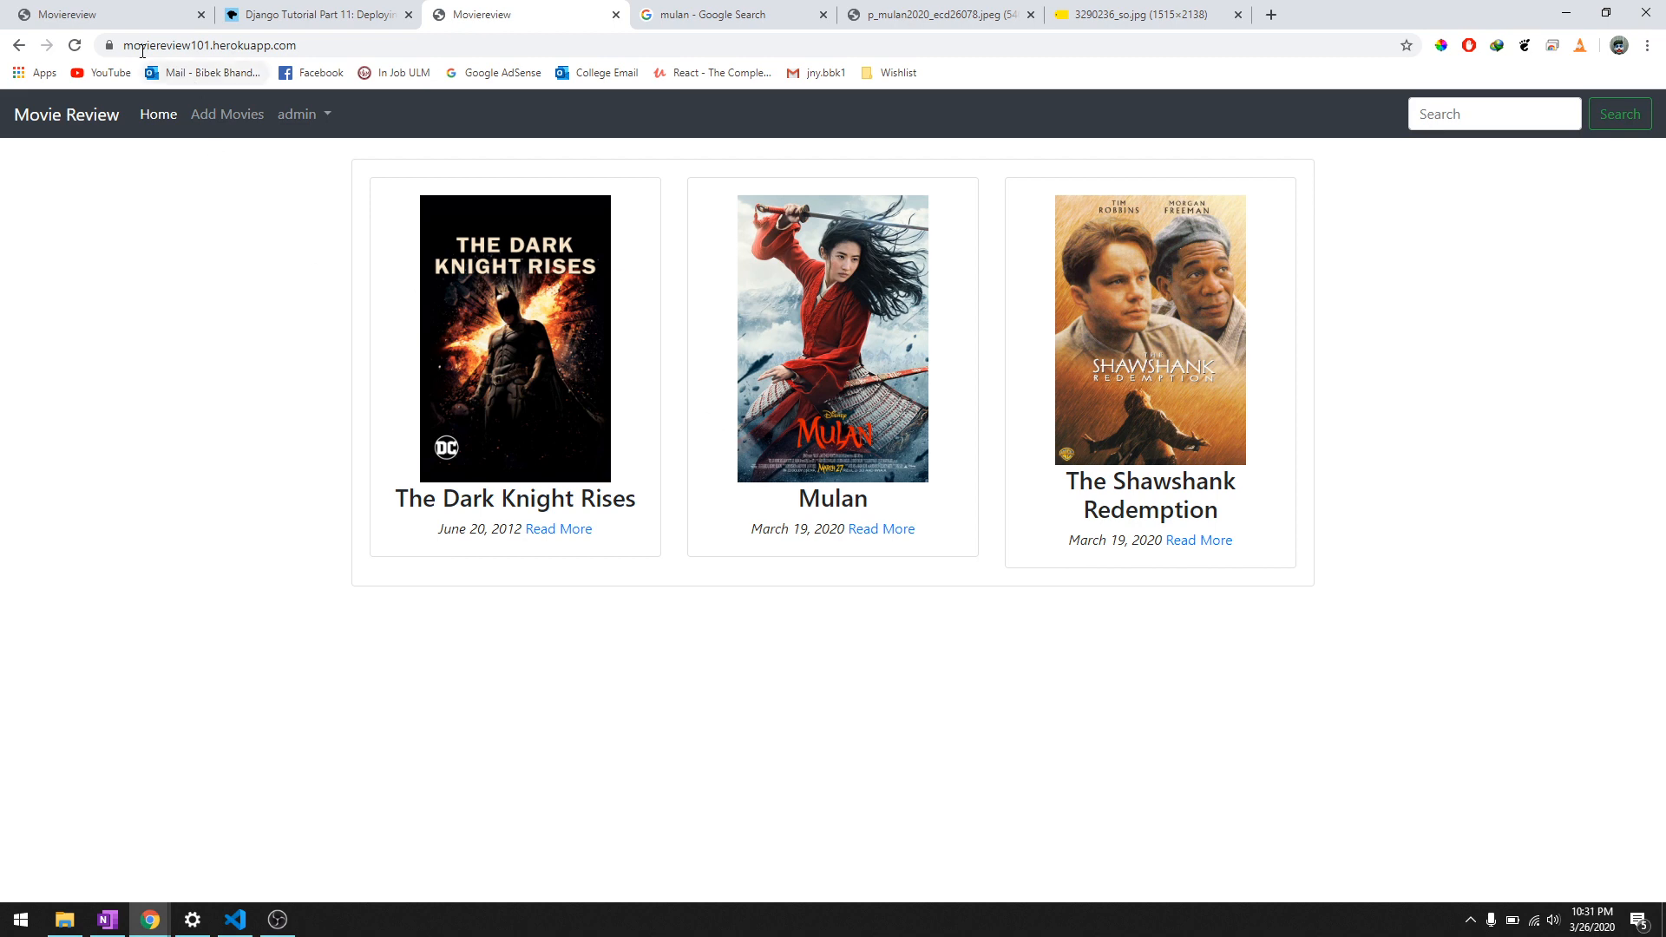
pyautogui.moveTo(198, 28)
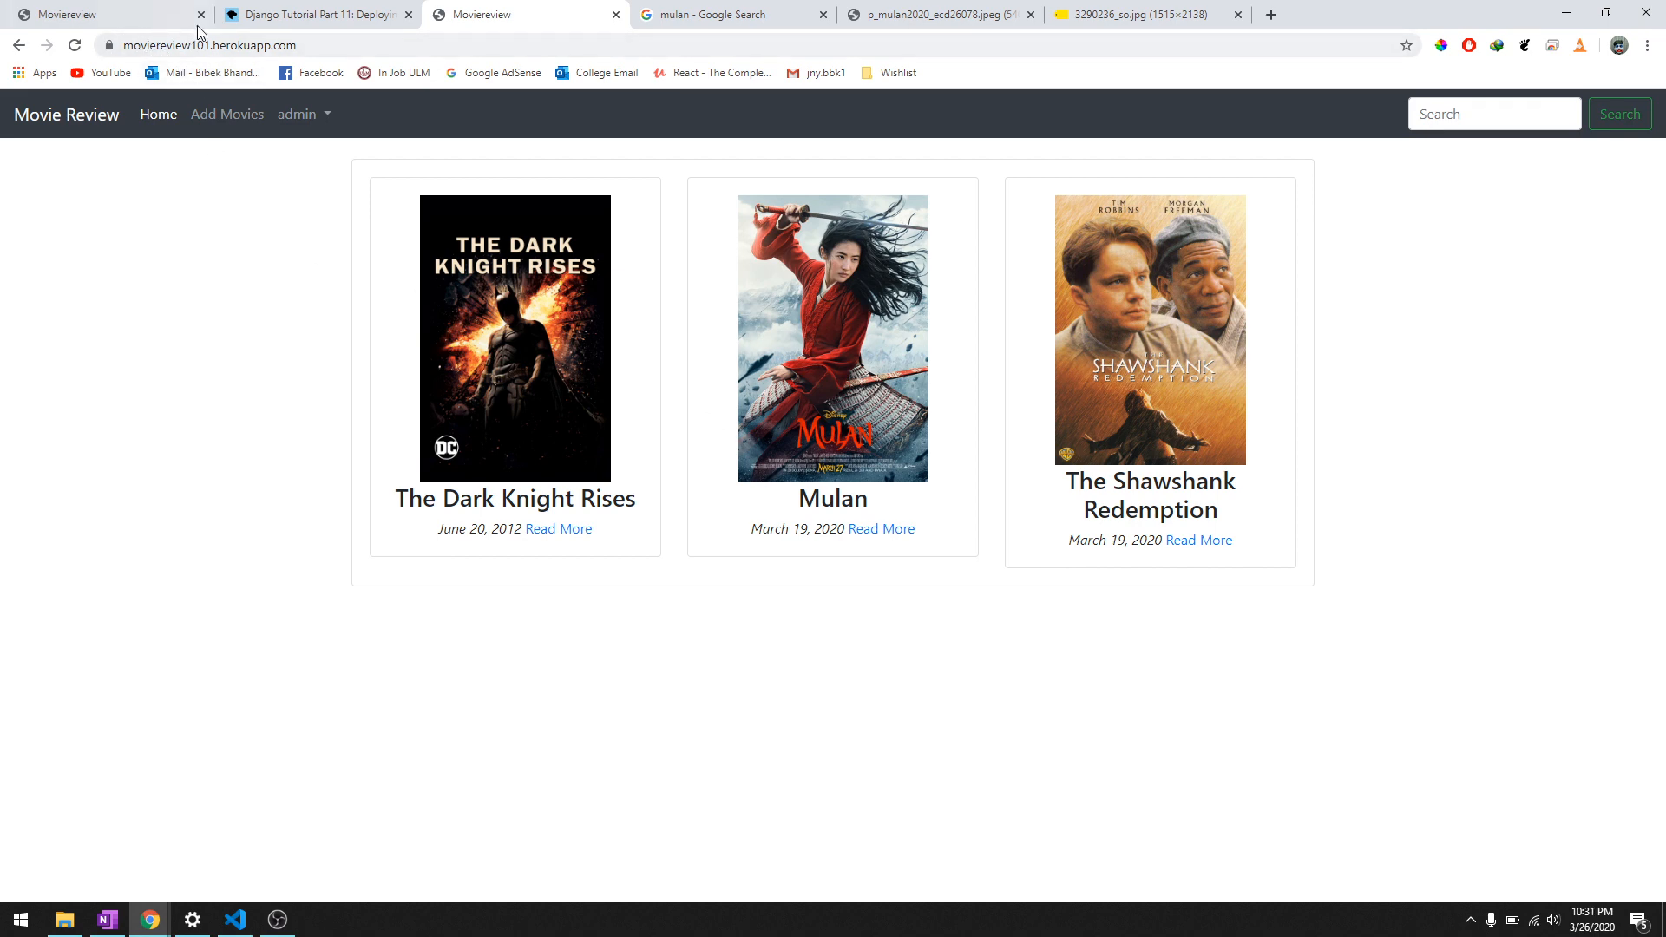
pyautogui.moveTo(333, 83)
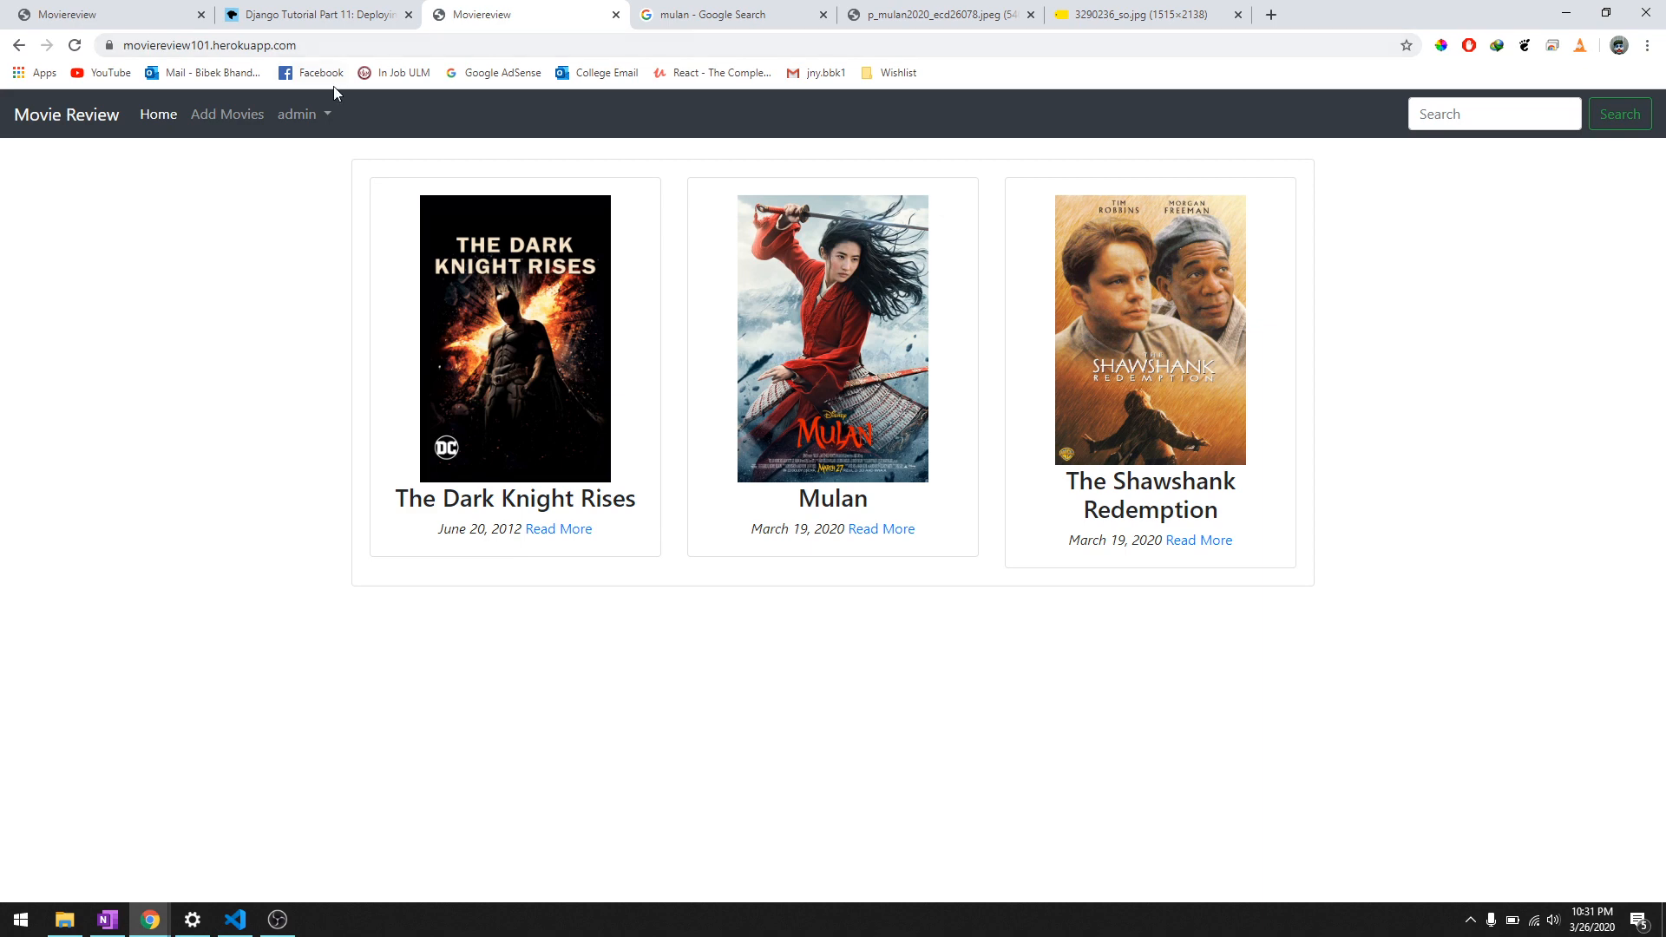
pyautogui.moveTo(771, 663)
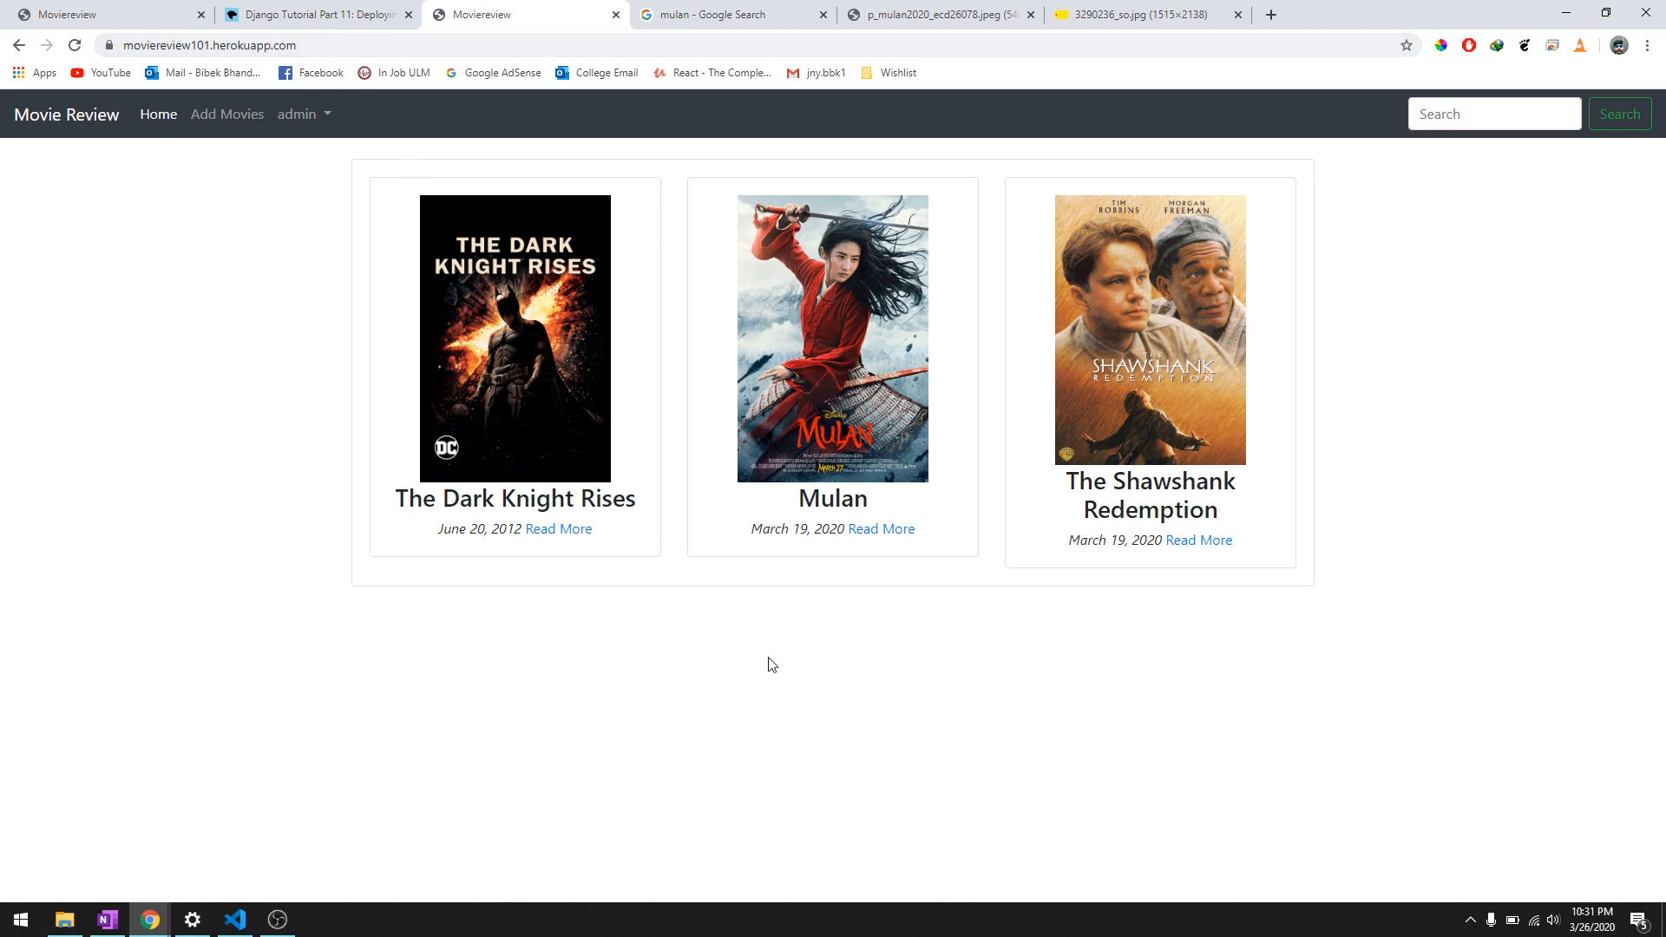
pyautogui.moveTo(639, 553)
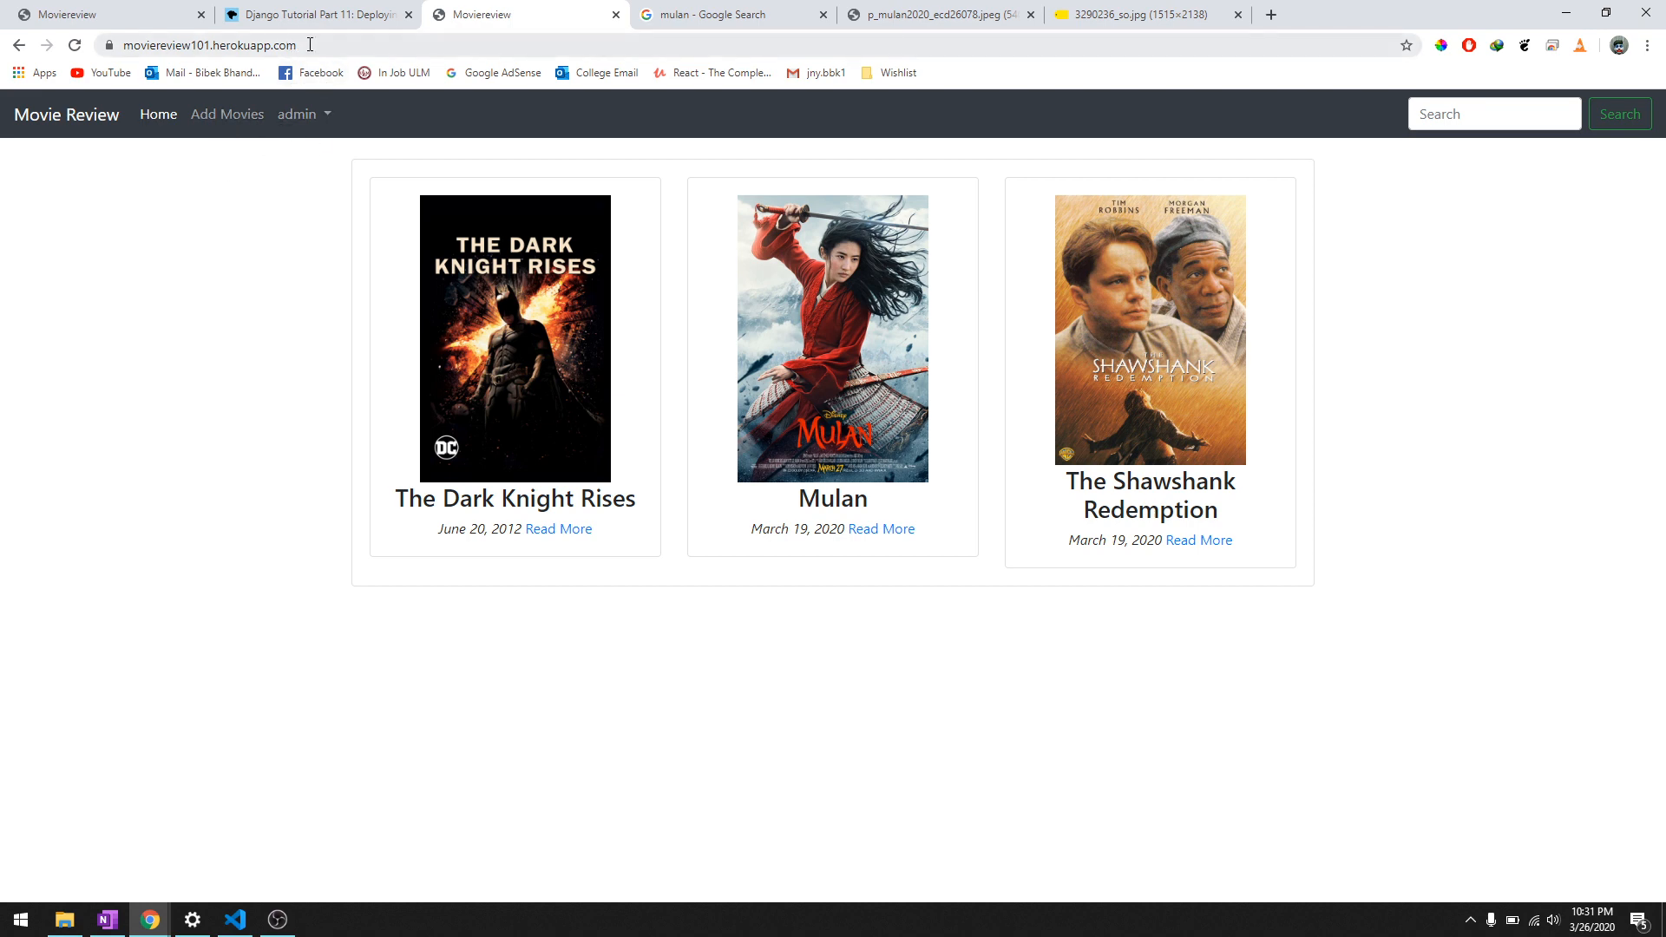
pyautogui.moveTo(278, 108)
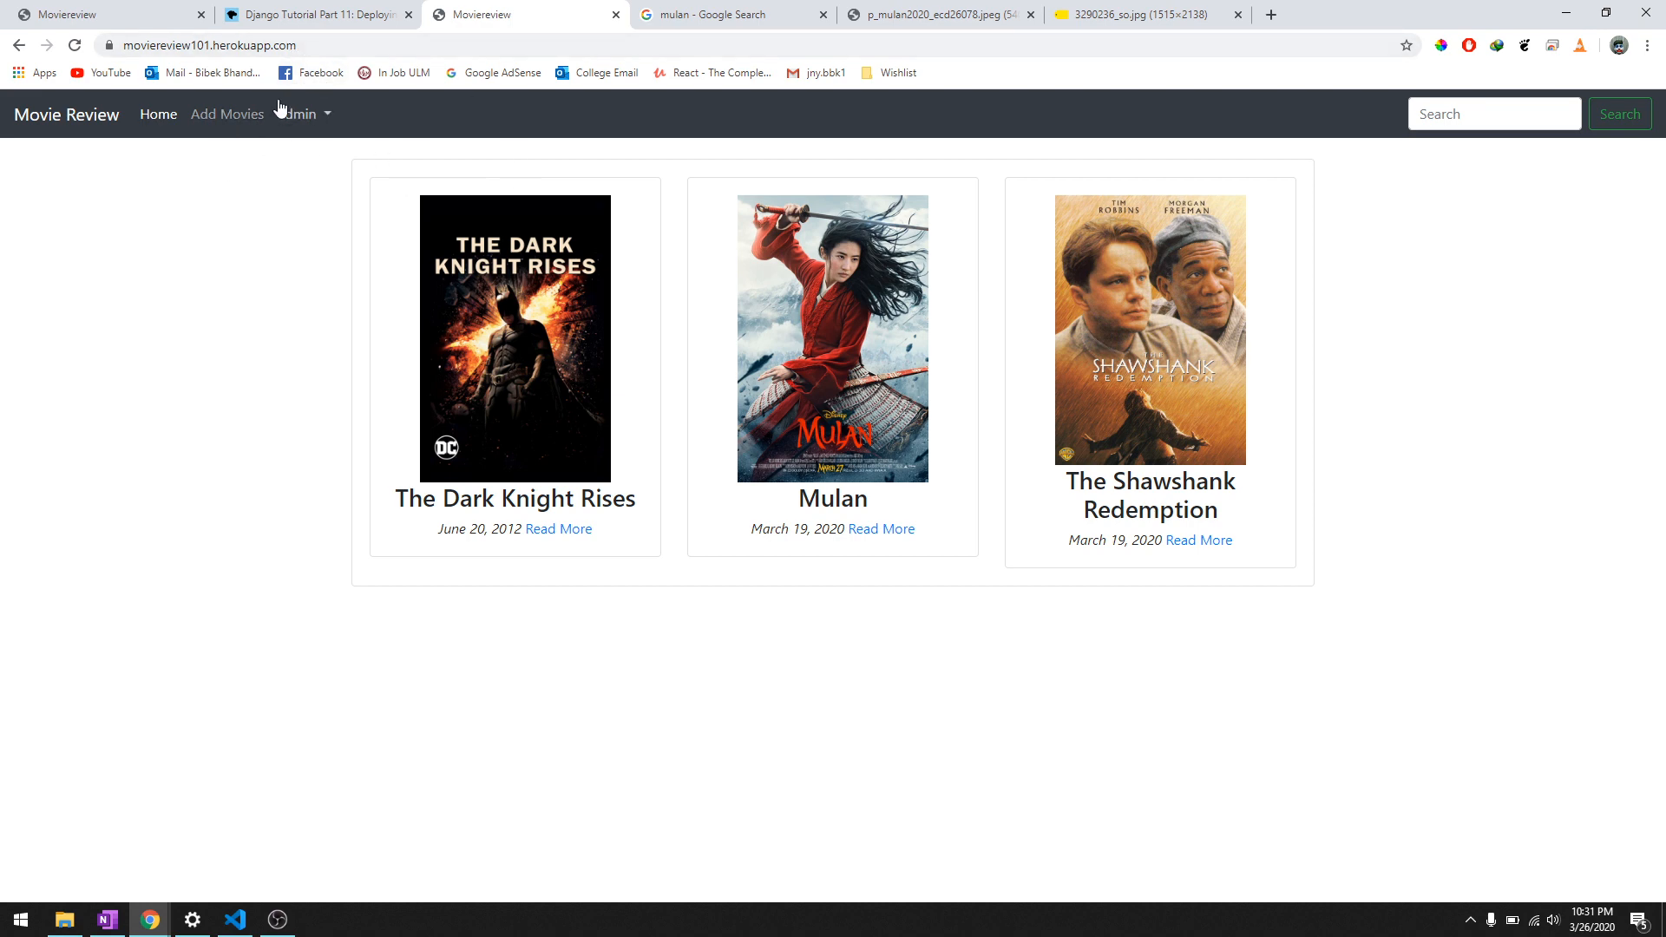